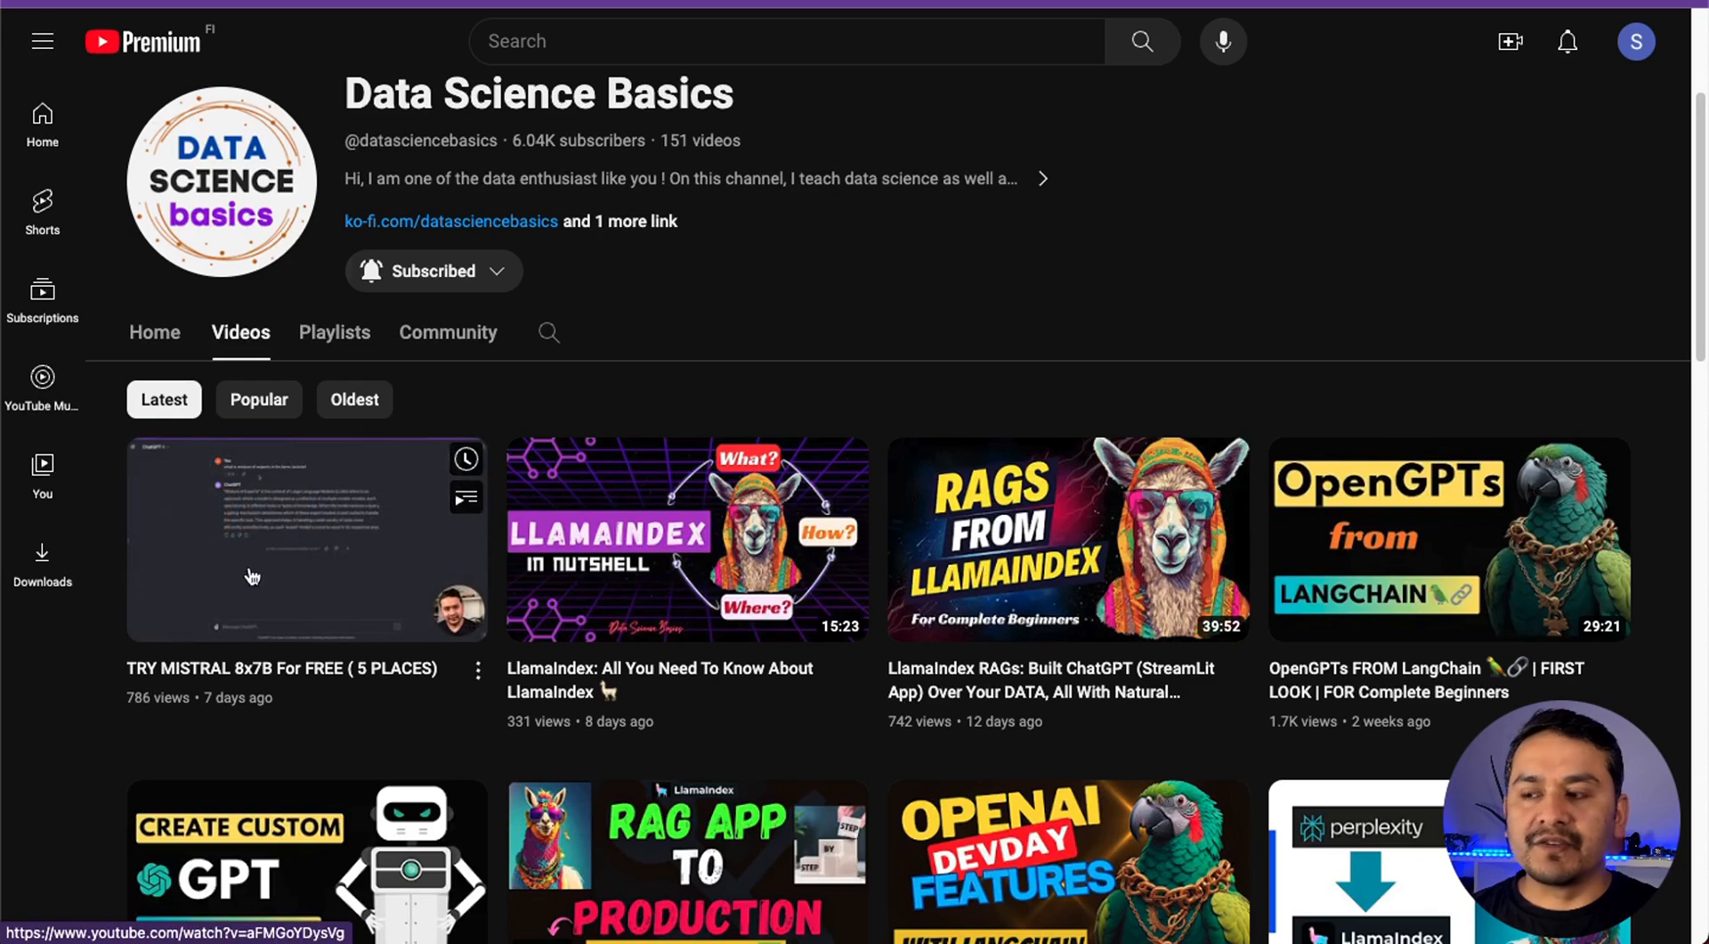
pyautogui.moveTo(1000, 235)
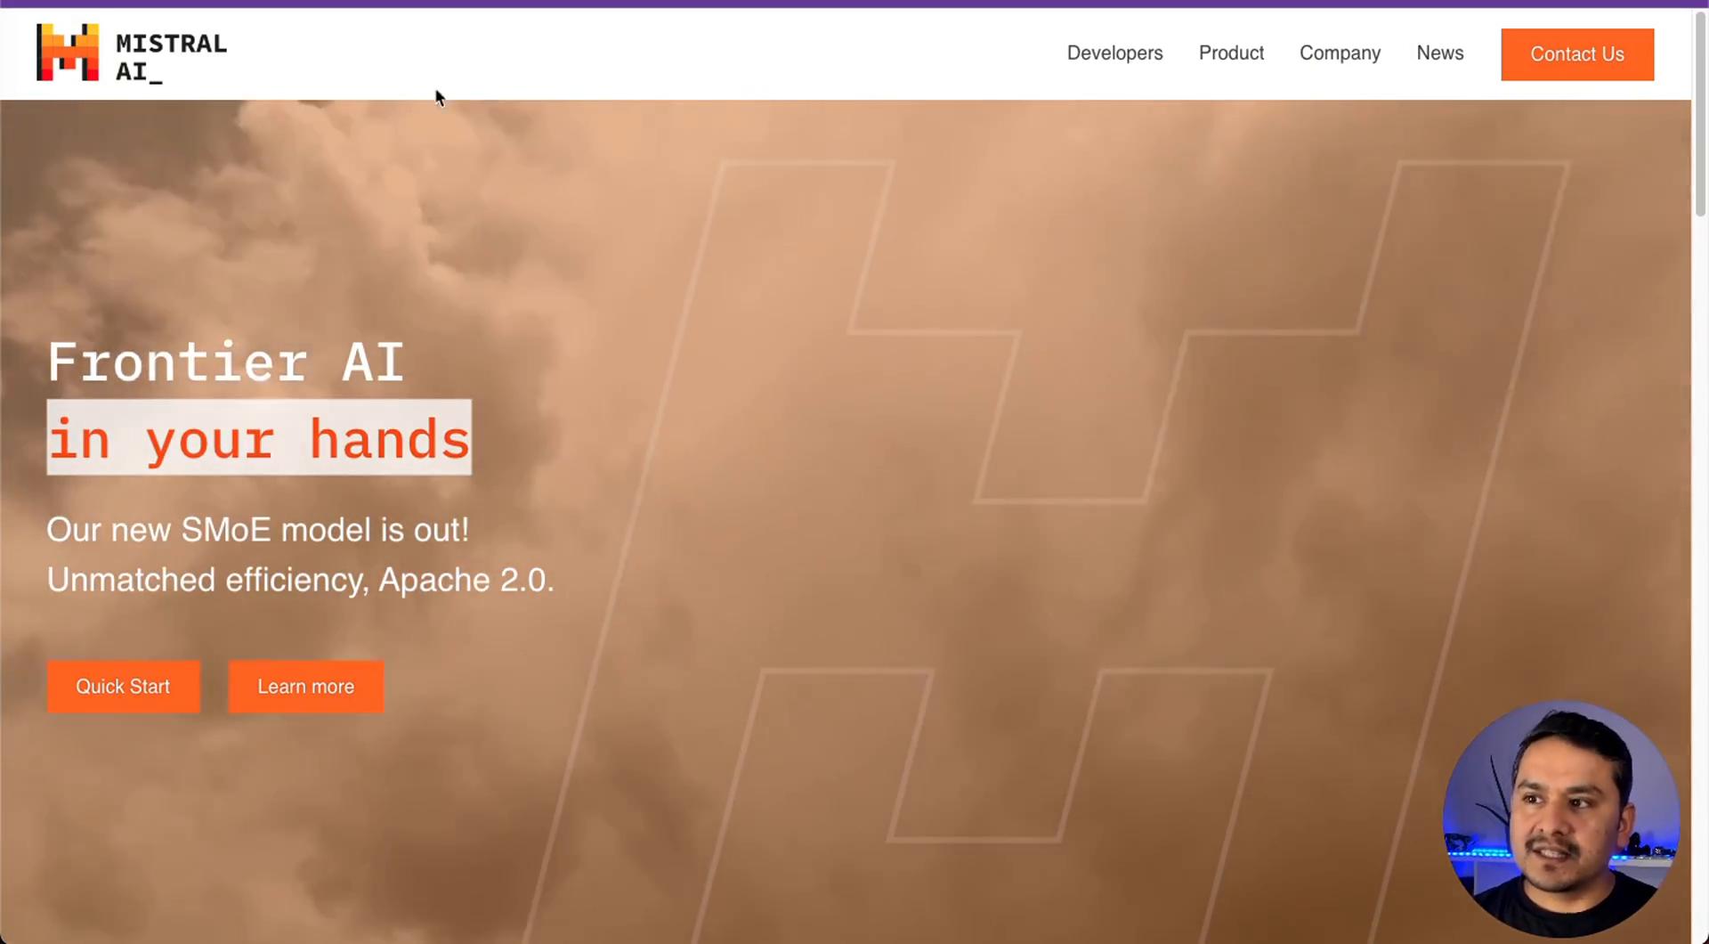
pyautogui.moveTo(521, 63)
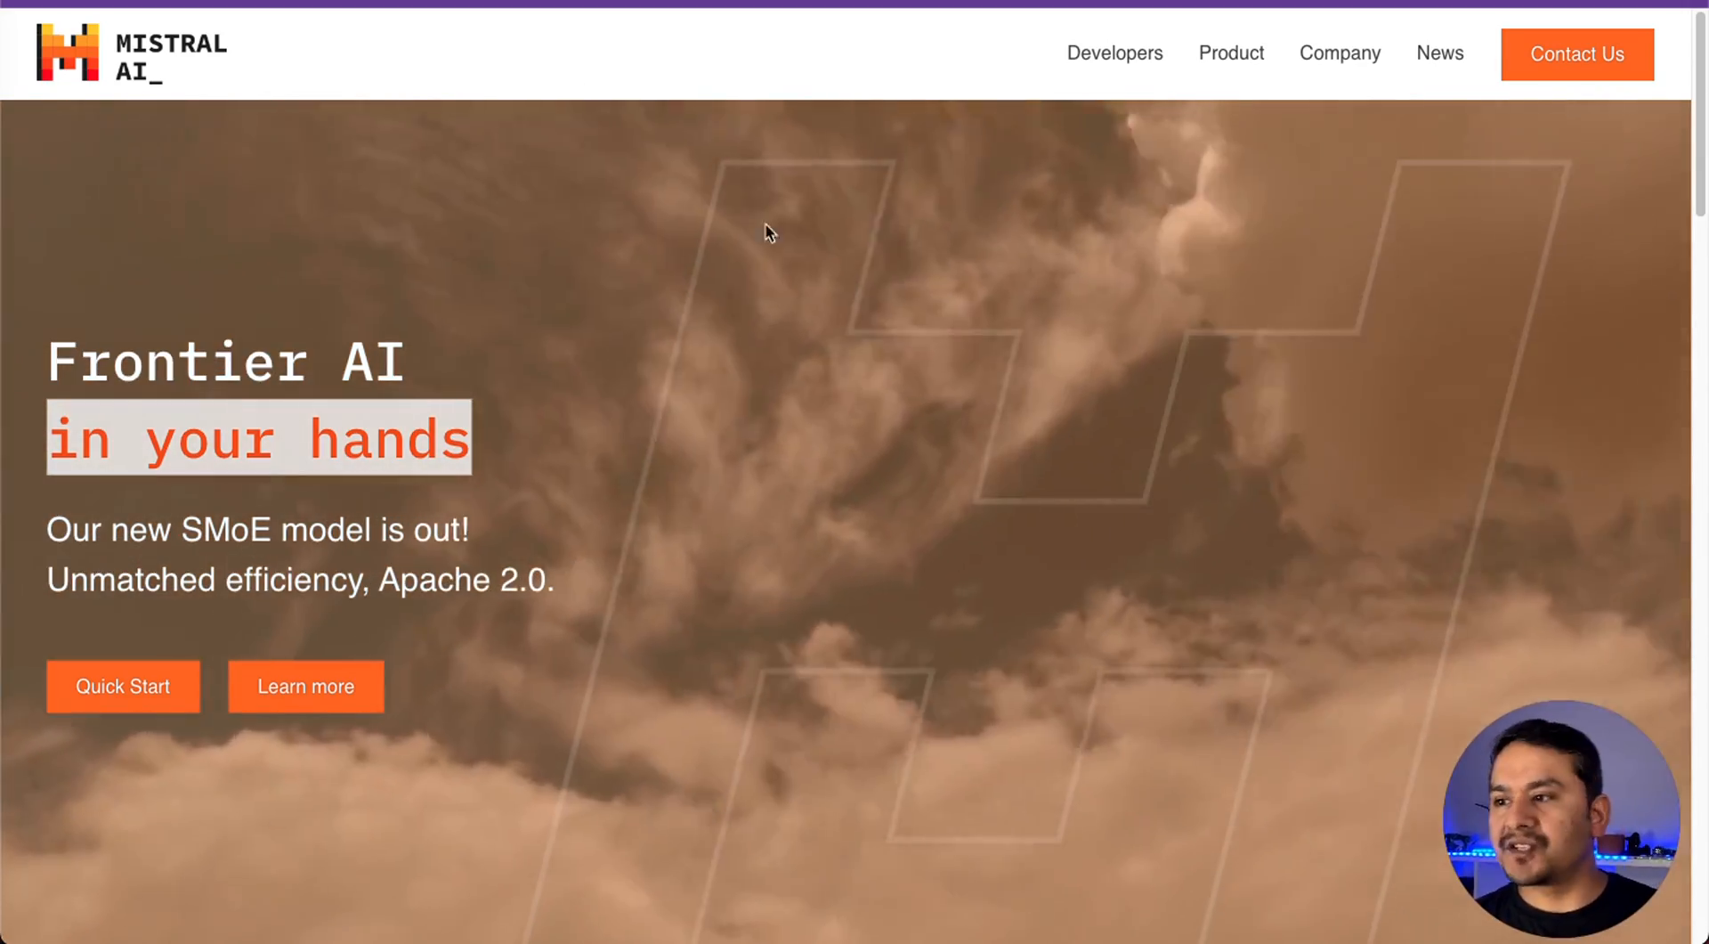
# Go from the Mistral homepage through the Developers docs to the platform dashboard
pyautogui.click(122, 687)
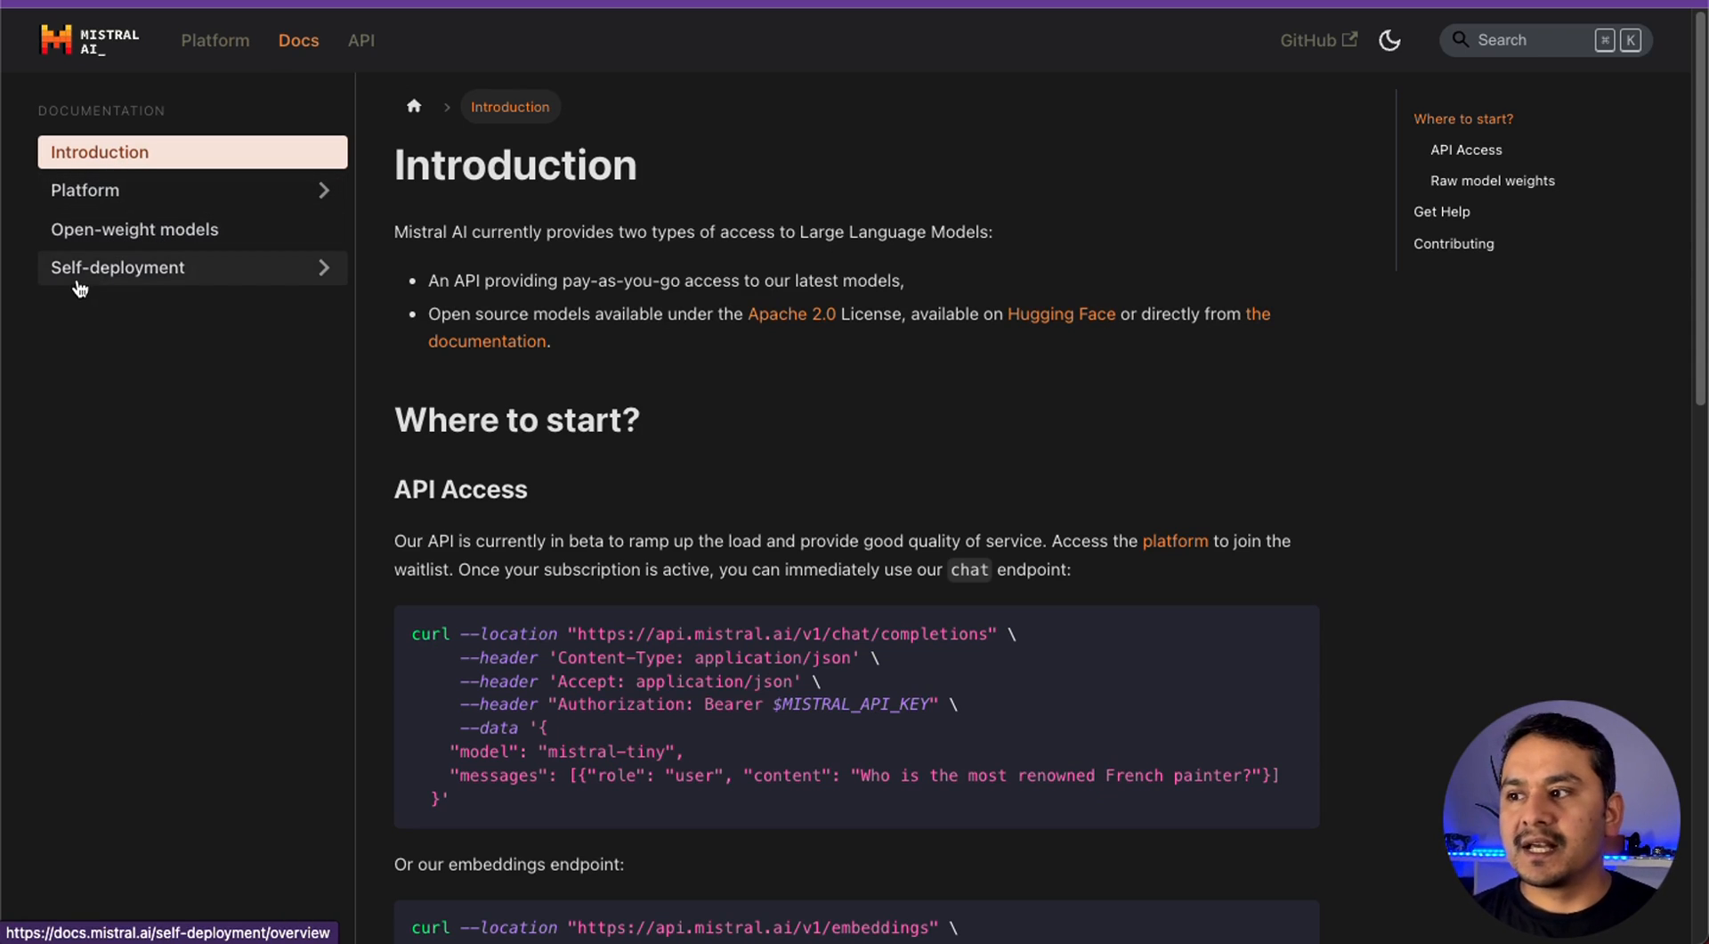
pyautogui.click(360, 40)
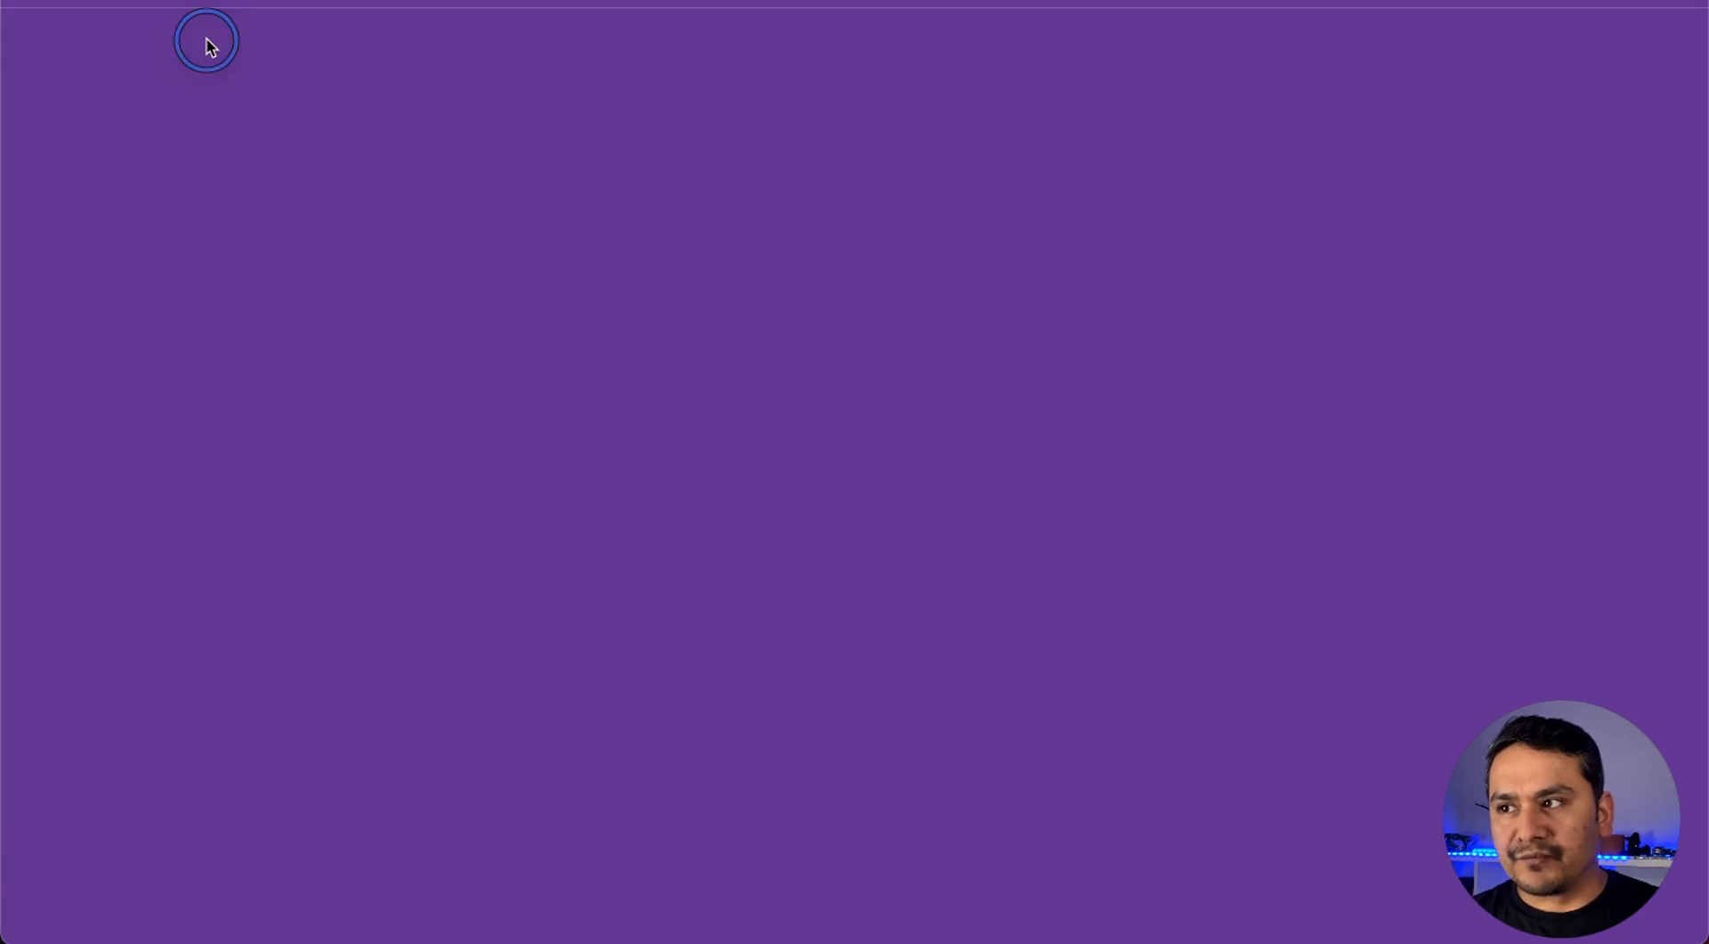
pyautogui.click(213, 42)
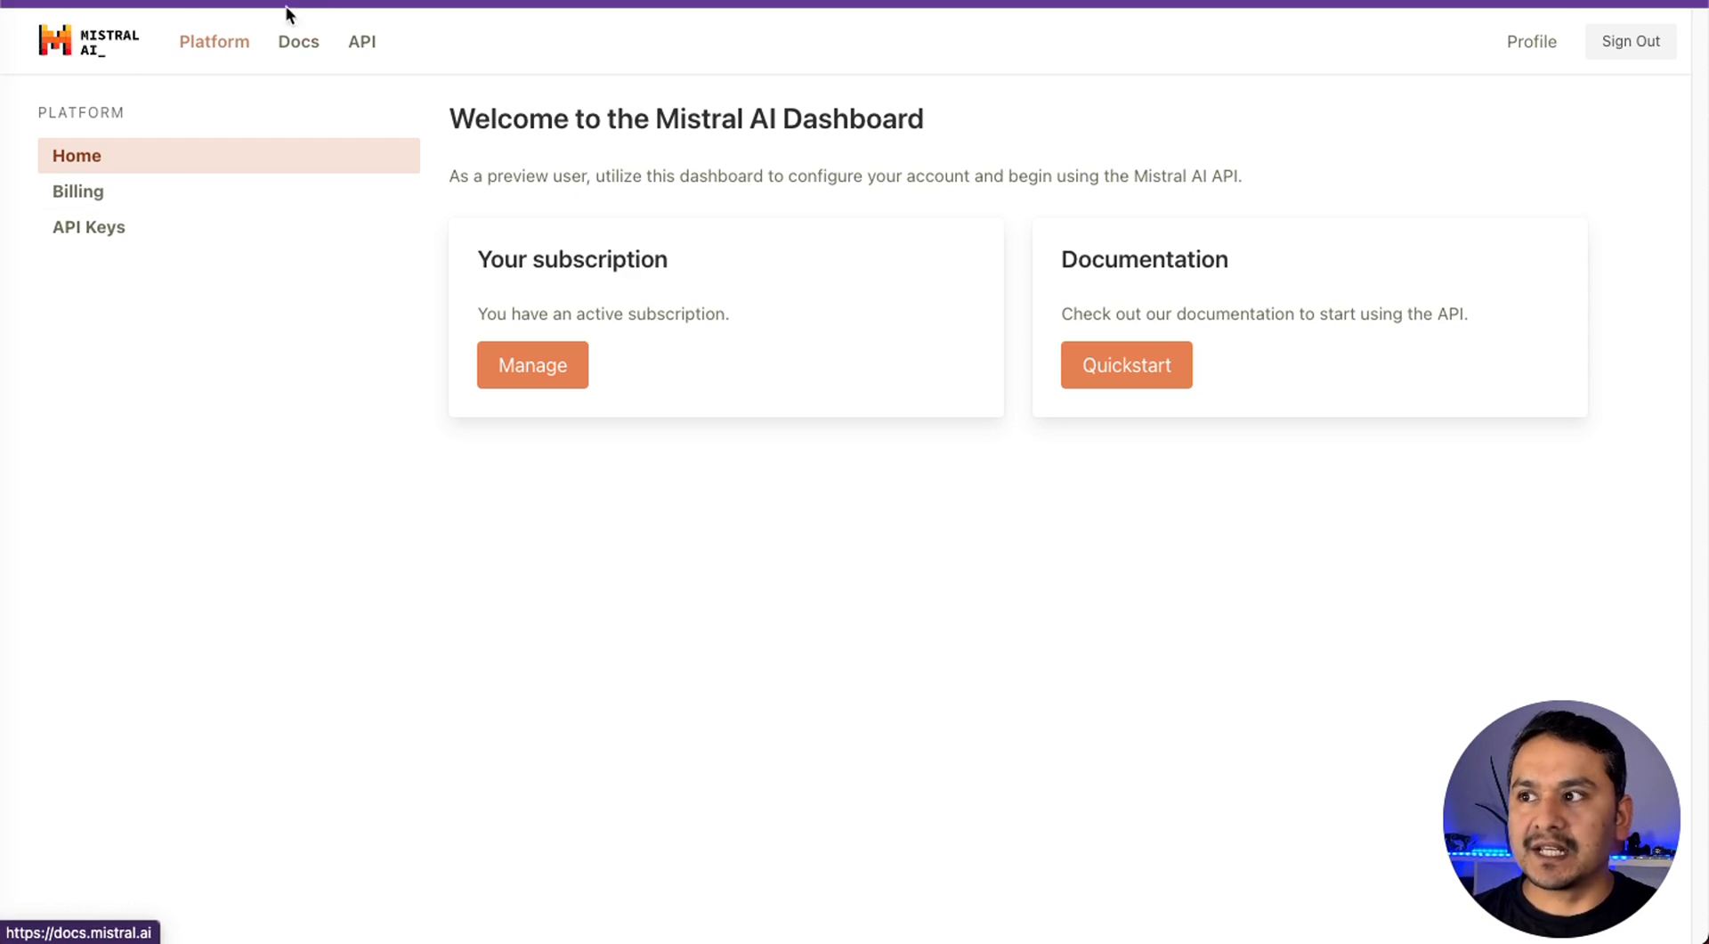
pyautogui.moveTo(297, 42)
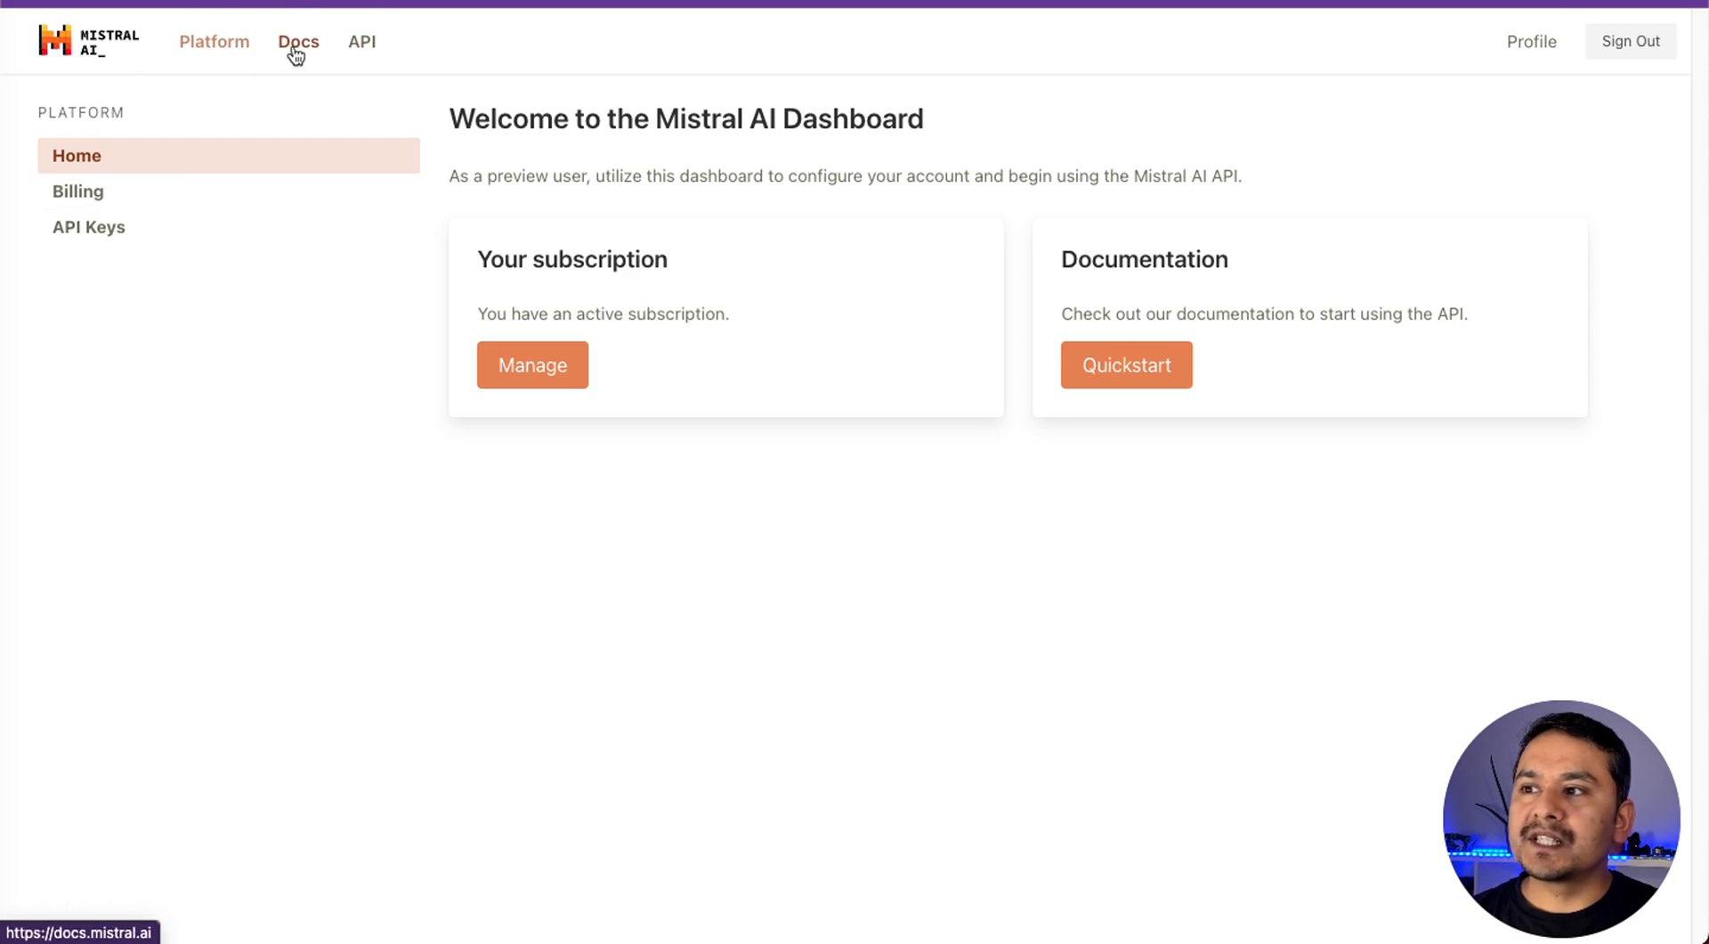
# Show the Python chat completion example on the Platform > Client code docs page
pyautogui.click(297, 42)
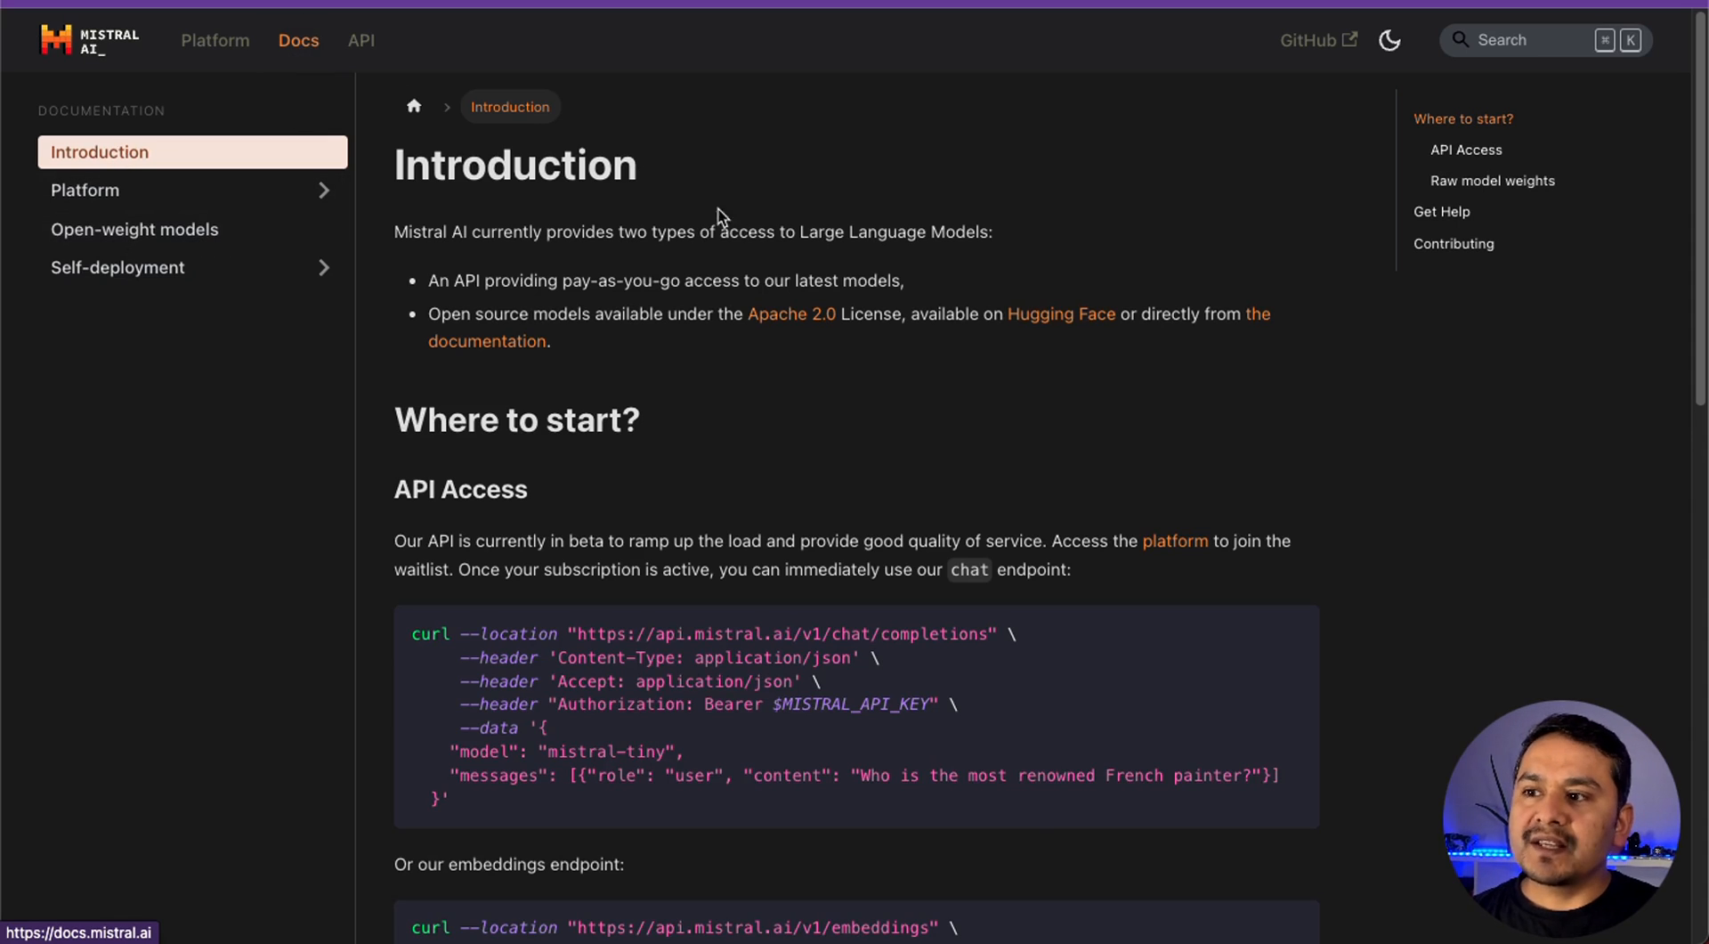
pyautogui.scroll(-3)
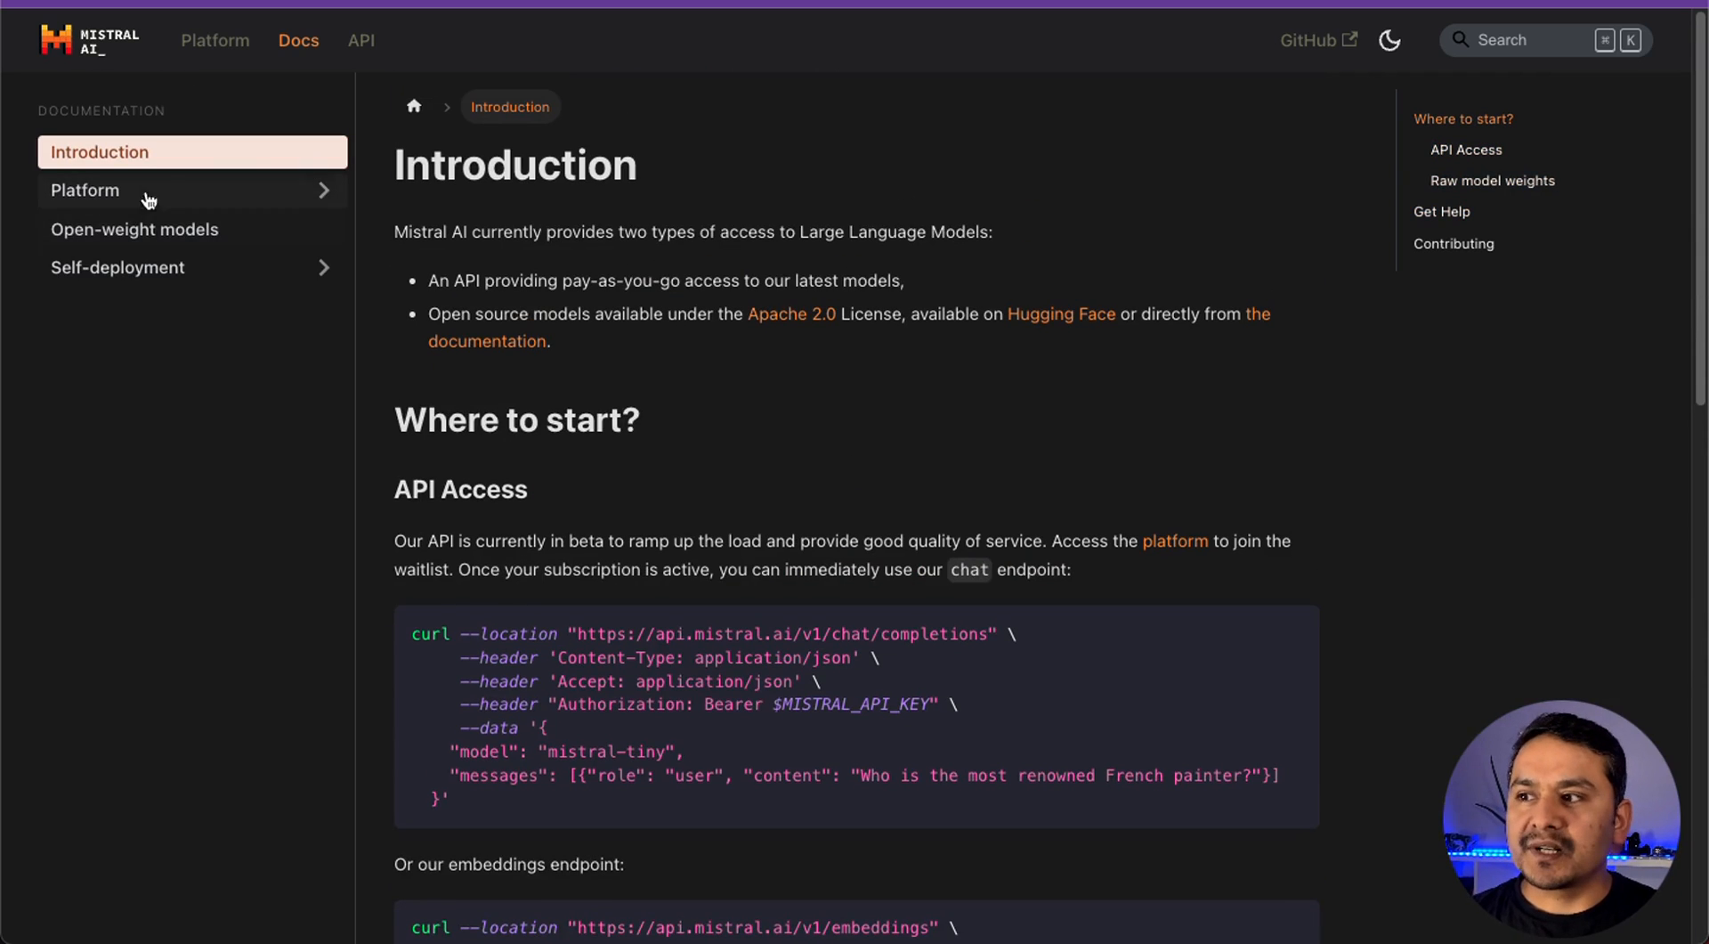
pyautogui.click(83, 190)
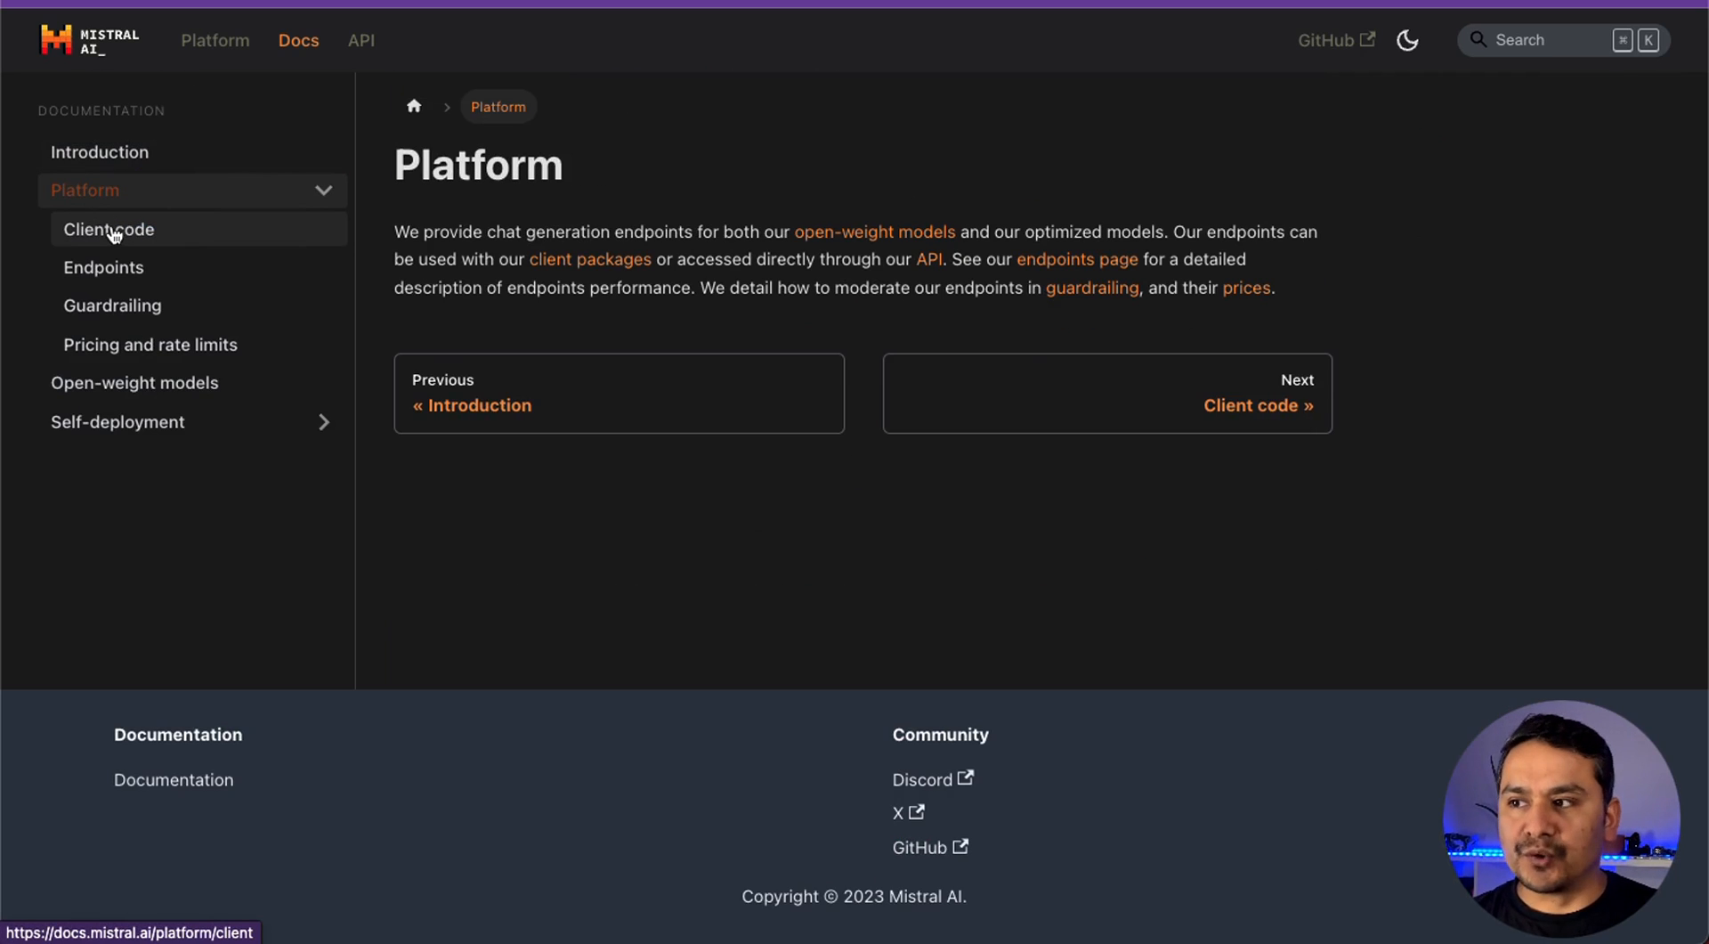
pyautogui.click(108, 228)
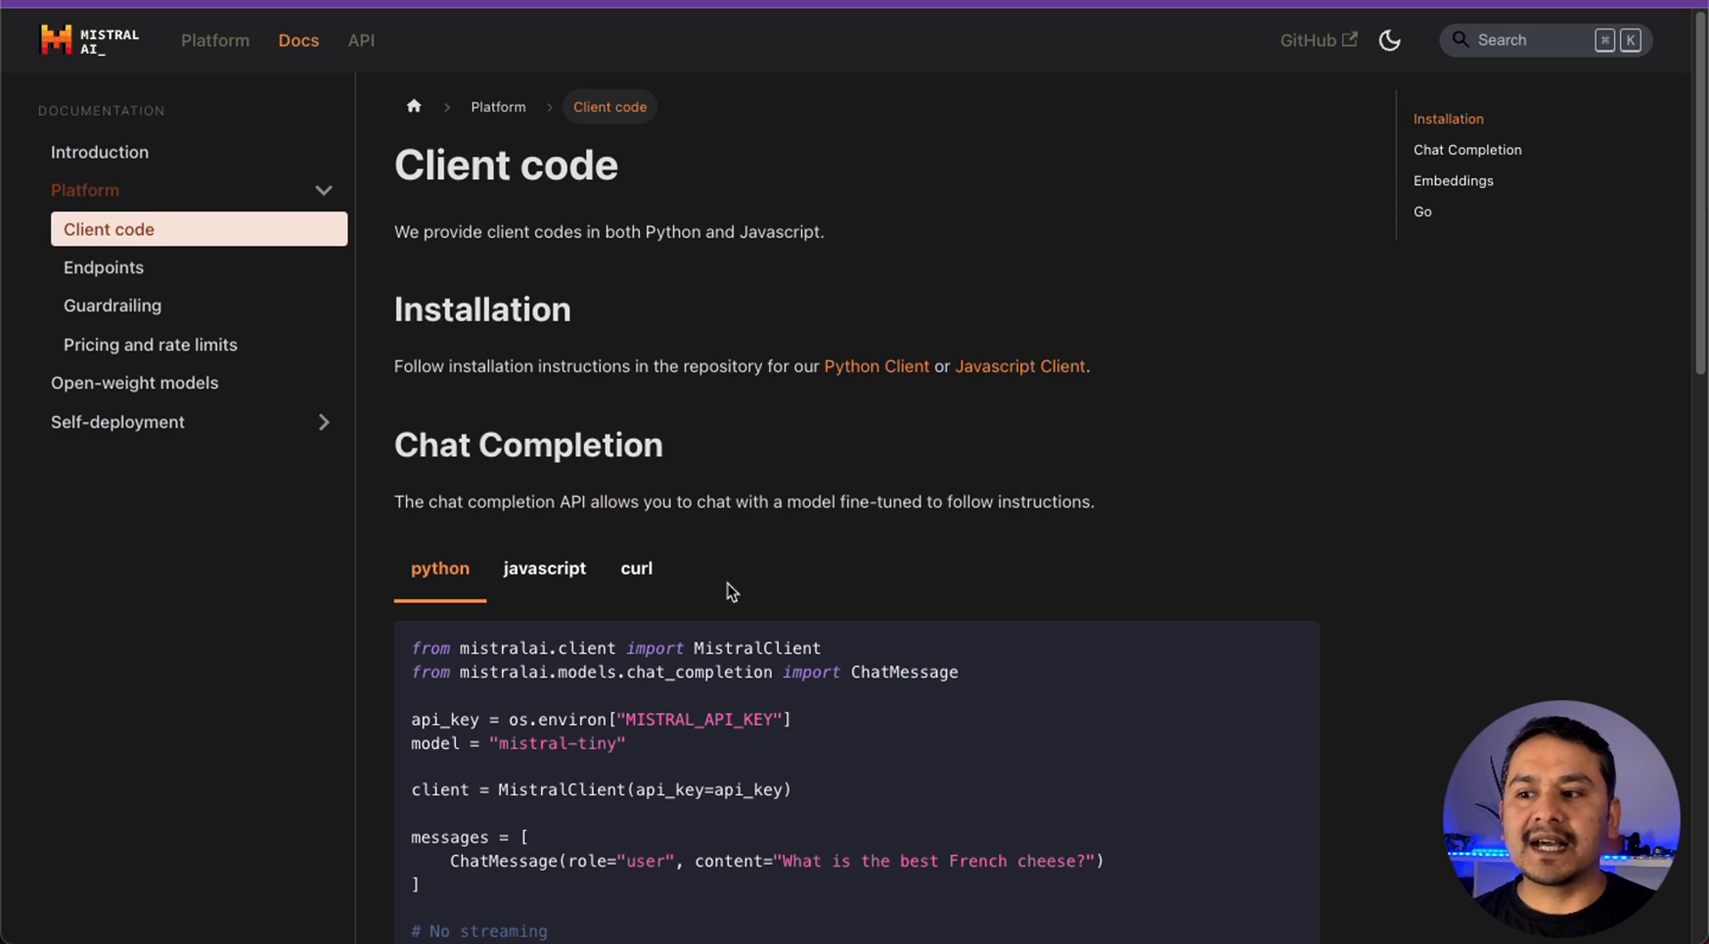
pyautogui.moveTo(655, 536)
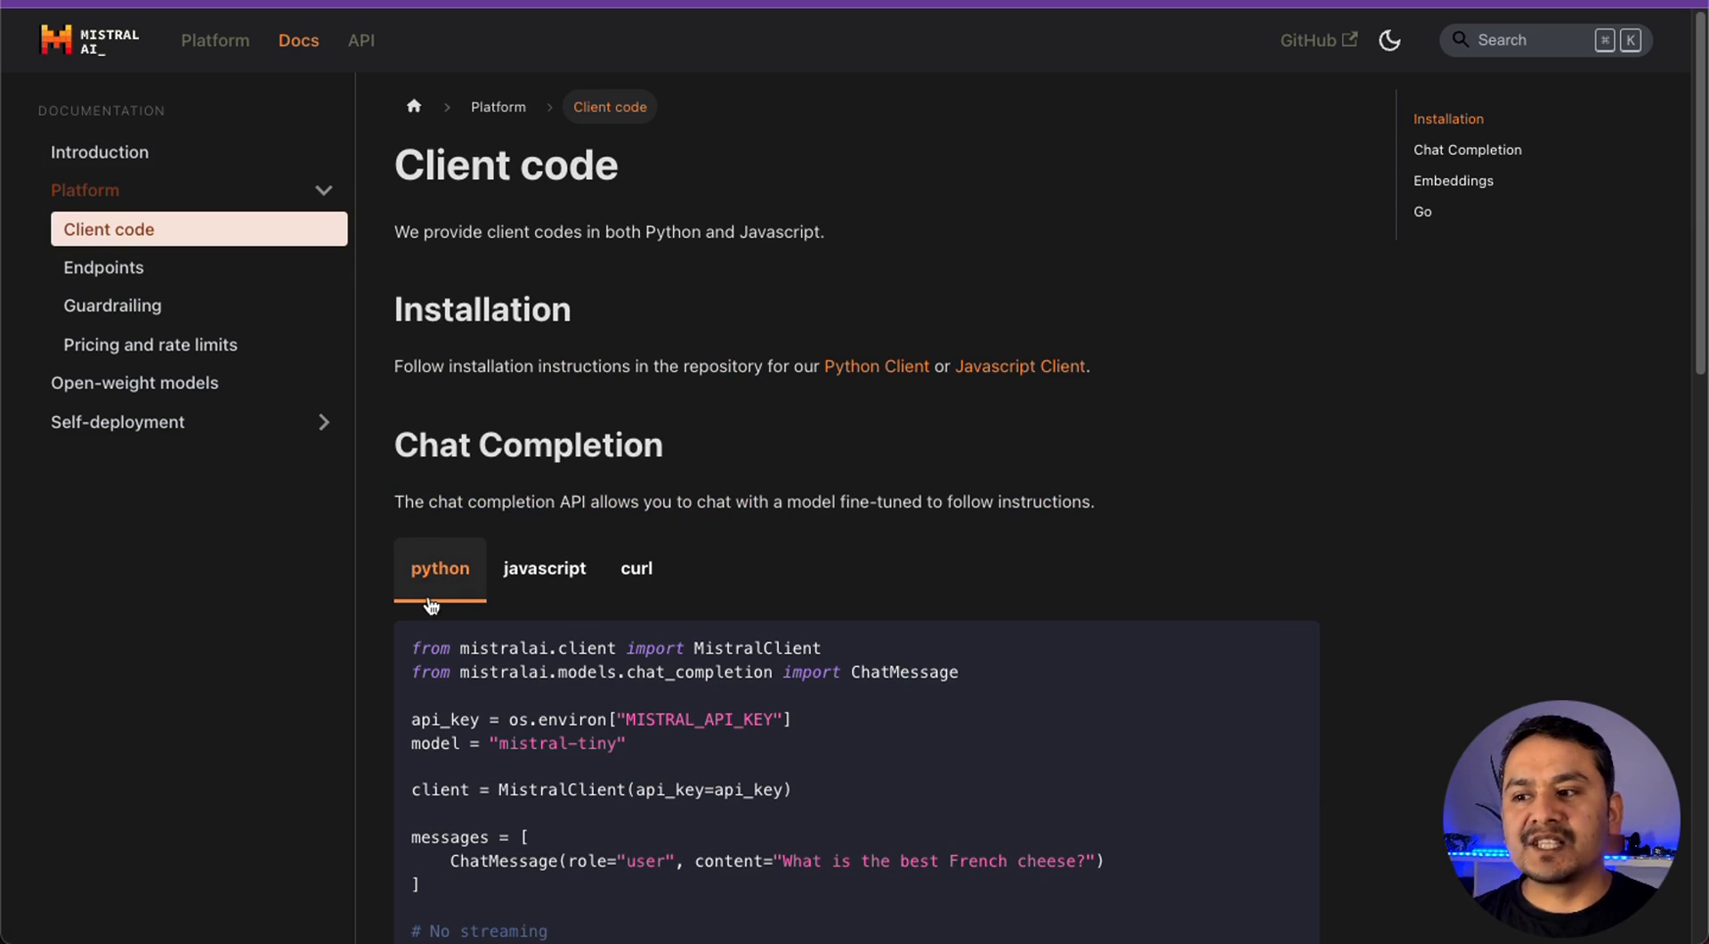
pyautogui.click(636, 568)
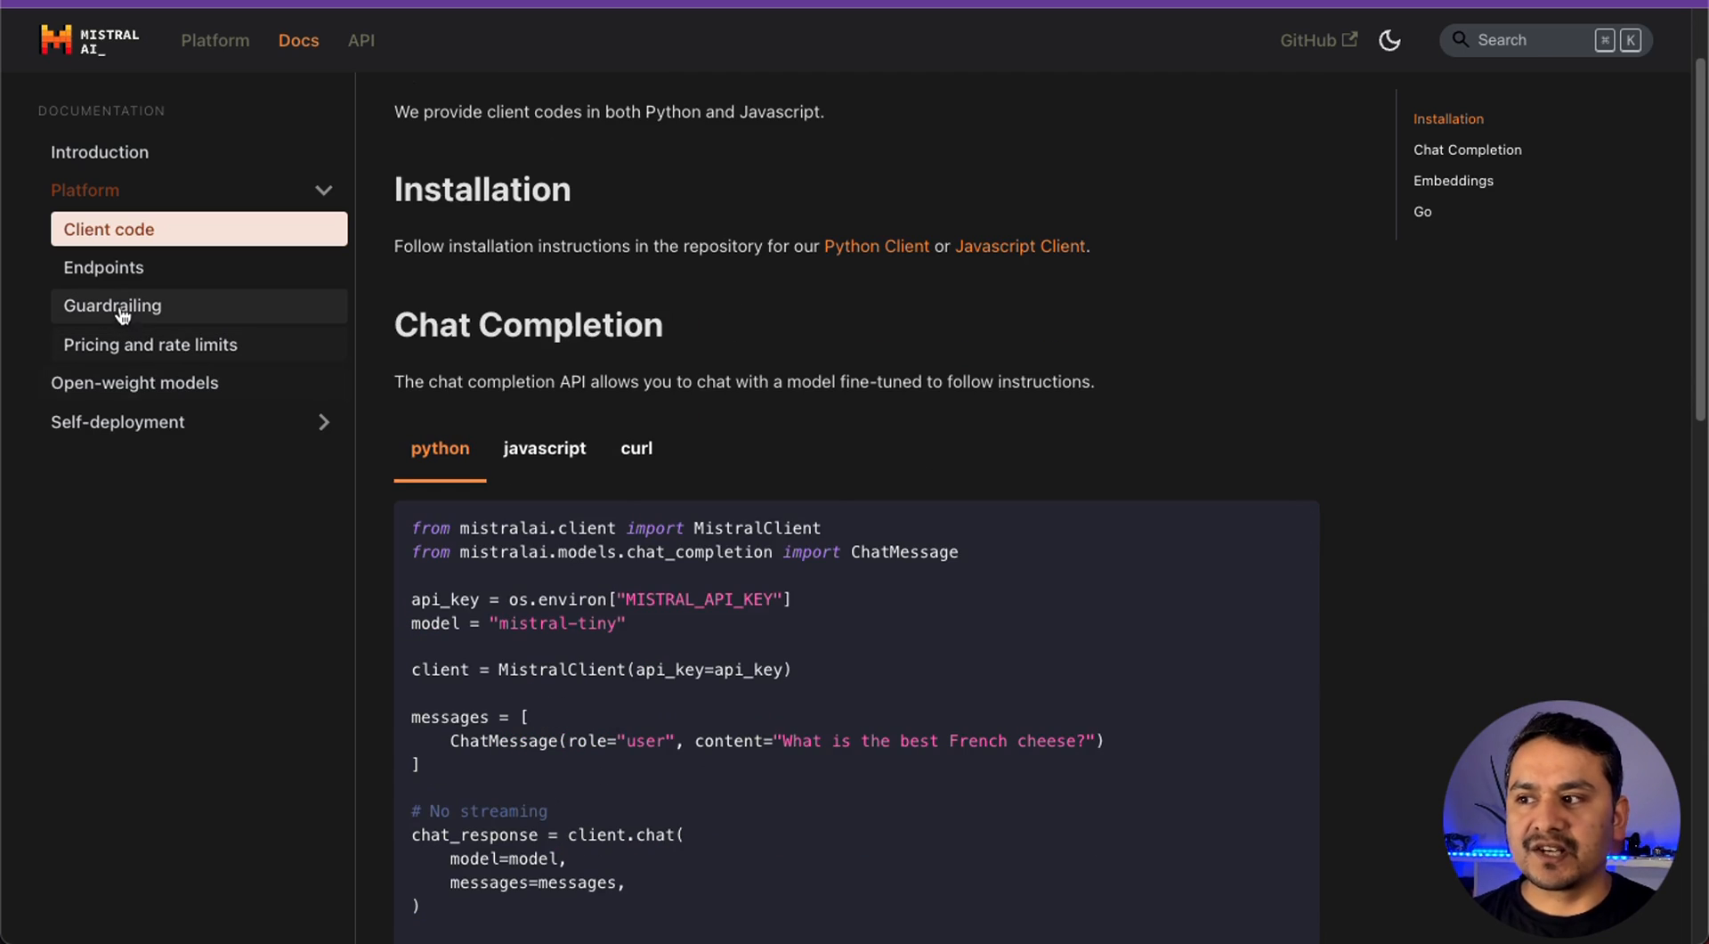
# Browse the Endpoints benchmarks and Guardrailing pages, ending at Pricing and rate limits
pyautogui.click(103, 267)
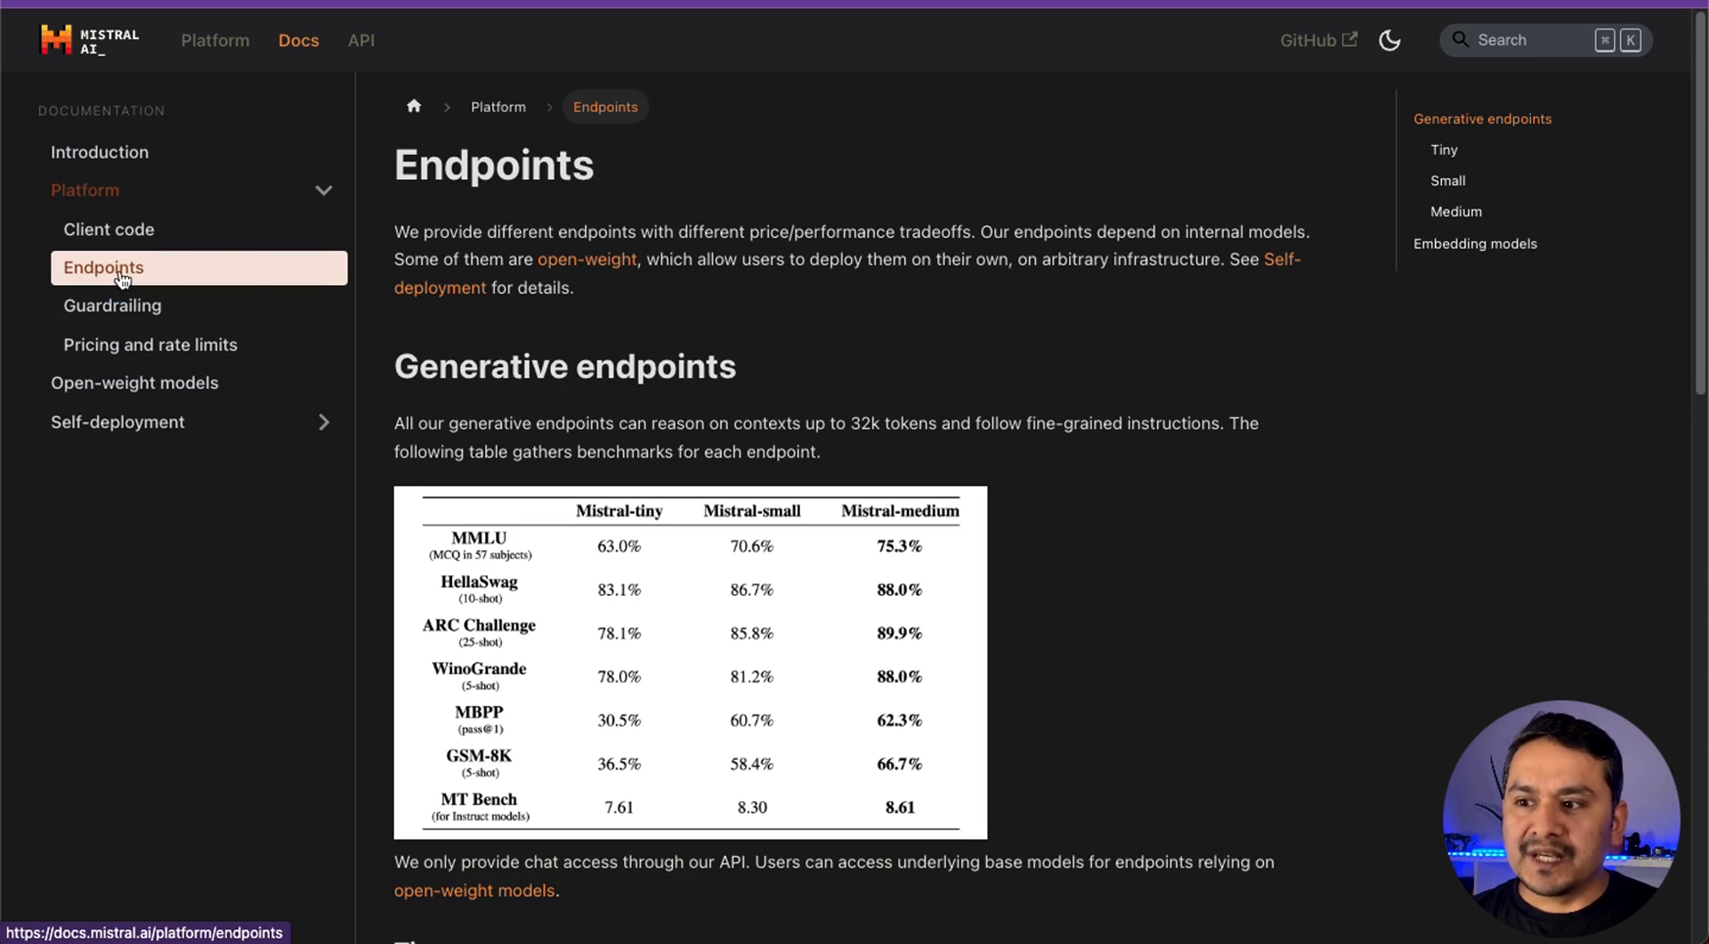
pyautogui.scroll(-3)
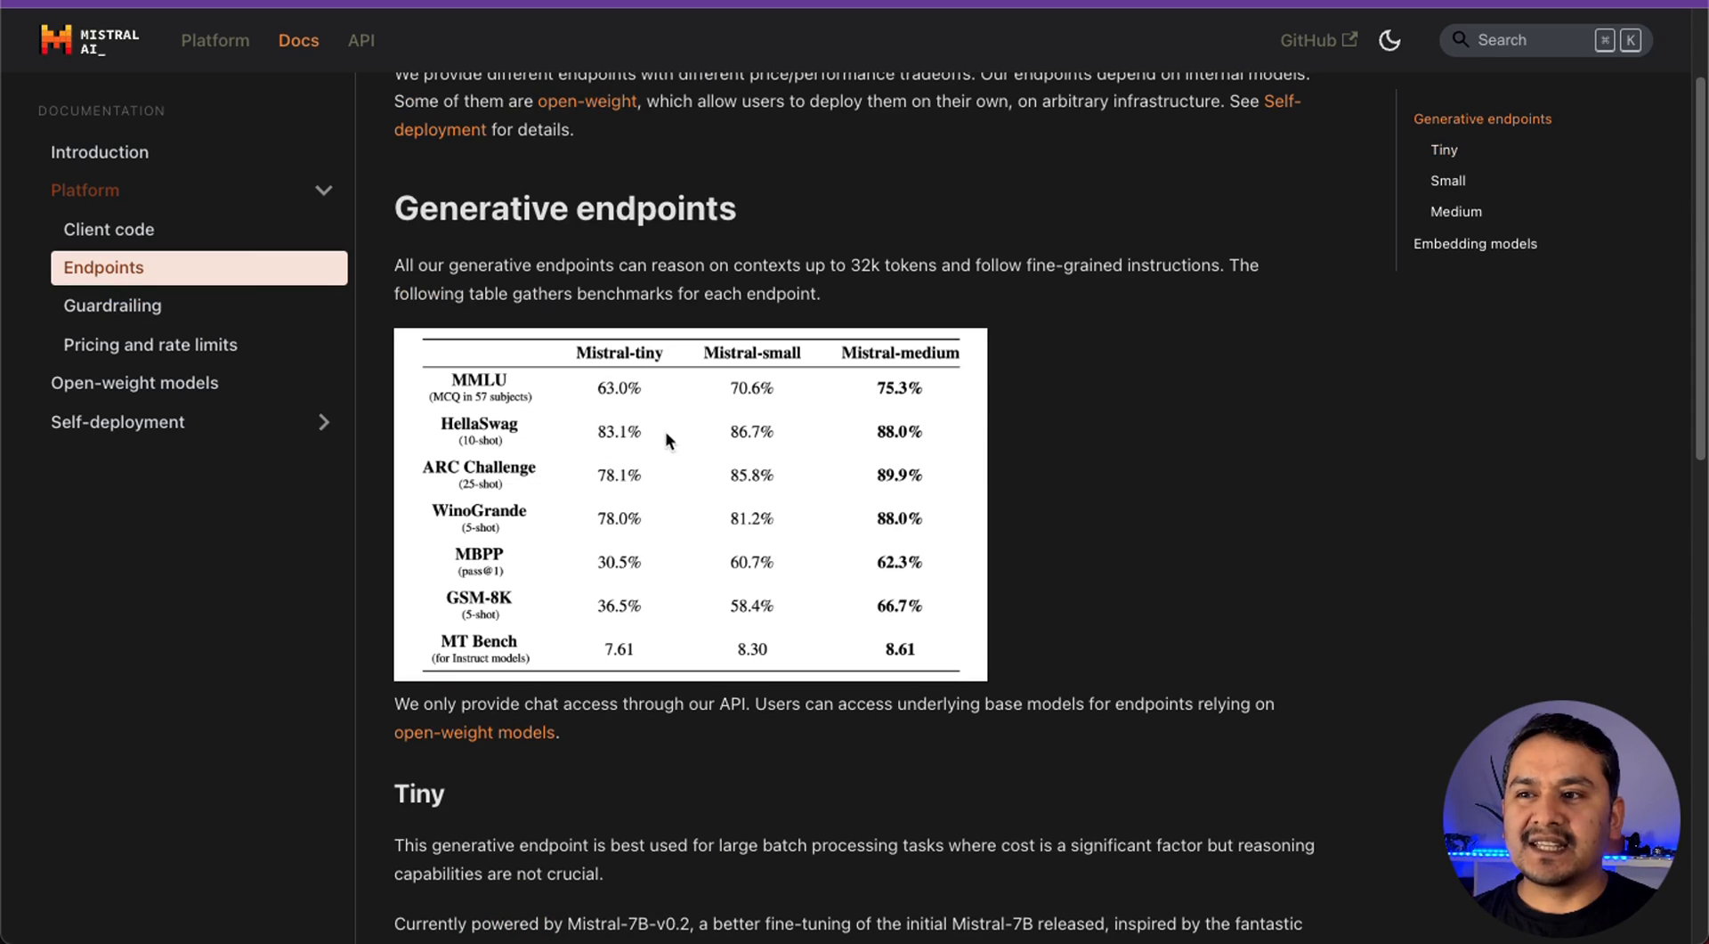
pyautogui.moveTo(662, 366)
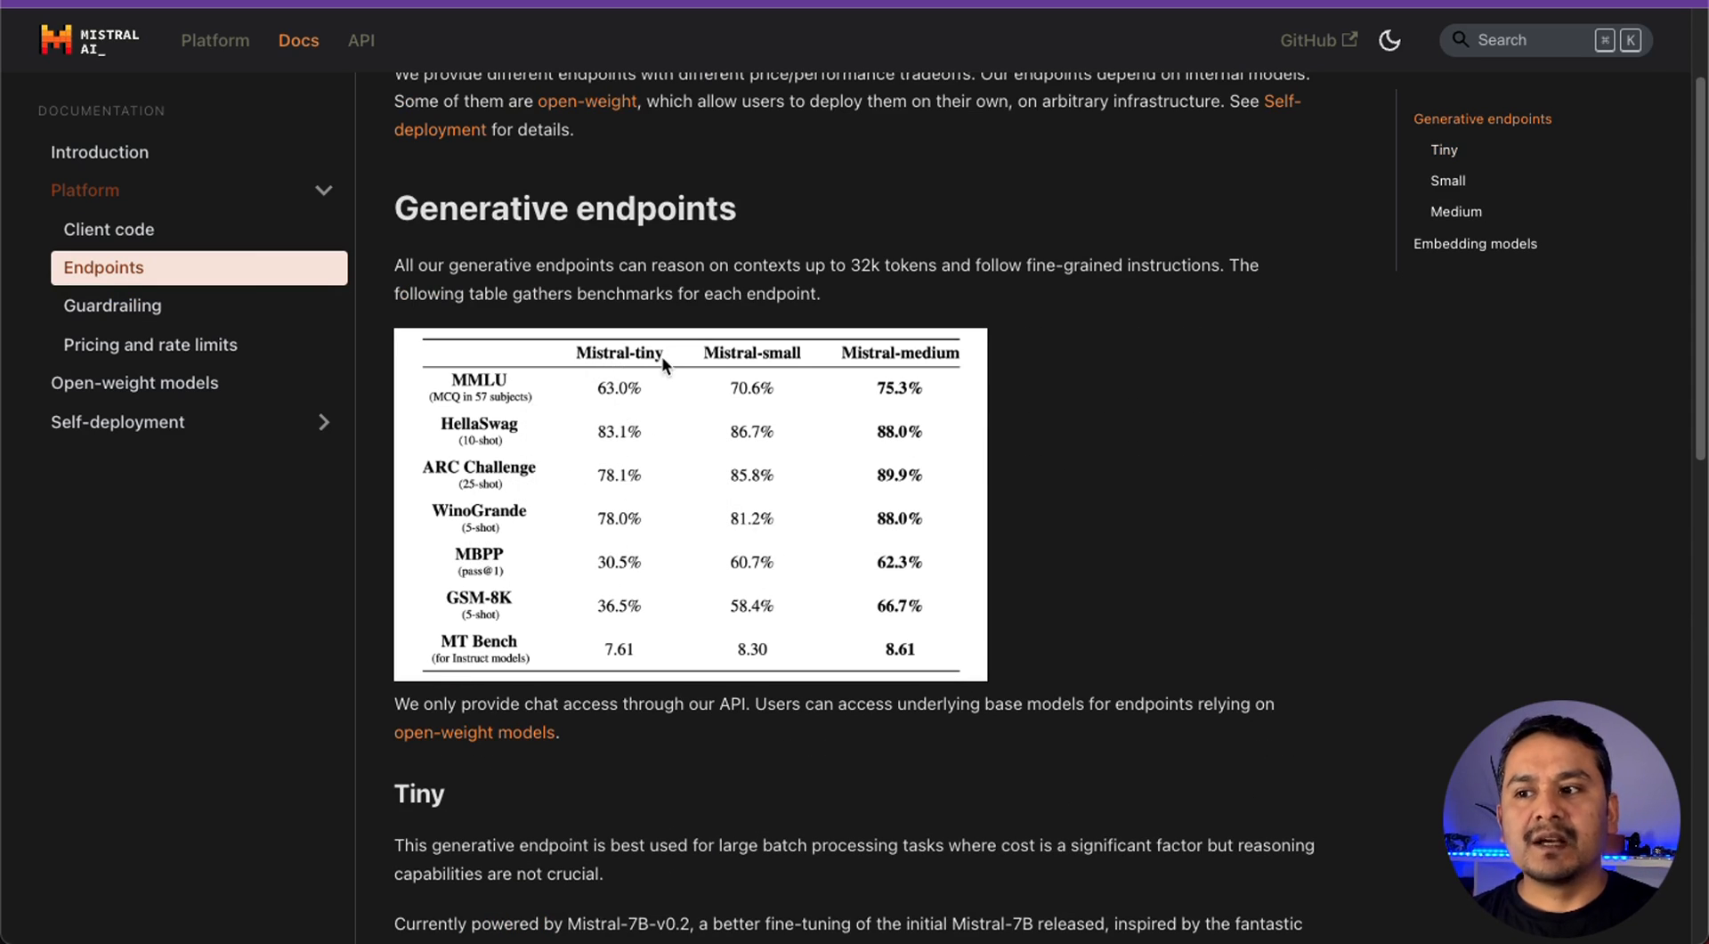
pyautogui.moveTo(932, 374)
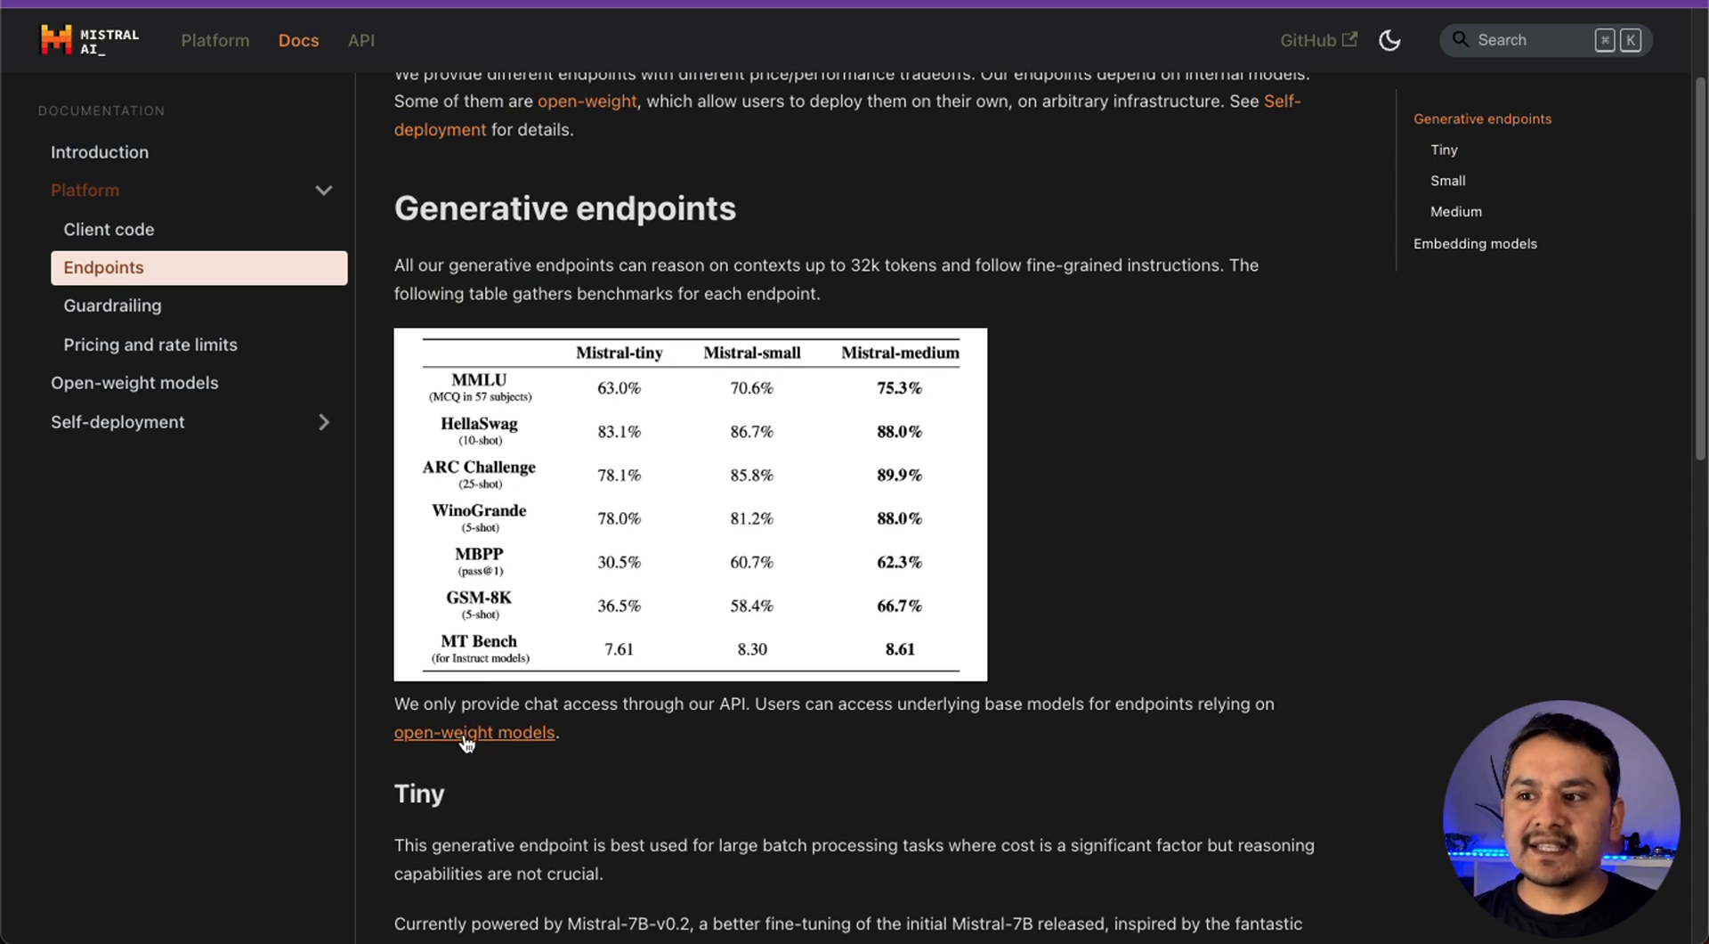
pyautogui.scroll(-3)
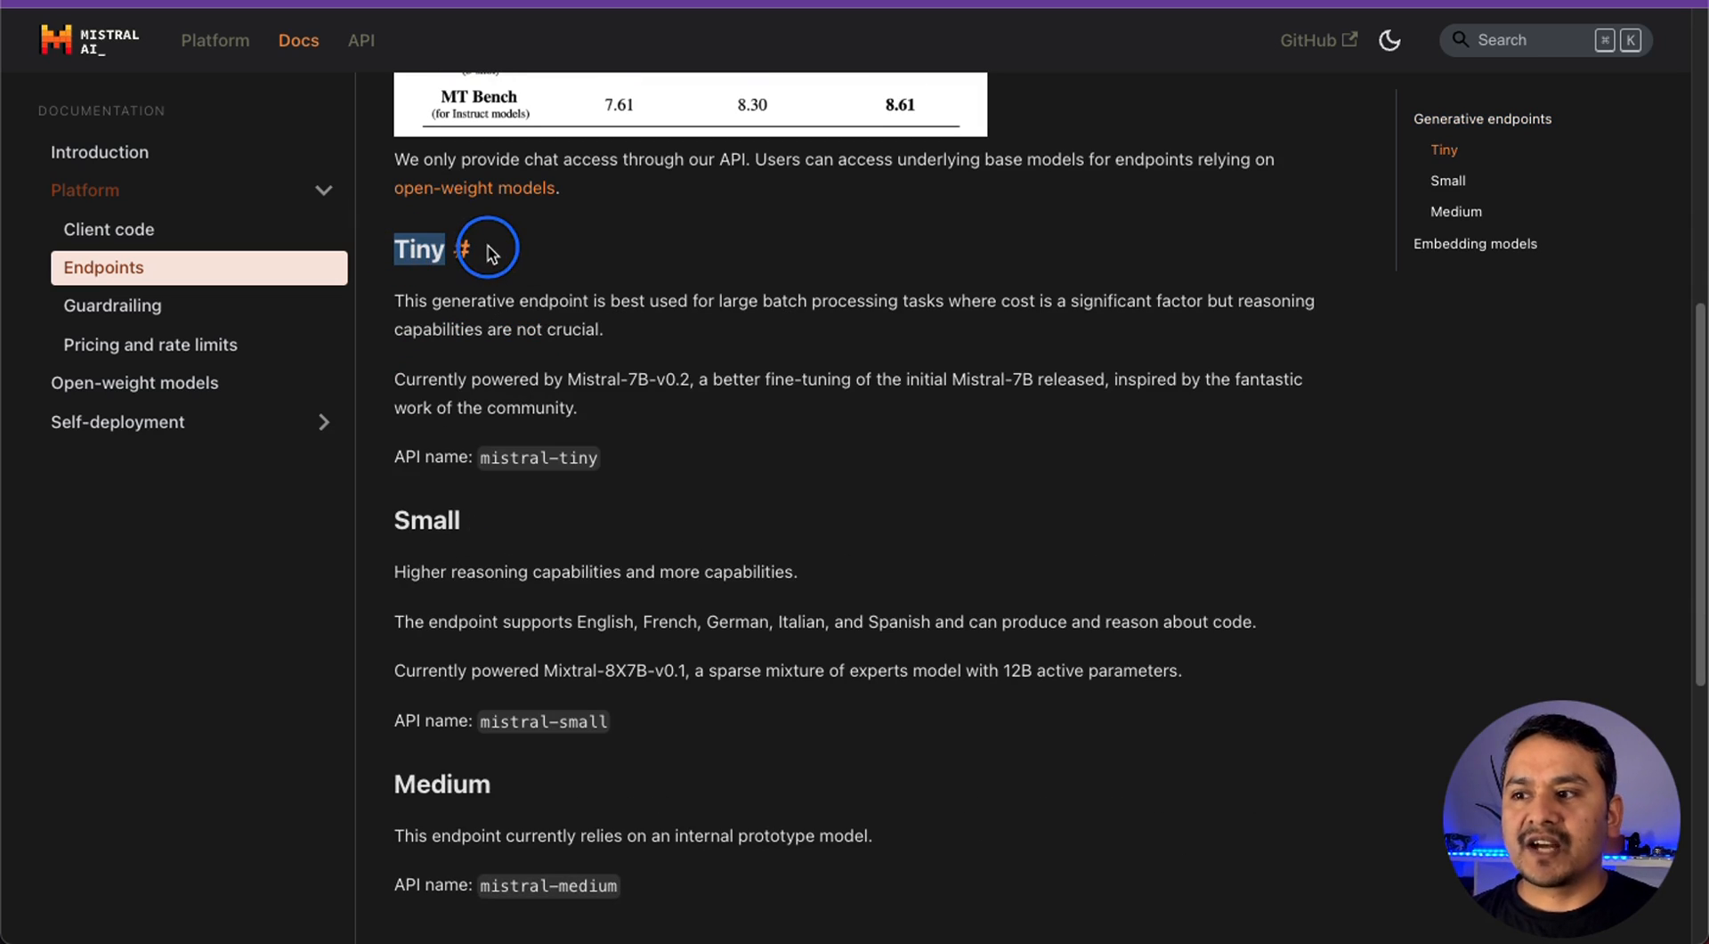
pyautogui.moveTo(442, 783)
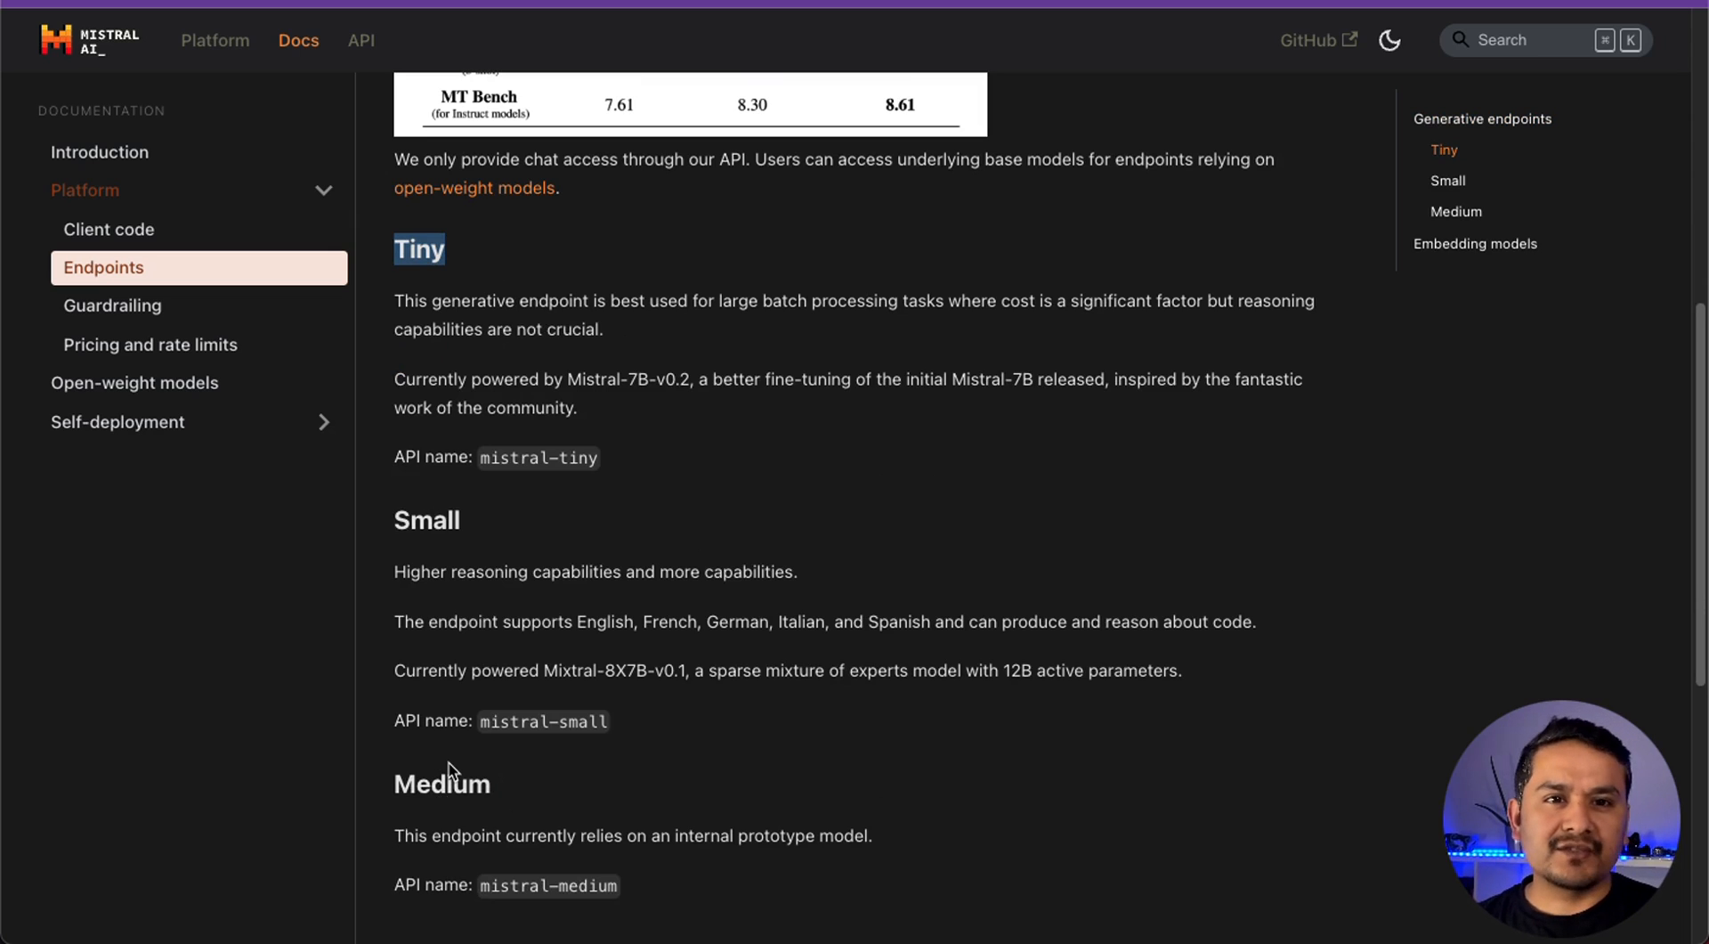
pyautogui.moveTo(477, 759)
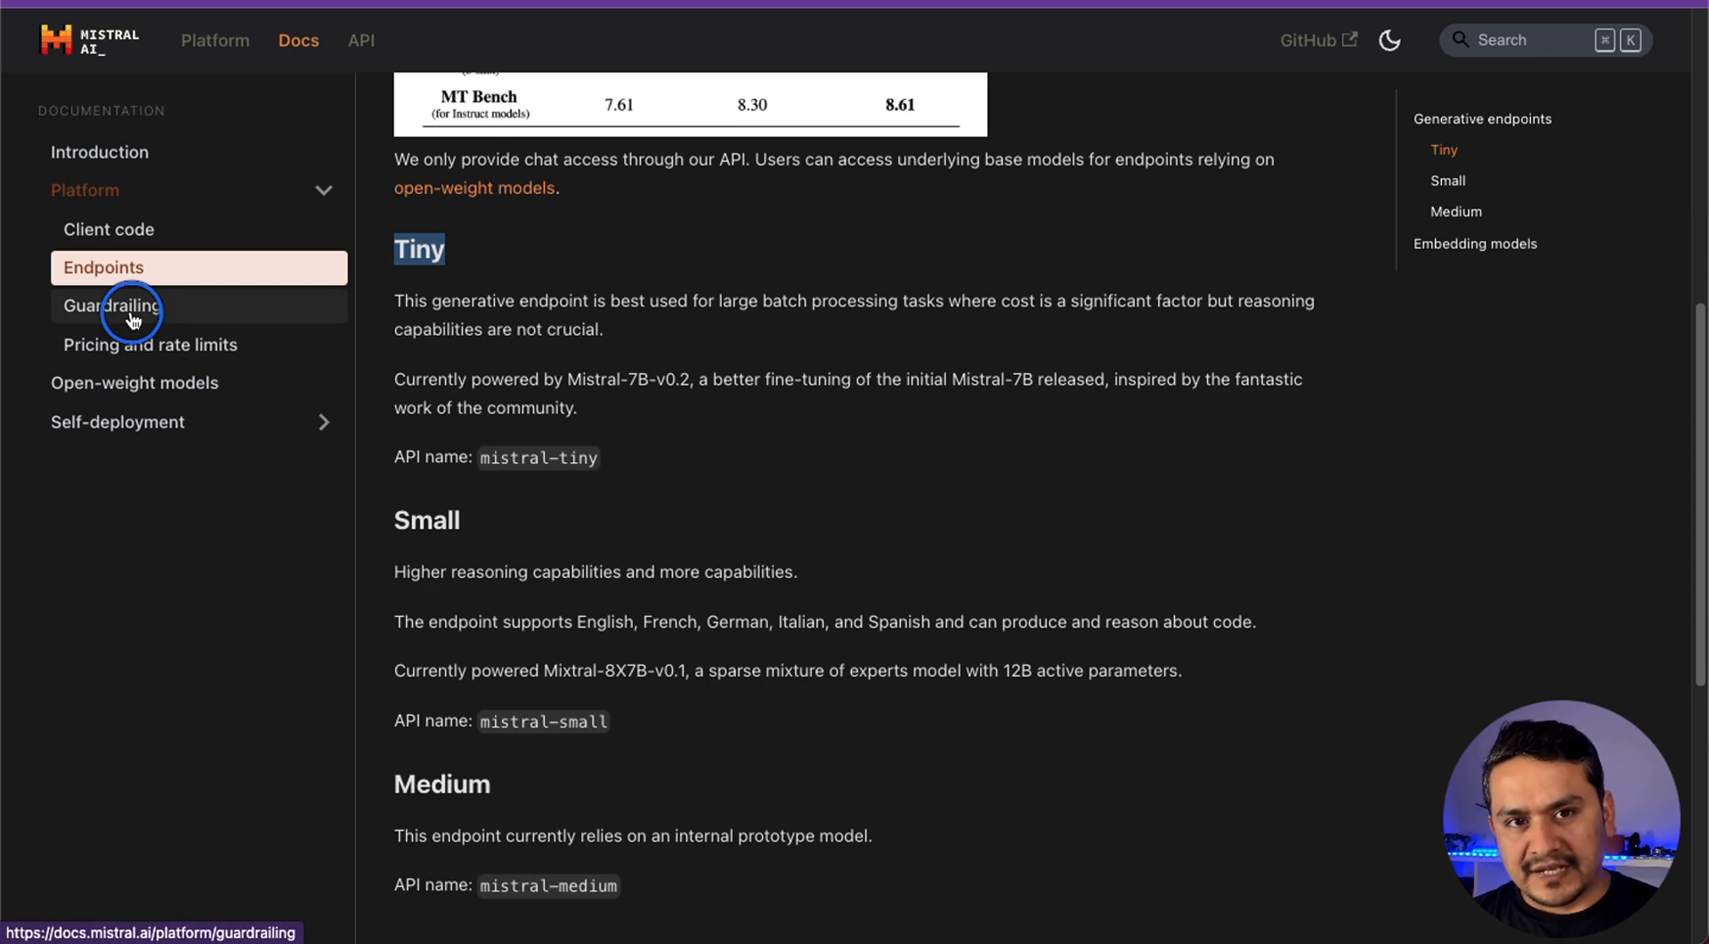
pyautogui.click(112, 305)
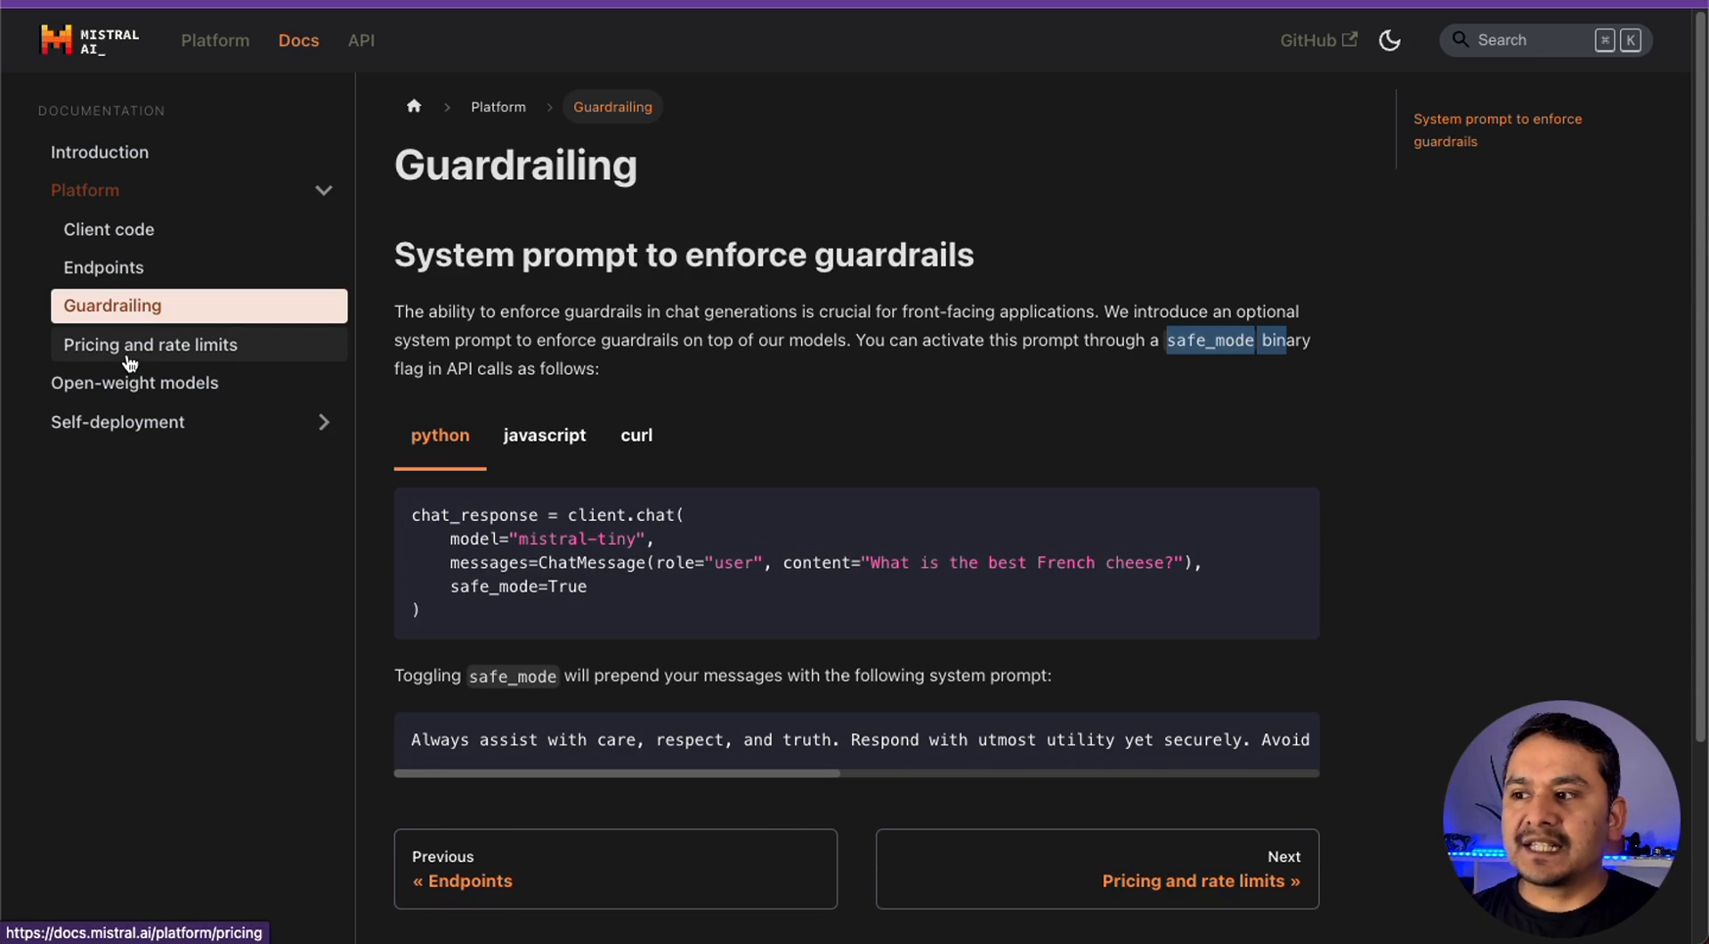
pyautogui.click(150, 344)
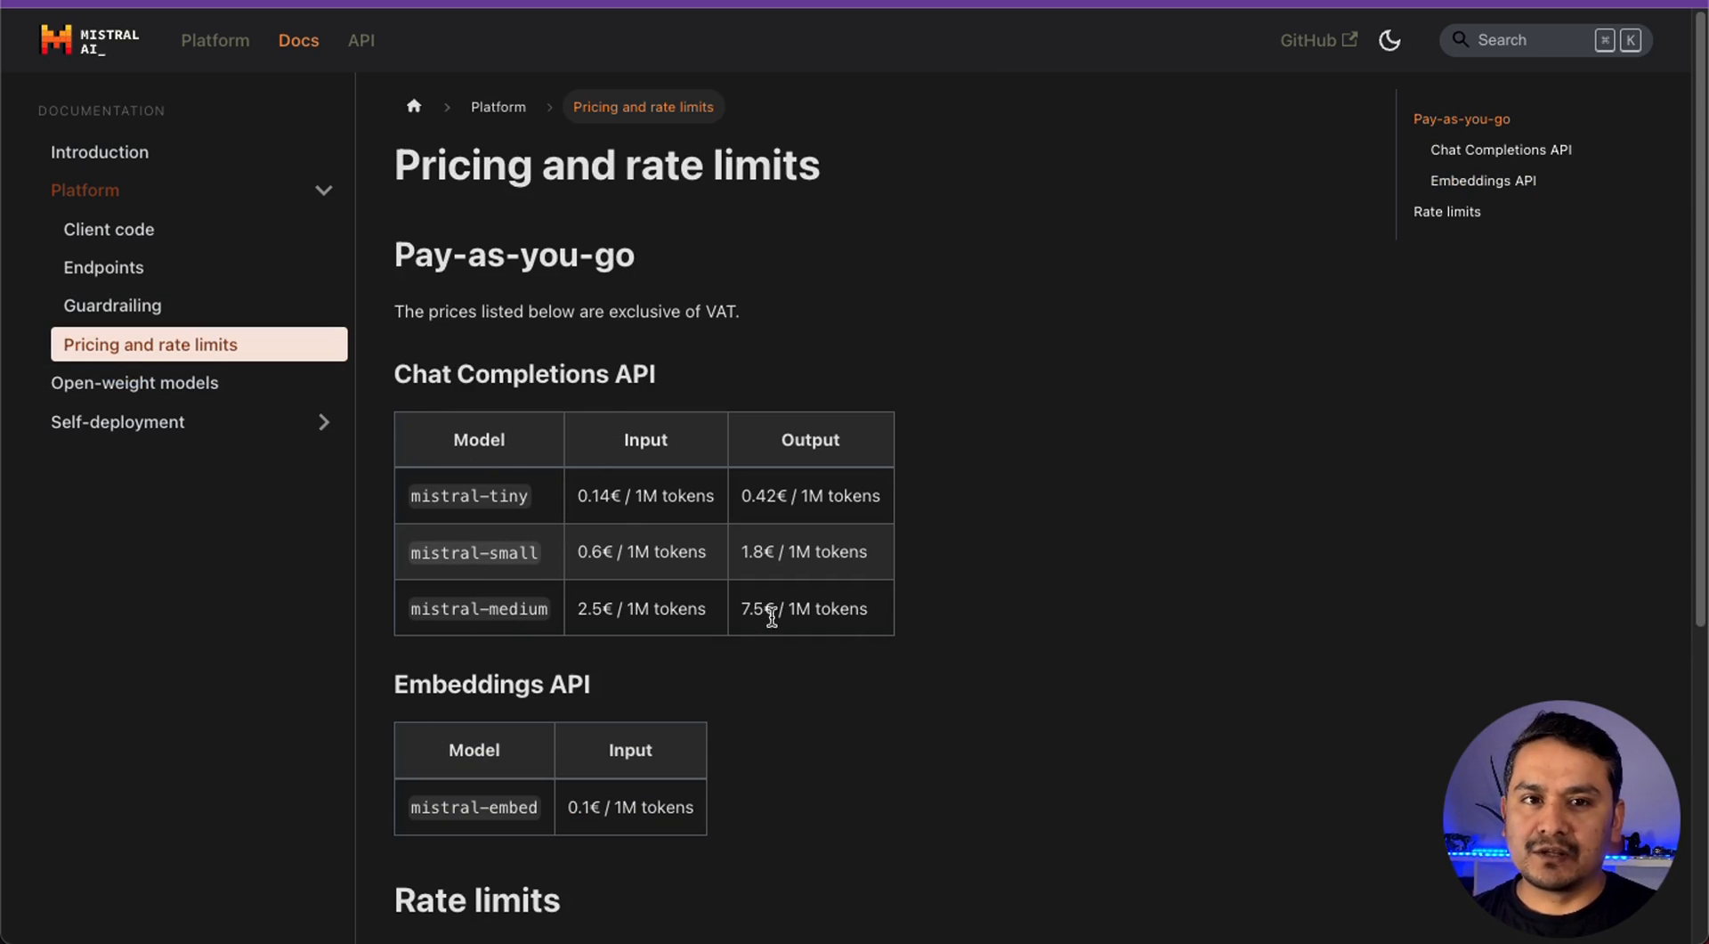
pyautogui.moveTo(1165, 772)
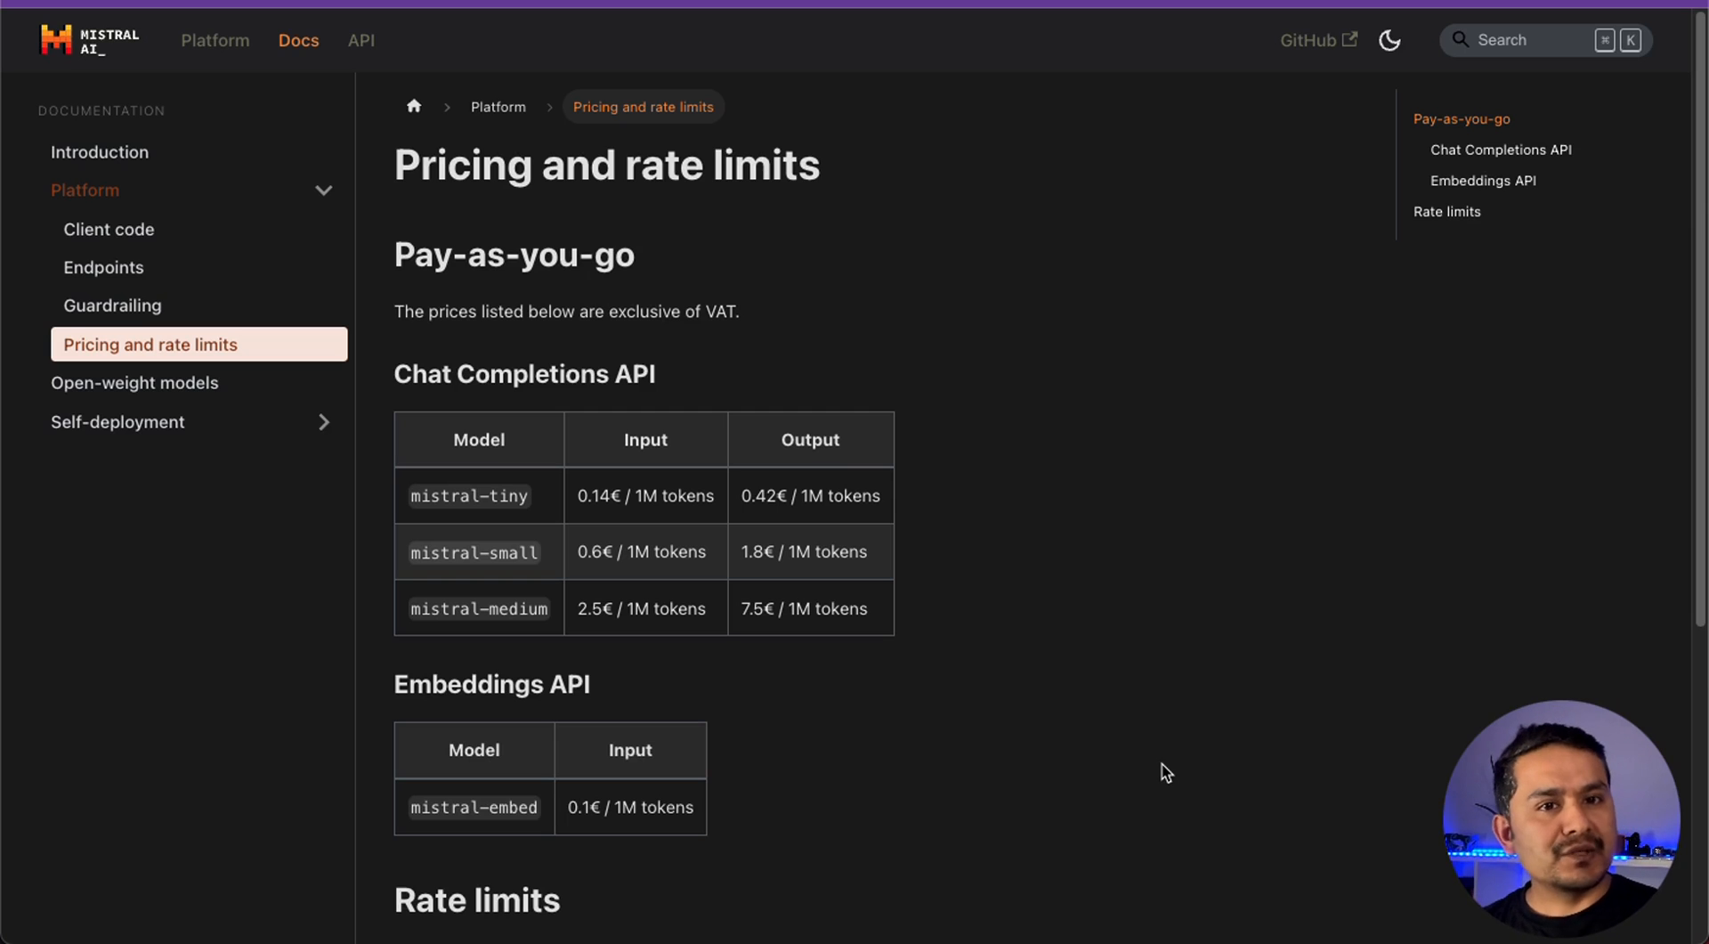
pyautogui.moveTo(910, 468)
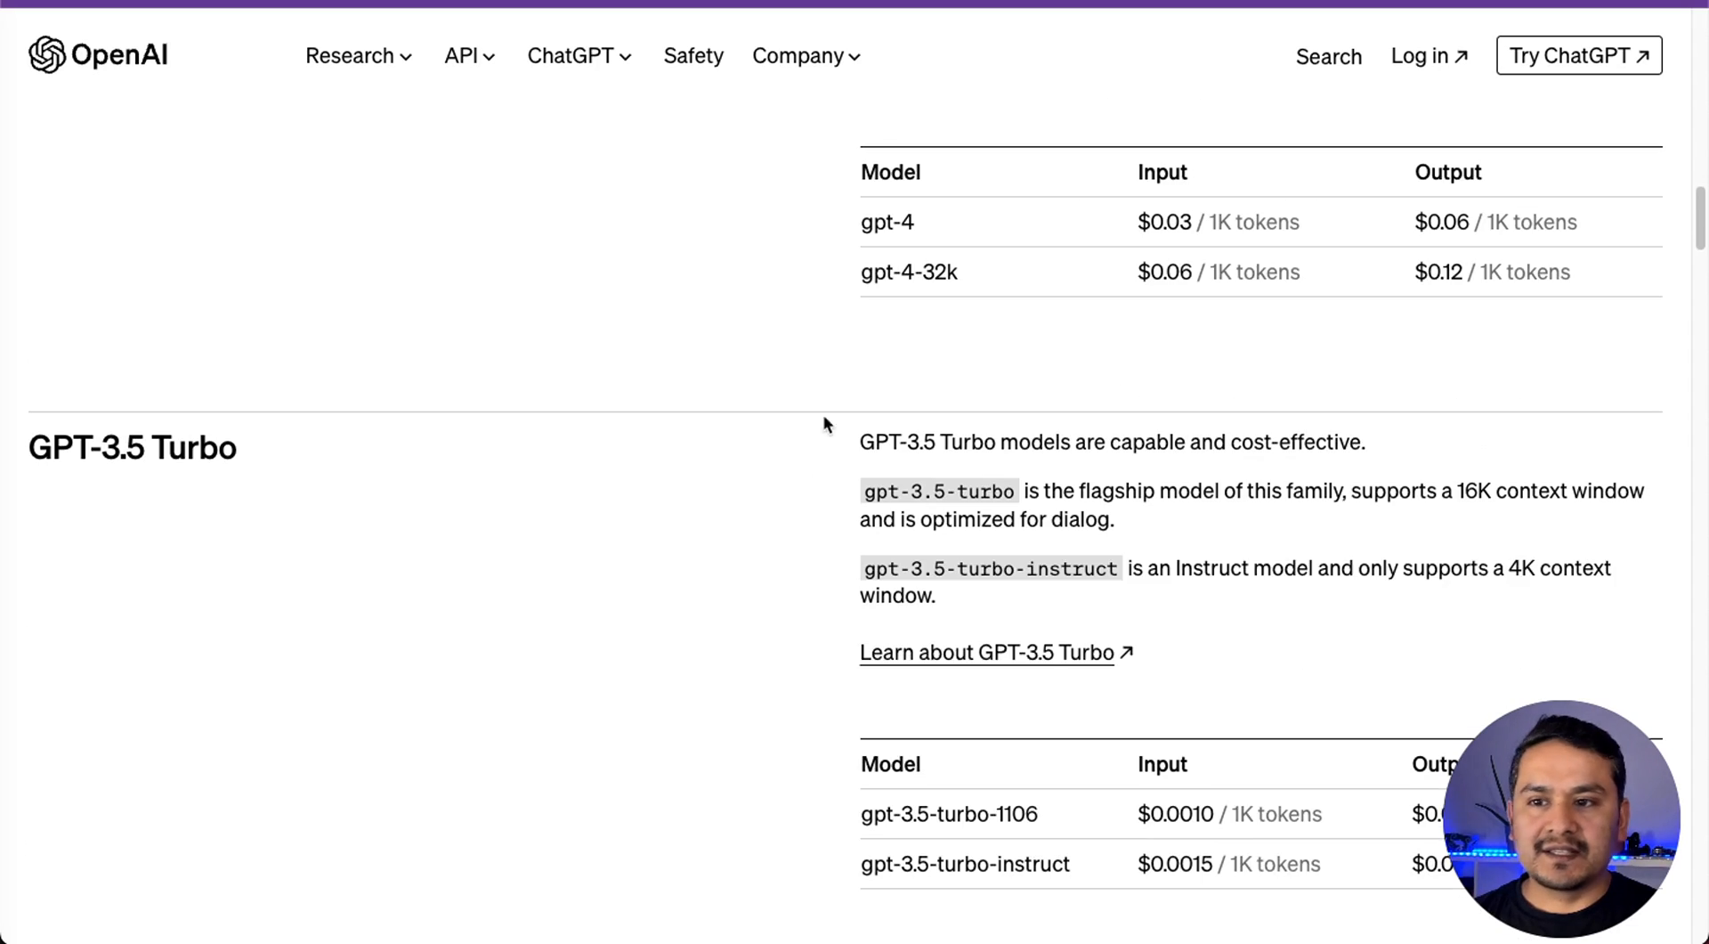
# Scroll through OpenAI's GPT-4 and GPT-3.5 Turbo per-token prices
pyautogui.scroll(-3)
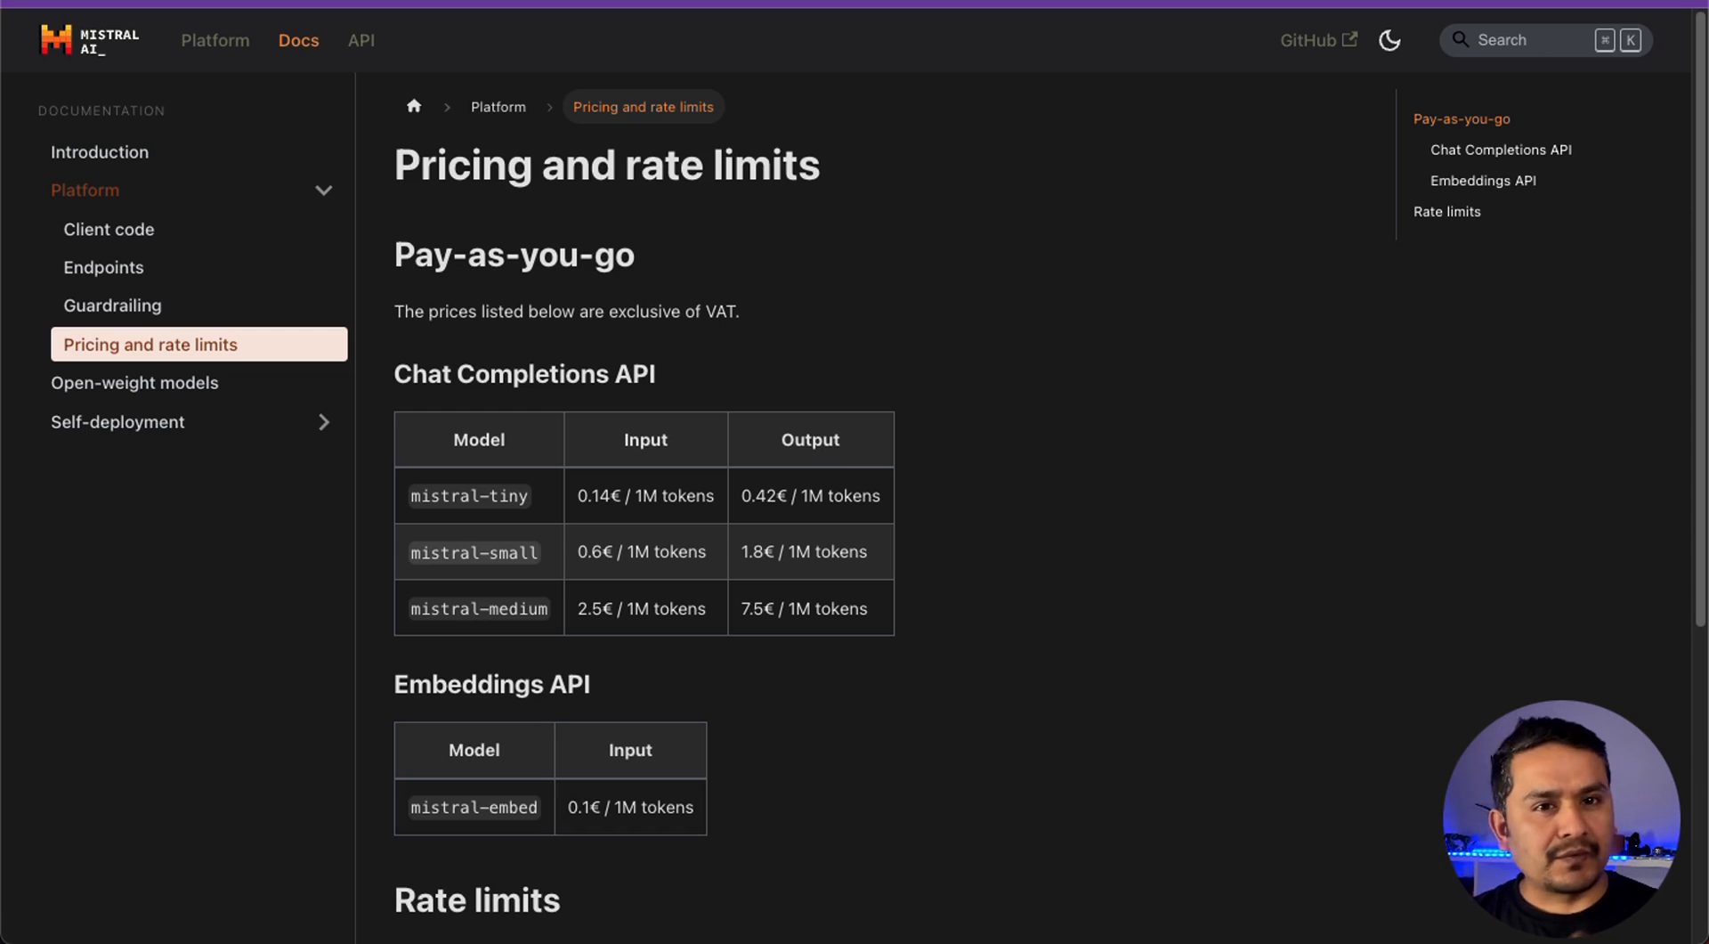
pyautogui.moveTo(163, 383)
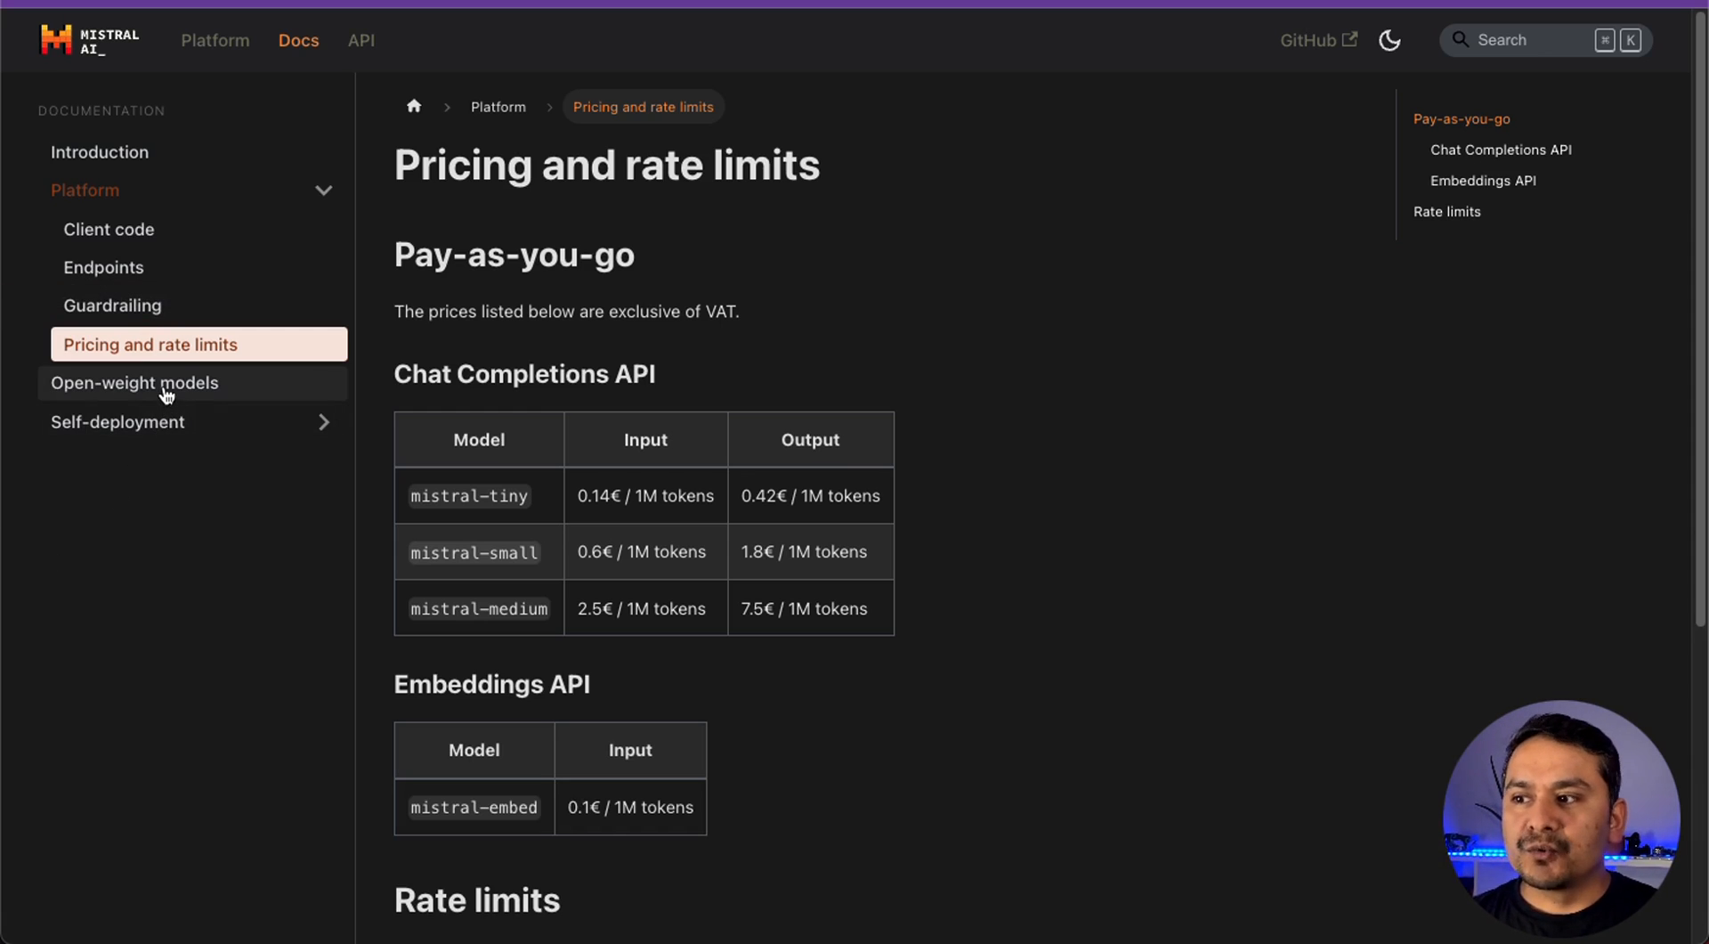
# Review the Open-weight models page, highlighting the intro and Mistral-7B's 16 GB GPU RAM
pyautogui.click(134, 383)
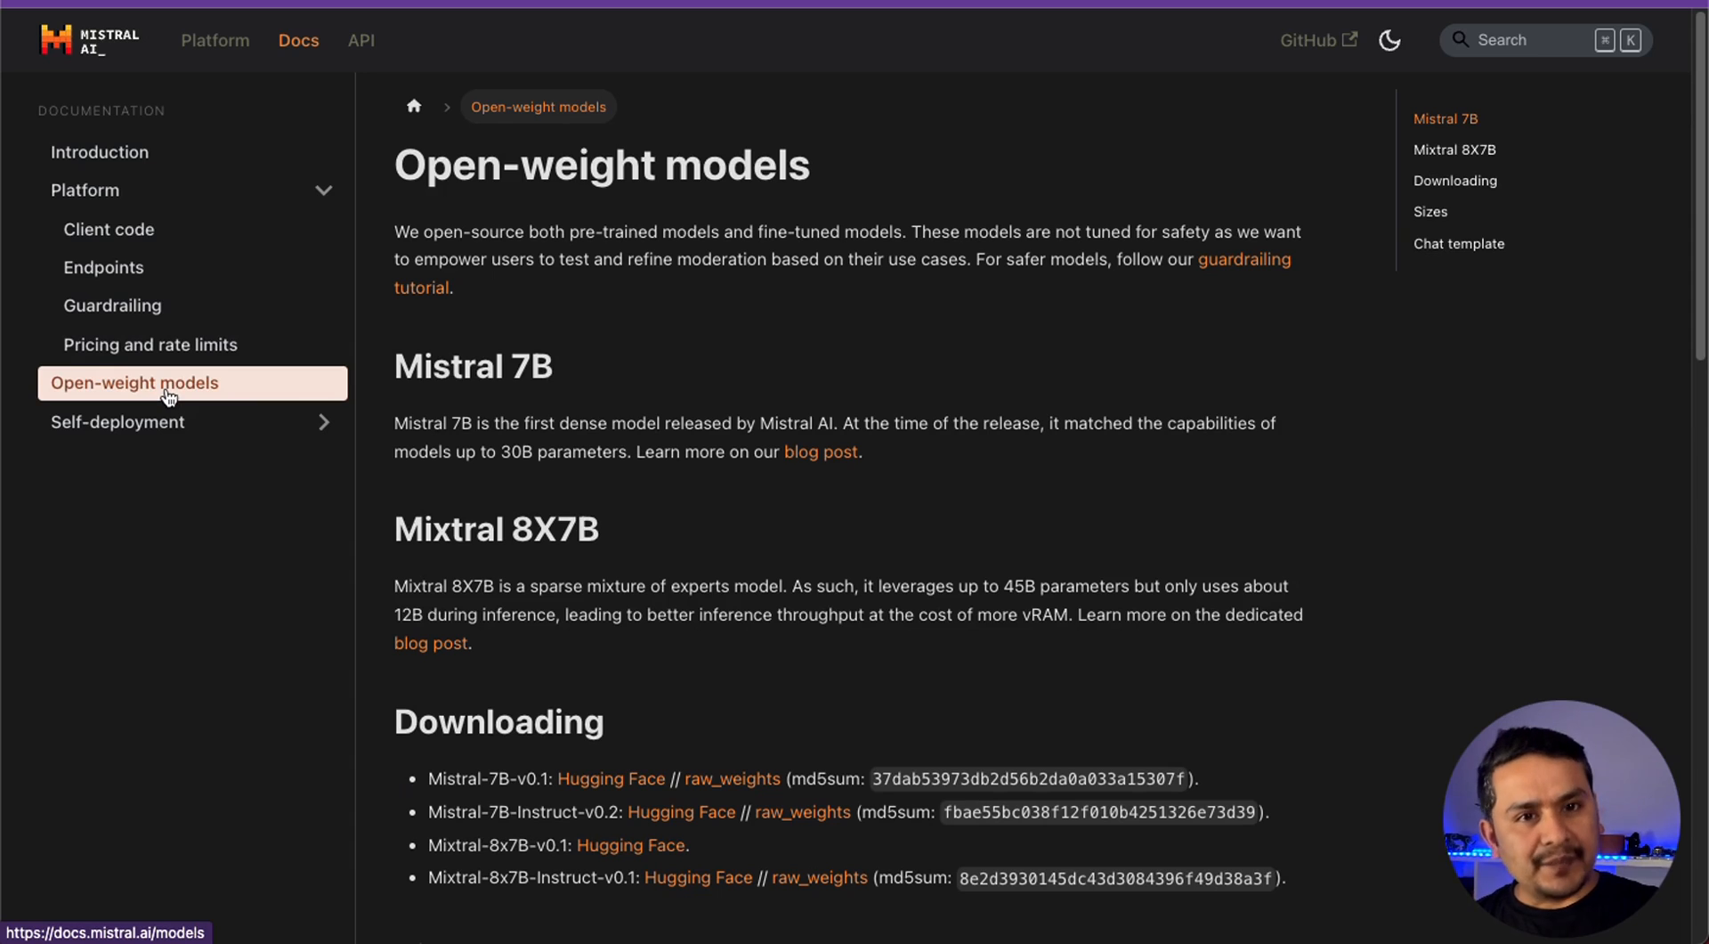
pyautogui.moveTo(138, 410)
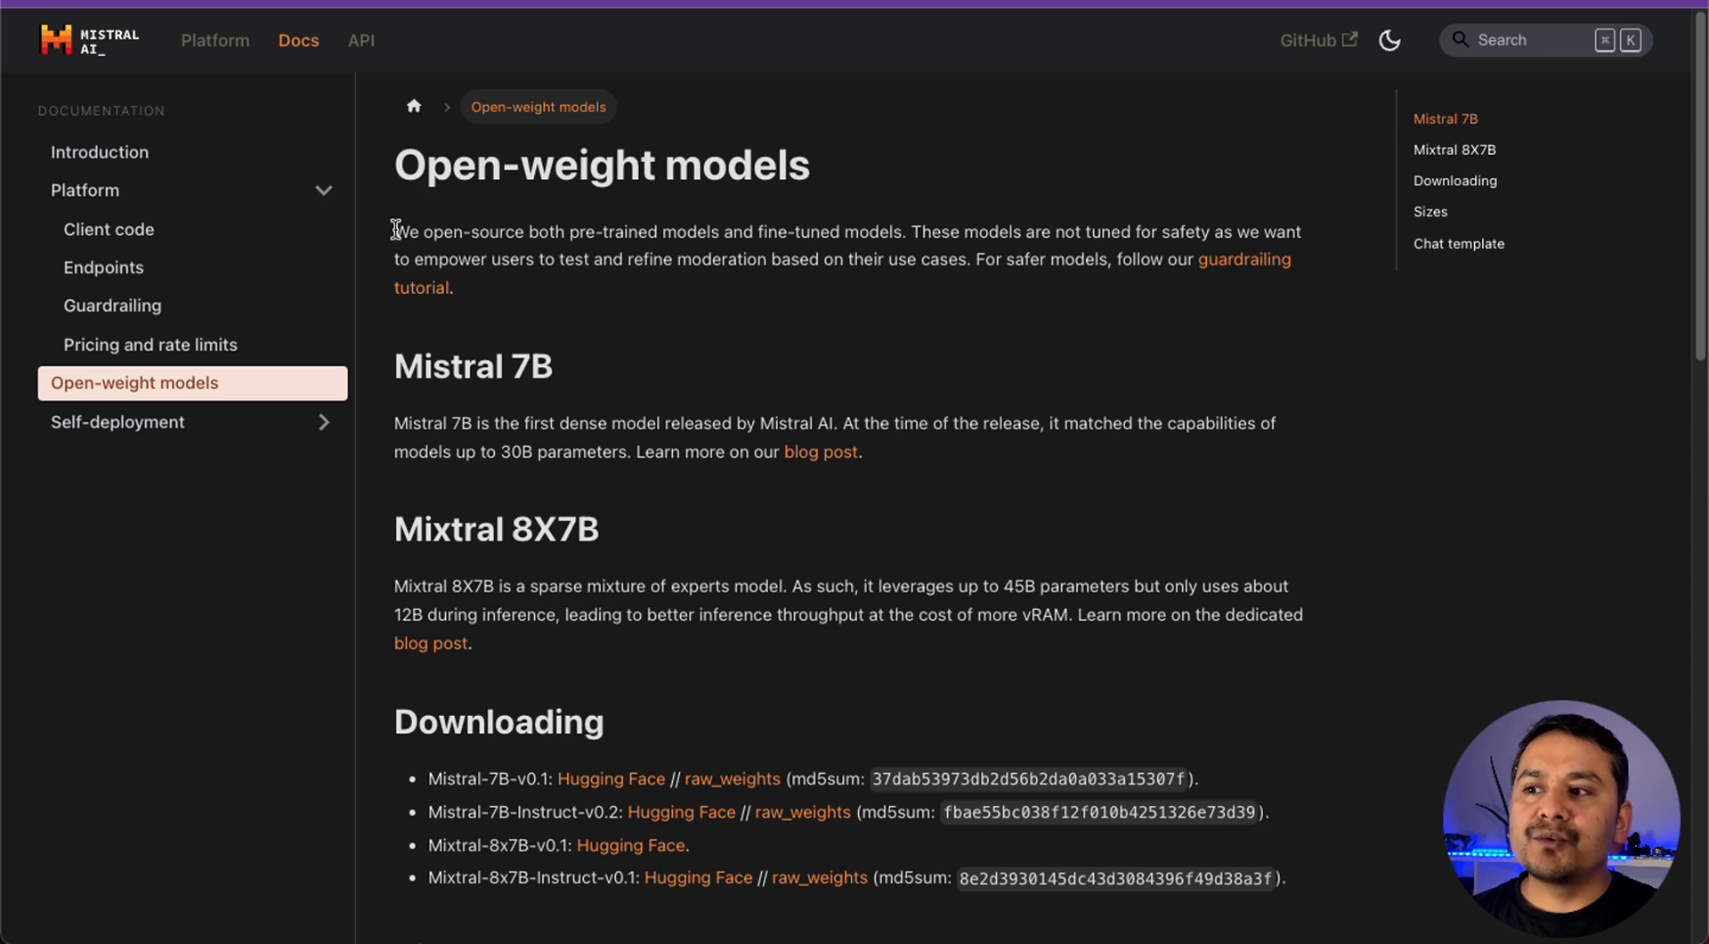
pyautogui.moveTo(395, 230); pyautogui.dragTo(452, 287)
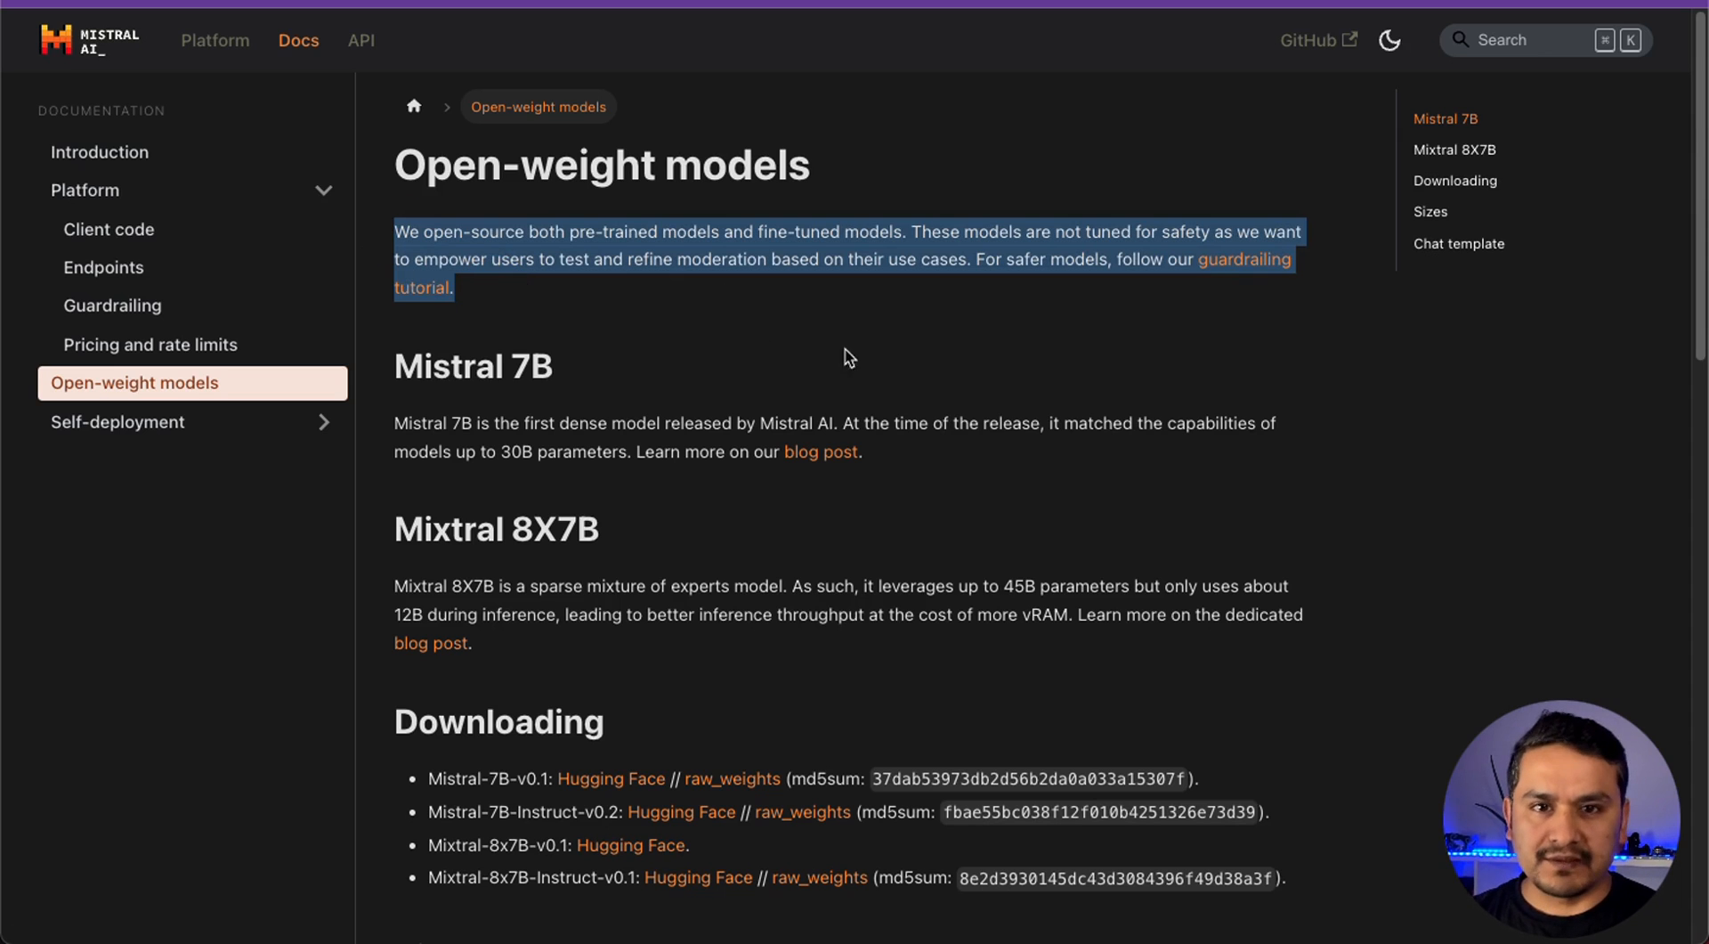
pyautogui.scroll(-3)
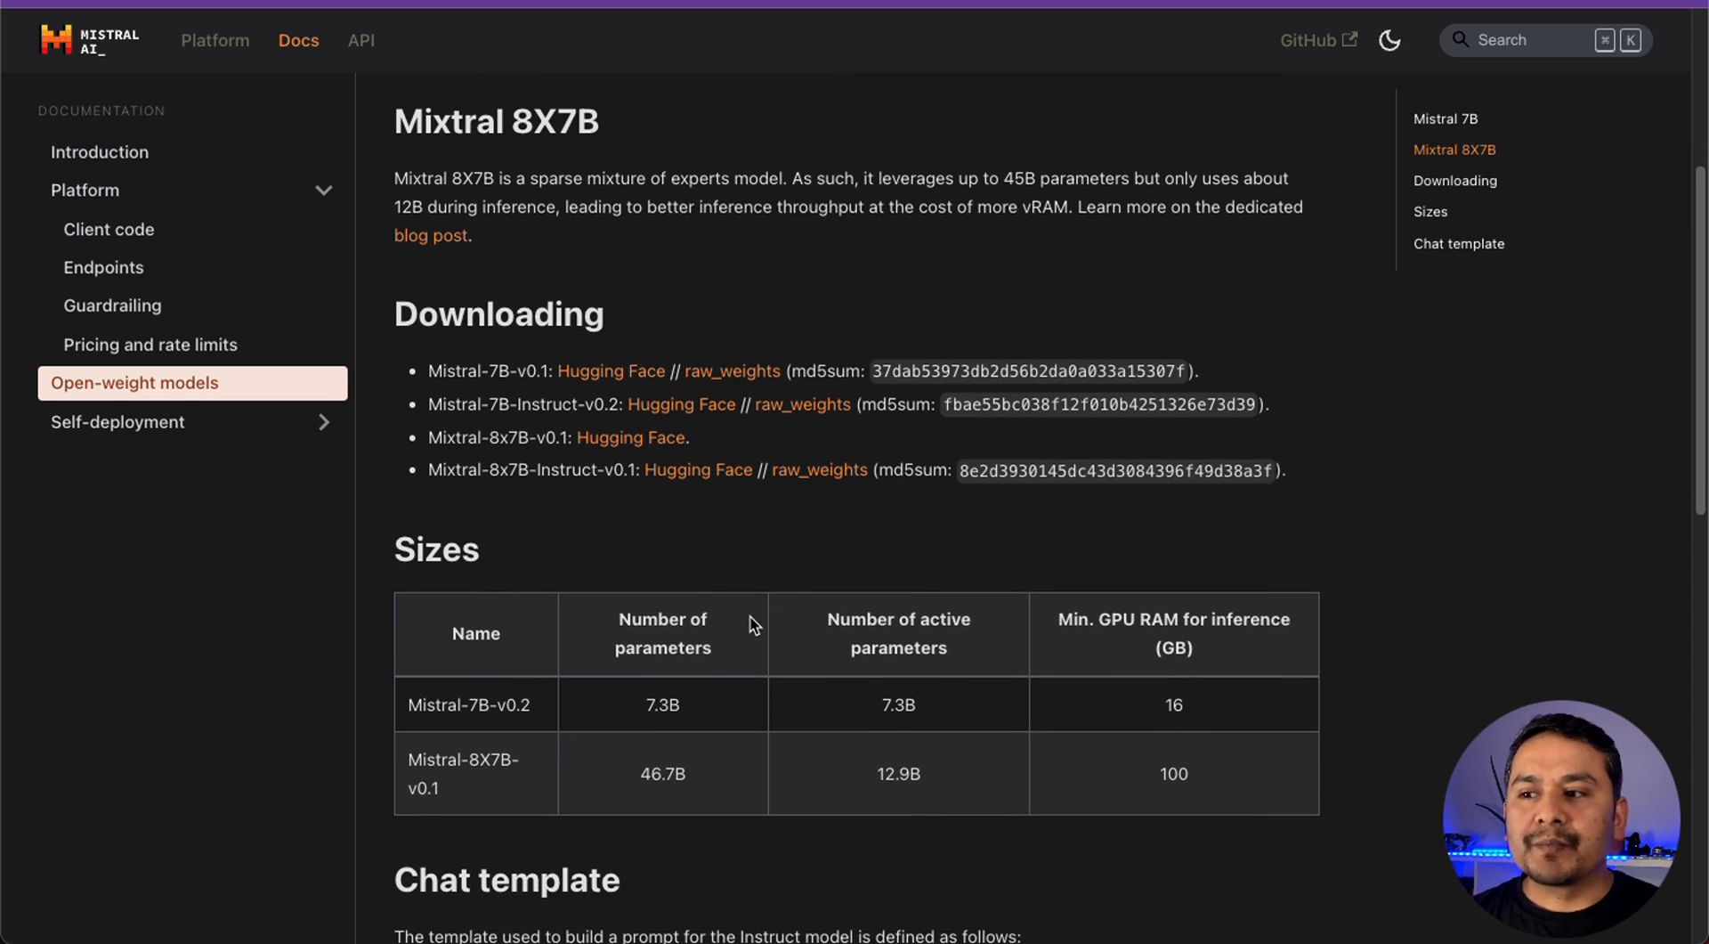
pyautogui.scroll(-3)
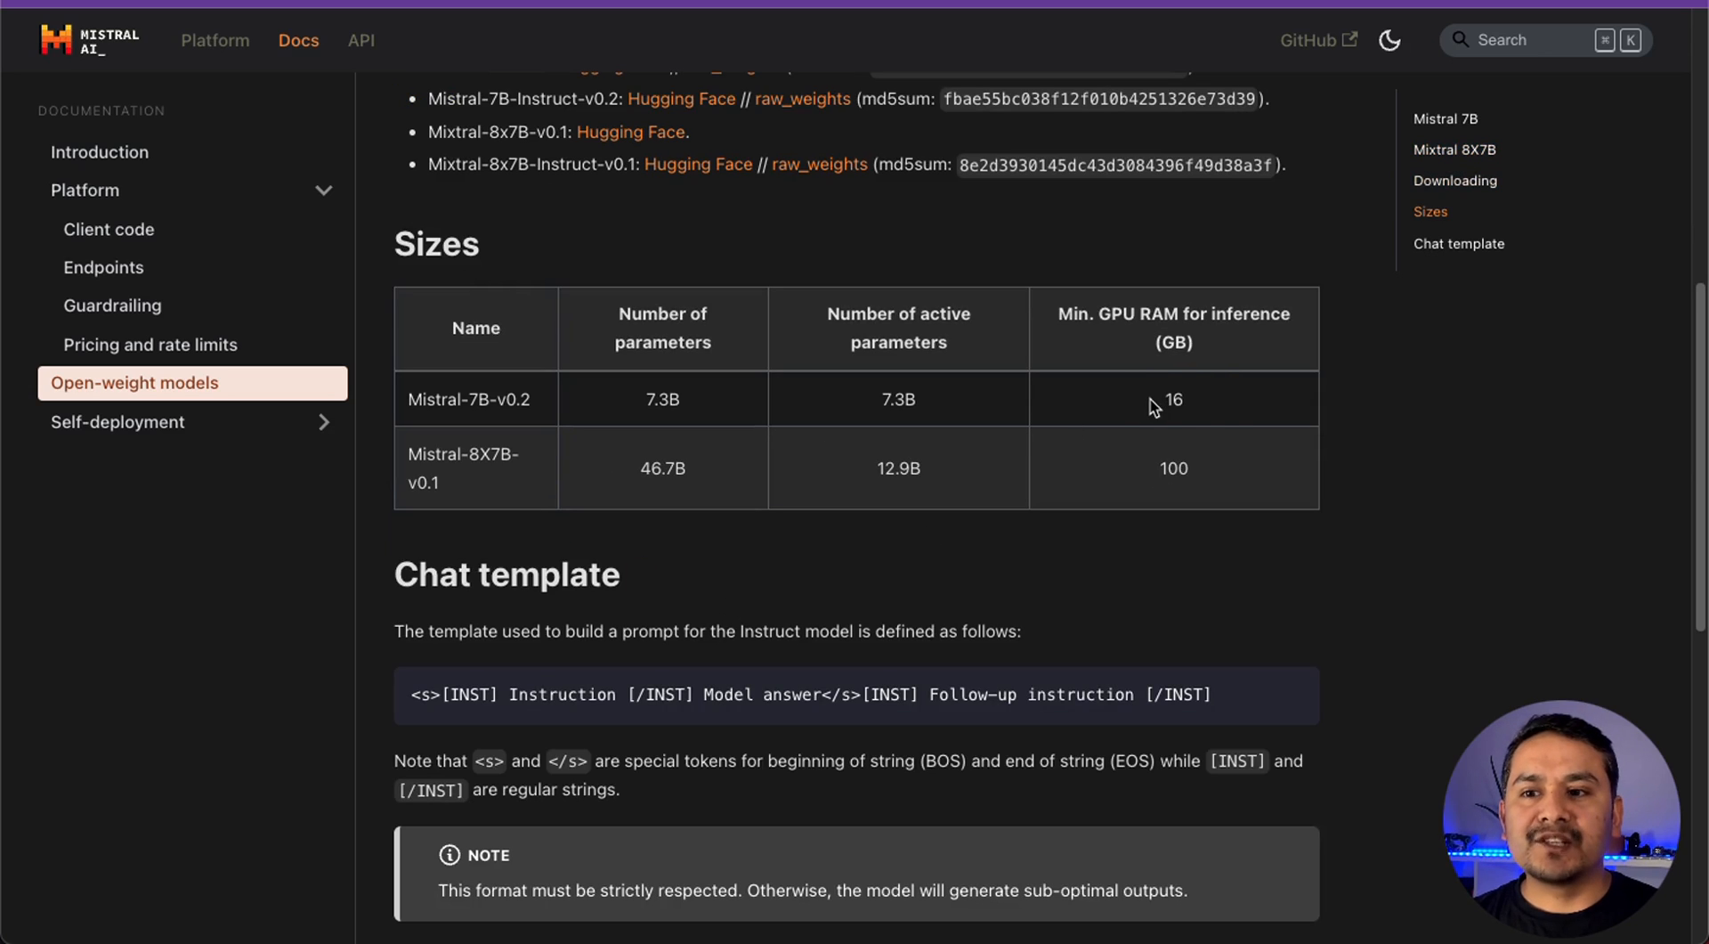
pyautogui.doubleClick(1174, 399)
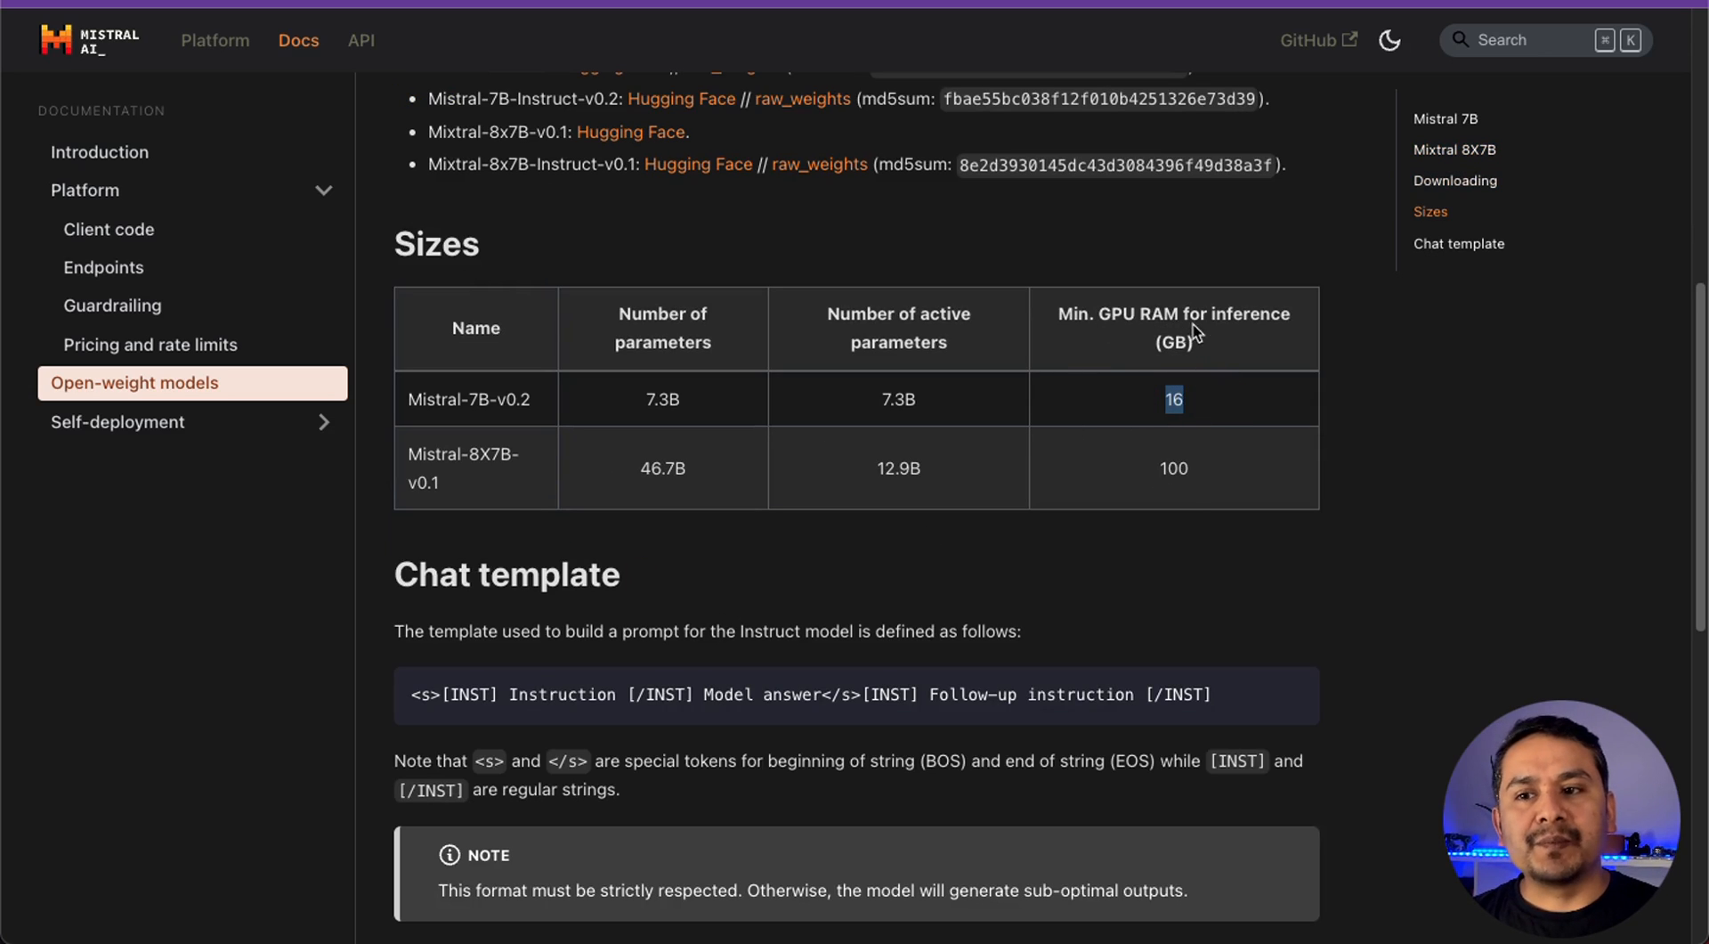
pyautogui.moveTo(856, 491)
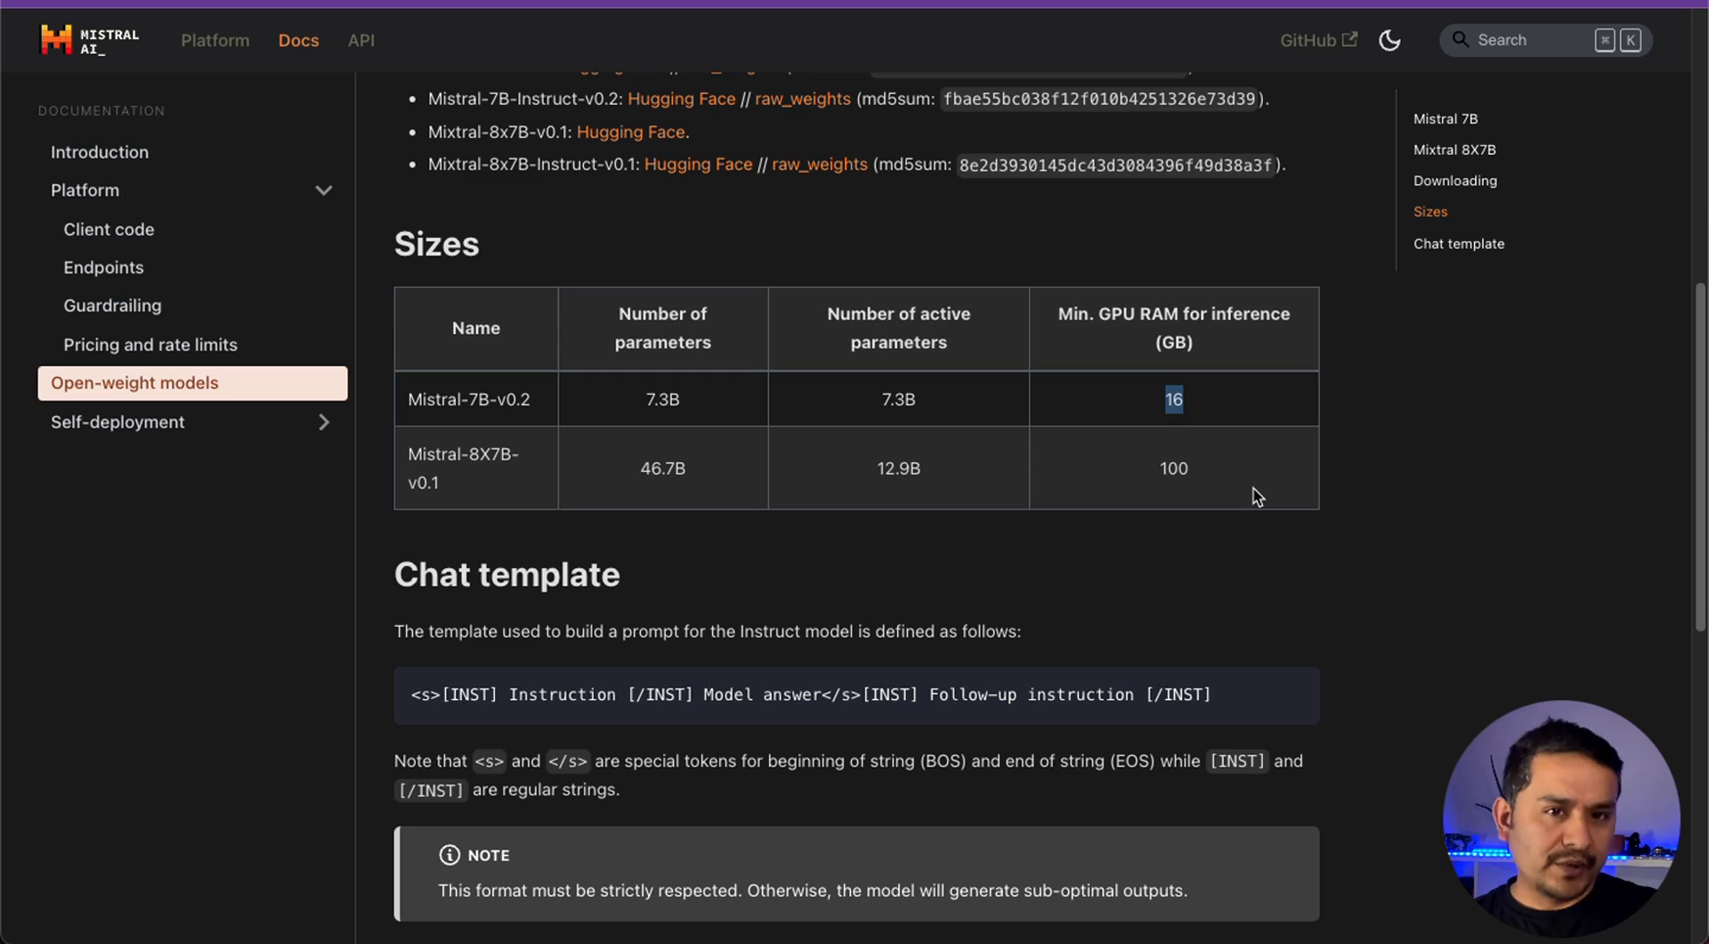
pyautogui.moveTo(1232, 460)
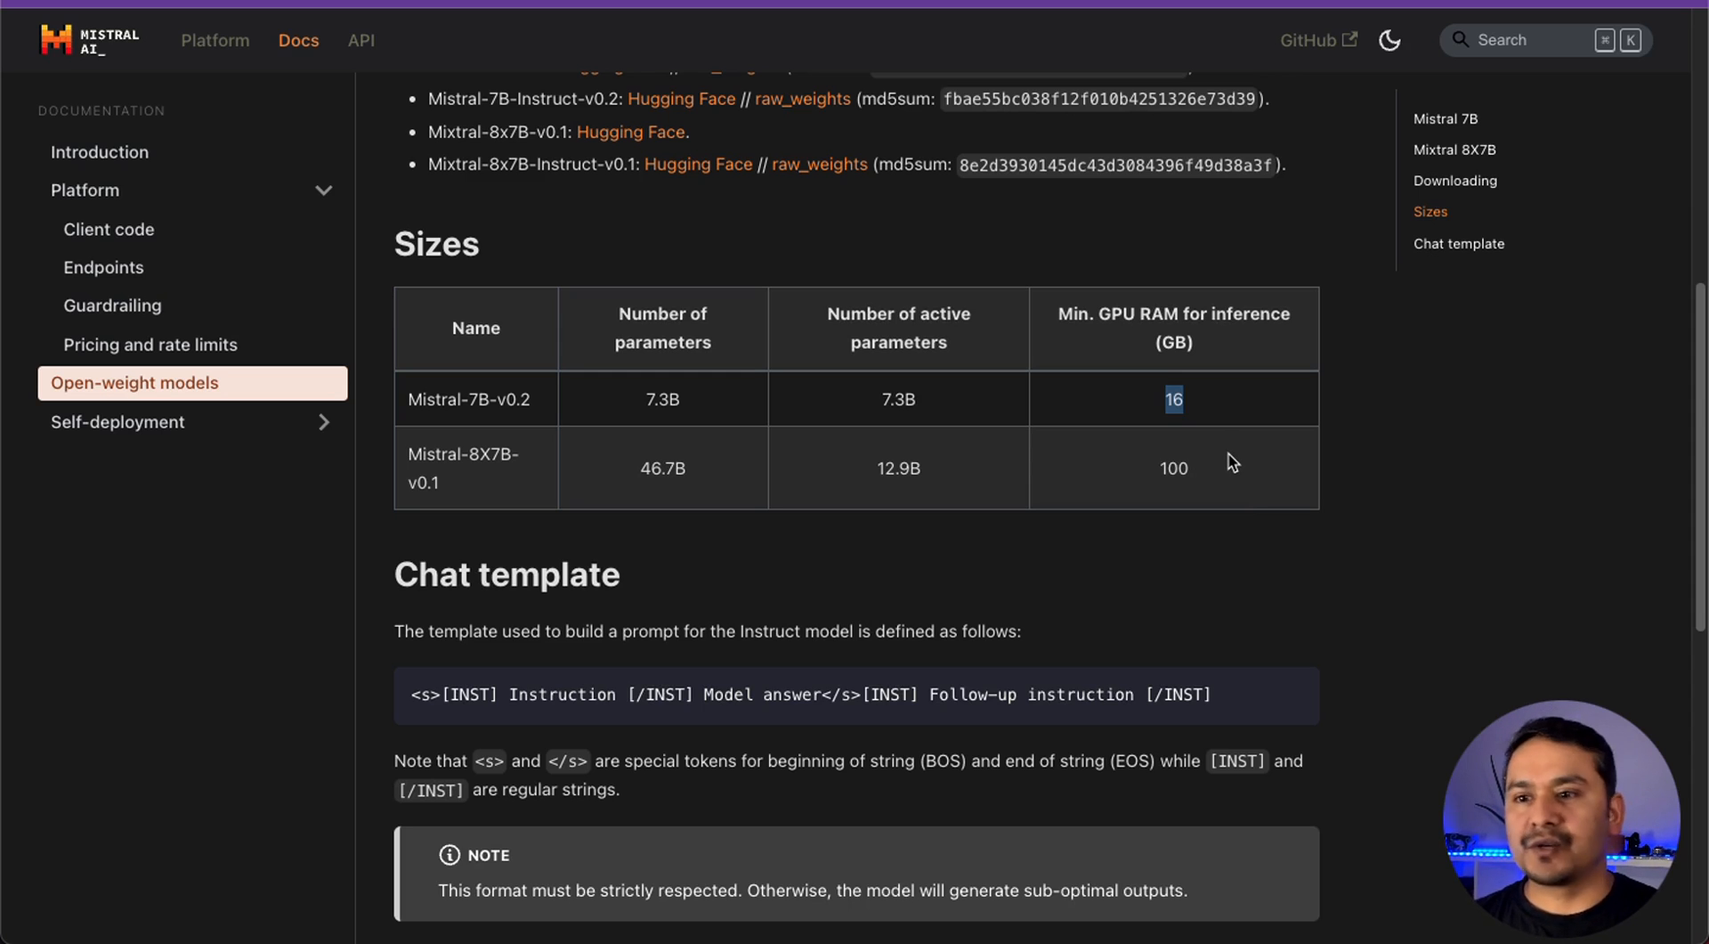
pyautogui.moveTo(1250, 453)
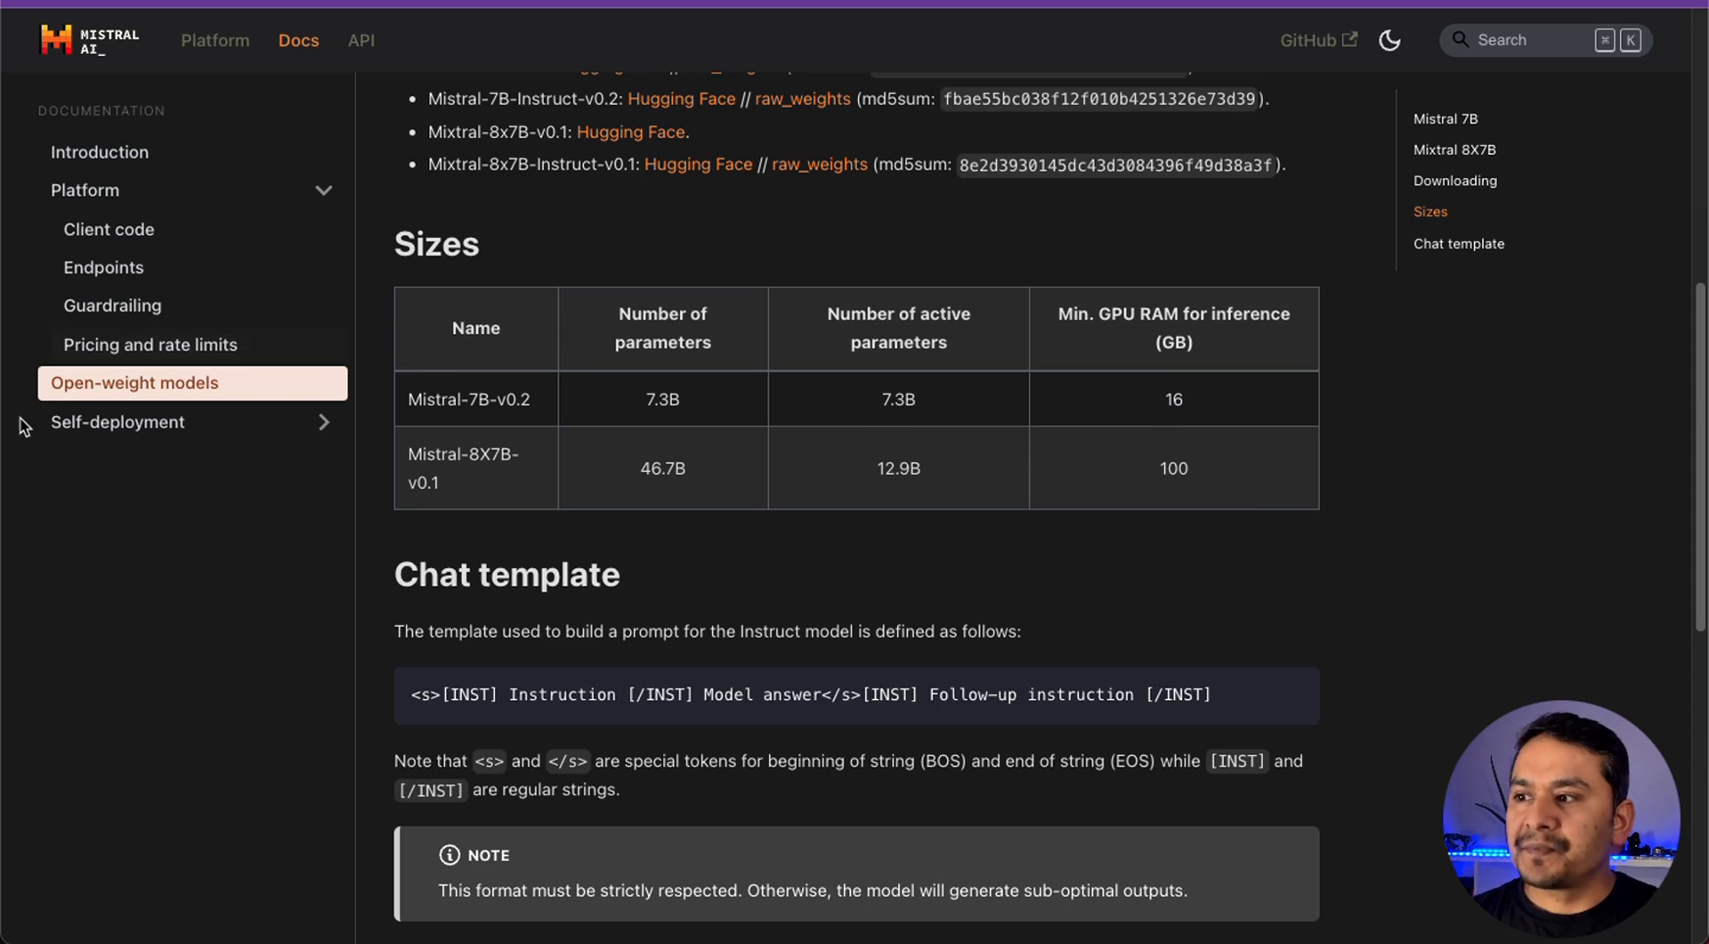
pyautogui.click(118, 421)
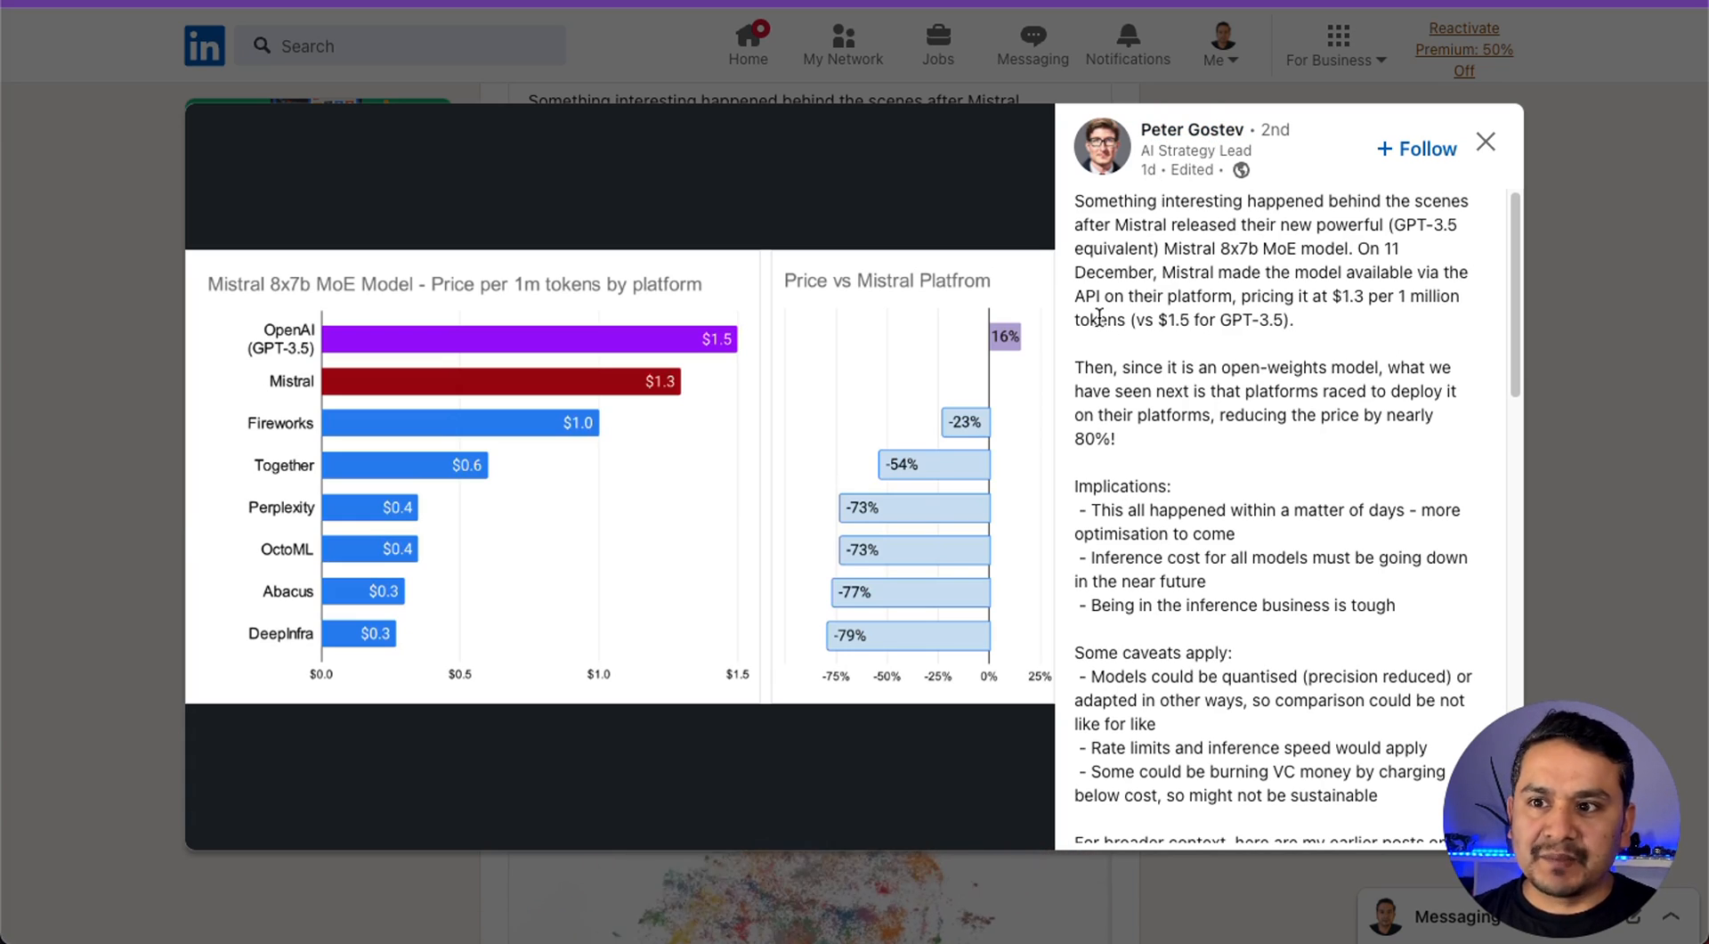
pyautogui.moveTo(1084, 204)
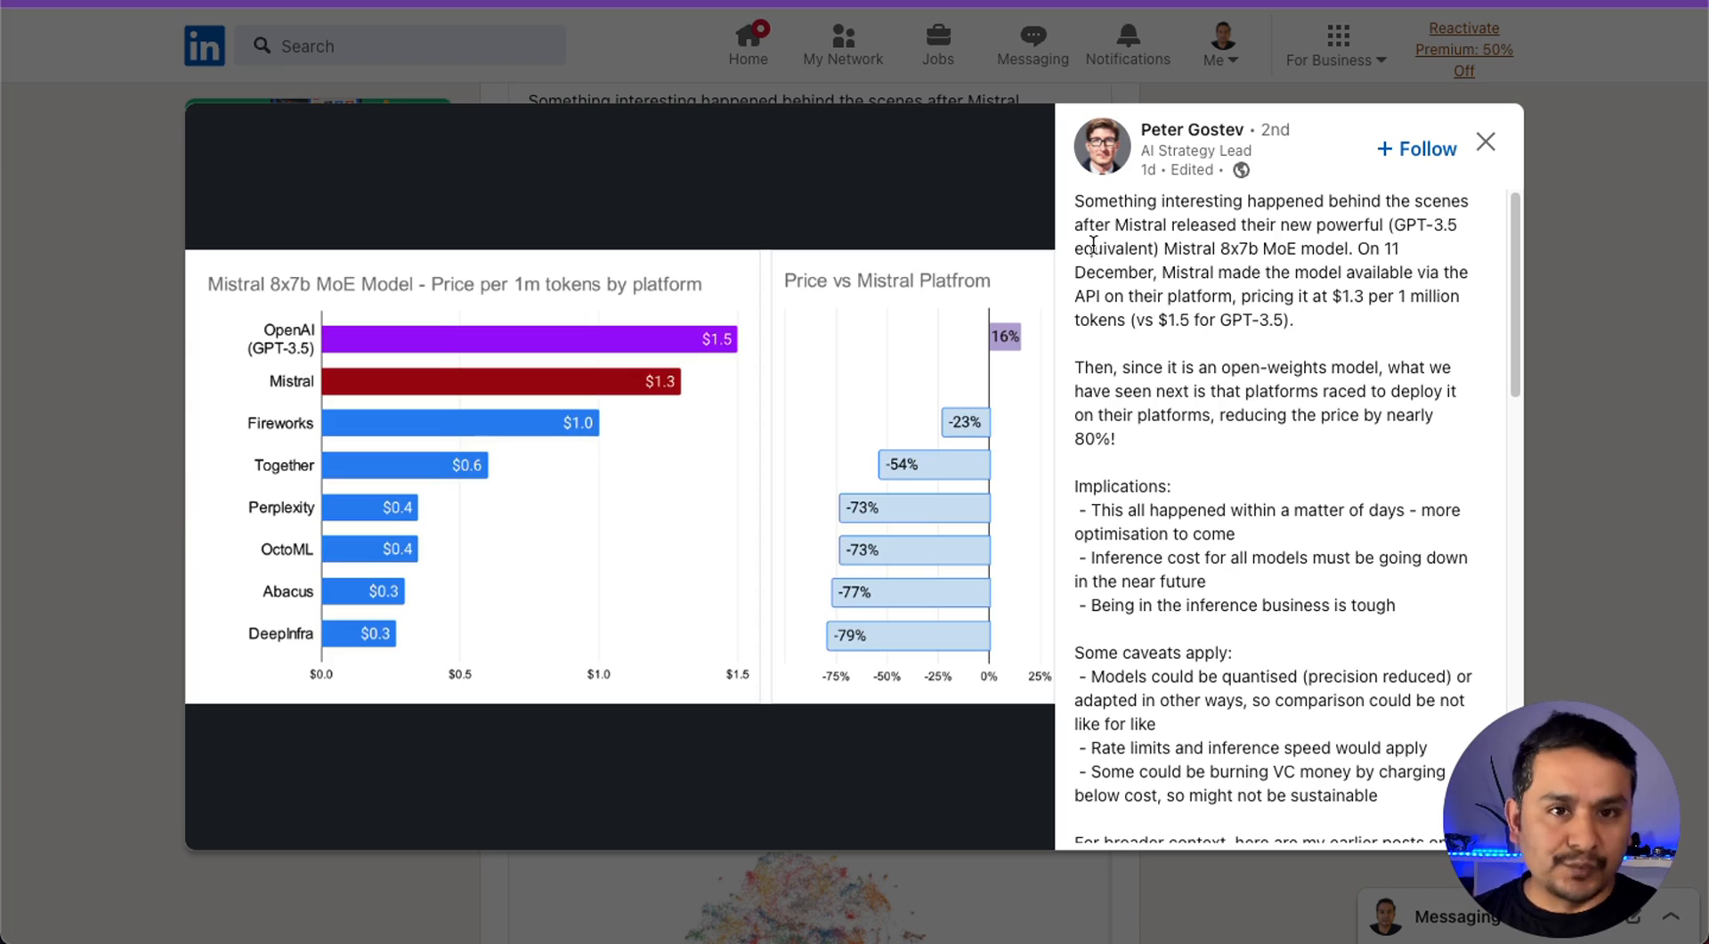
pyautogui.moveTo(291, 308)
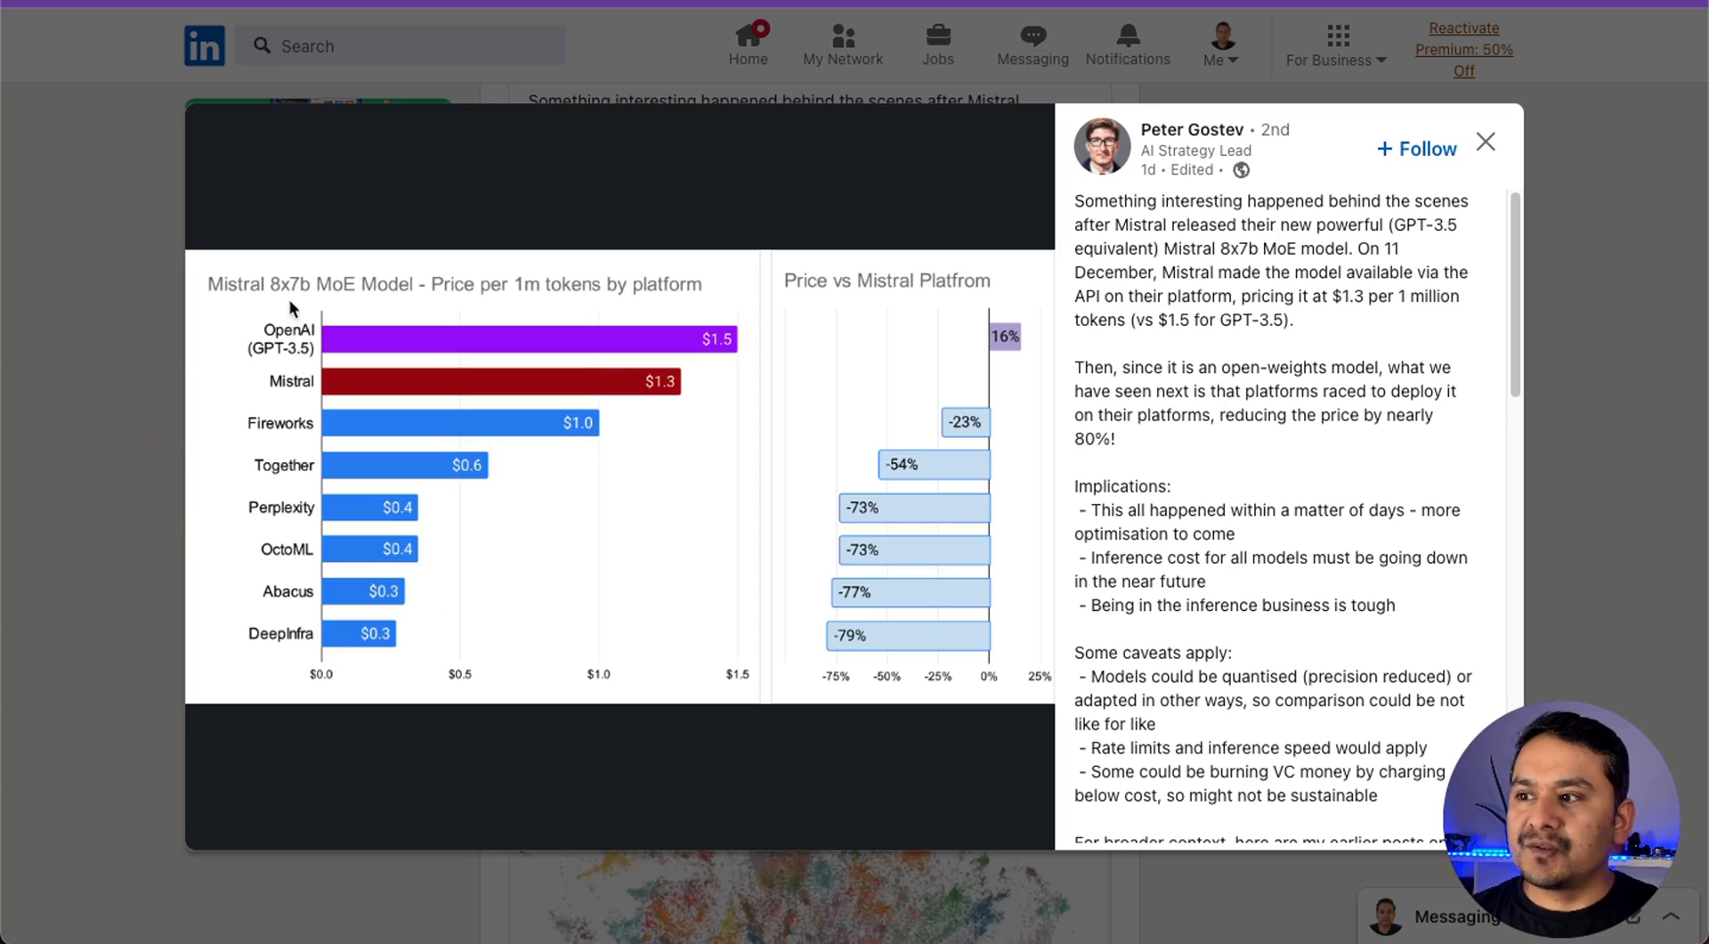
pyautogui.moveTo(447, 487)
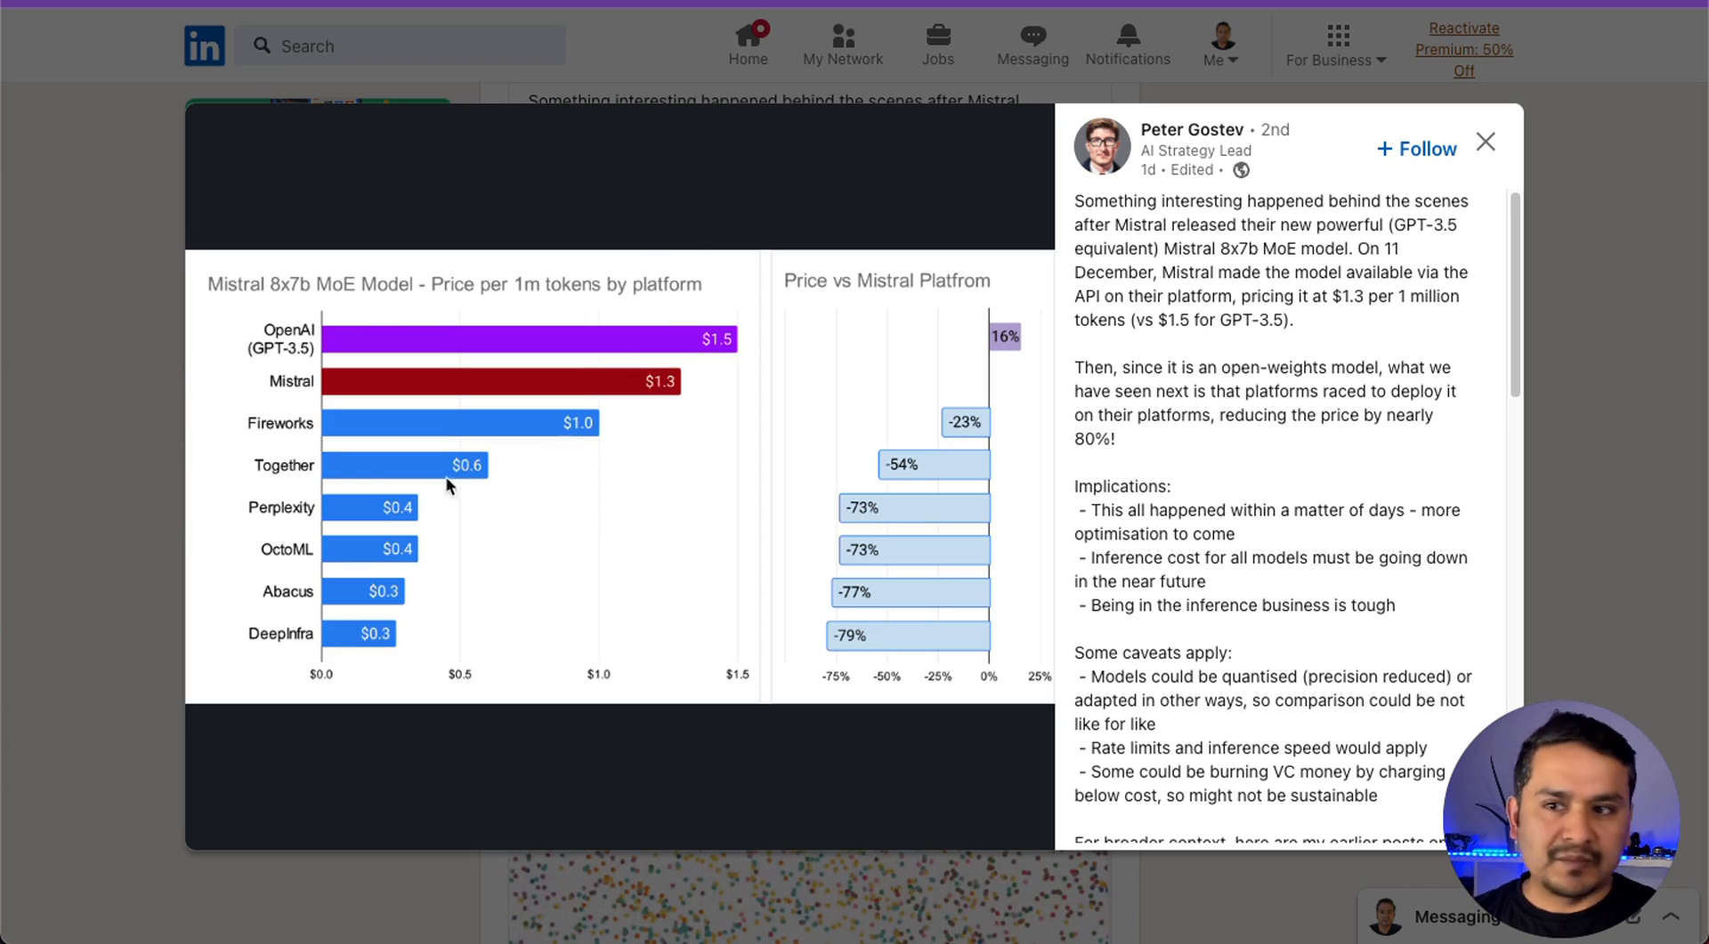
pyautogui.moveTo(277, 365)
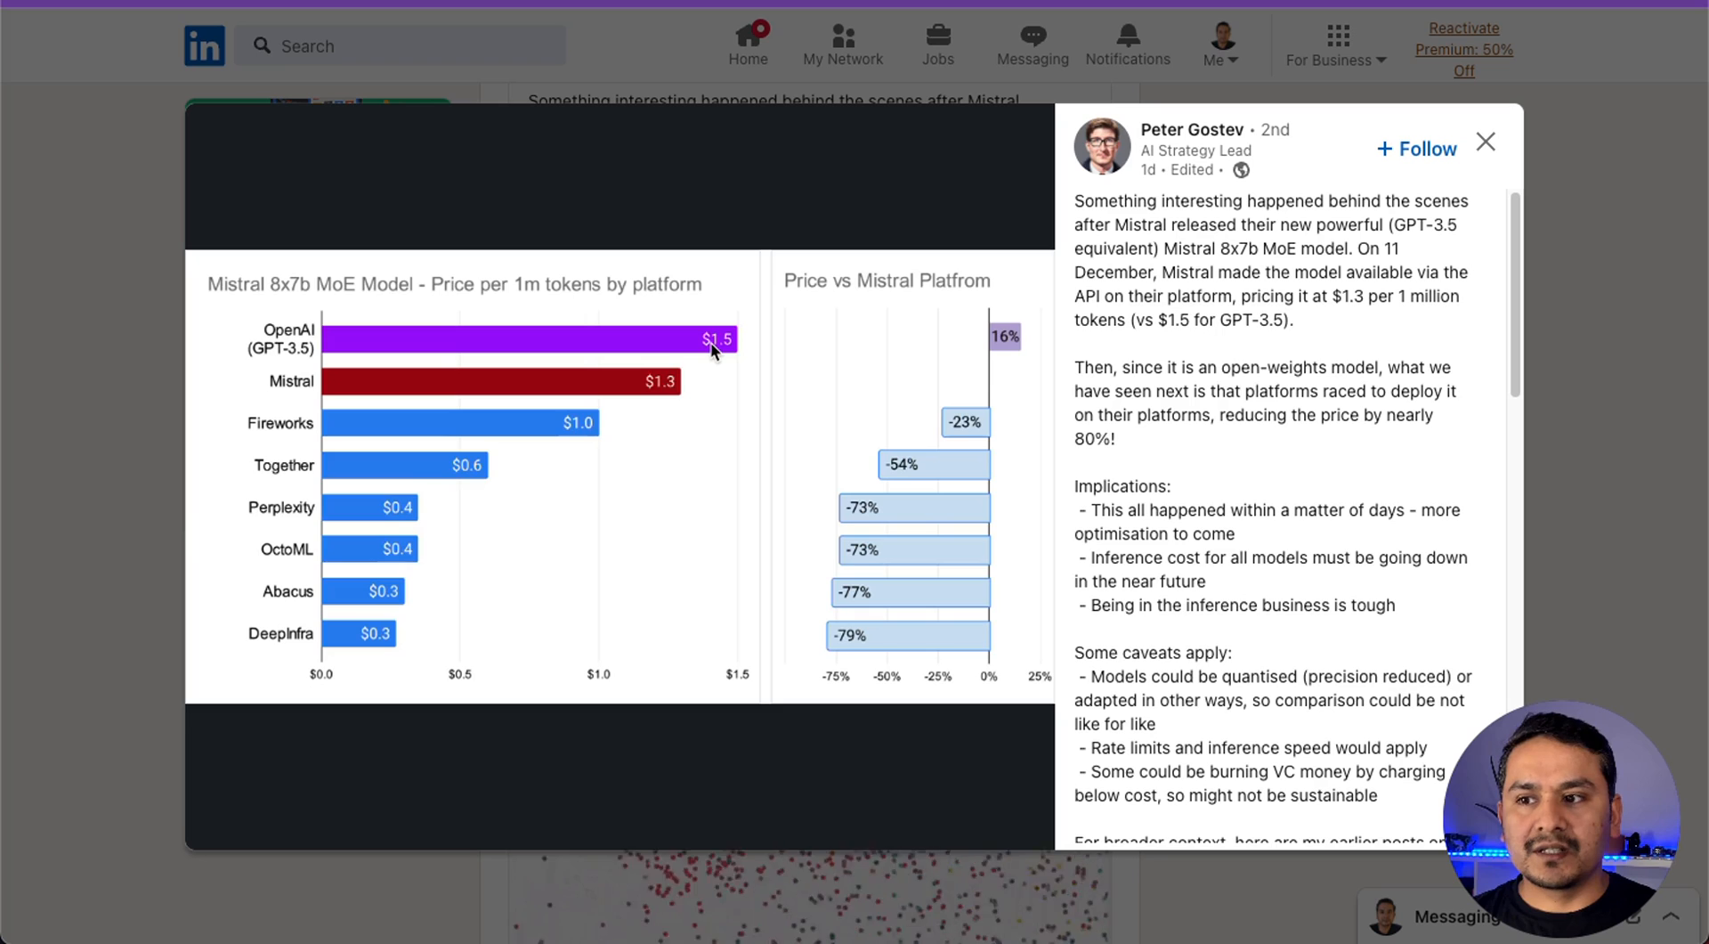
pyautogui.moveTo(719, 356)
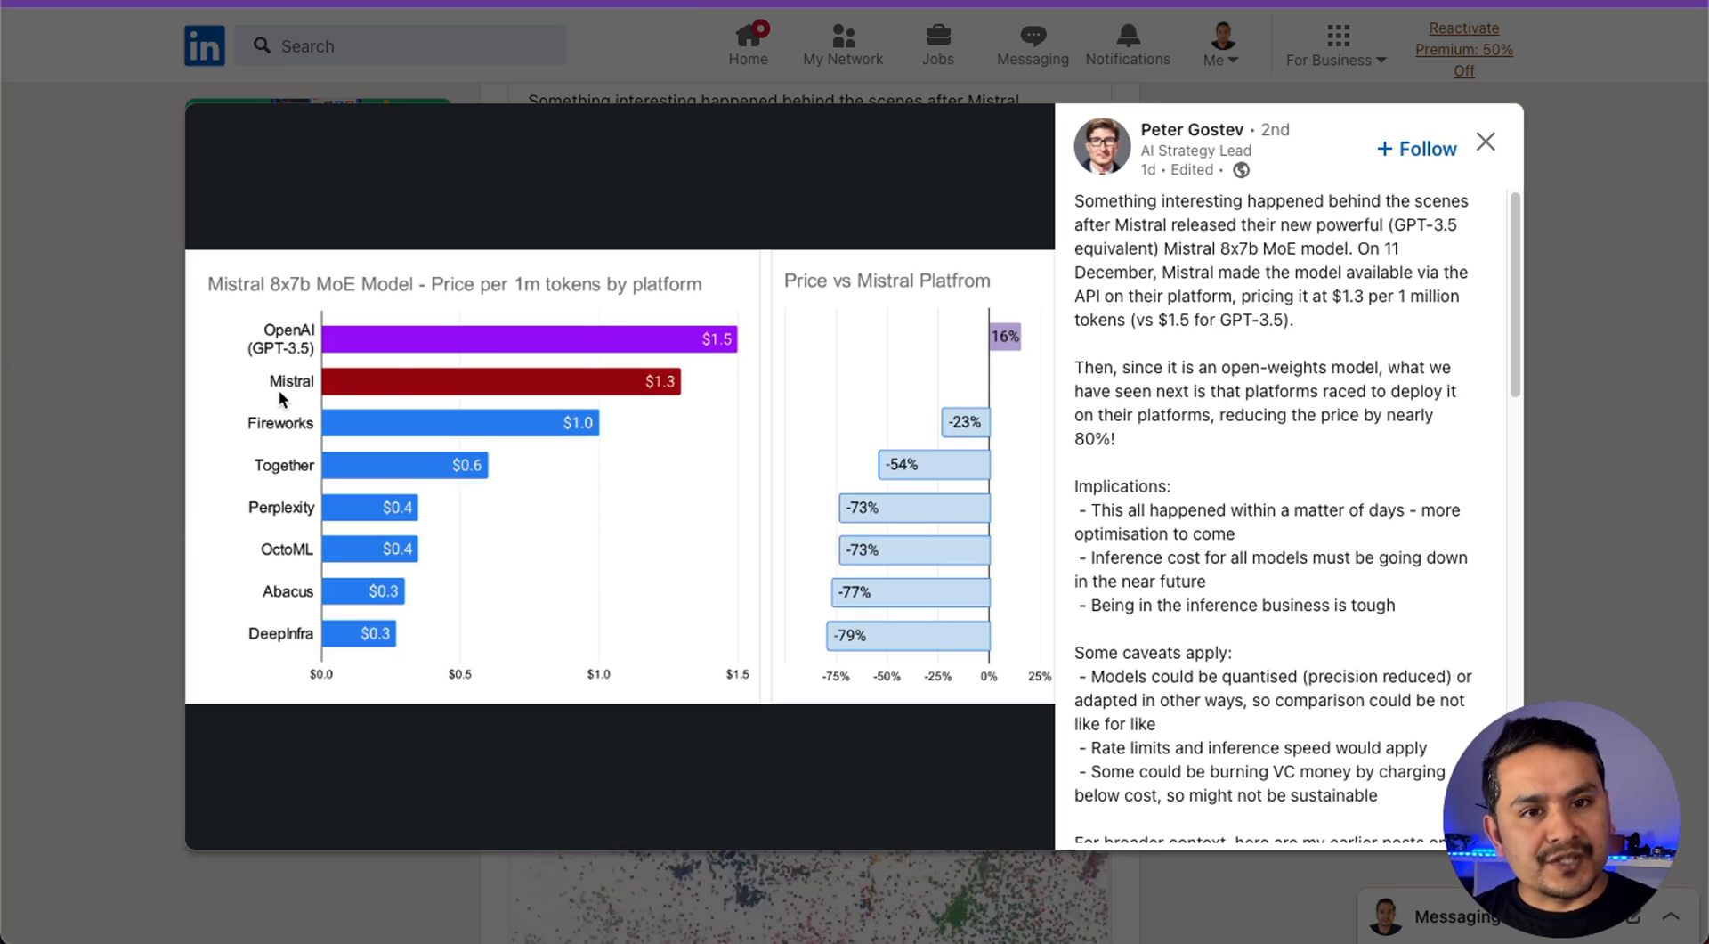
pyautogui.moveTo(662, 401)
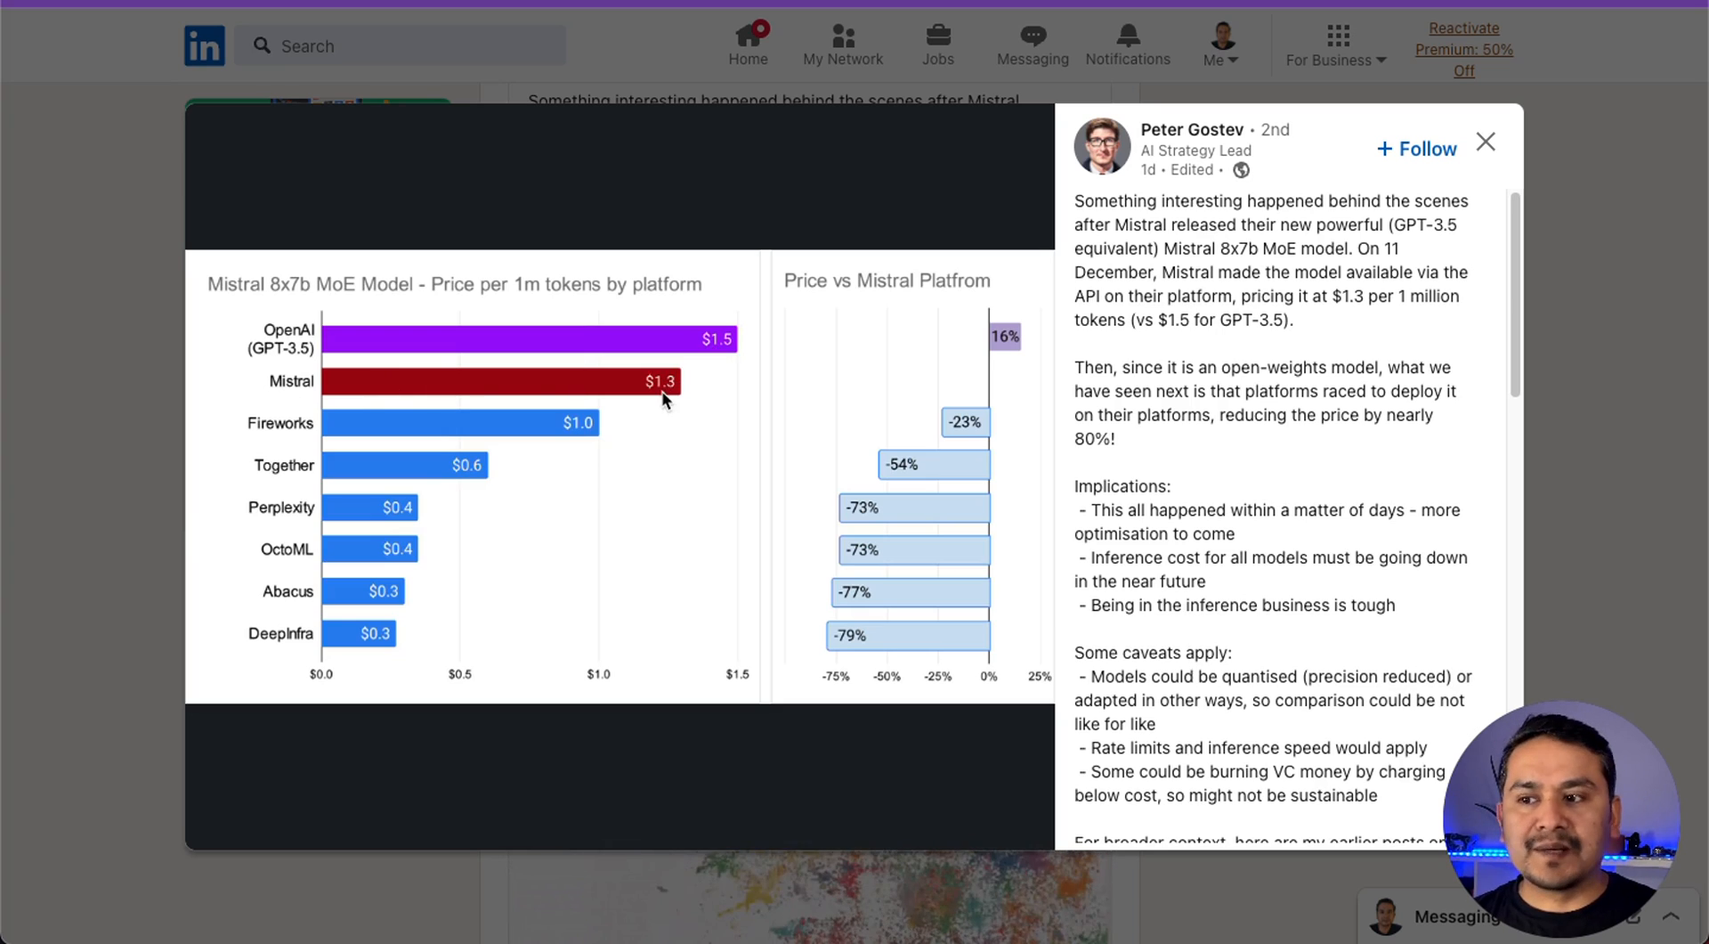
pyautogui.moveTo(282, 393)
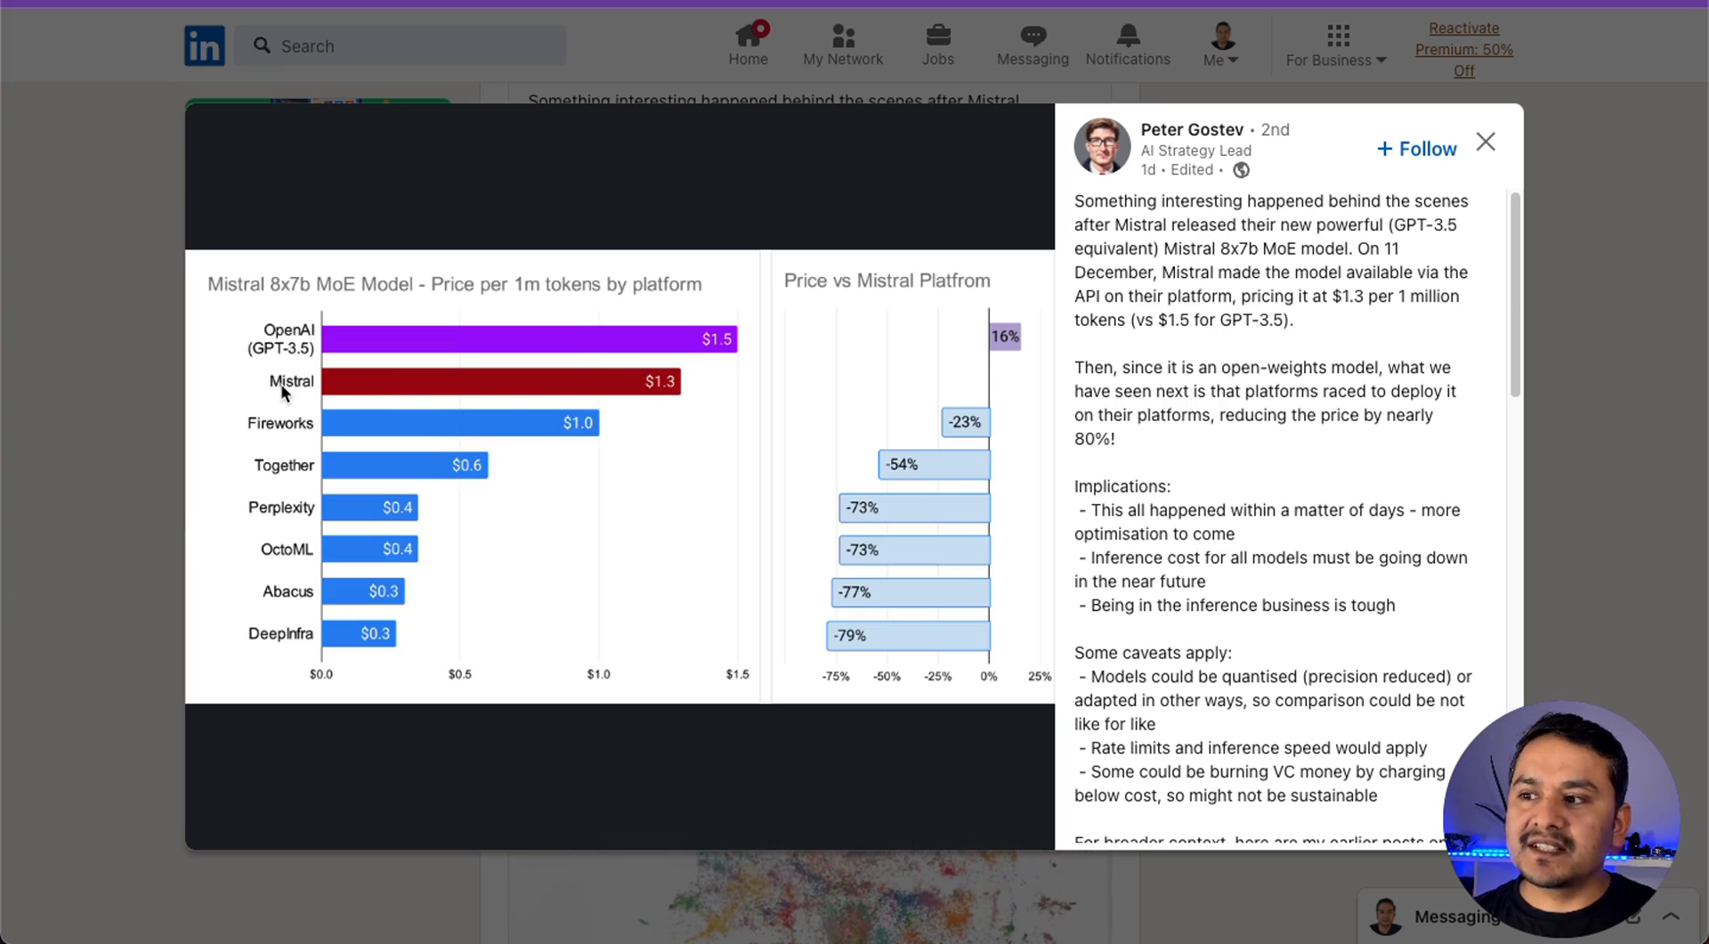
pyautogui.moveTo(322, 294)
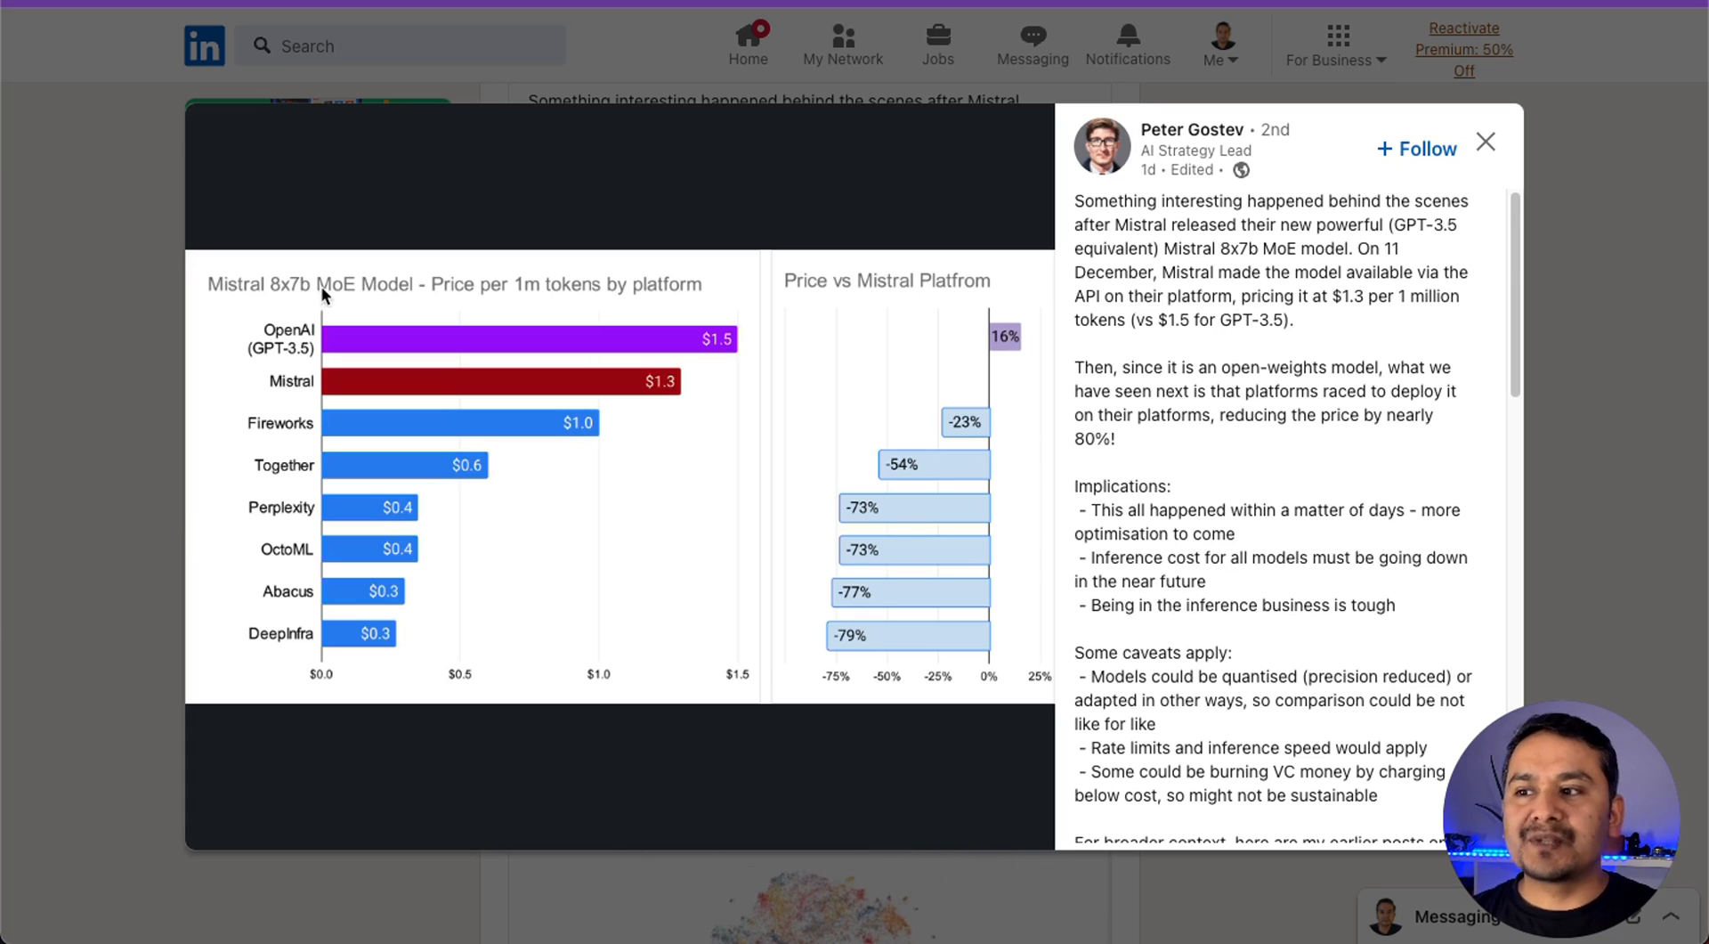
pyautogui.moveTo(286, 423)
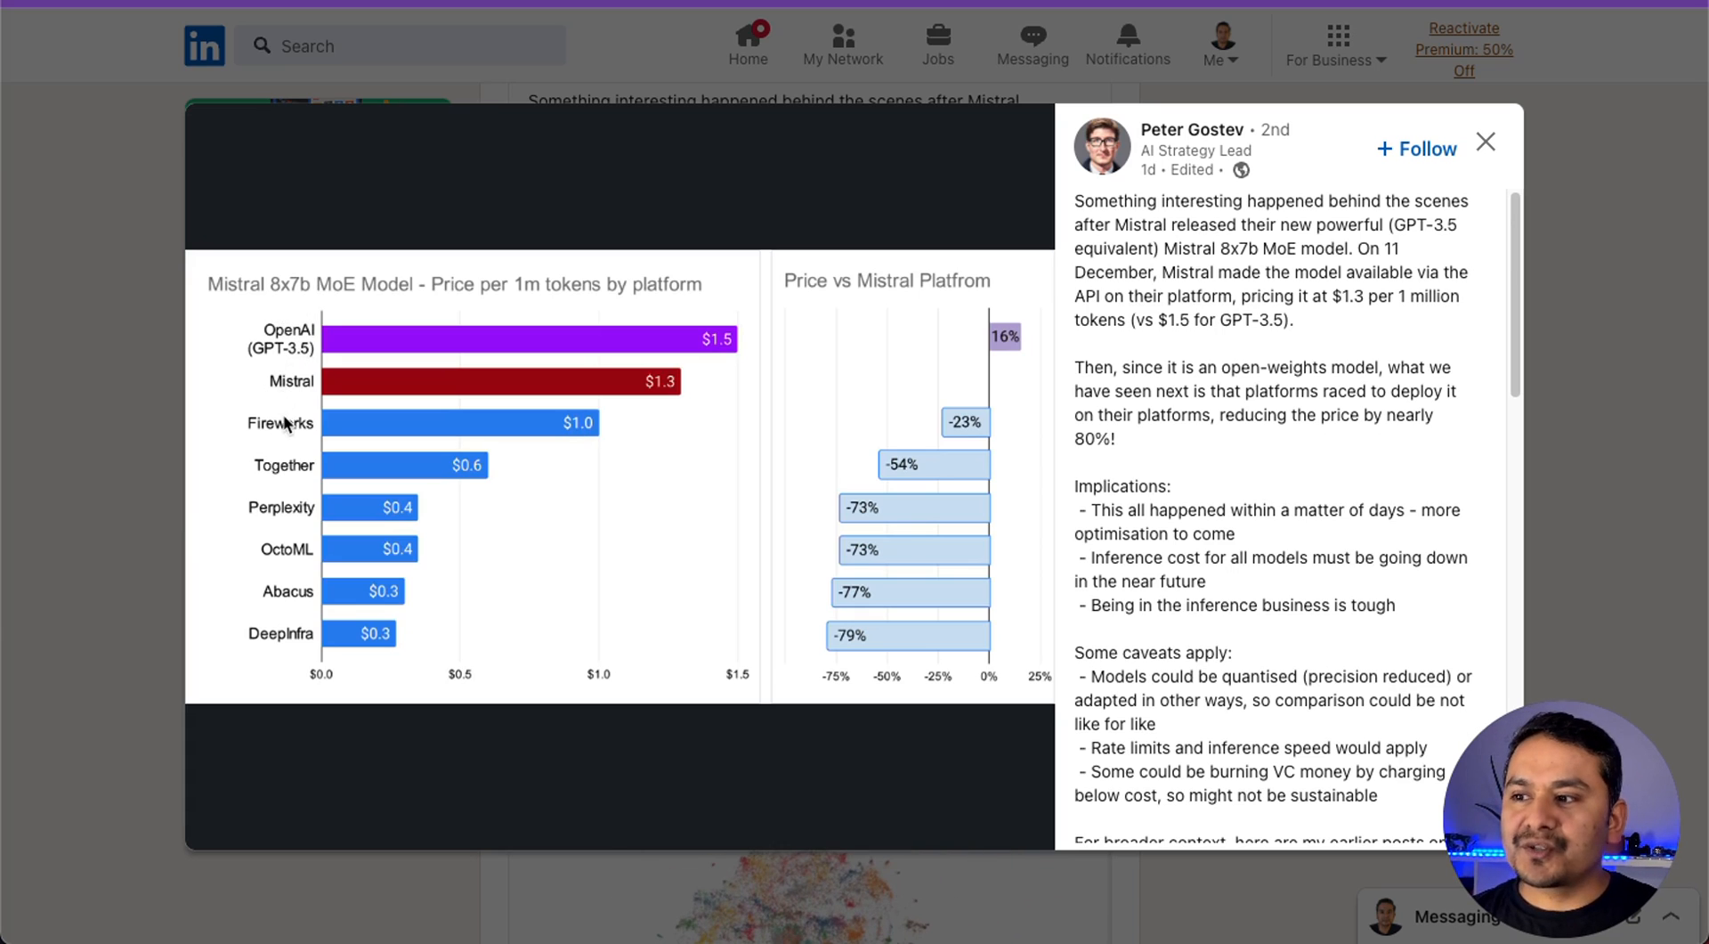
pyautogui.moveTo(283, 621)
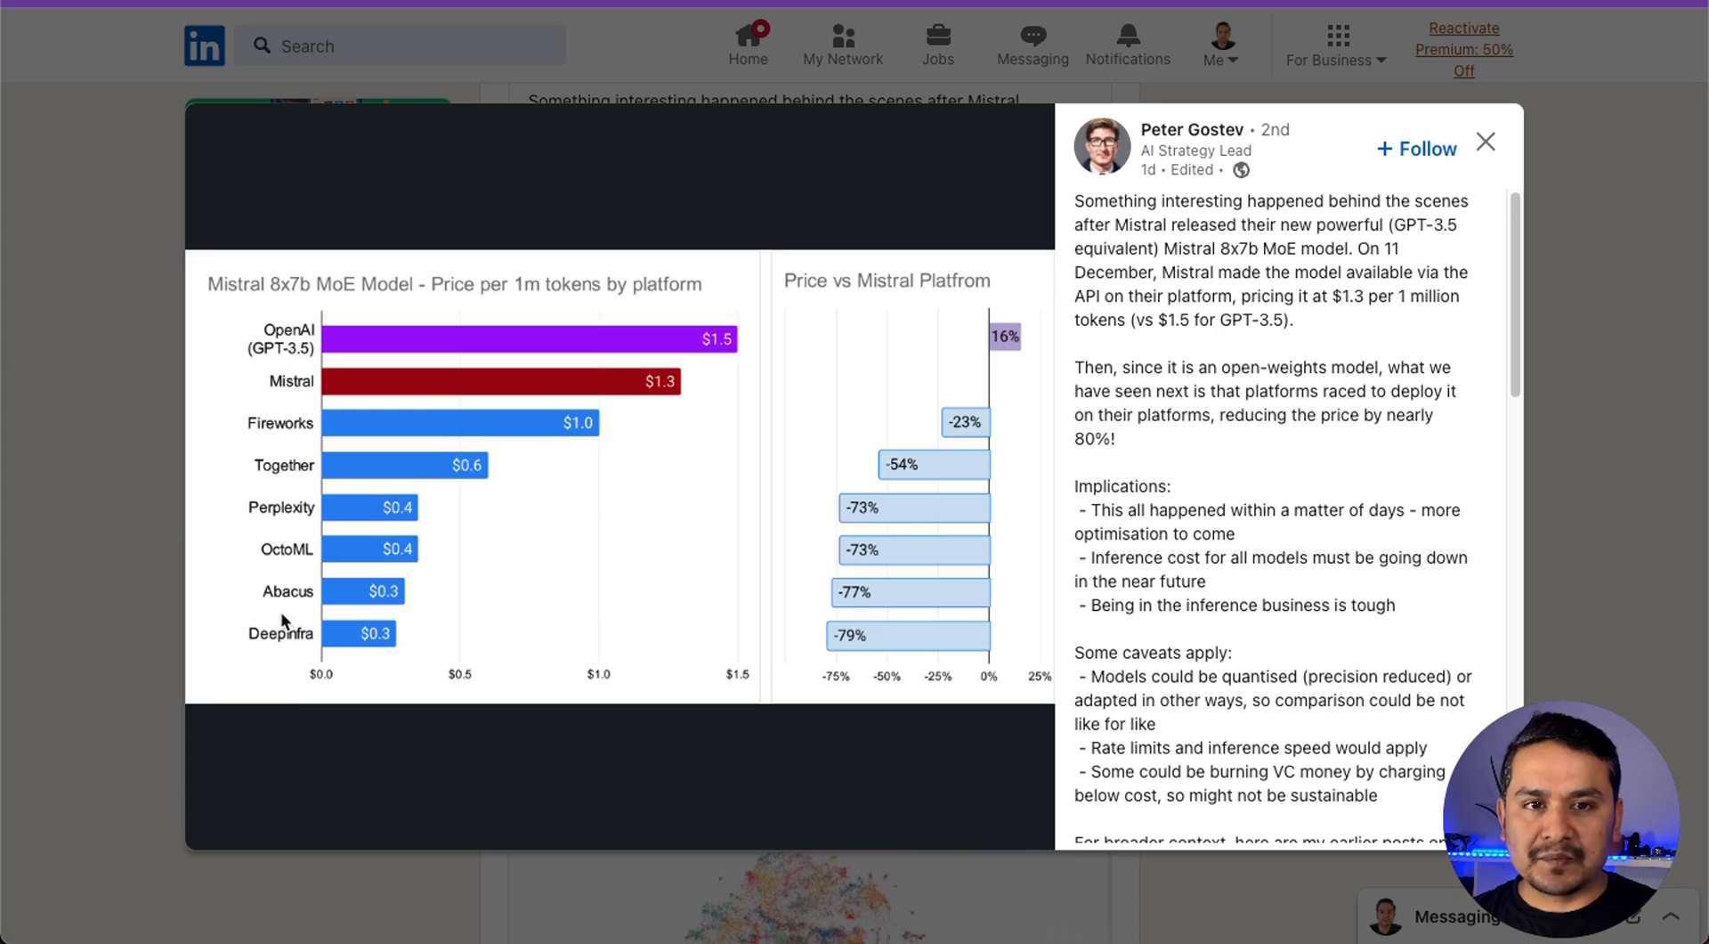
# Scroll the LinkedIn Mixtral 8x7B pricing post down to its caveats and links
pyautogui.scroll(-3)
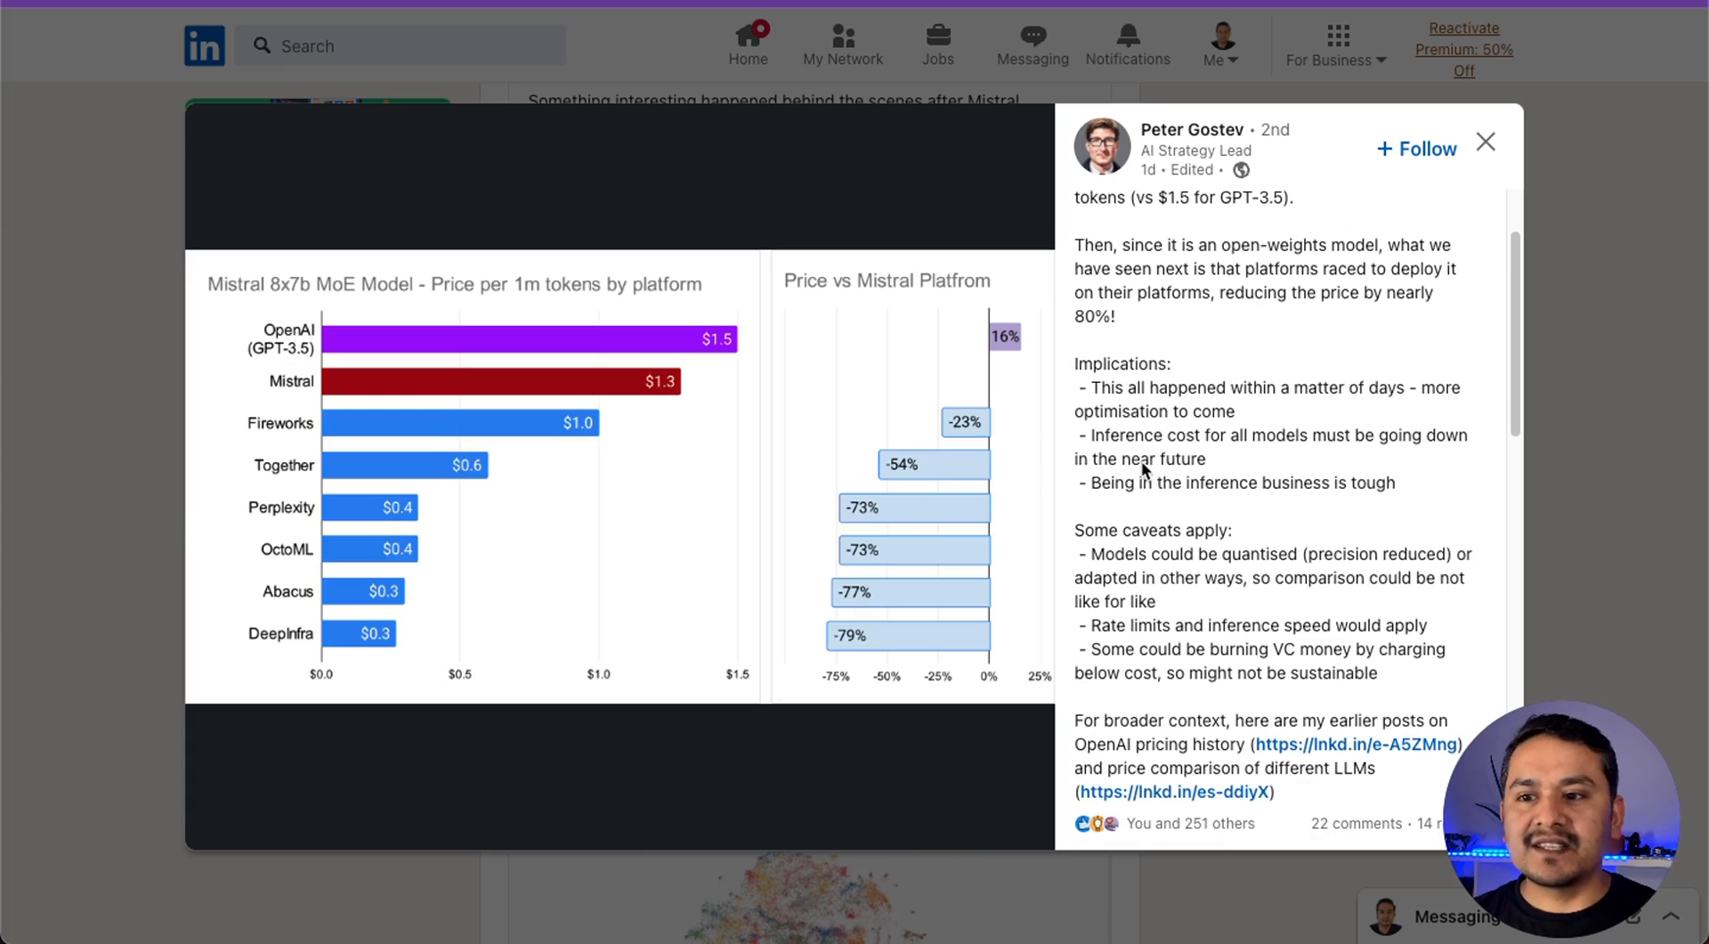
pyautogui.moveTo(1193, 524)
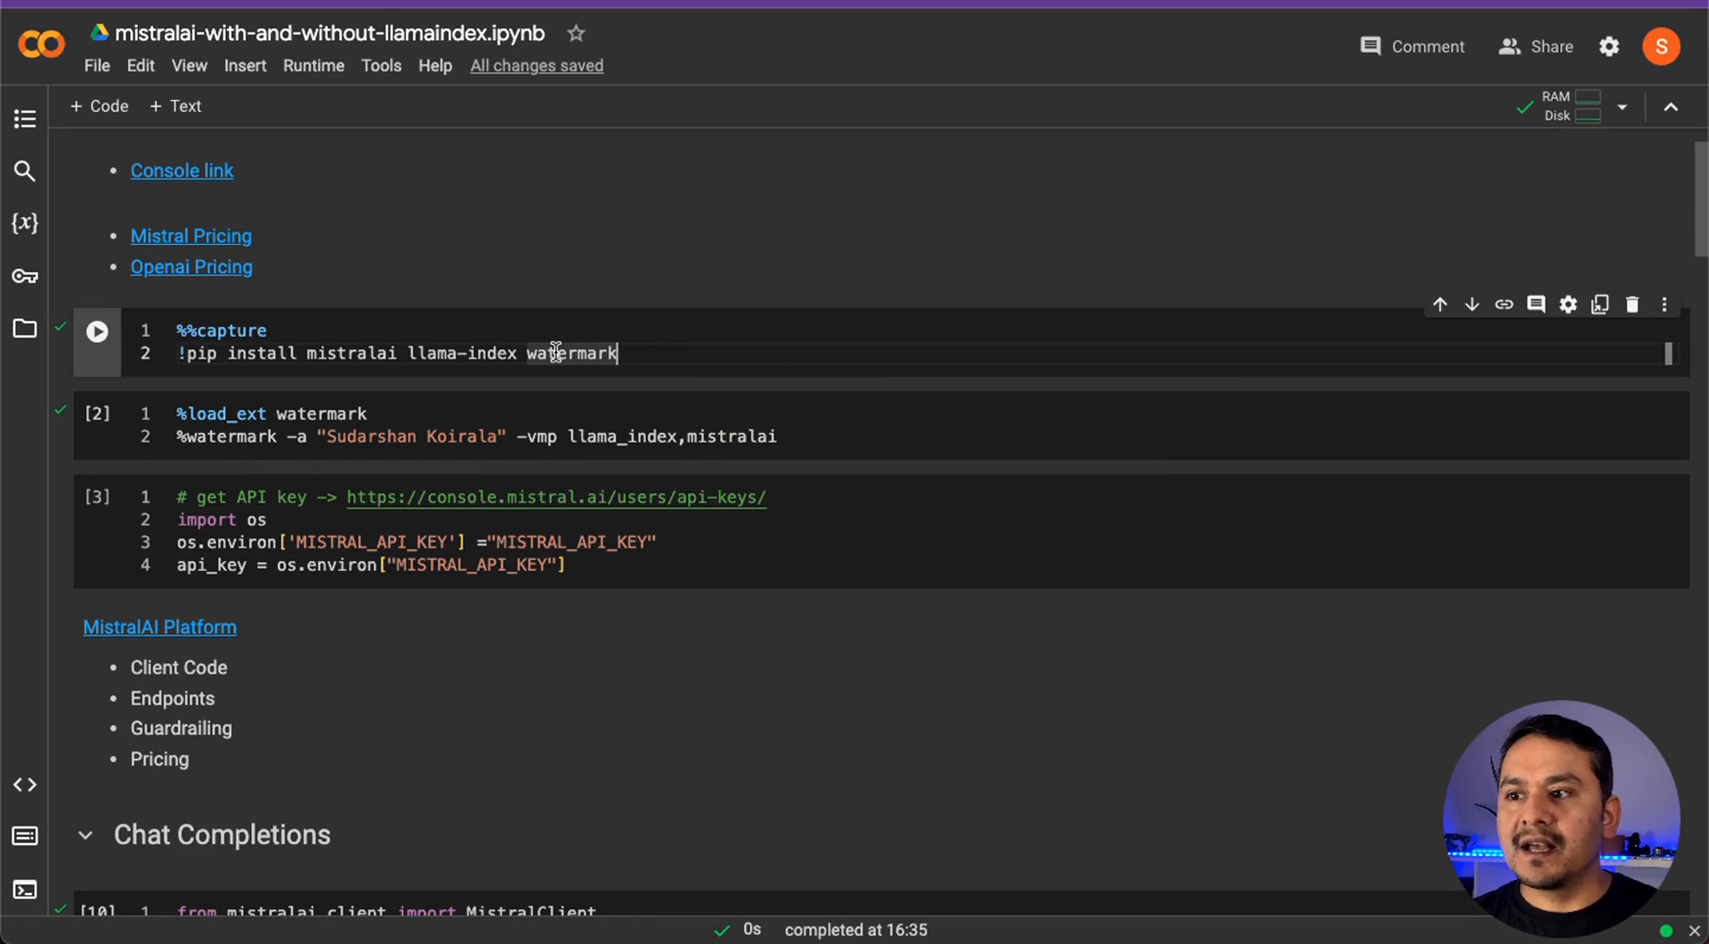
# Run the %watermark cell reporting llama_index 0.9.15 and mistralai 0.0.8
pyautogui.click(180, 436)
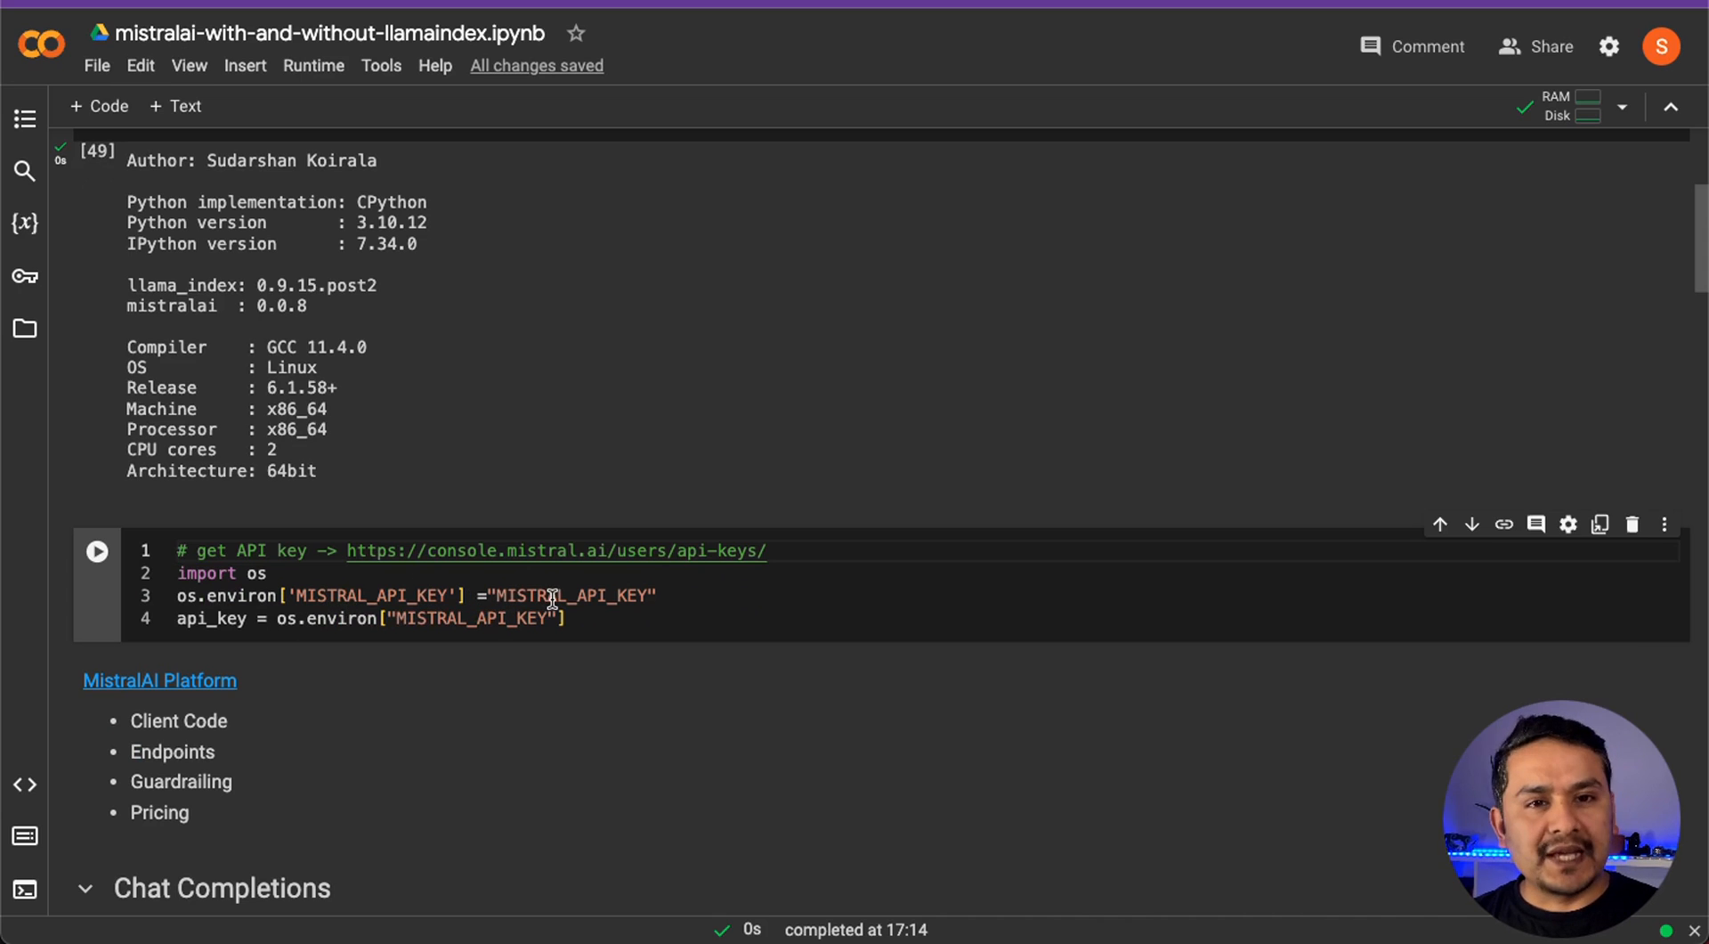
pyautogui.moveTo(490, 550)
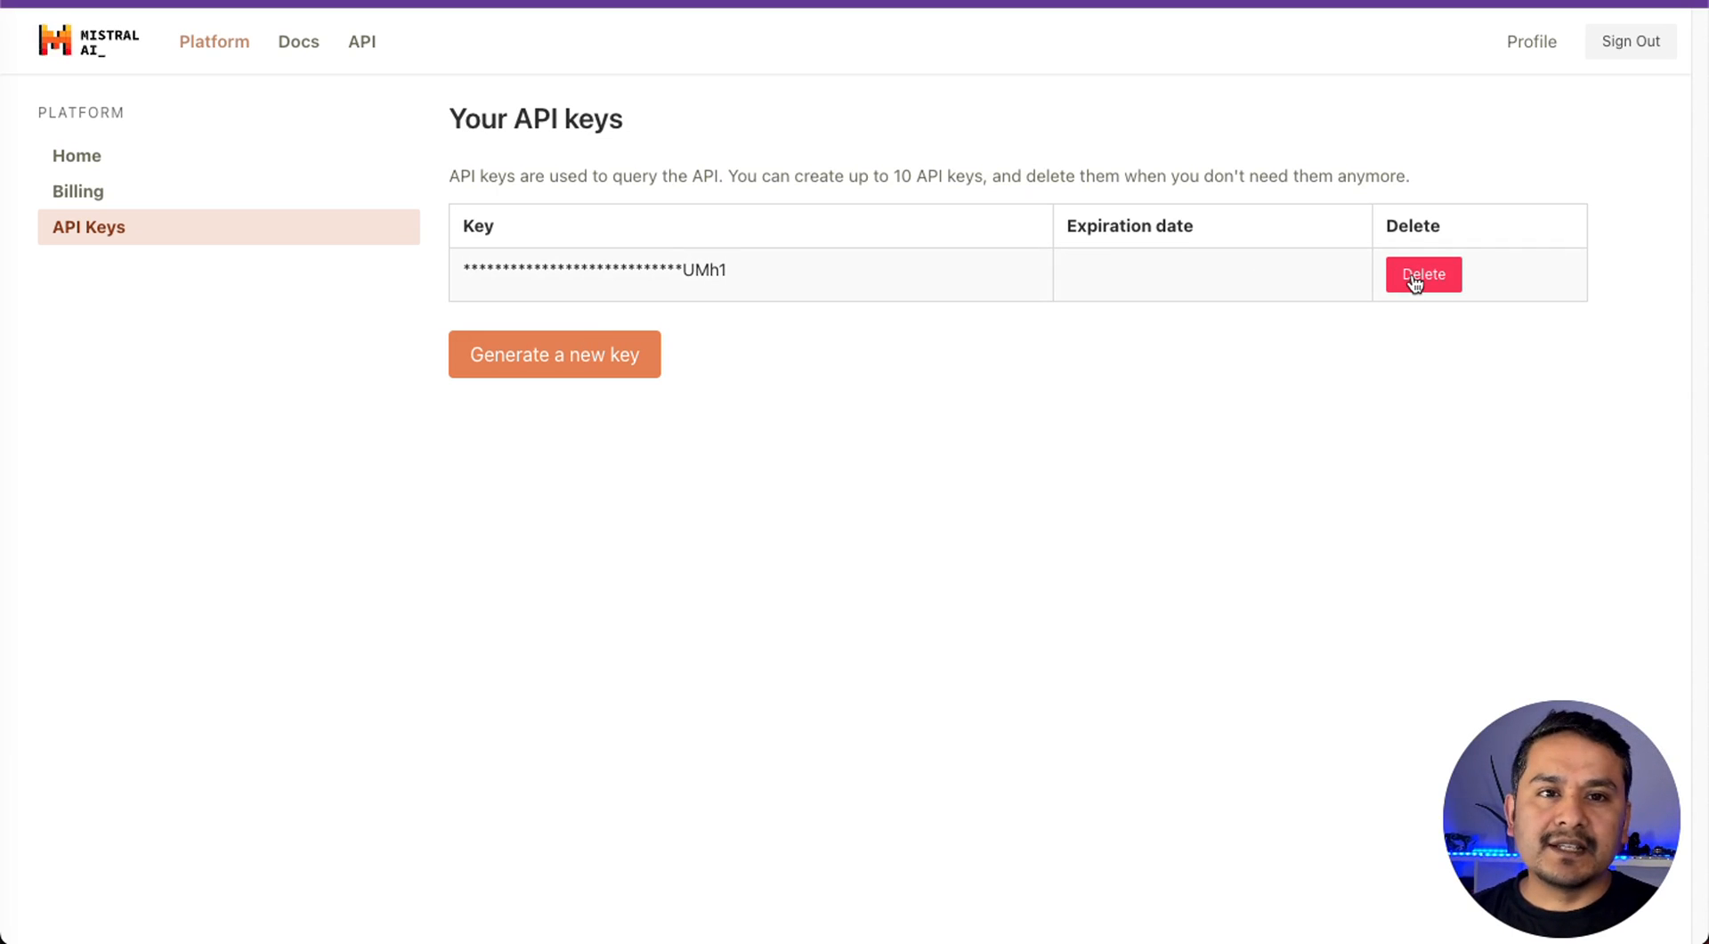
pyautogui.click(554, 353)
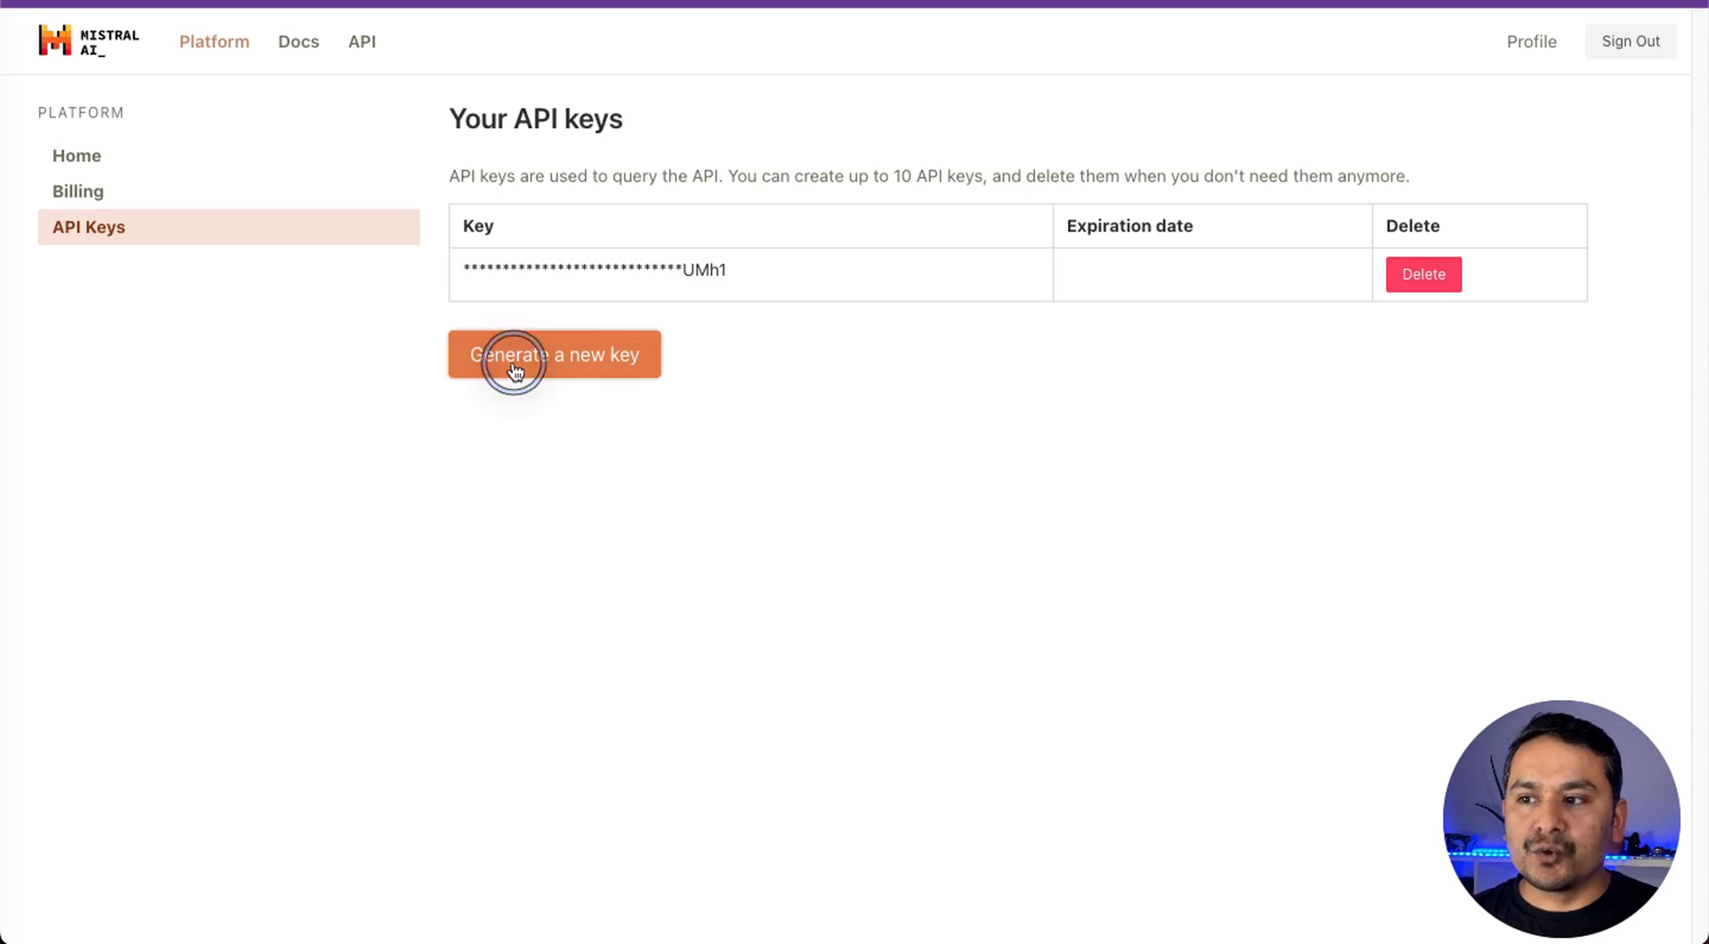
pyautogui.click(554, 354)
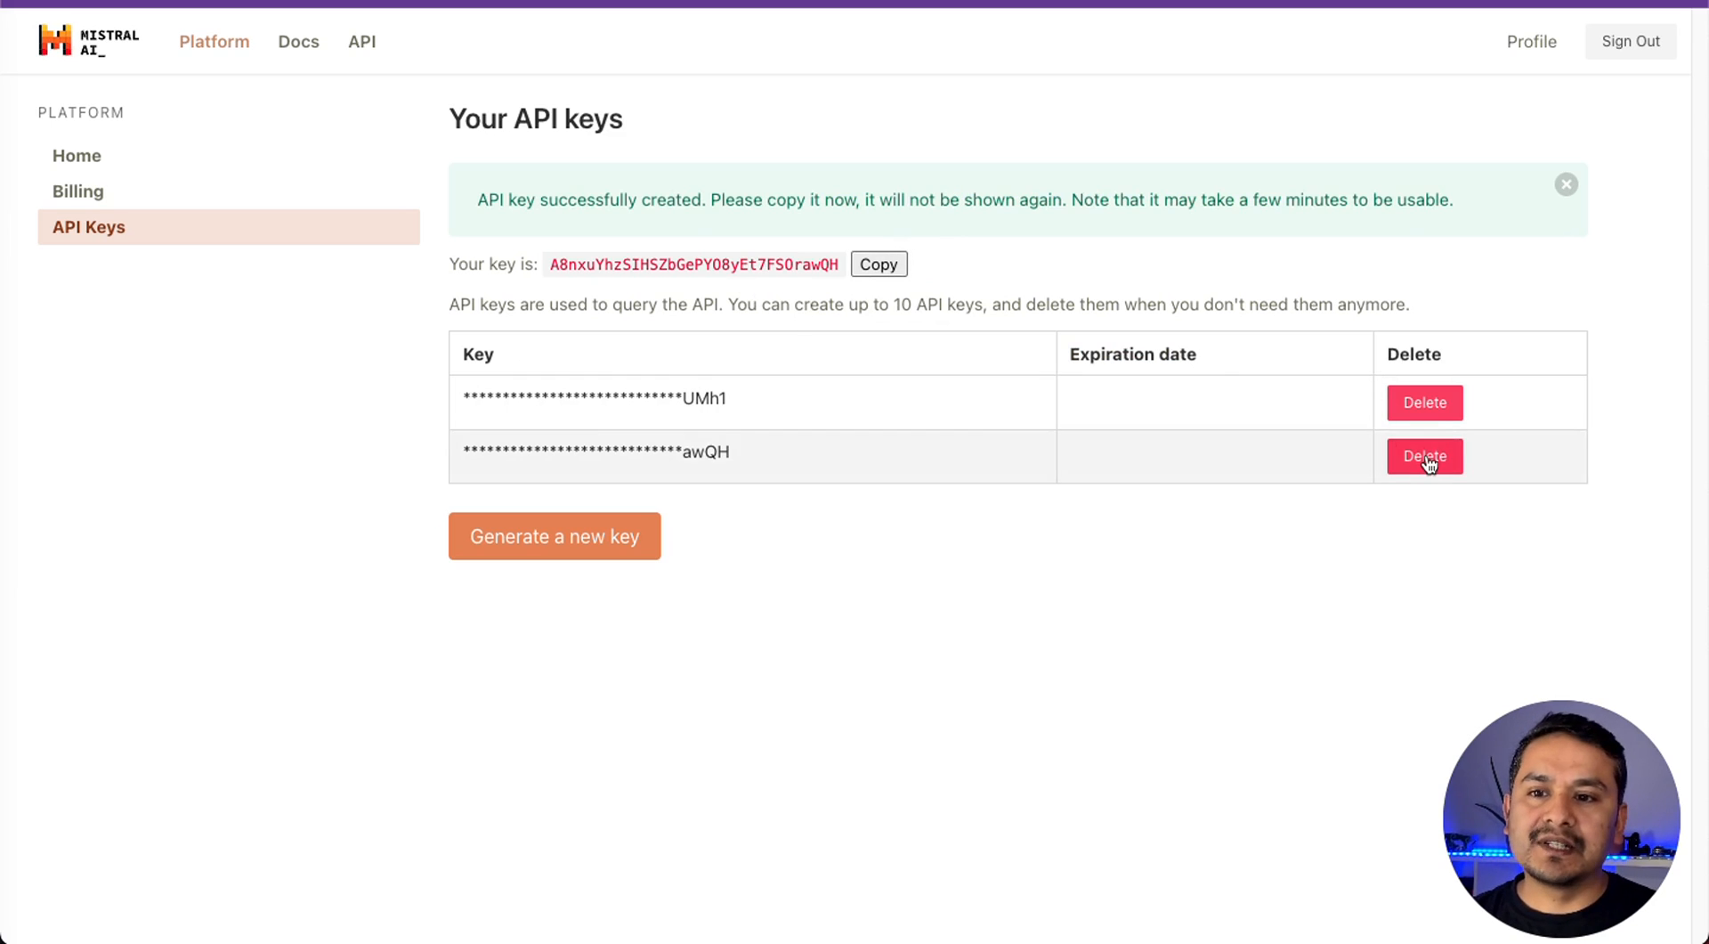
pyautogui.click(1424, 456)
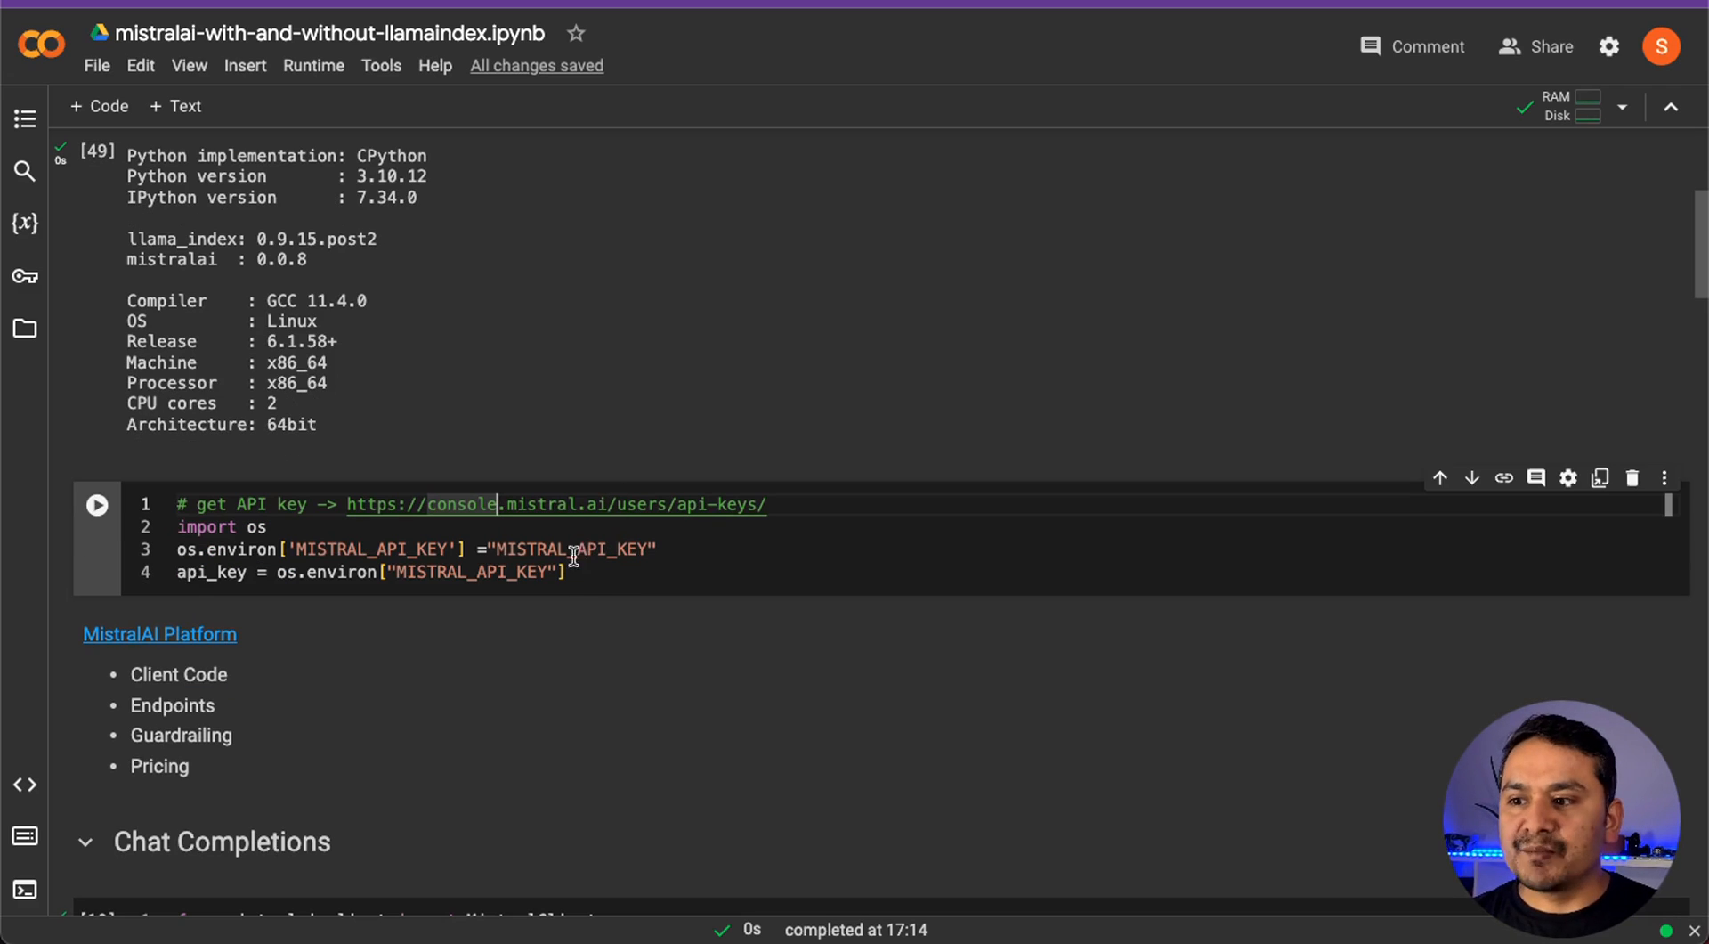
pyautogui.doubleClick(571, 549)
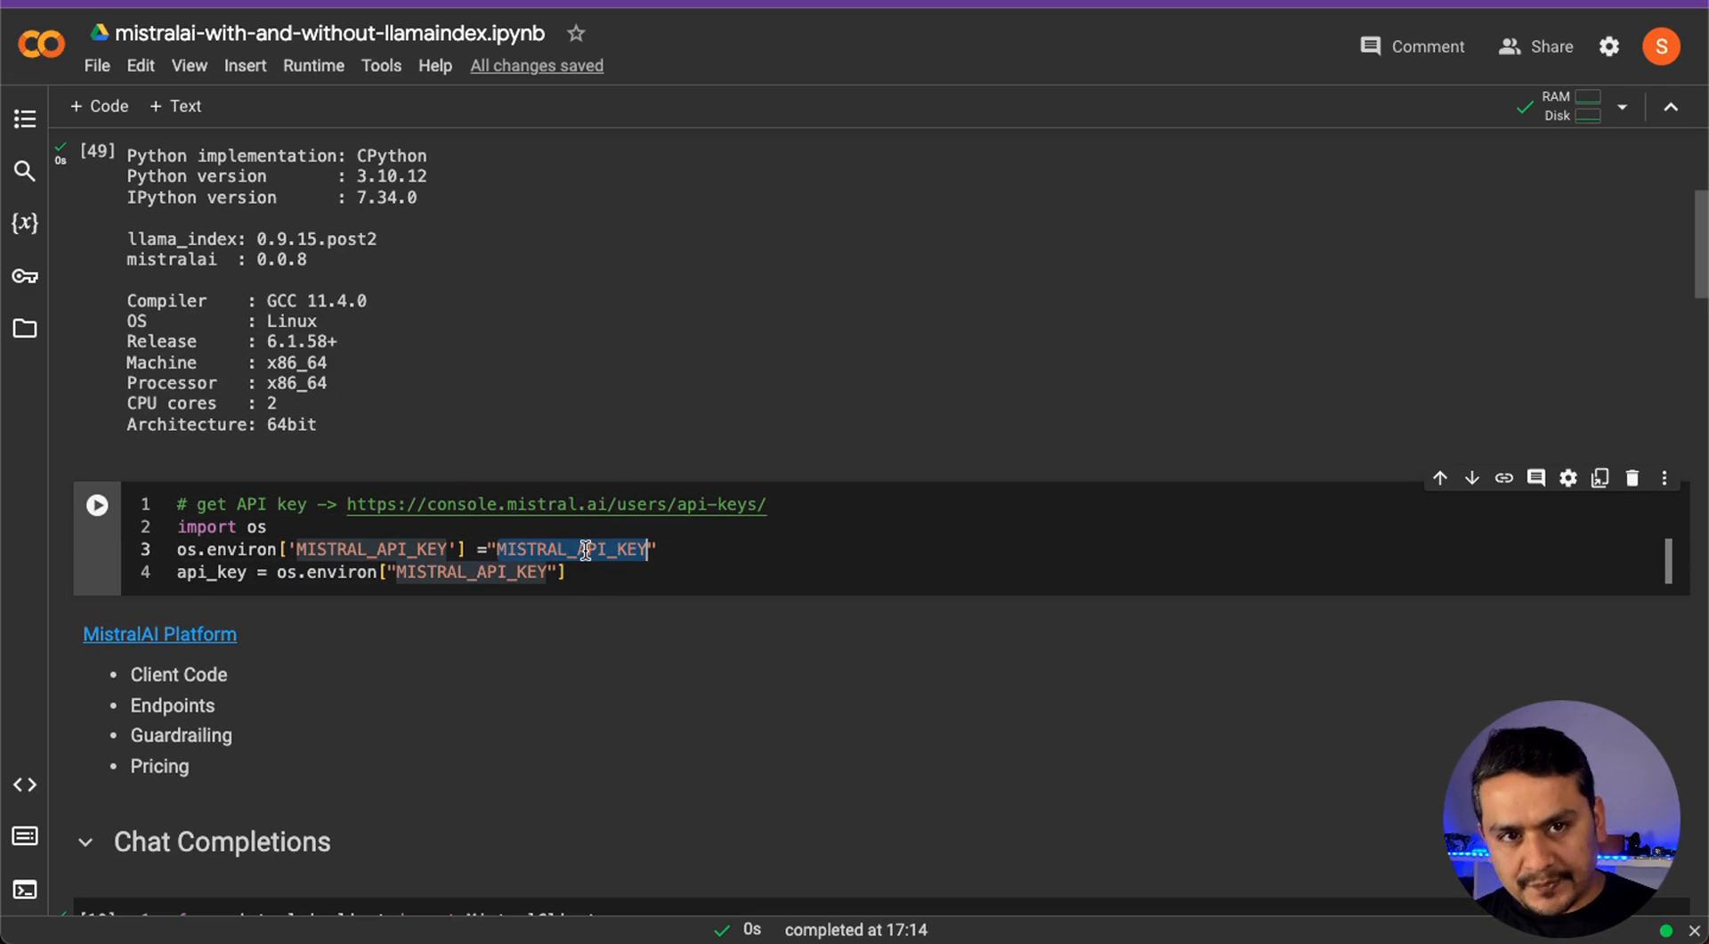
pyautogui.scroll(-3)
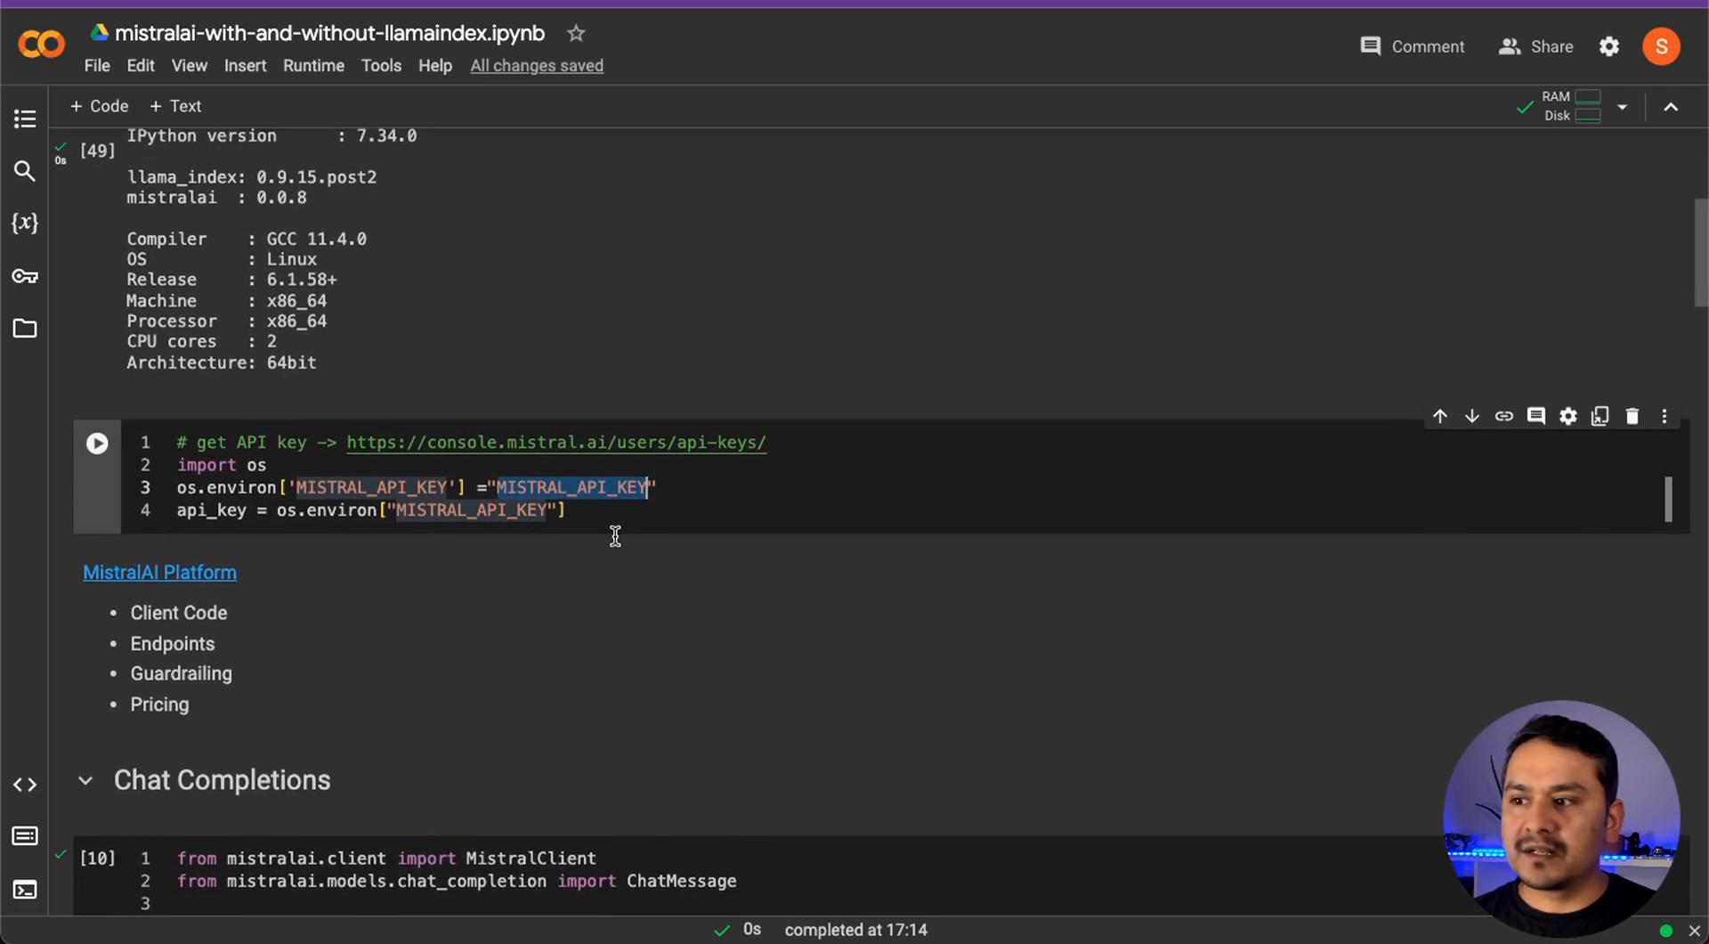
pyautogui.scroll(-3)
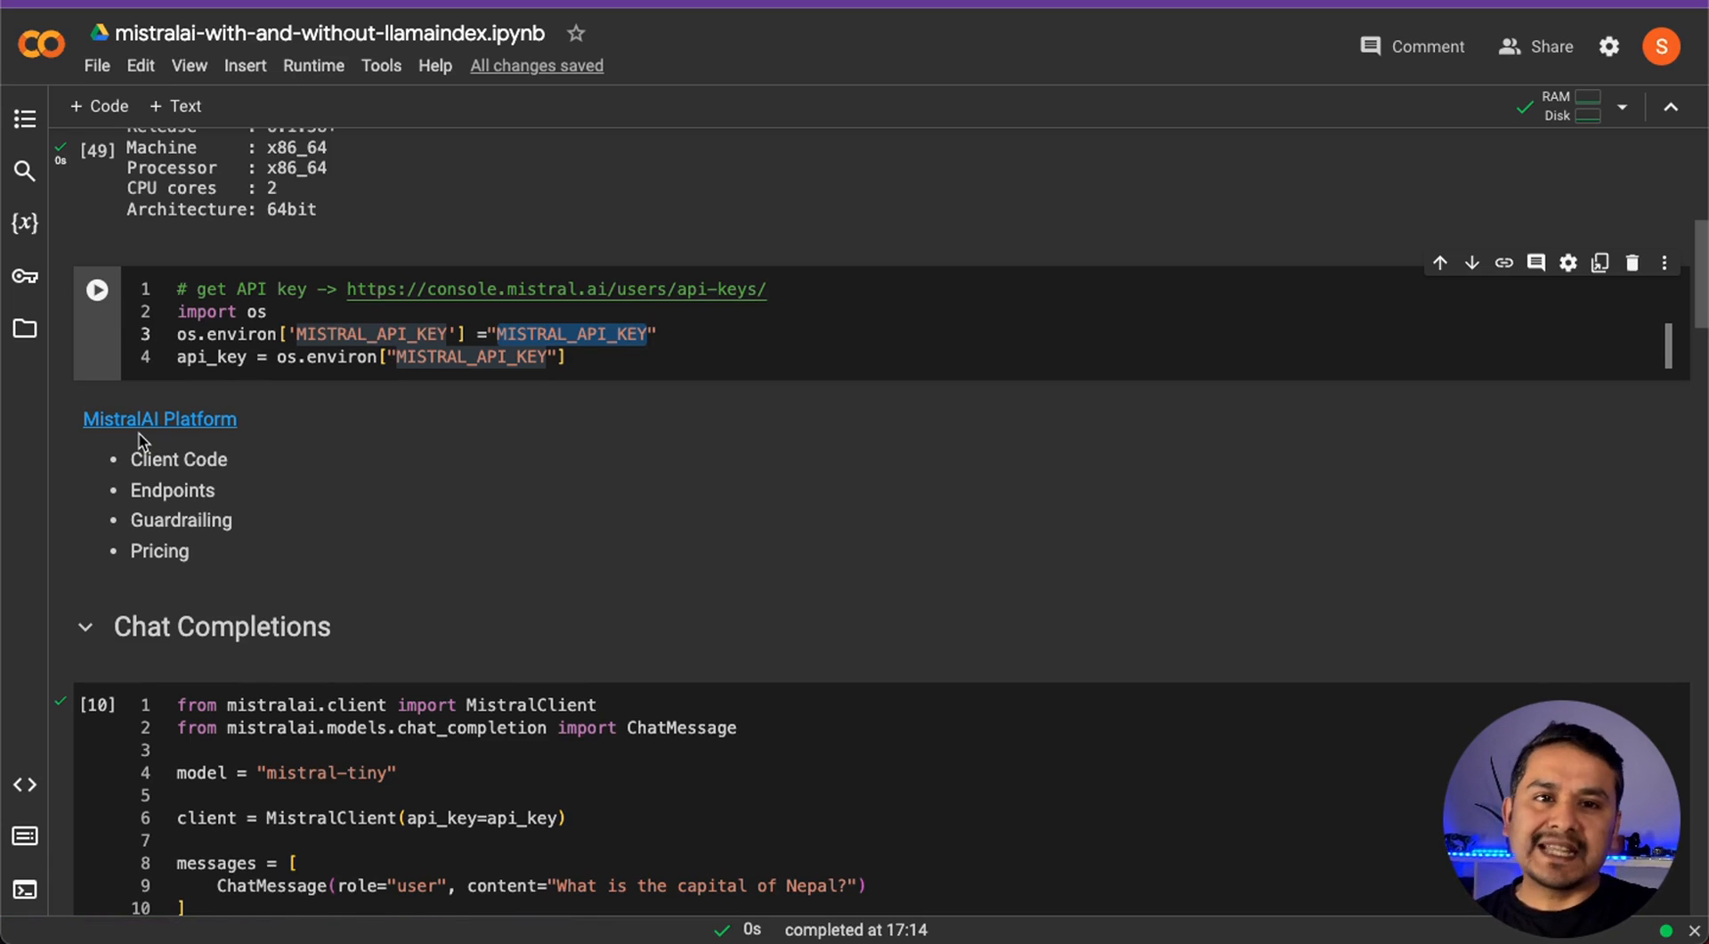
pyautogui.scroll(-3)
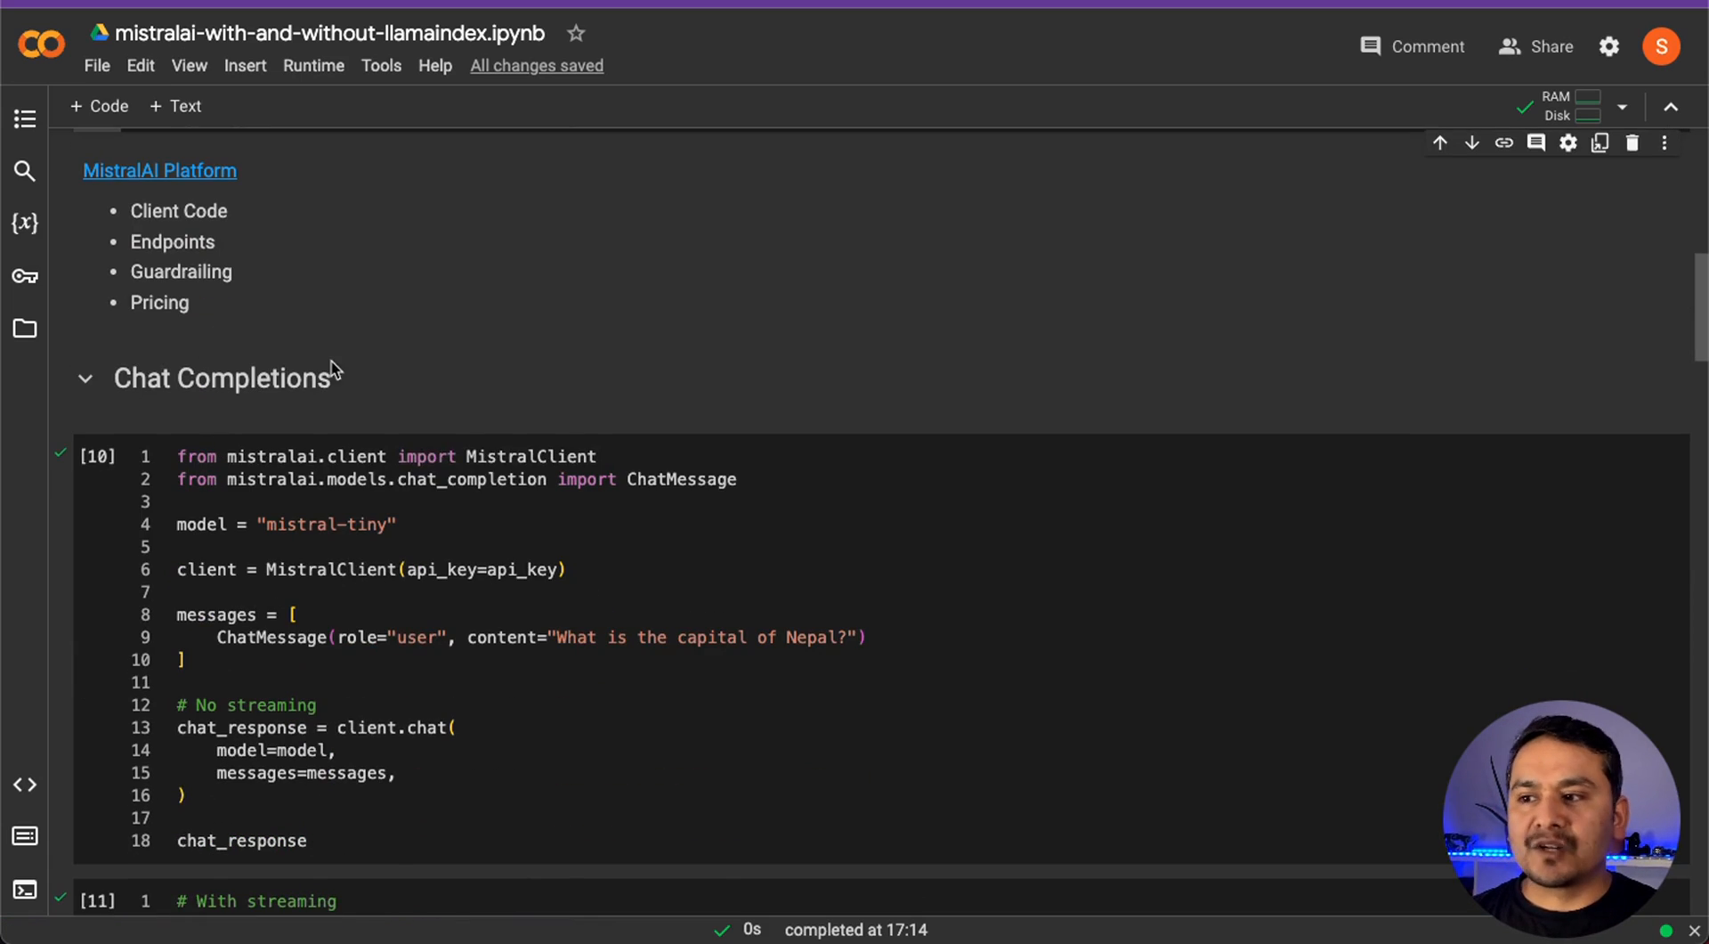
pyautogui.scroll(-3)
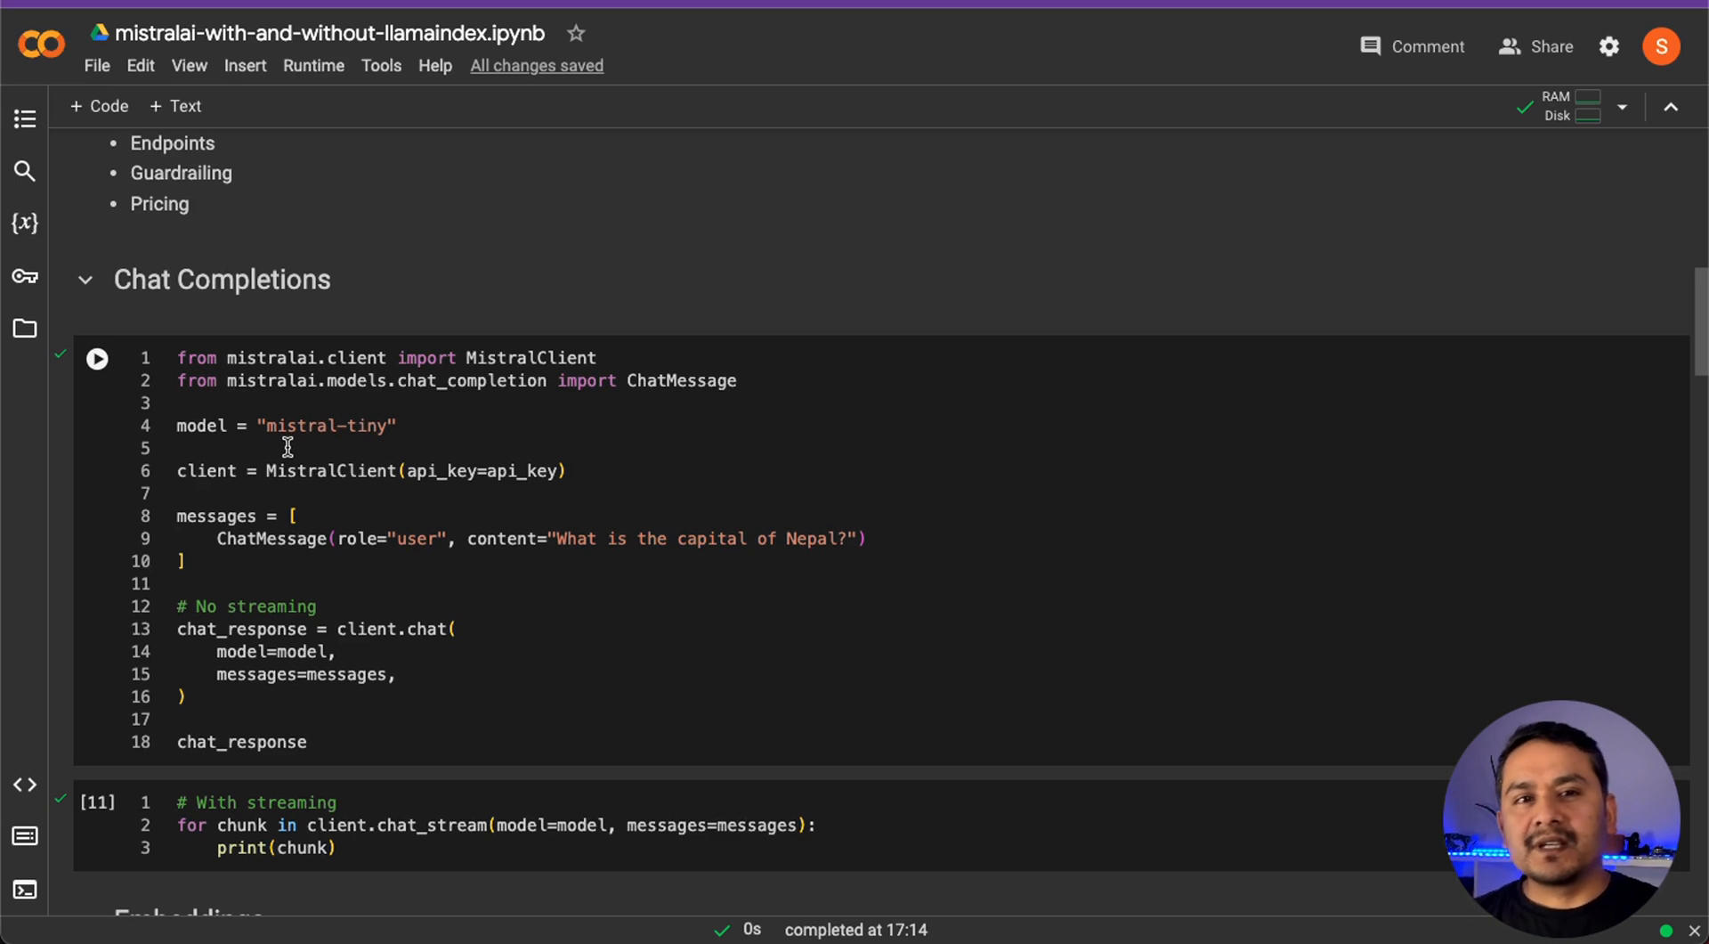
pyautogui.moveTo(300, 553)
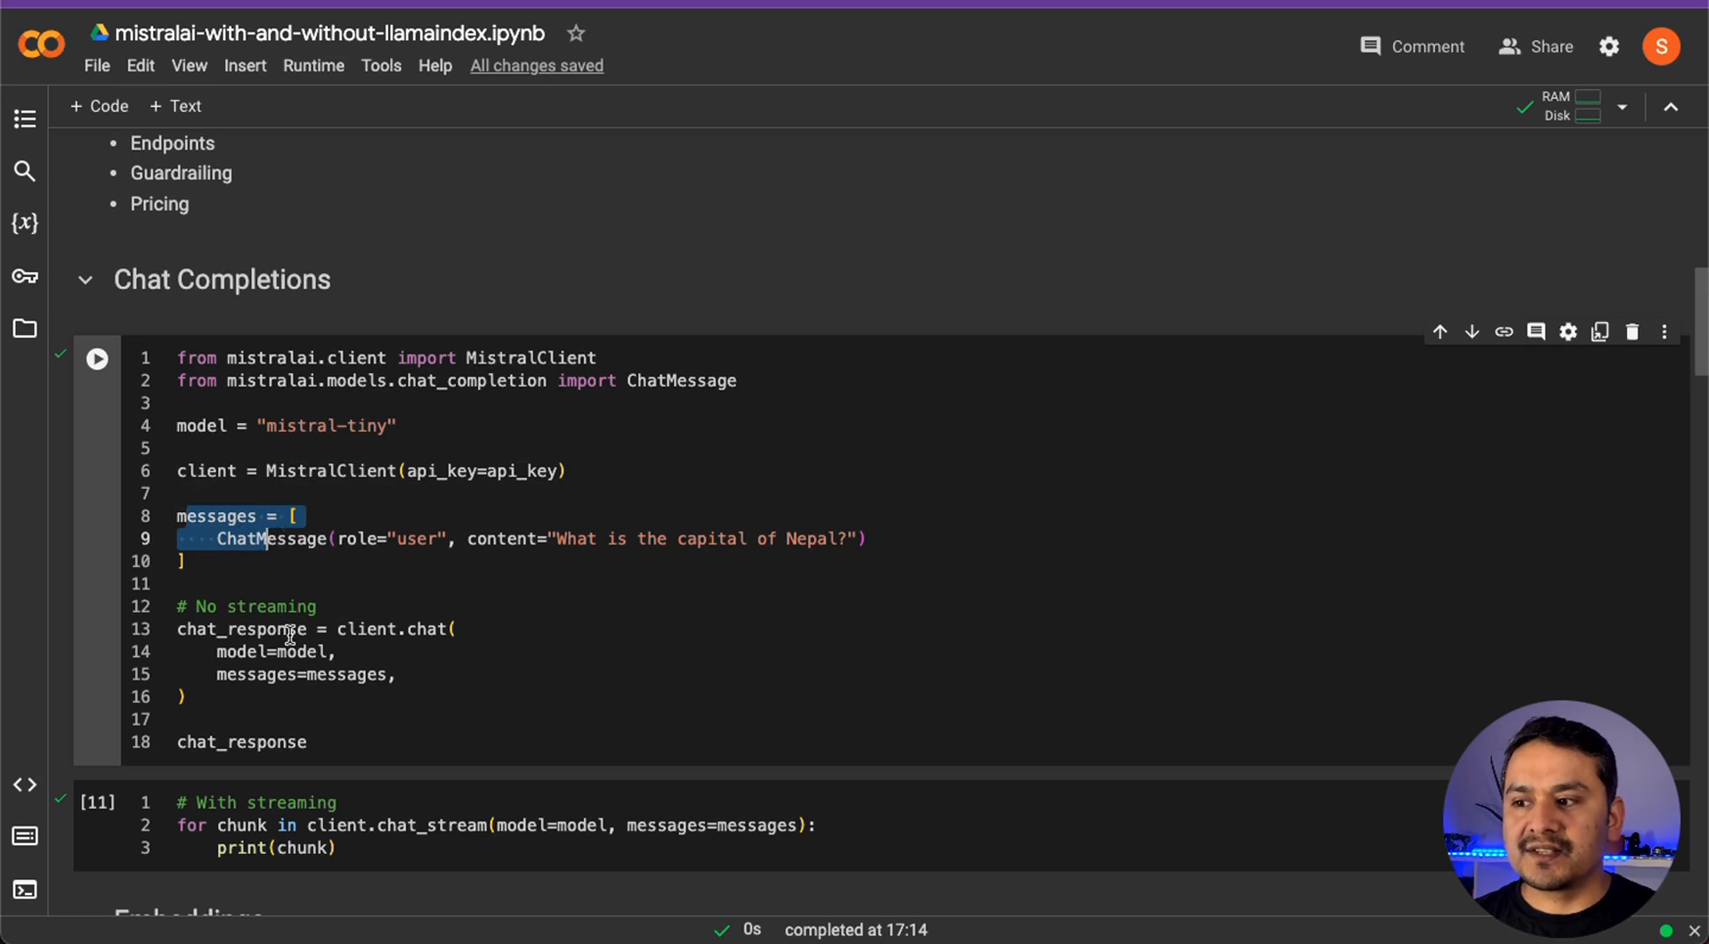
# Run the plain and streaming mistral-tiny chat cells answering that Kathmandu is Nepal's capital
pyautogui.click(349, 802)
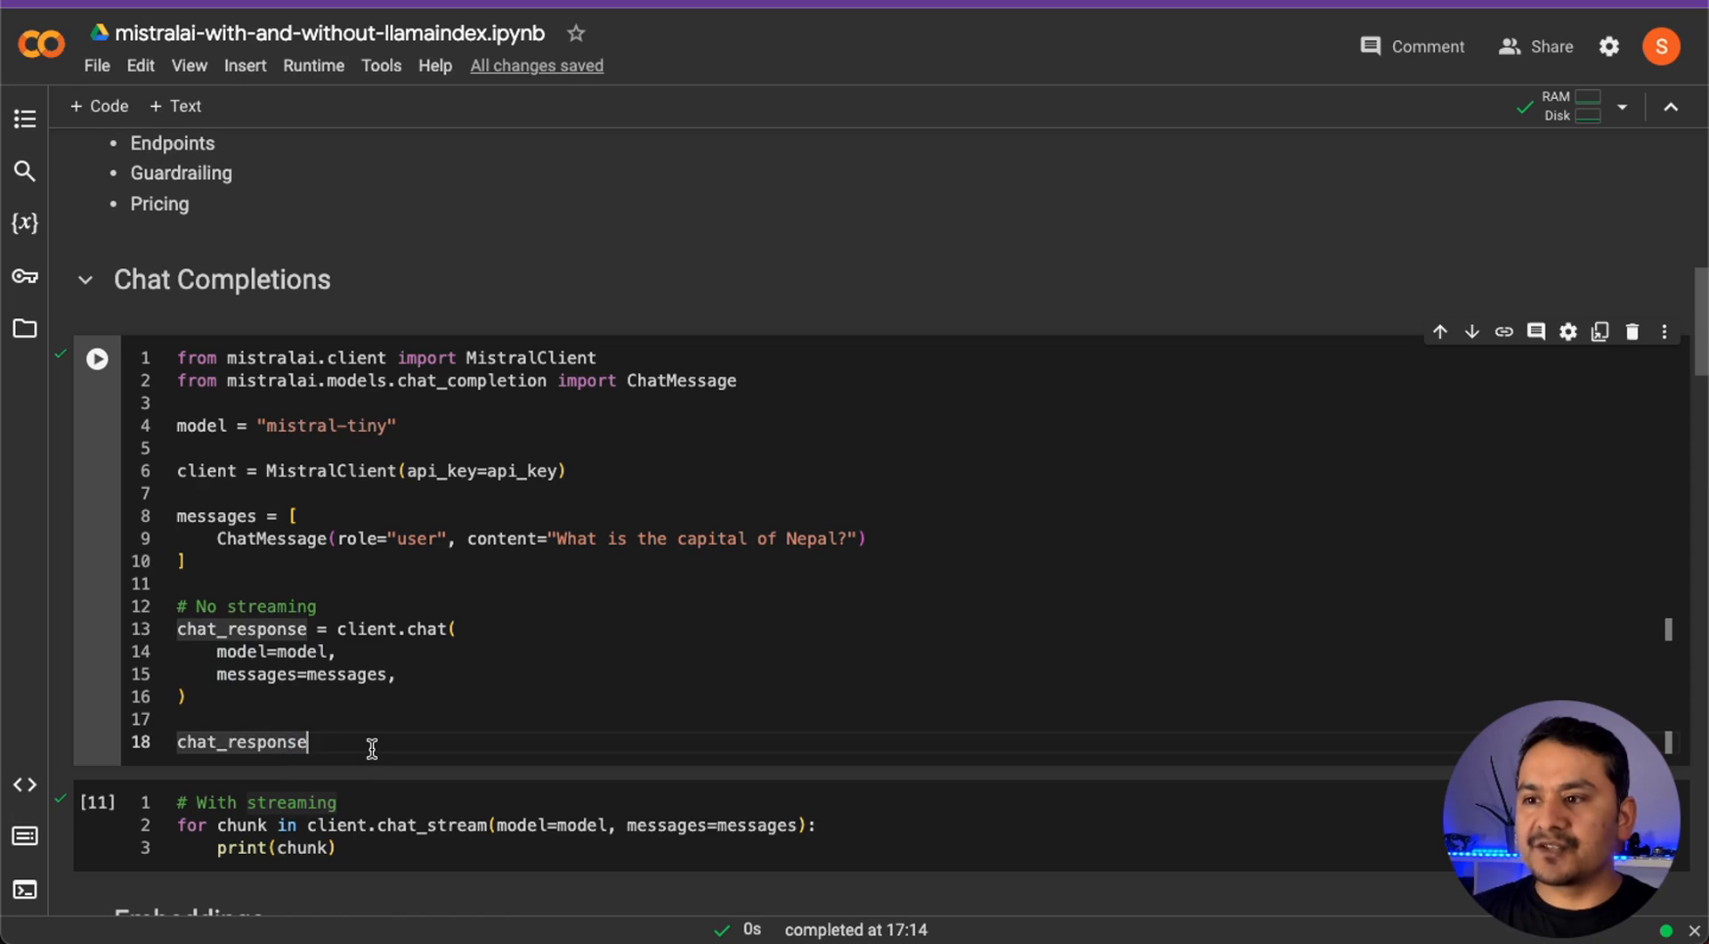
pyautogui.click(96, 357)
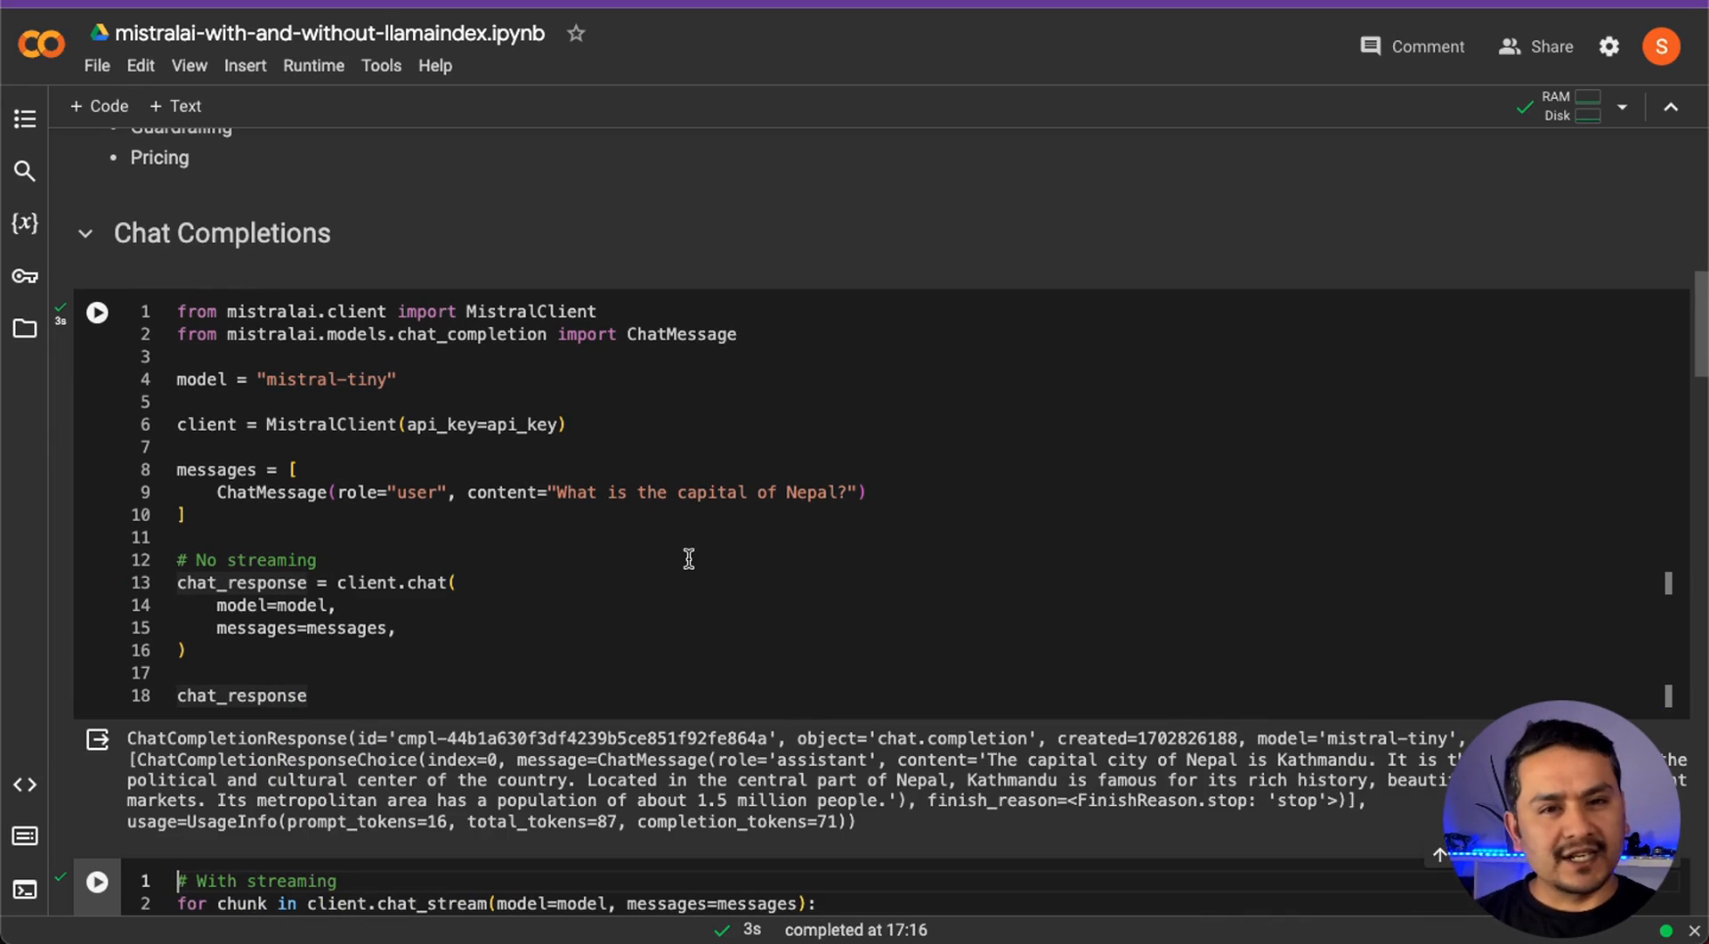
pyautogui.scroll(-3)
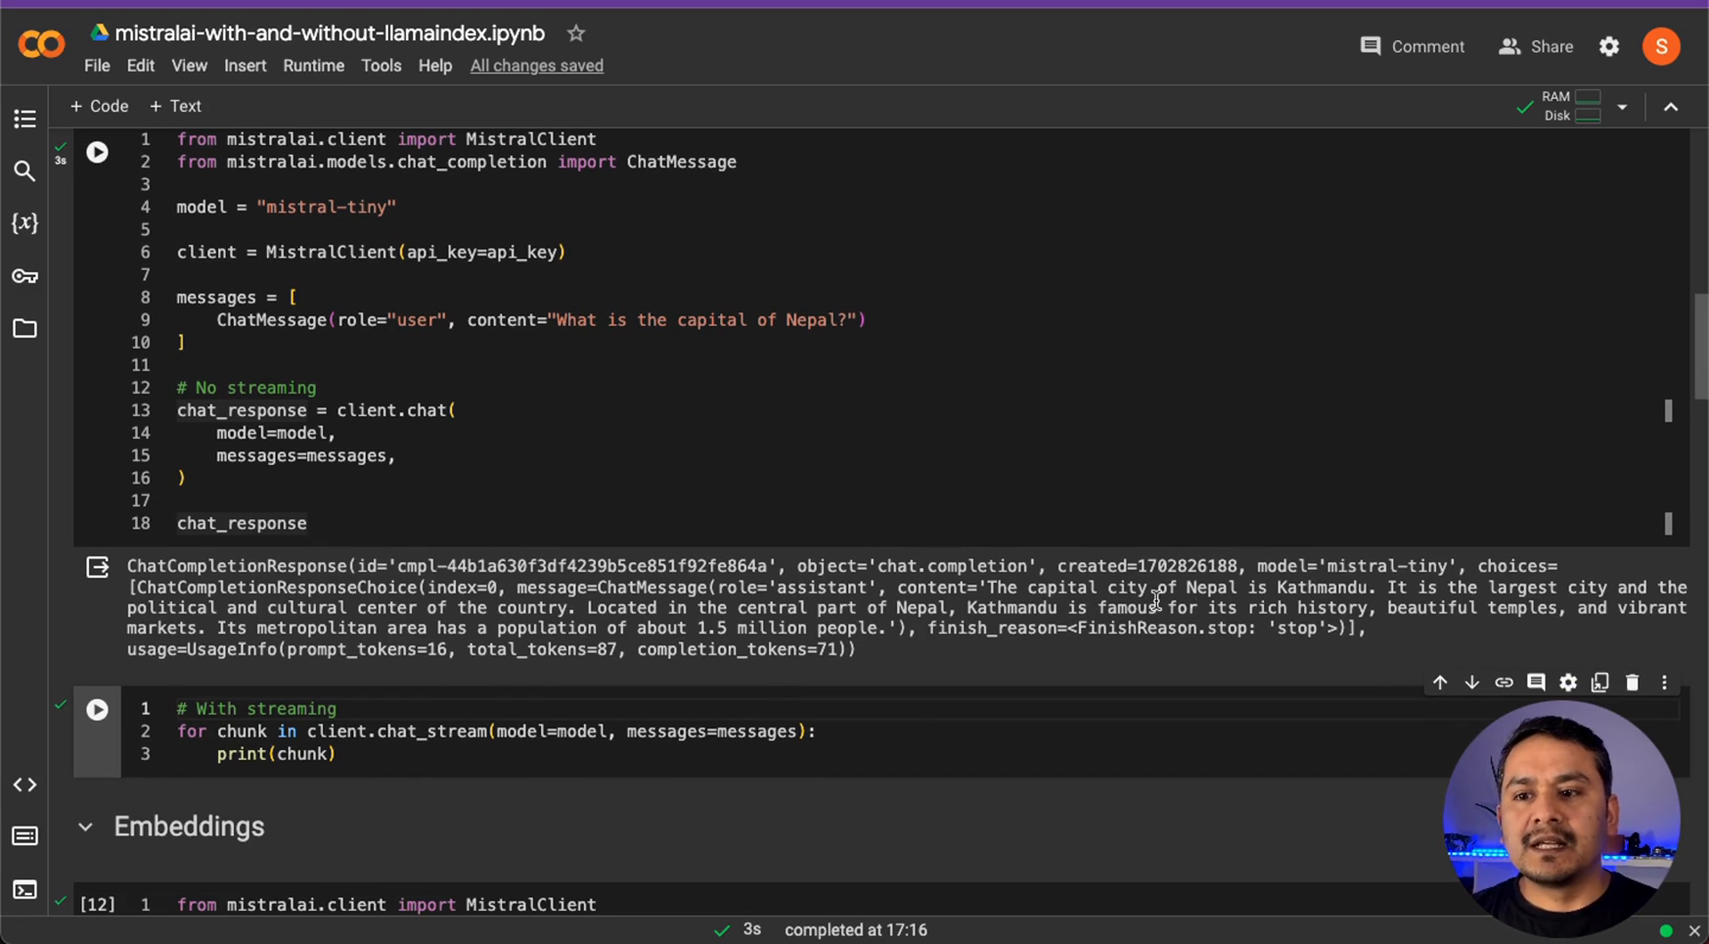
pyautogui.moveTo(1646, 639)
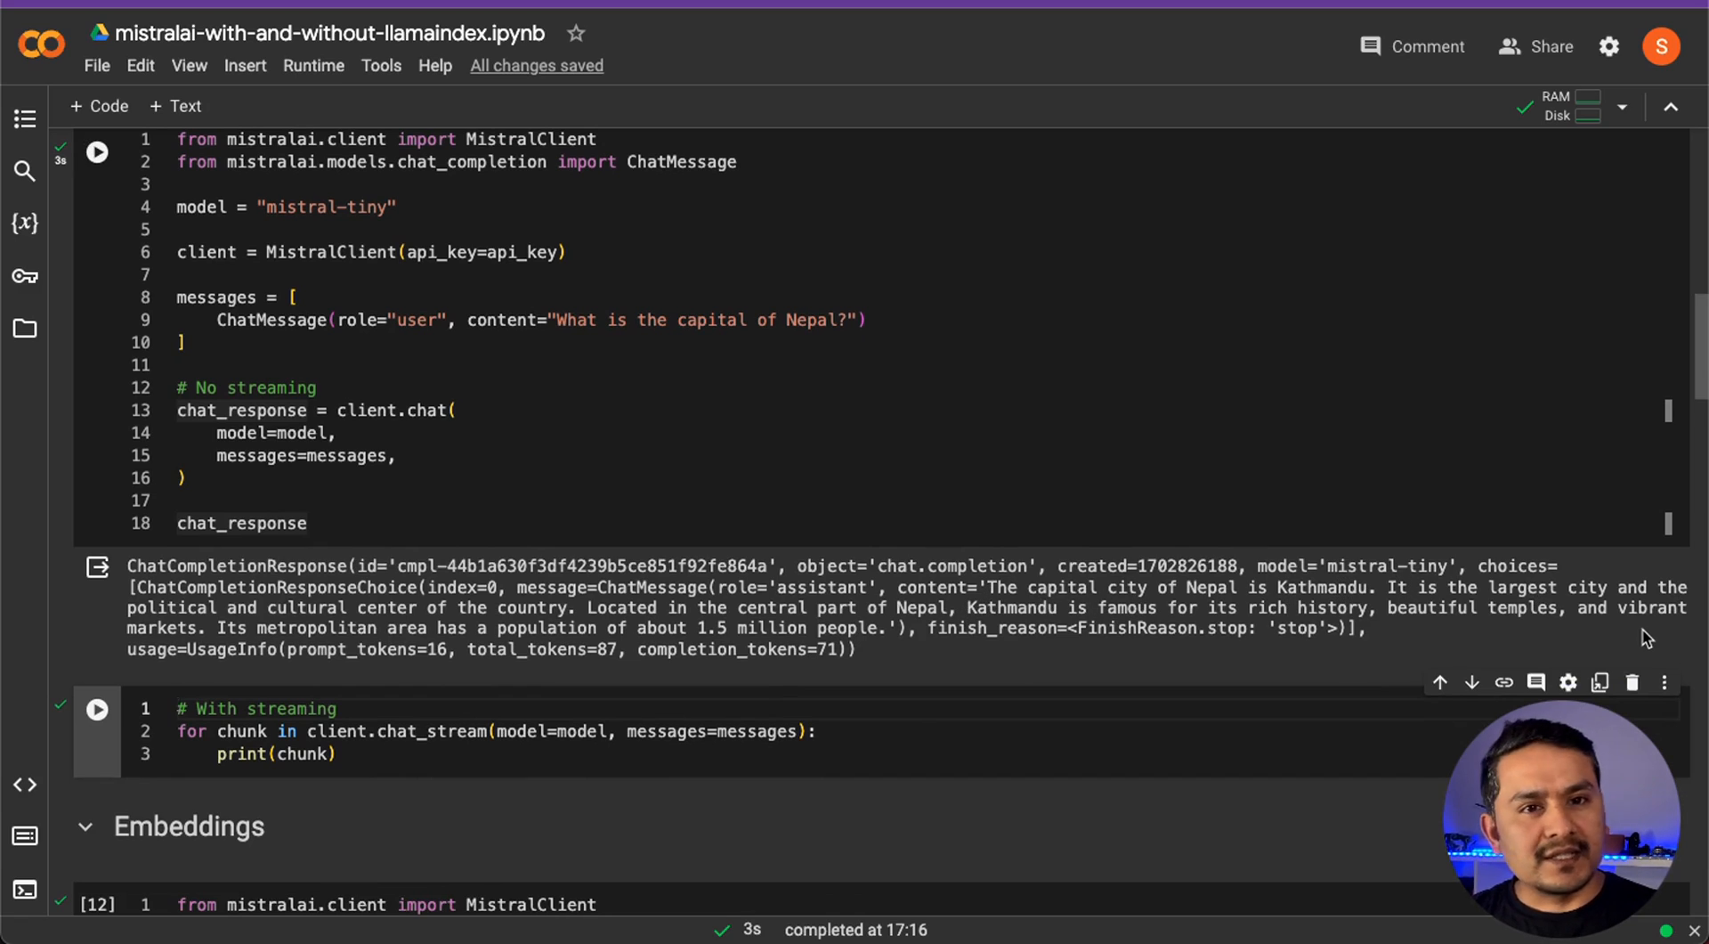
pyautogui.scroll(-3)
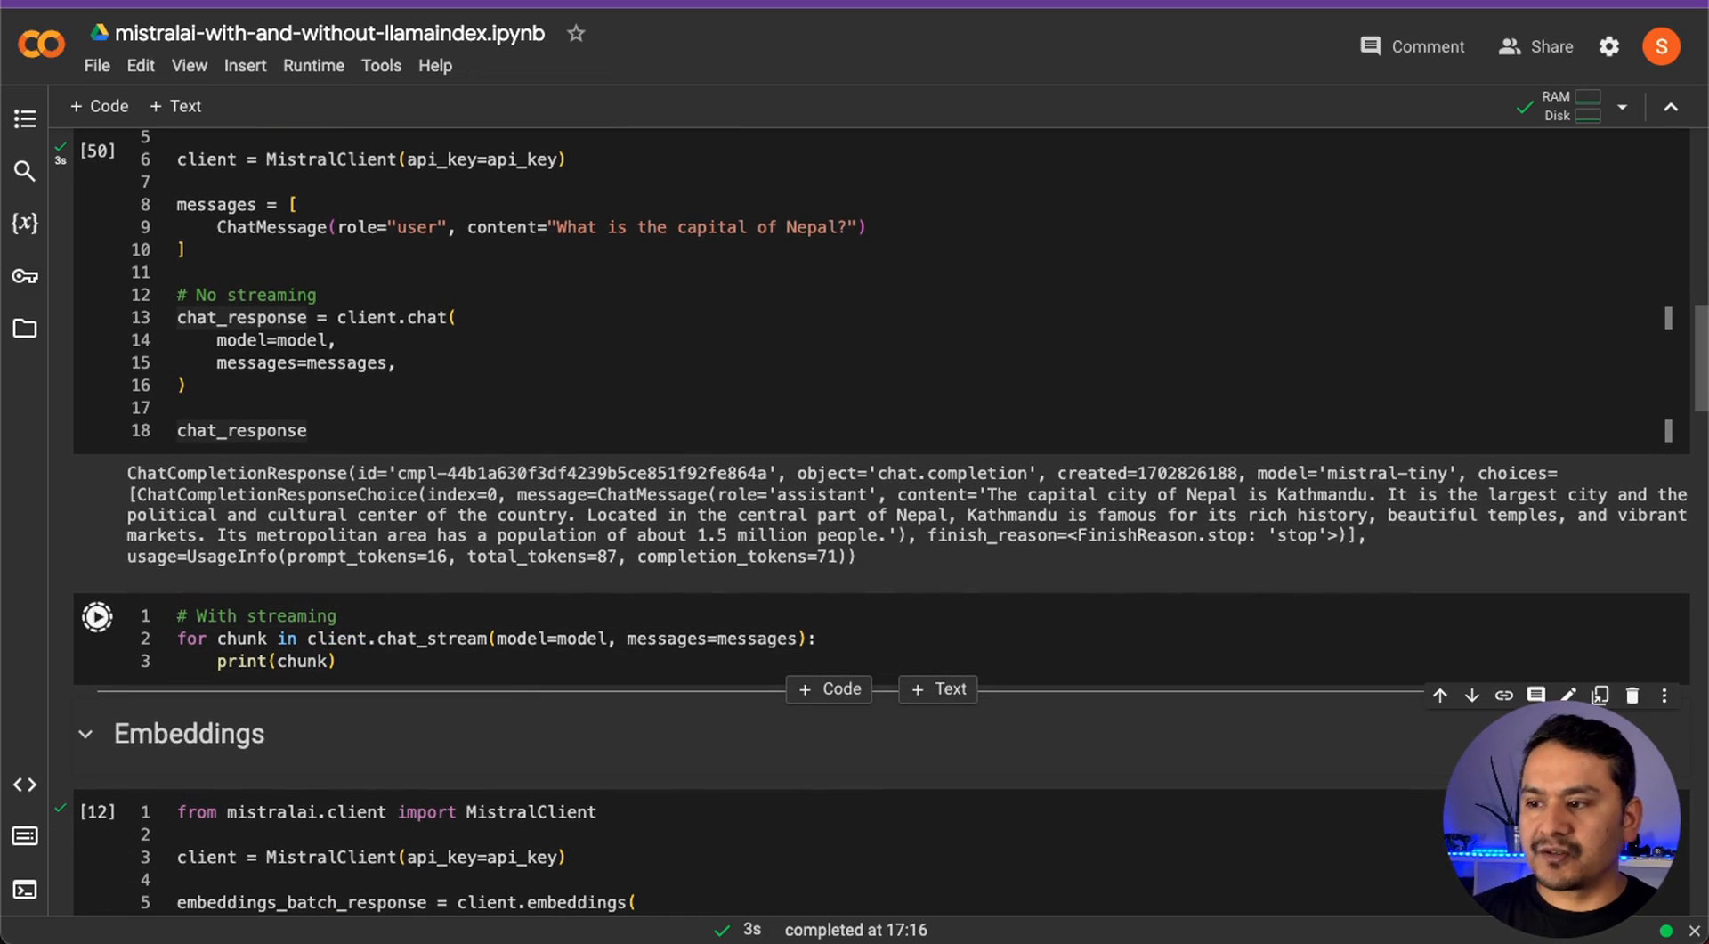
pyautogui.click(96, 616)
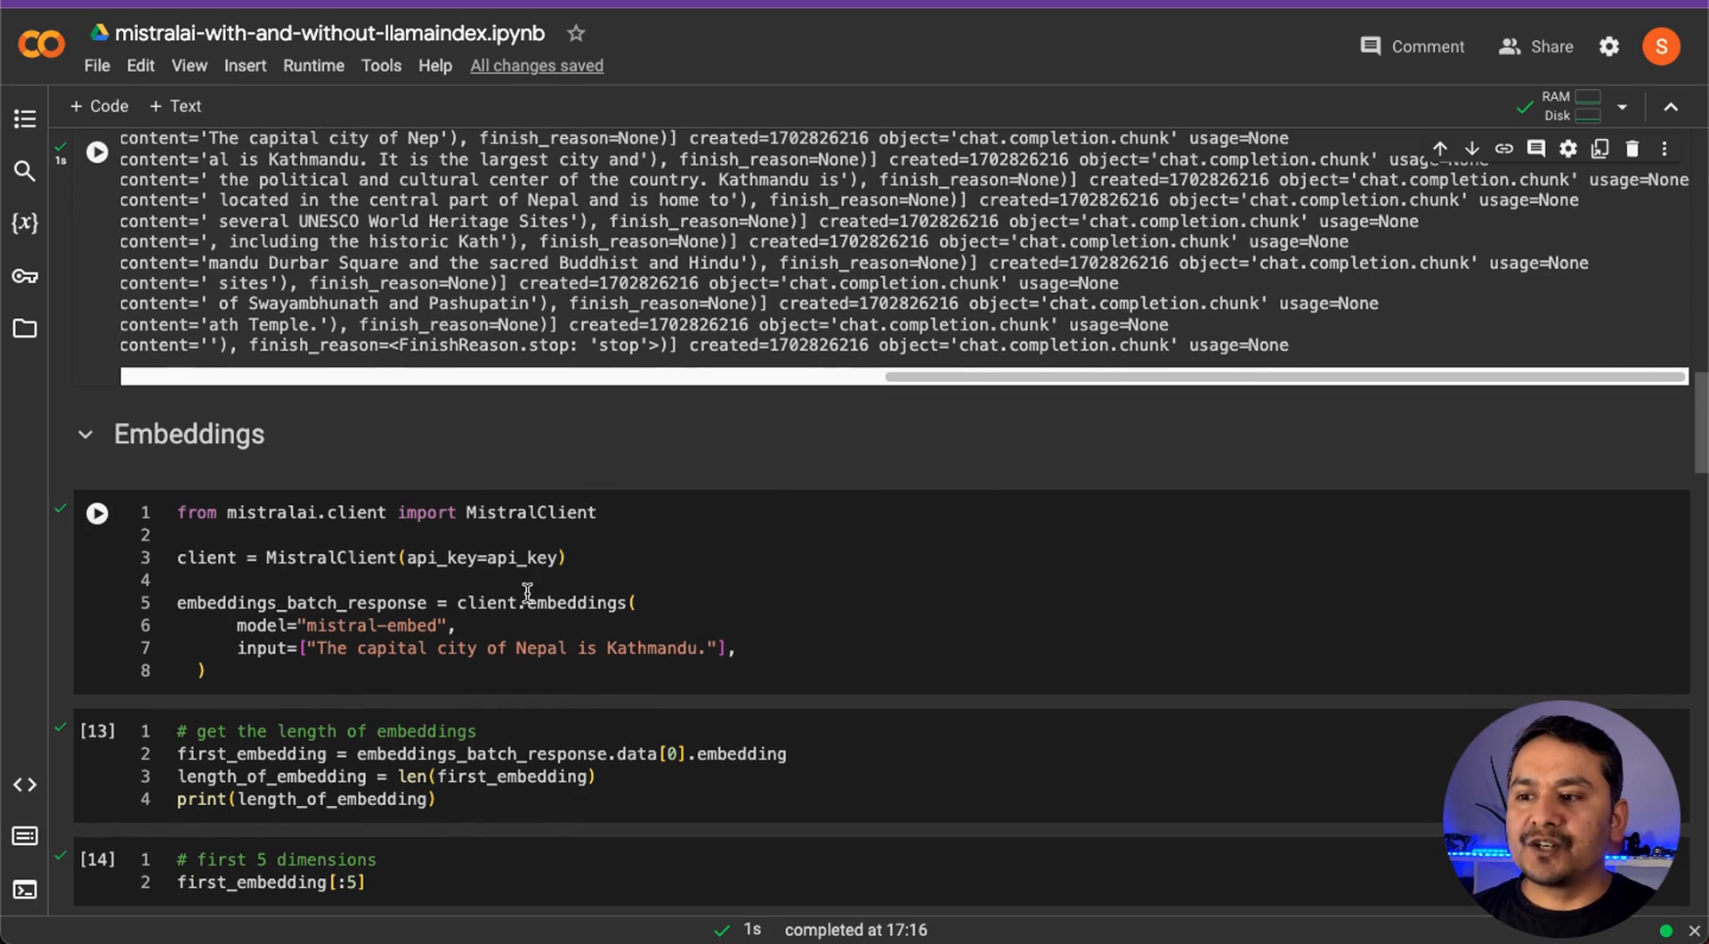
pyautogui.moveTo(429, 655)
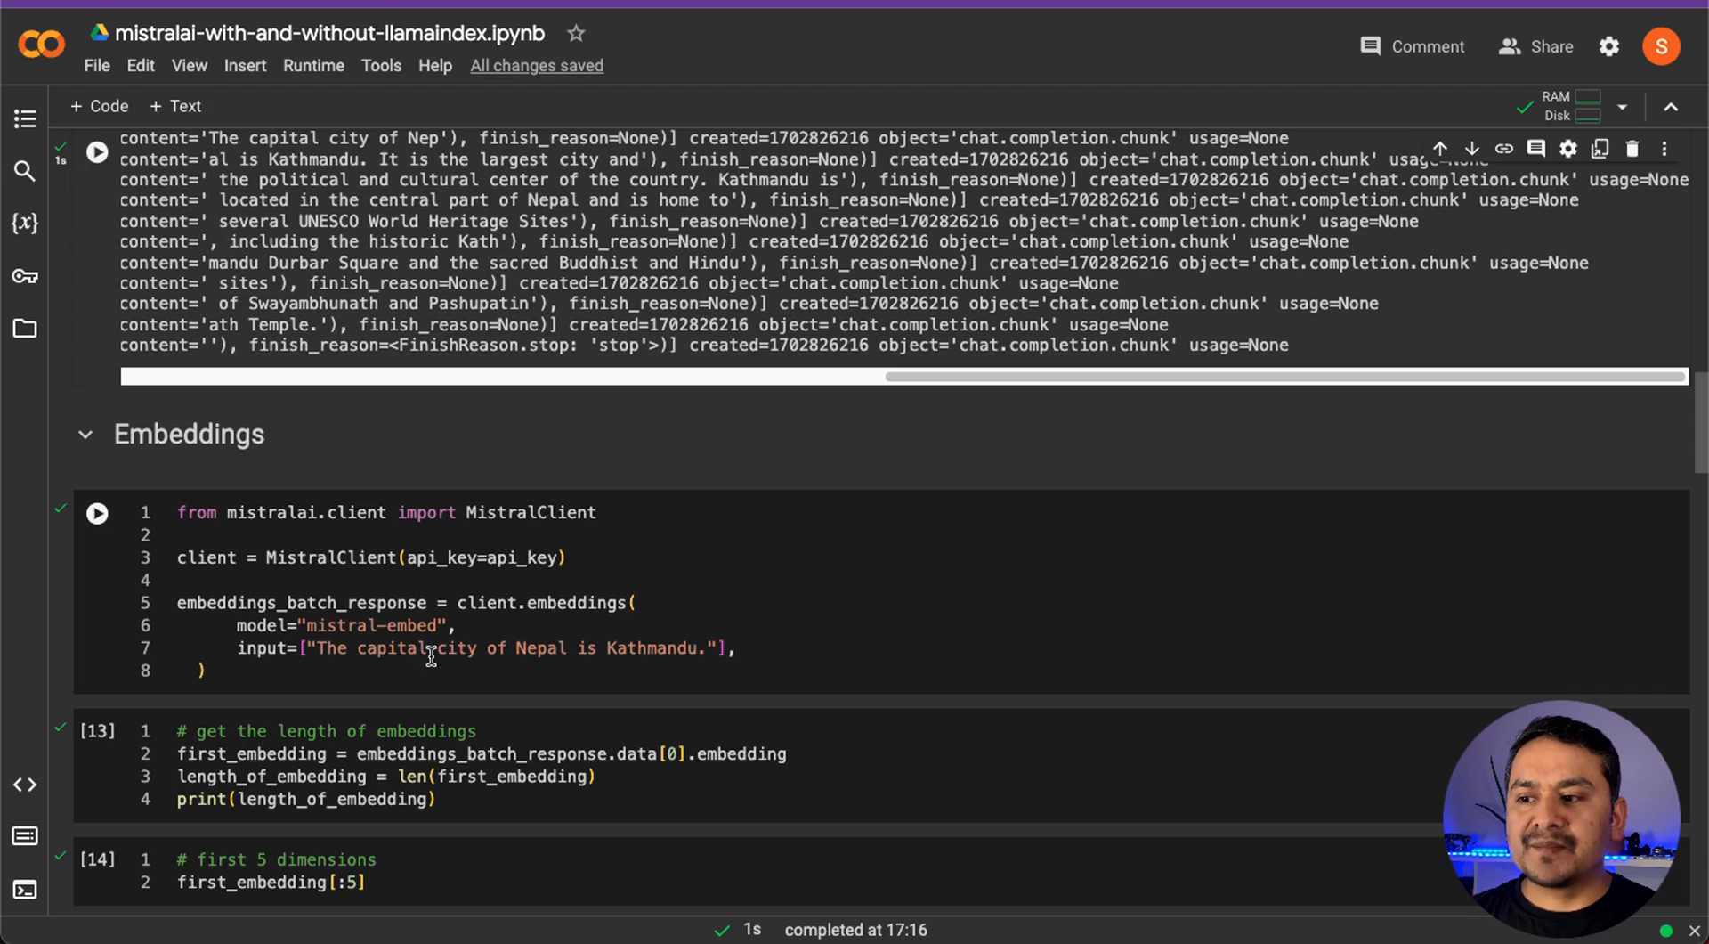
pyautogui.moveTo(733, 647)
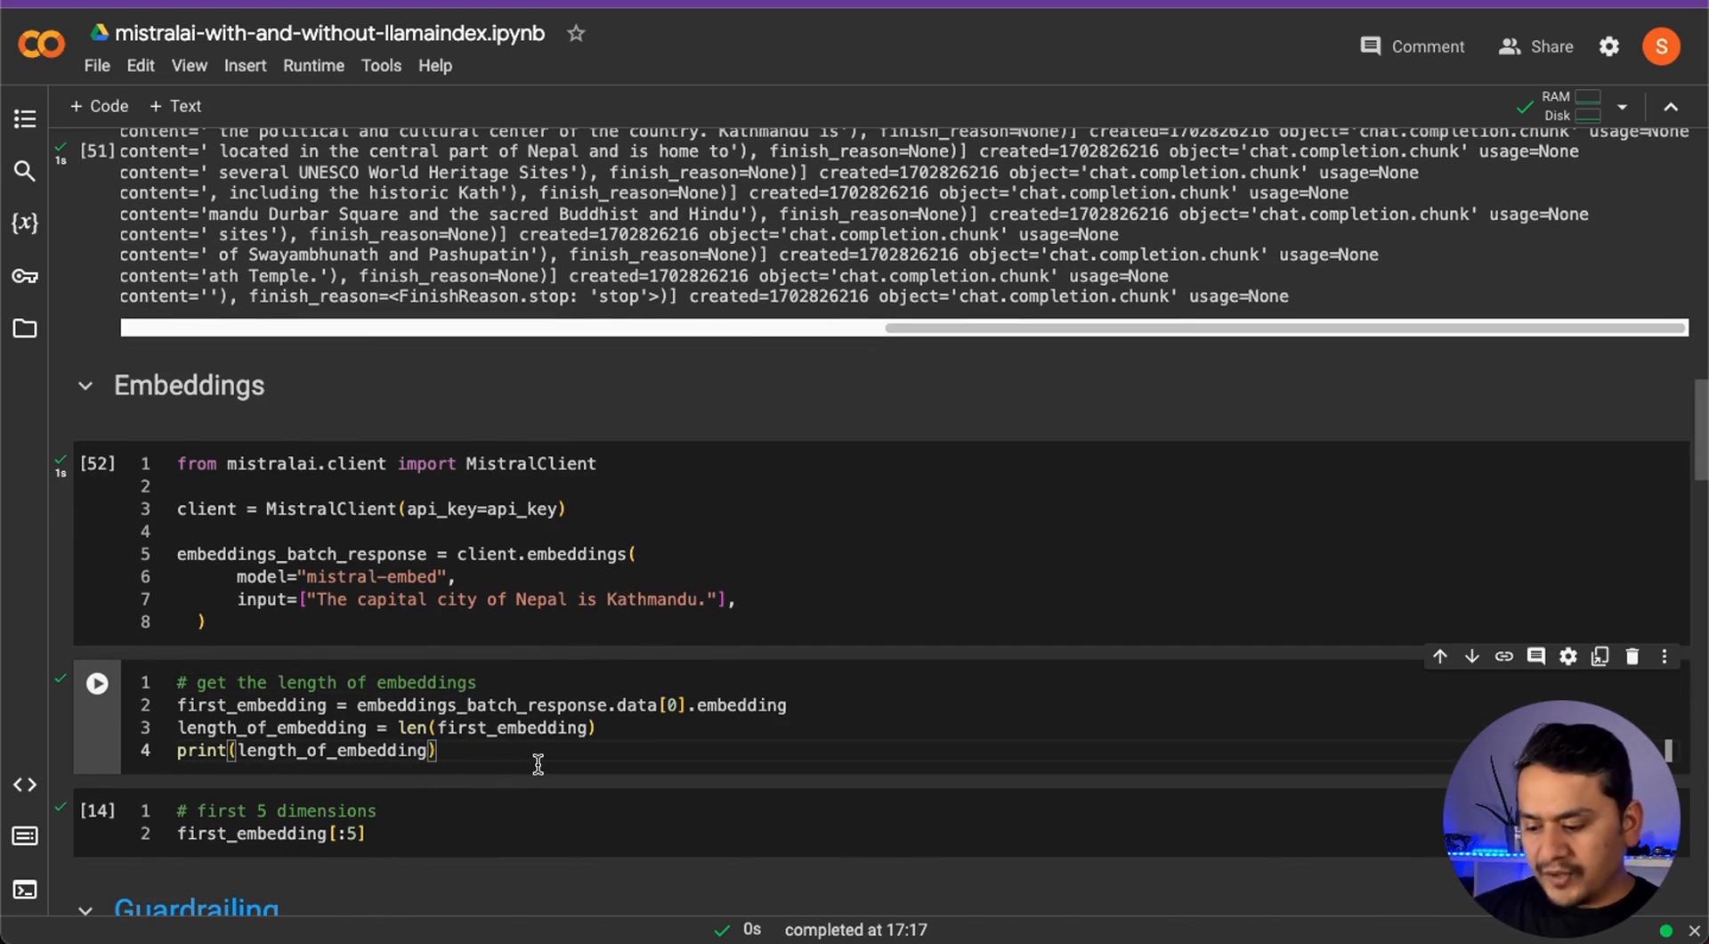
# Run the embedding length cell showing 1024, then scroll toward Guardrailing
pyautogui.click(96, 681)
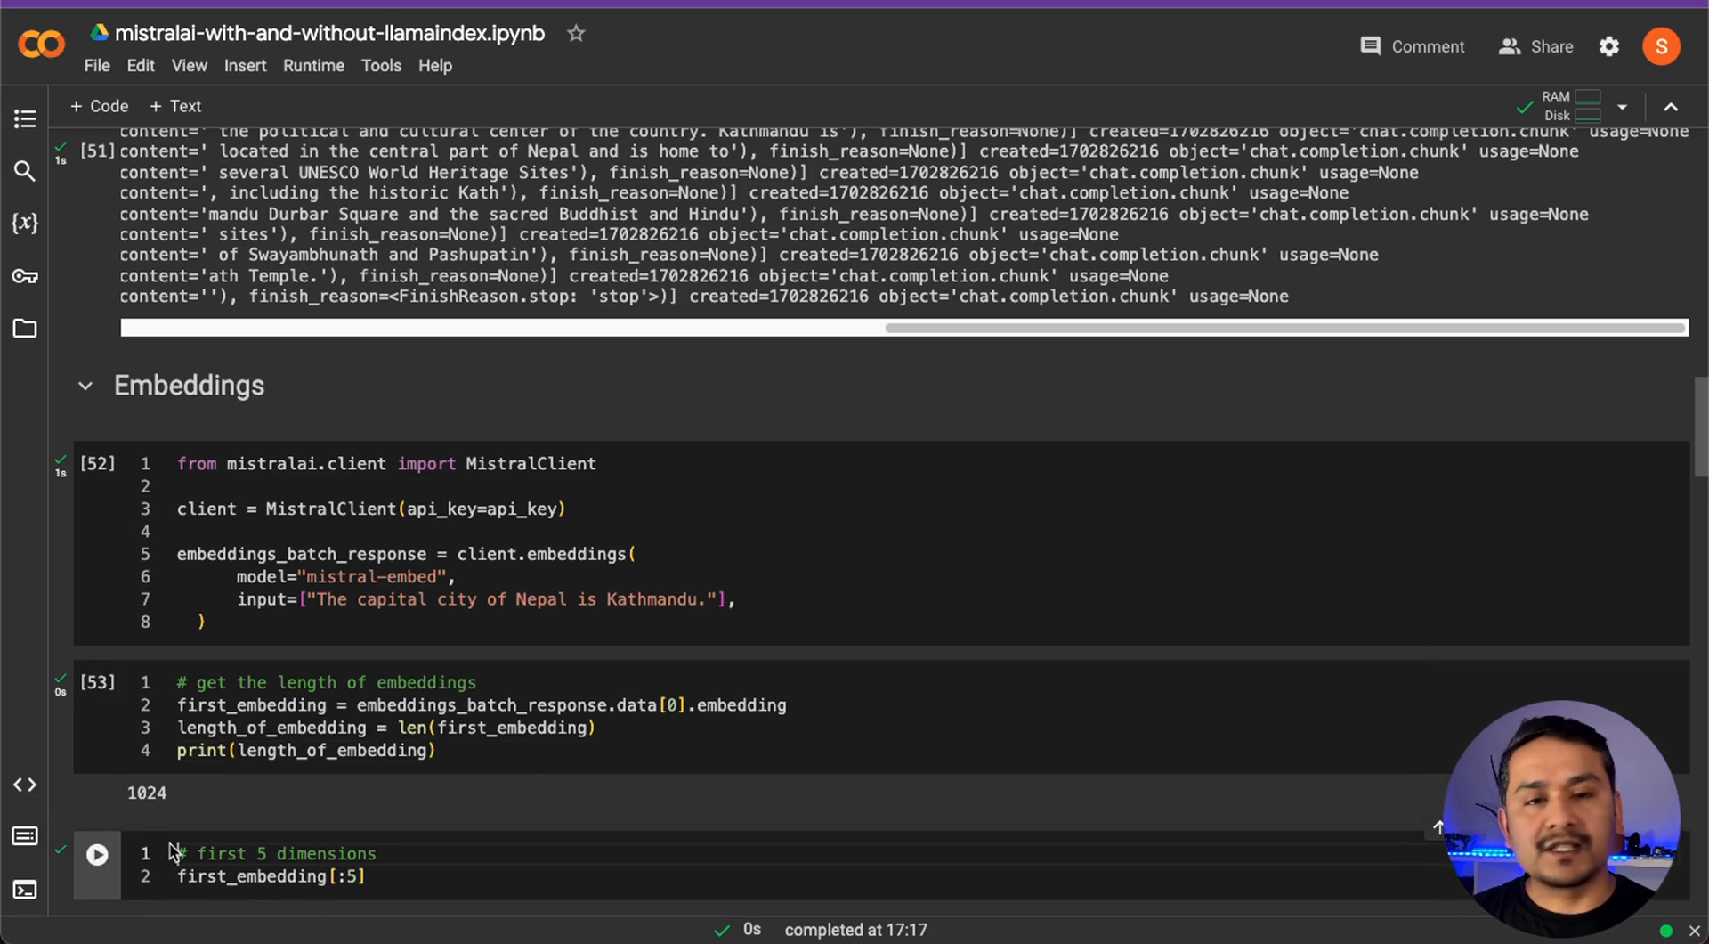
pyautogui.scroll(-3)
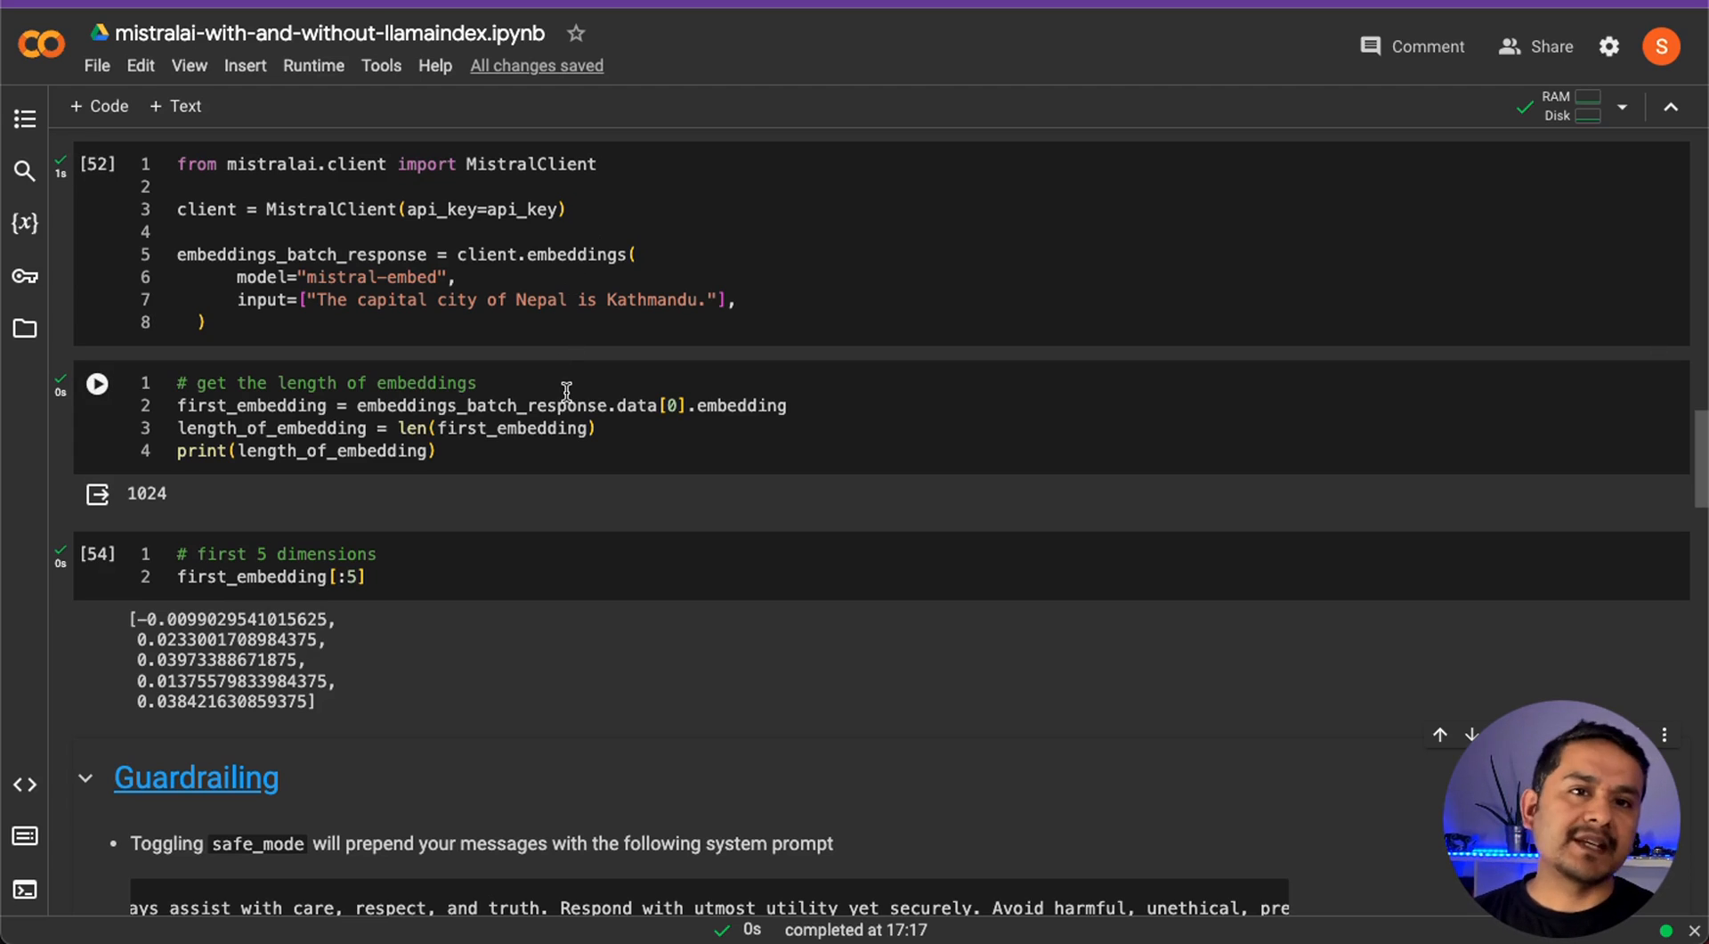
pyautogui.scroll(-3)
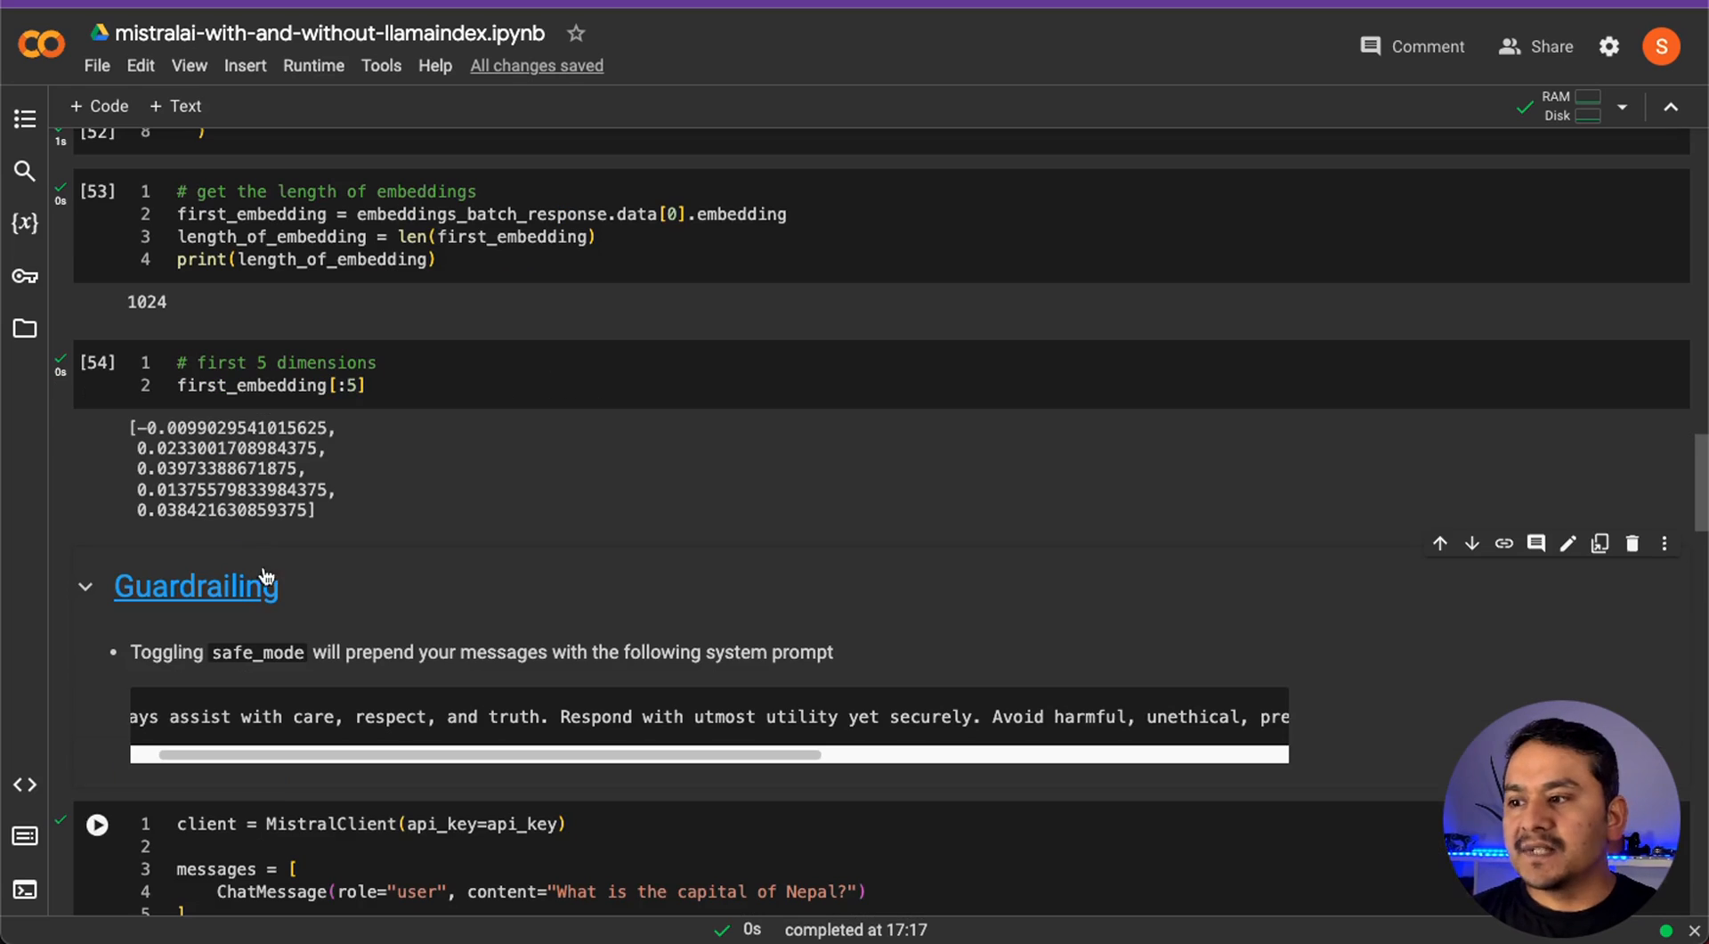
pyautogui.scroll(-3)
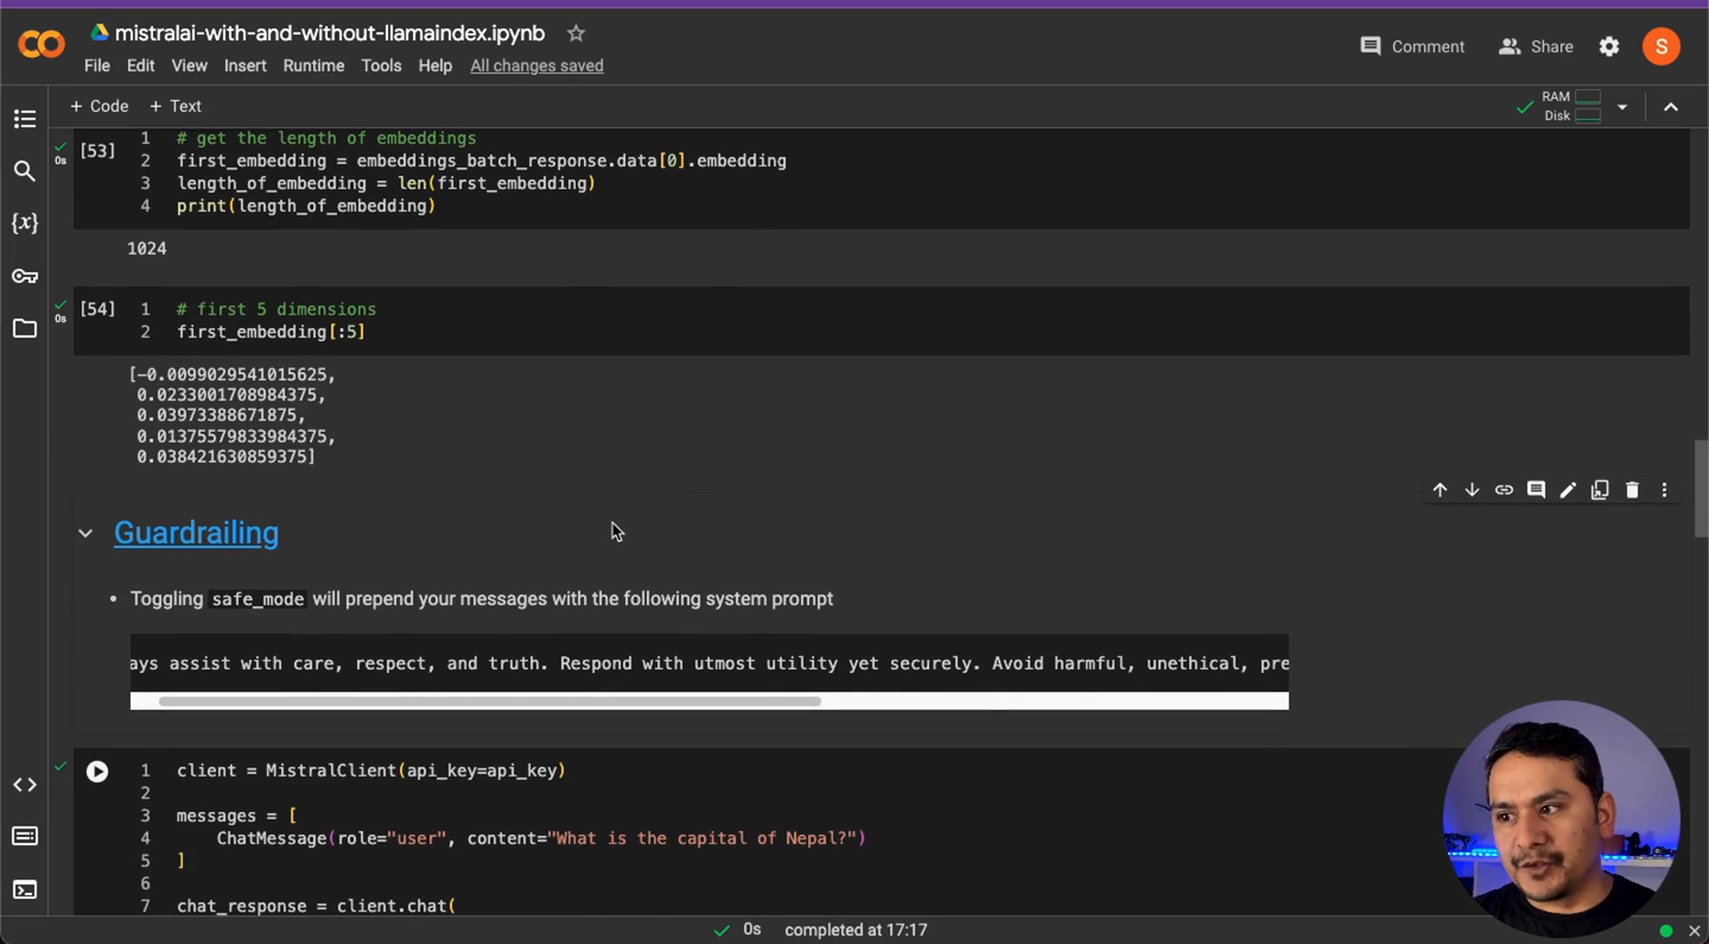
pyautogui.scroll(-3)
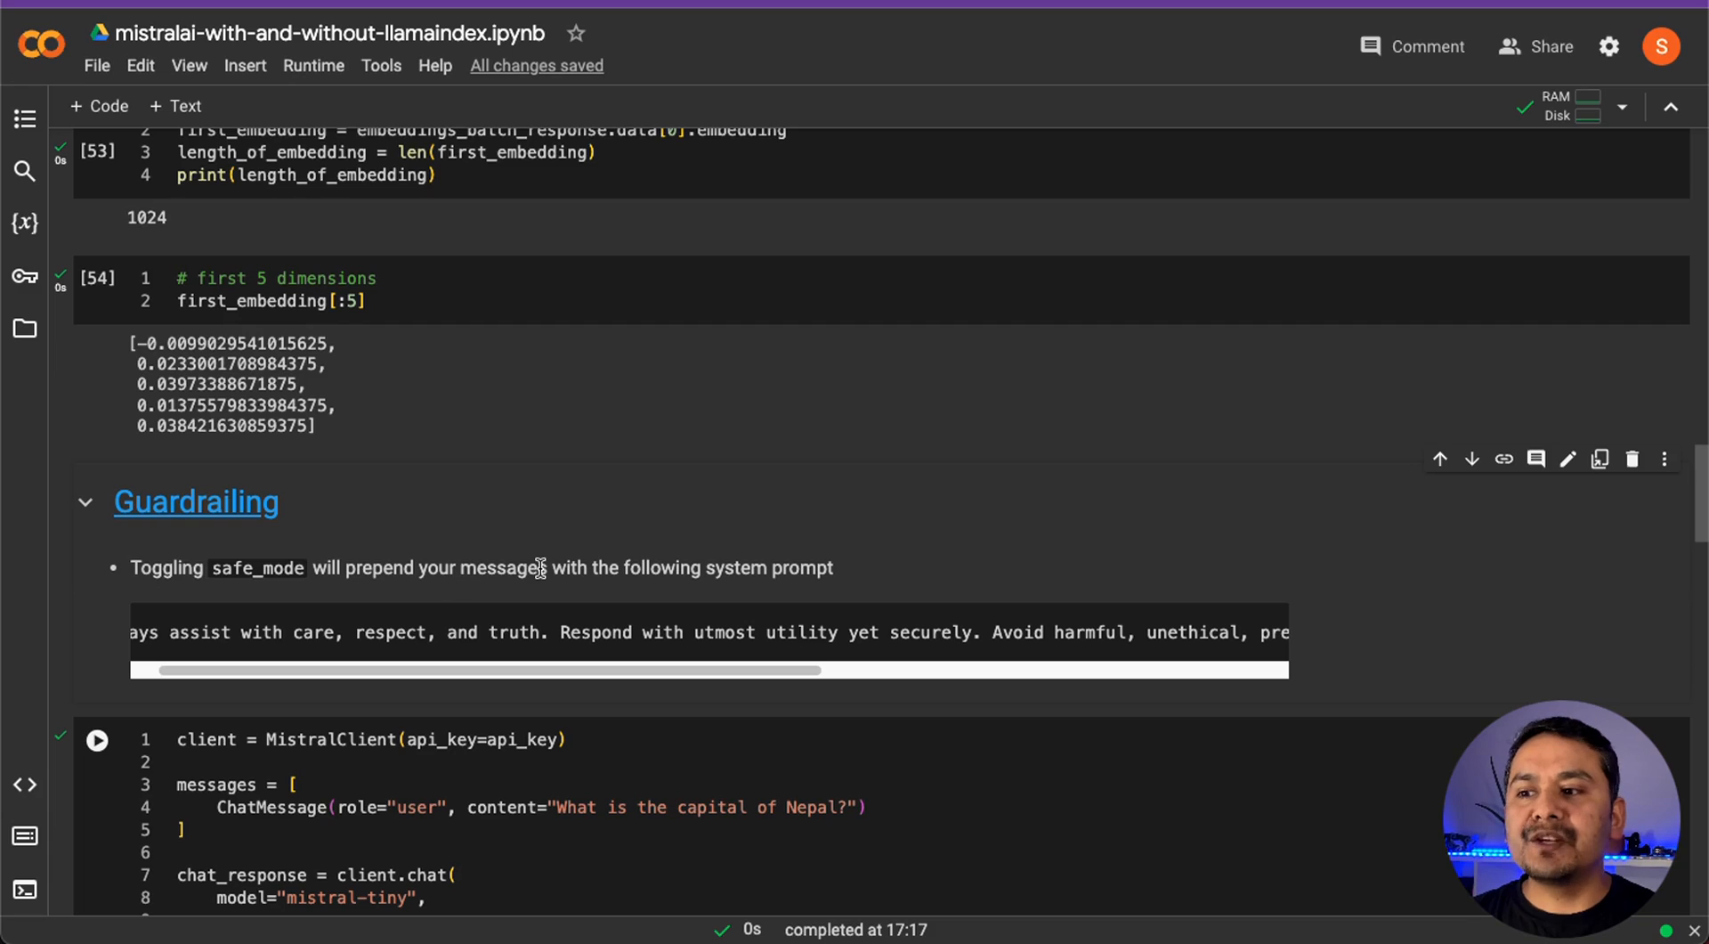
pyautogui.moveTo(727, 613)
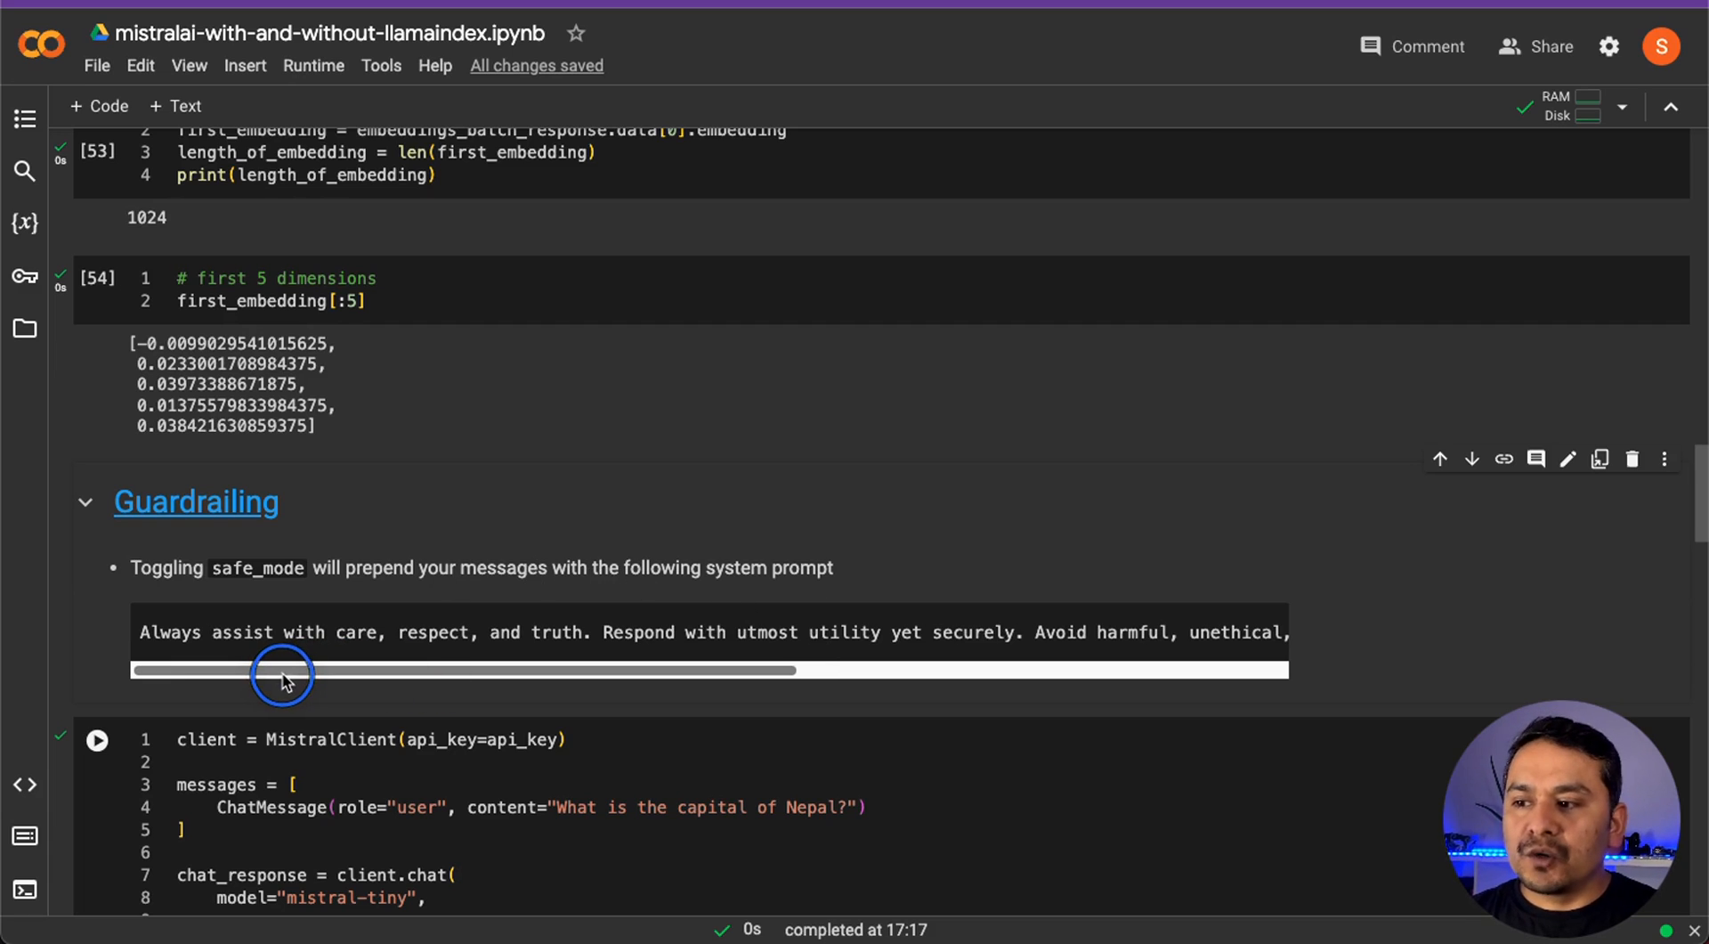
pyautogui.moveTo(281, 671); pyautogui.dragTo(456, 671)
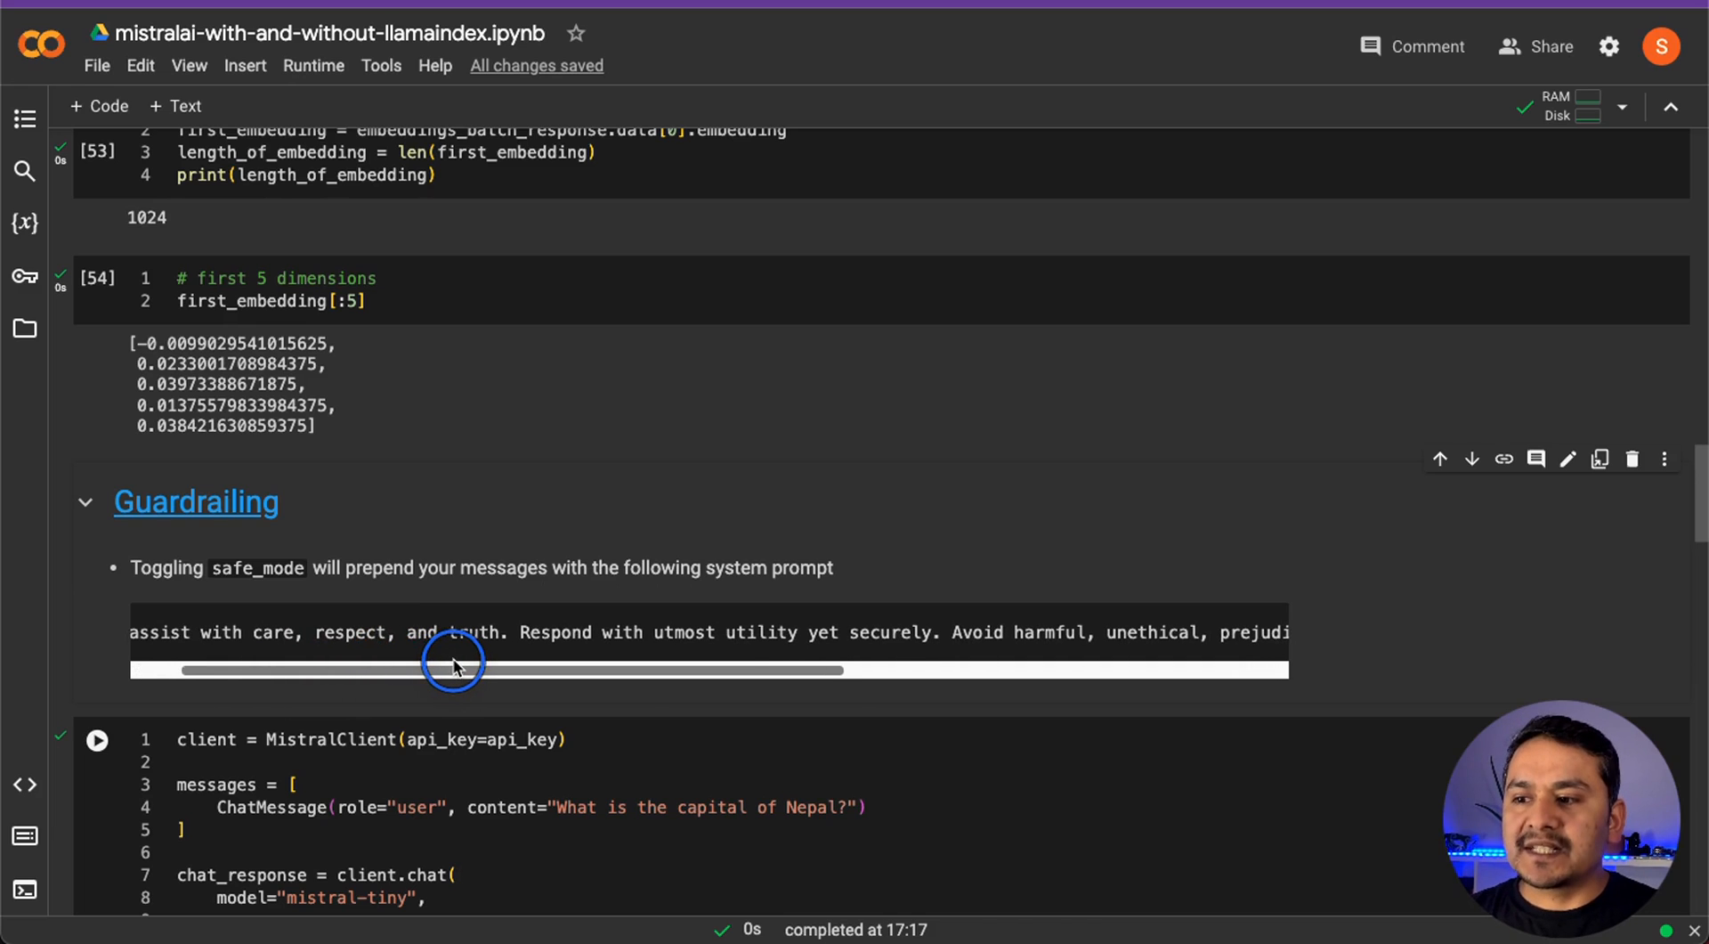
pyautogui.moveTo(456, 665); pyautogui.dragTo(558, 670)
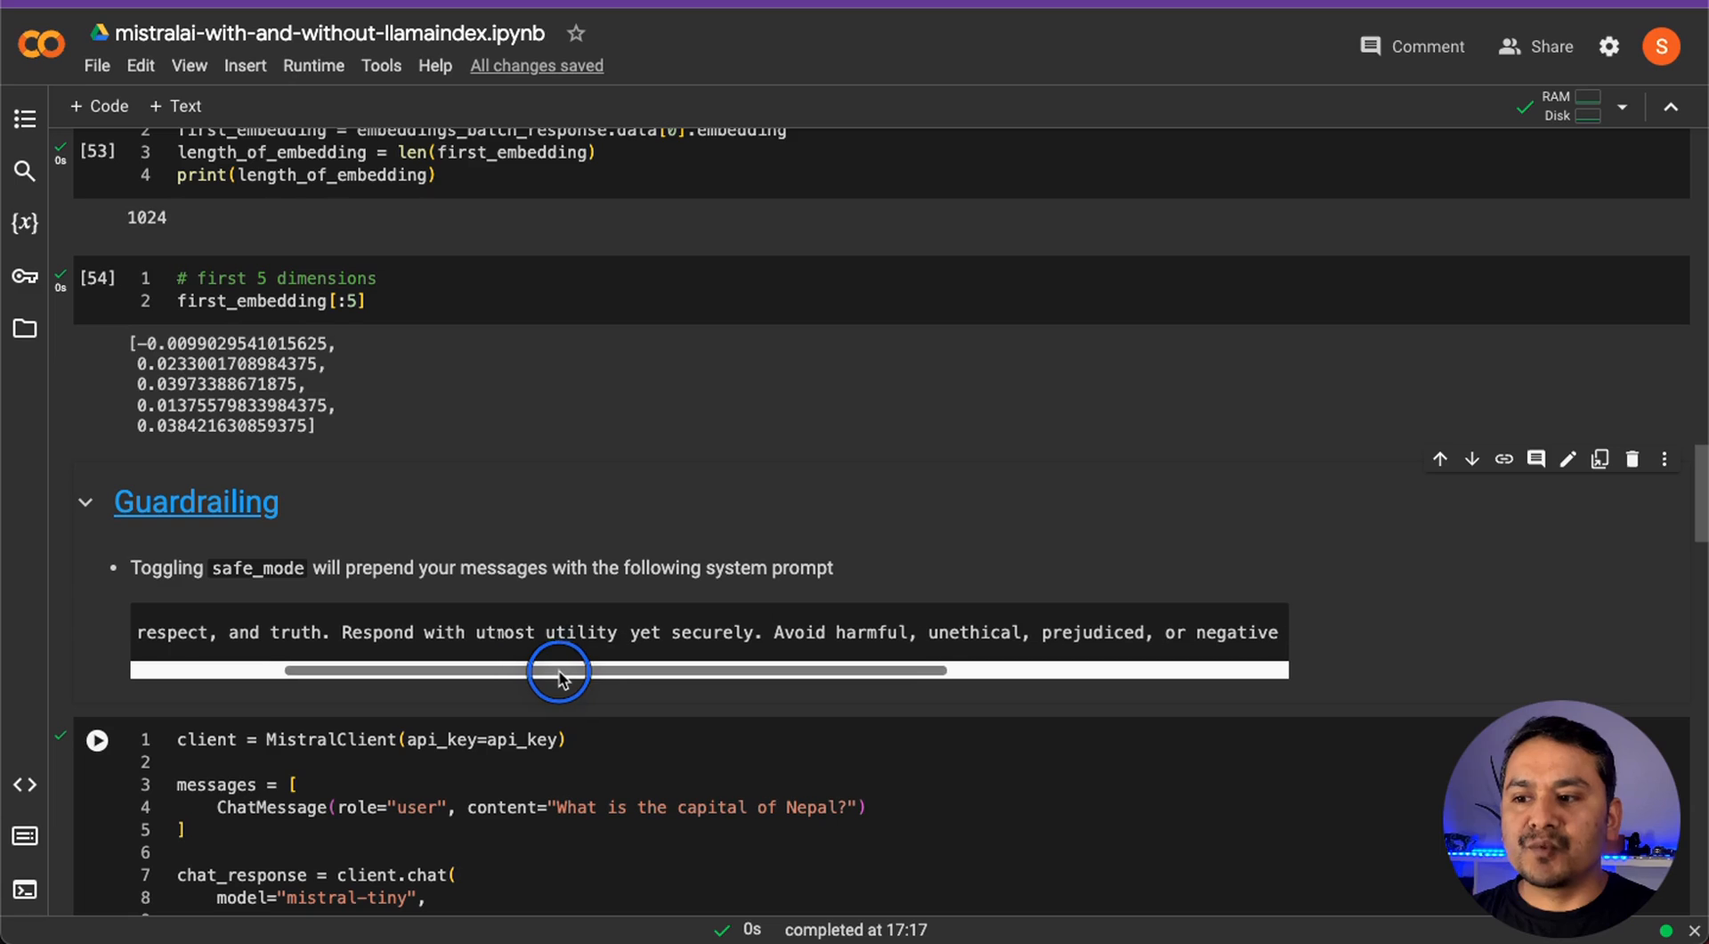
pyautogui.moveTo(558, 670); pyautogui.dragTo(592, 670)
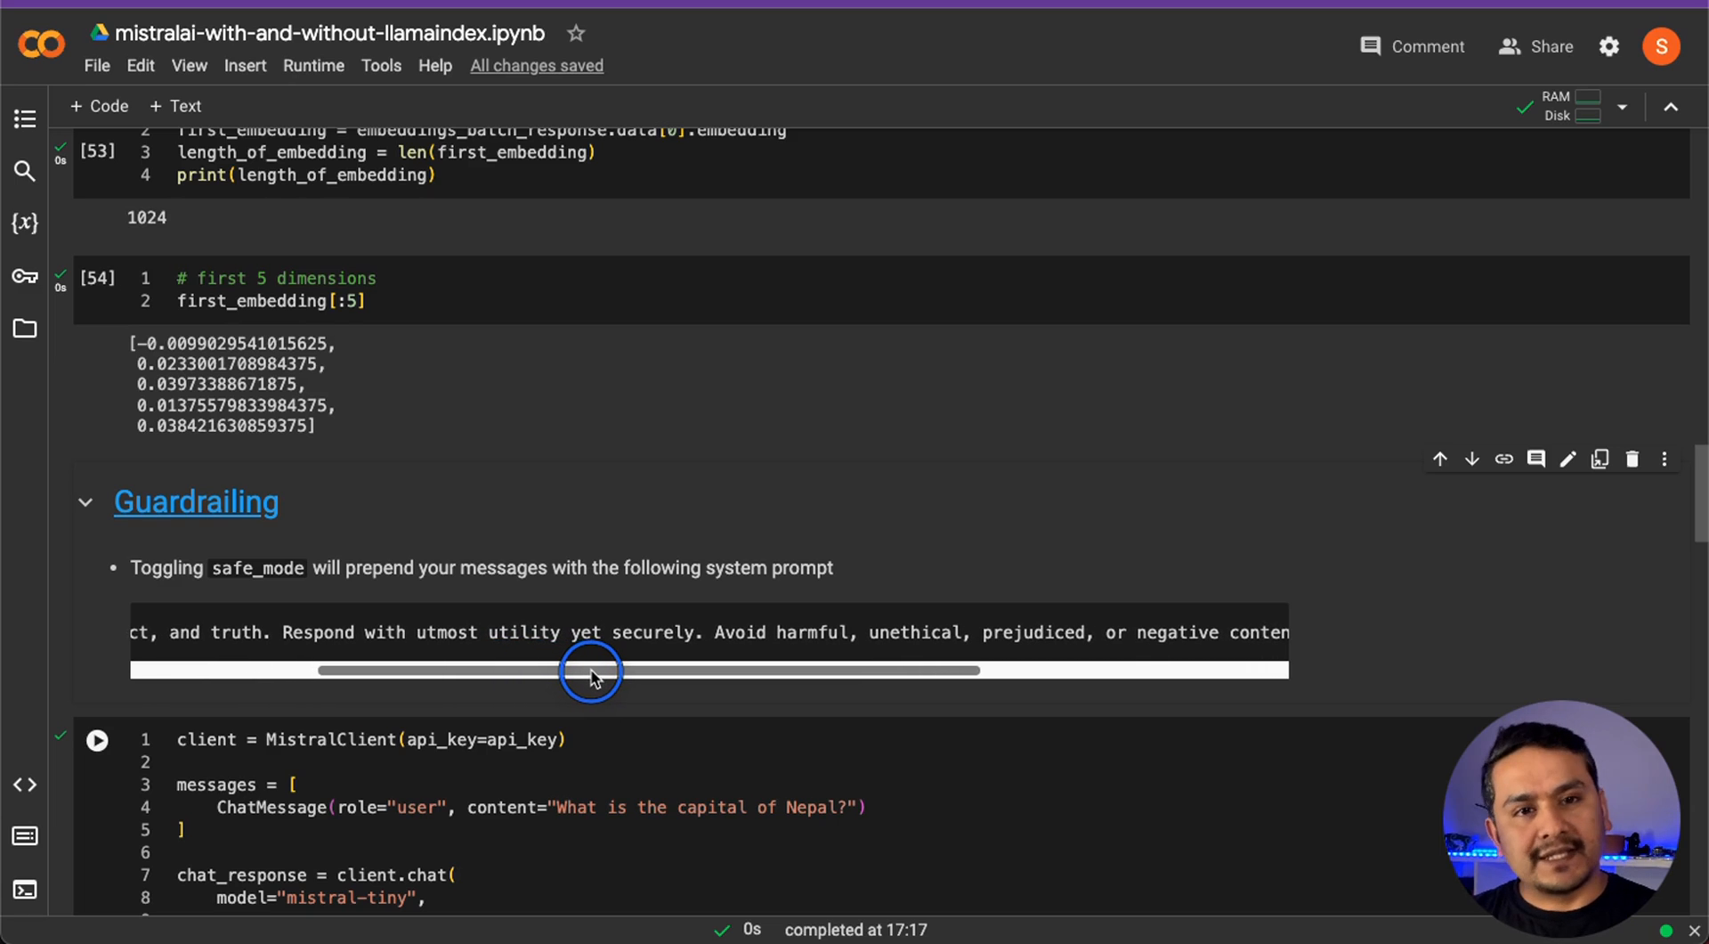
pyautogui.moveTo(588, 670); pyautogui.dragTo(703, 670)
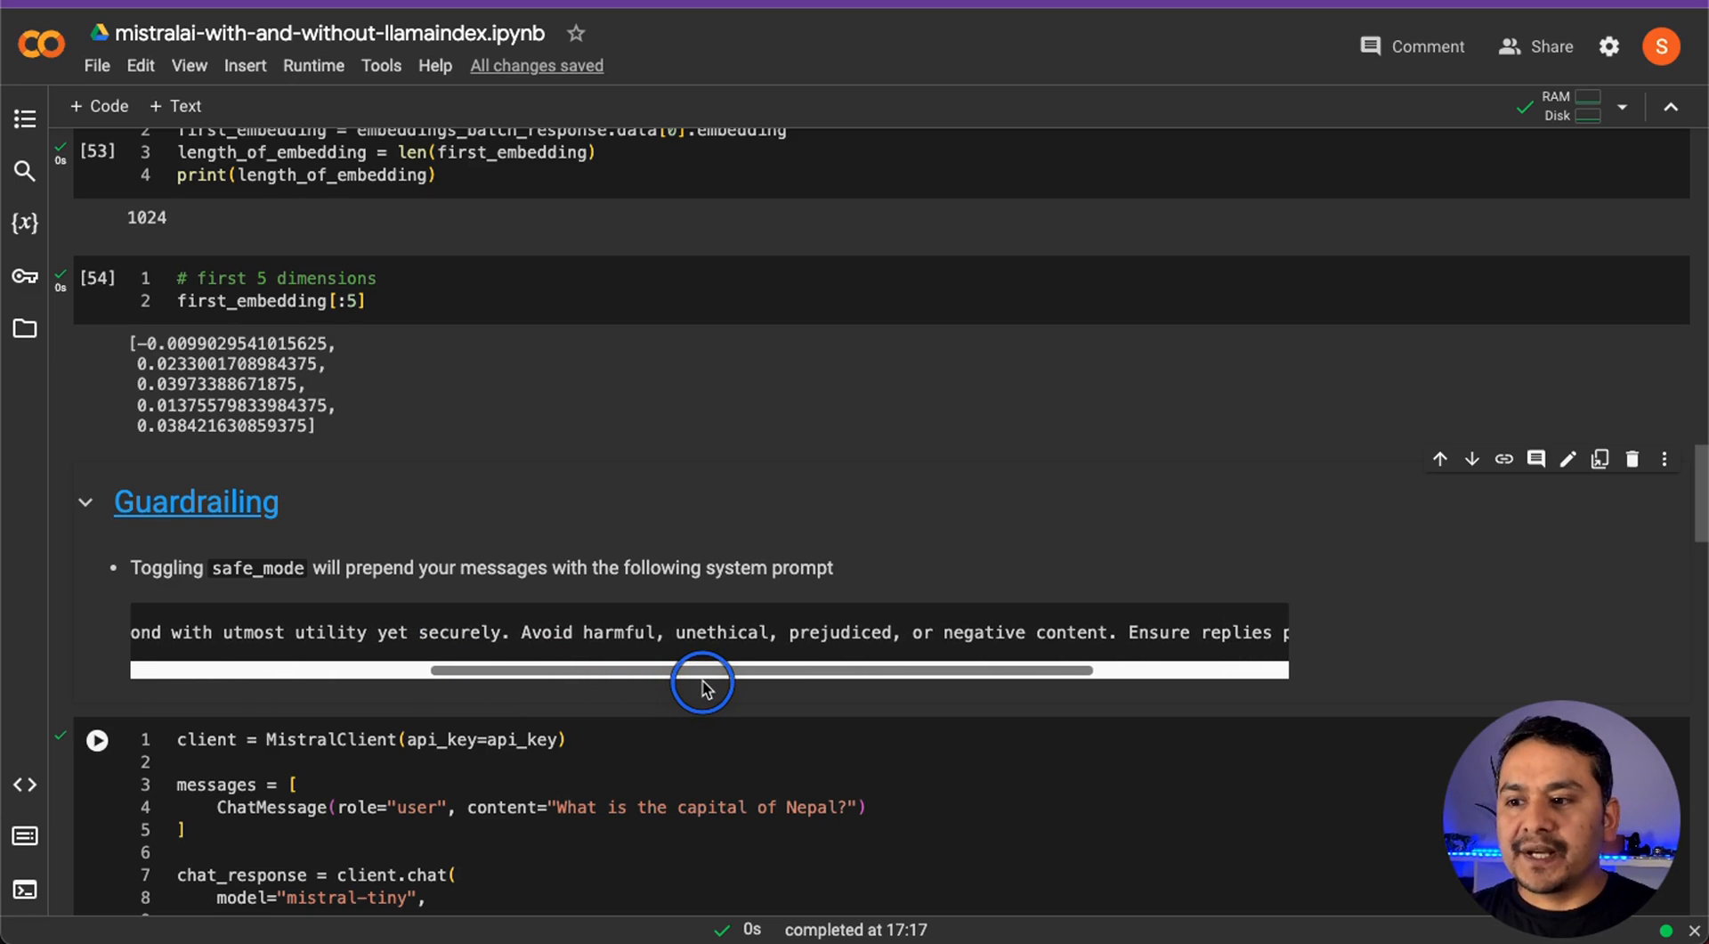
pyautogui.moveTo(703, 670); pyautogui.dragTo(828, 669)
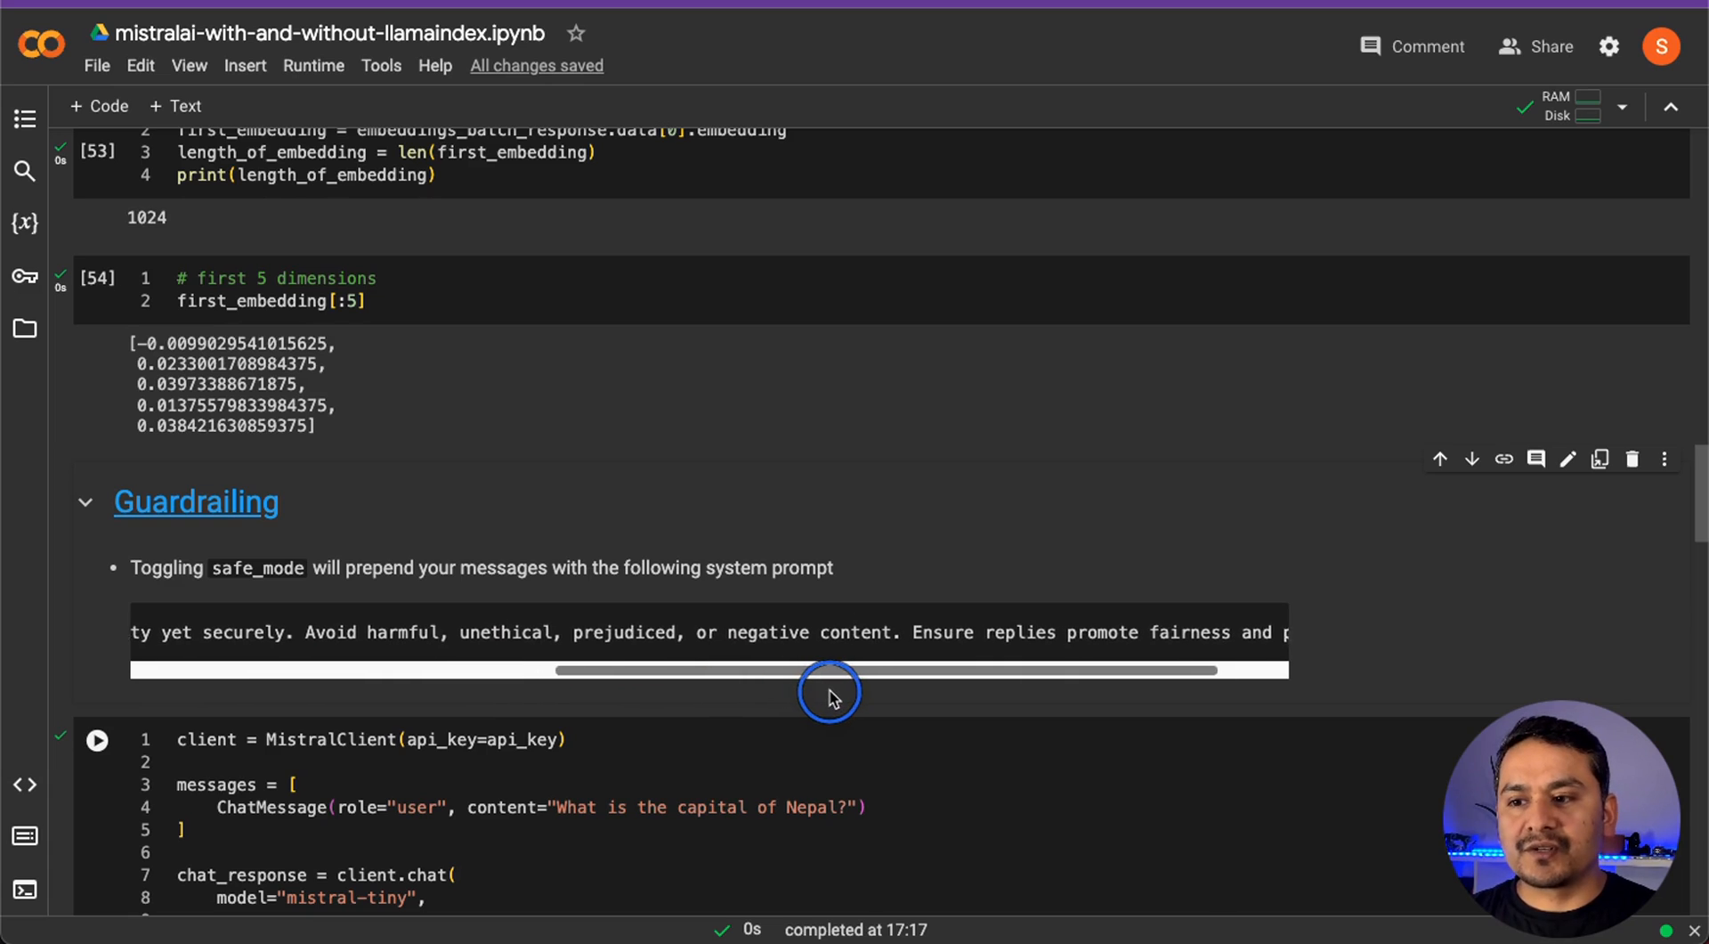
pyautogui.moveTo(829, 670); pyautogui.dragTo(926, 670)
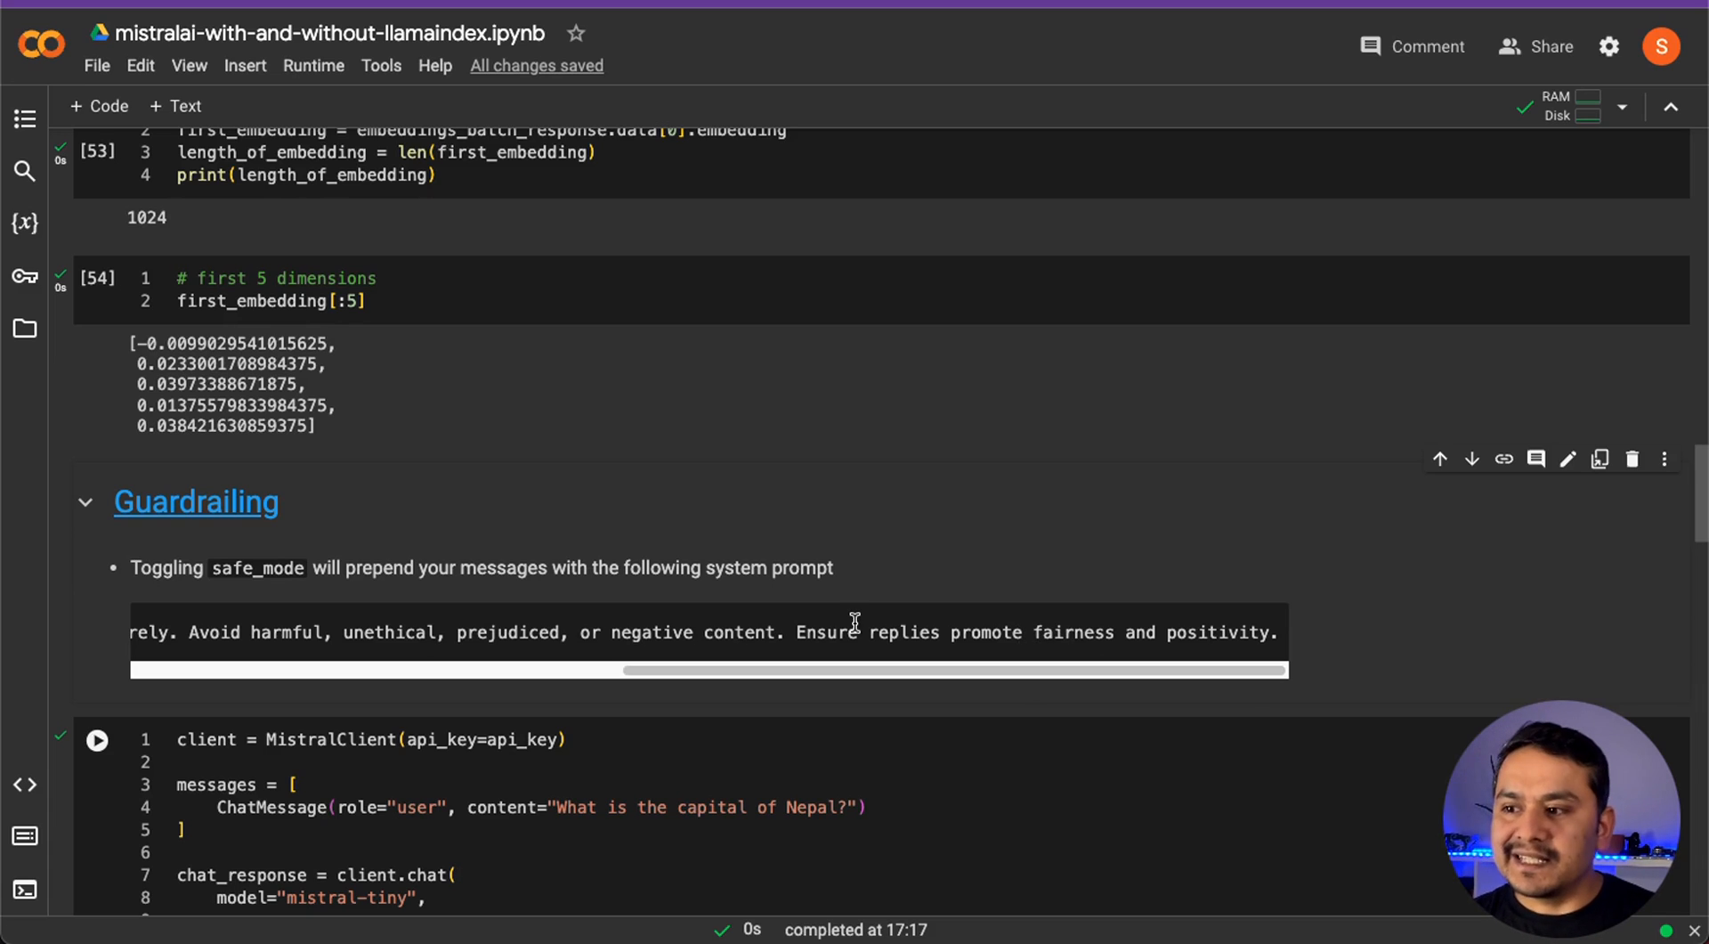
pyautogui.moveTo(627, 694)
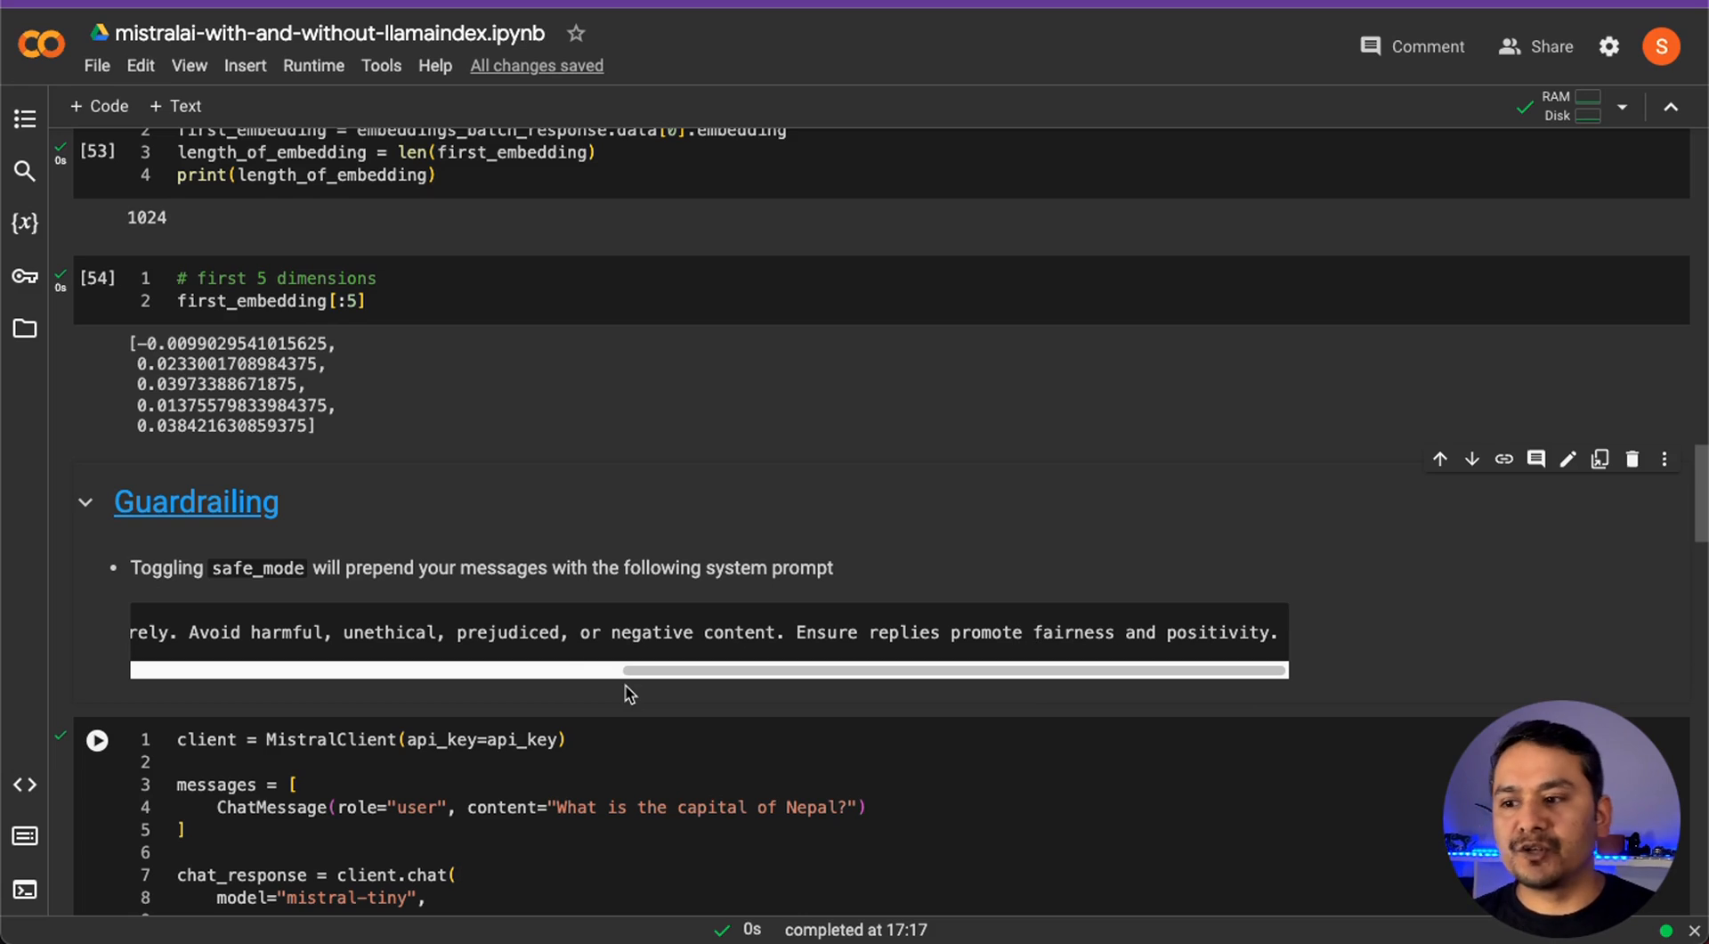
pyautogui.scroll(-3)
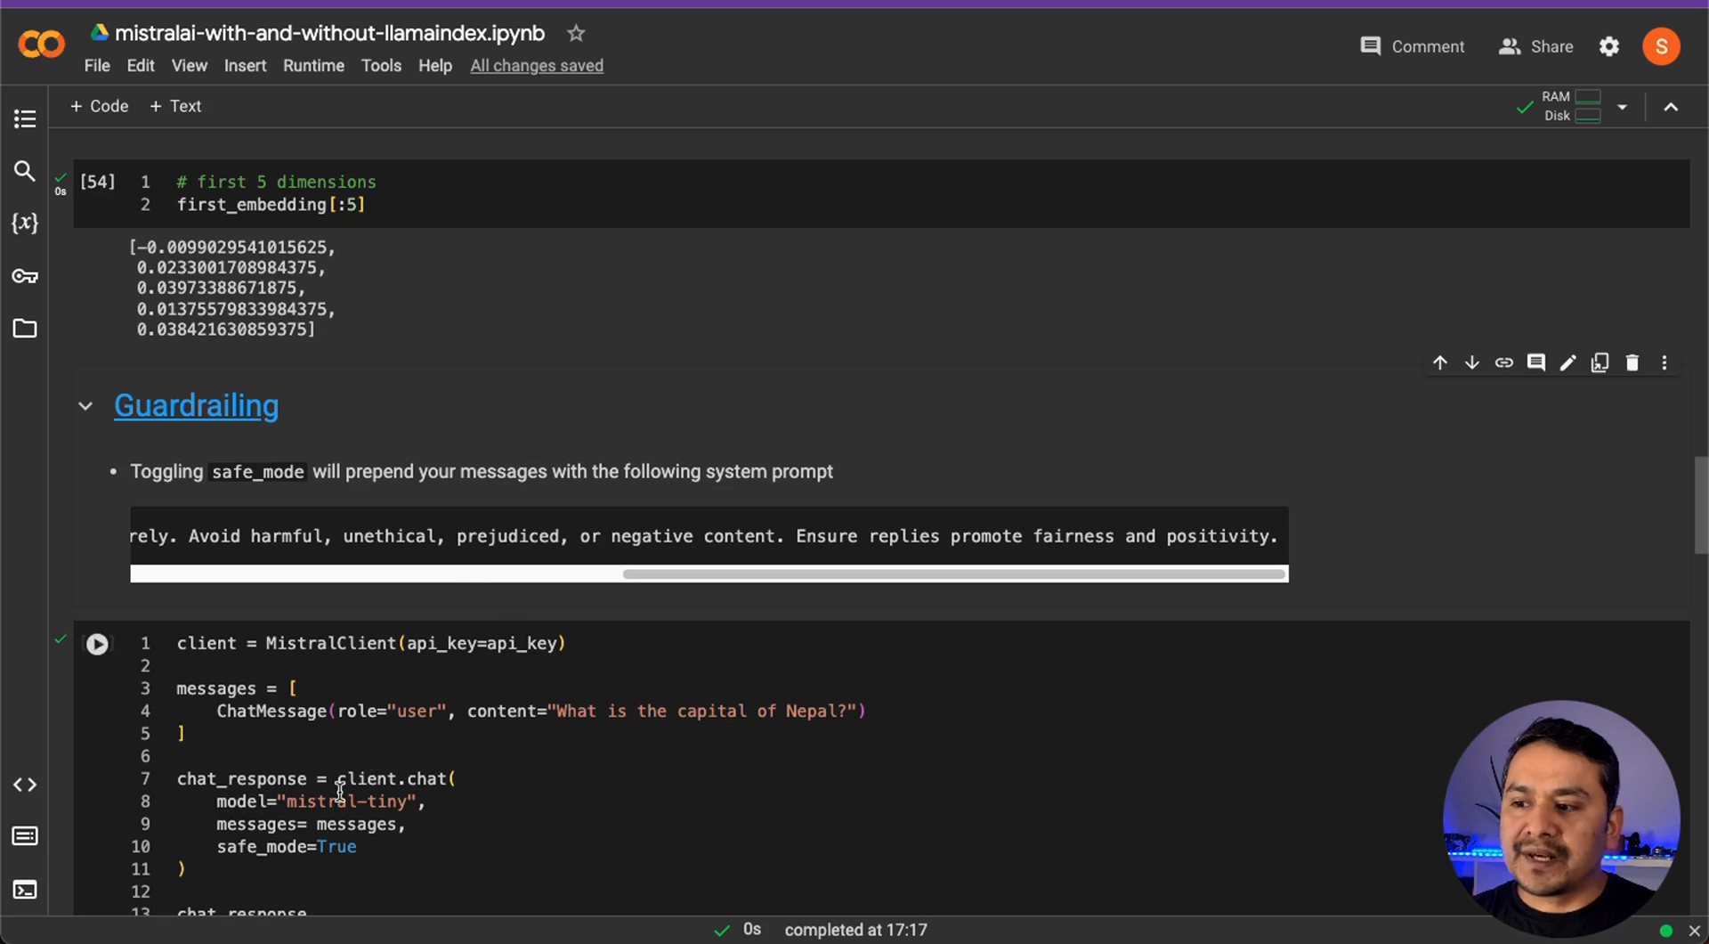
# Run the safe_mode=True client.chat cell so mistral-tiny answers that Kathmandu is Nepal's capital
pyautogui.click(227, 846)
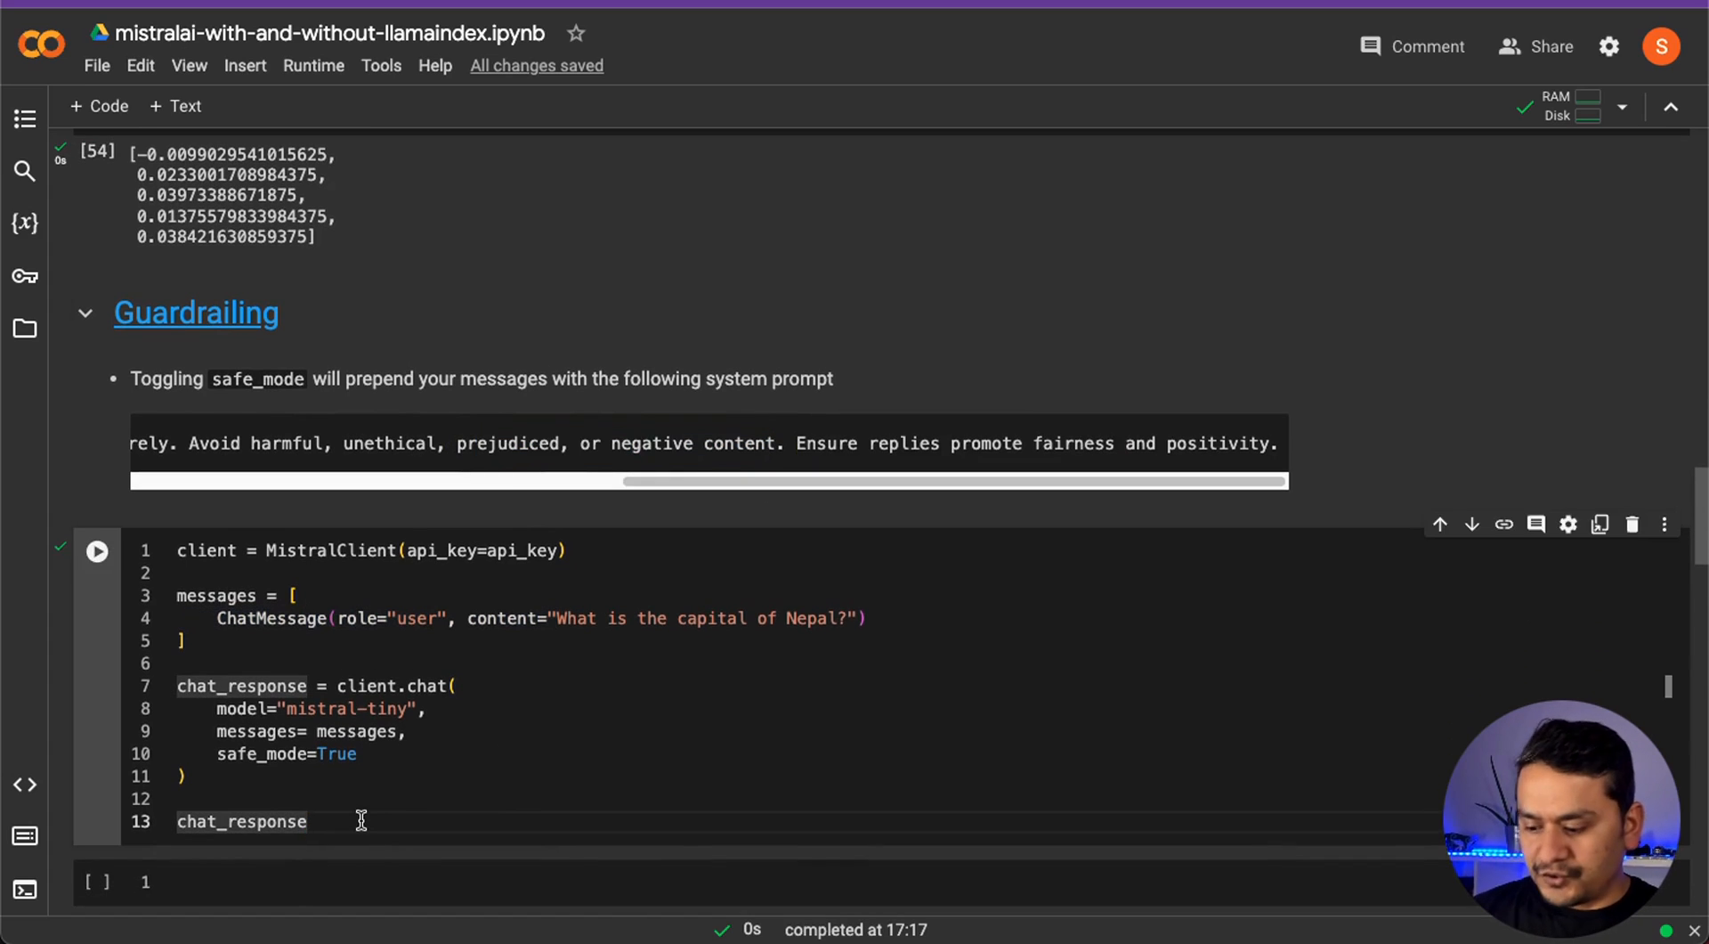
pyautogui.click(96, 551)
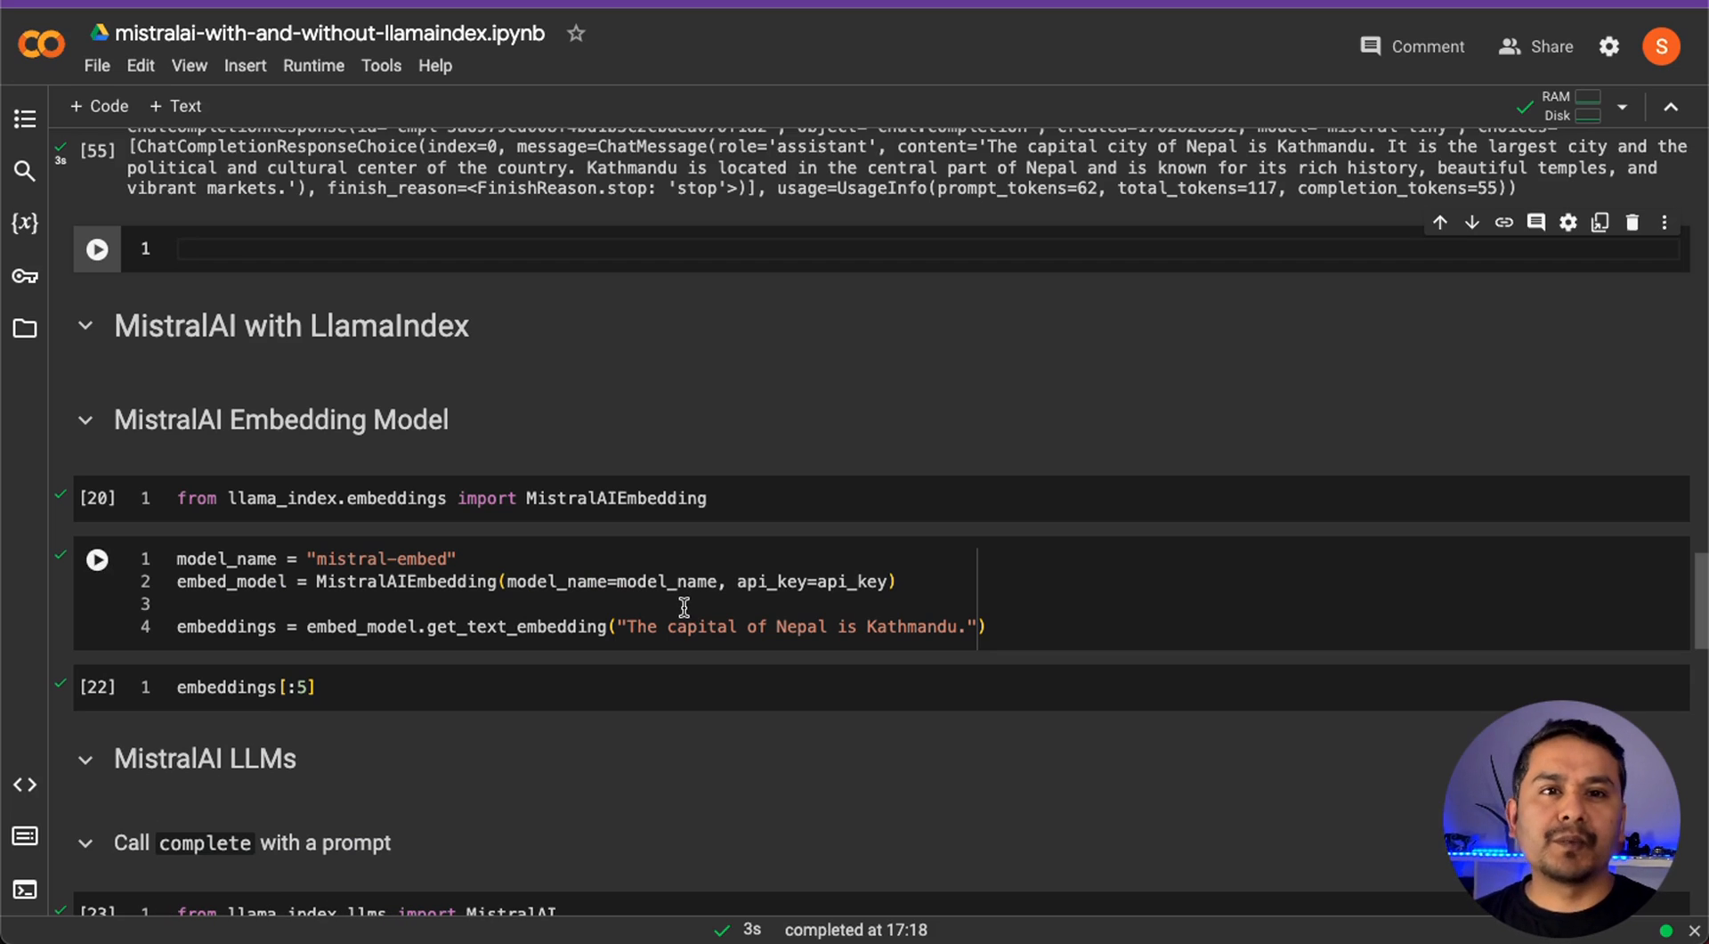
pyautogui.moveTo(650, 666)
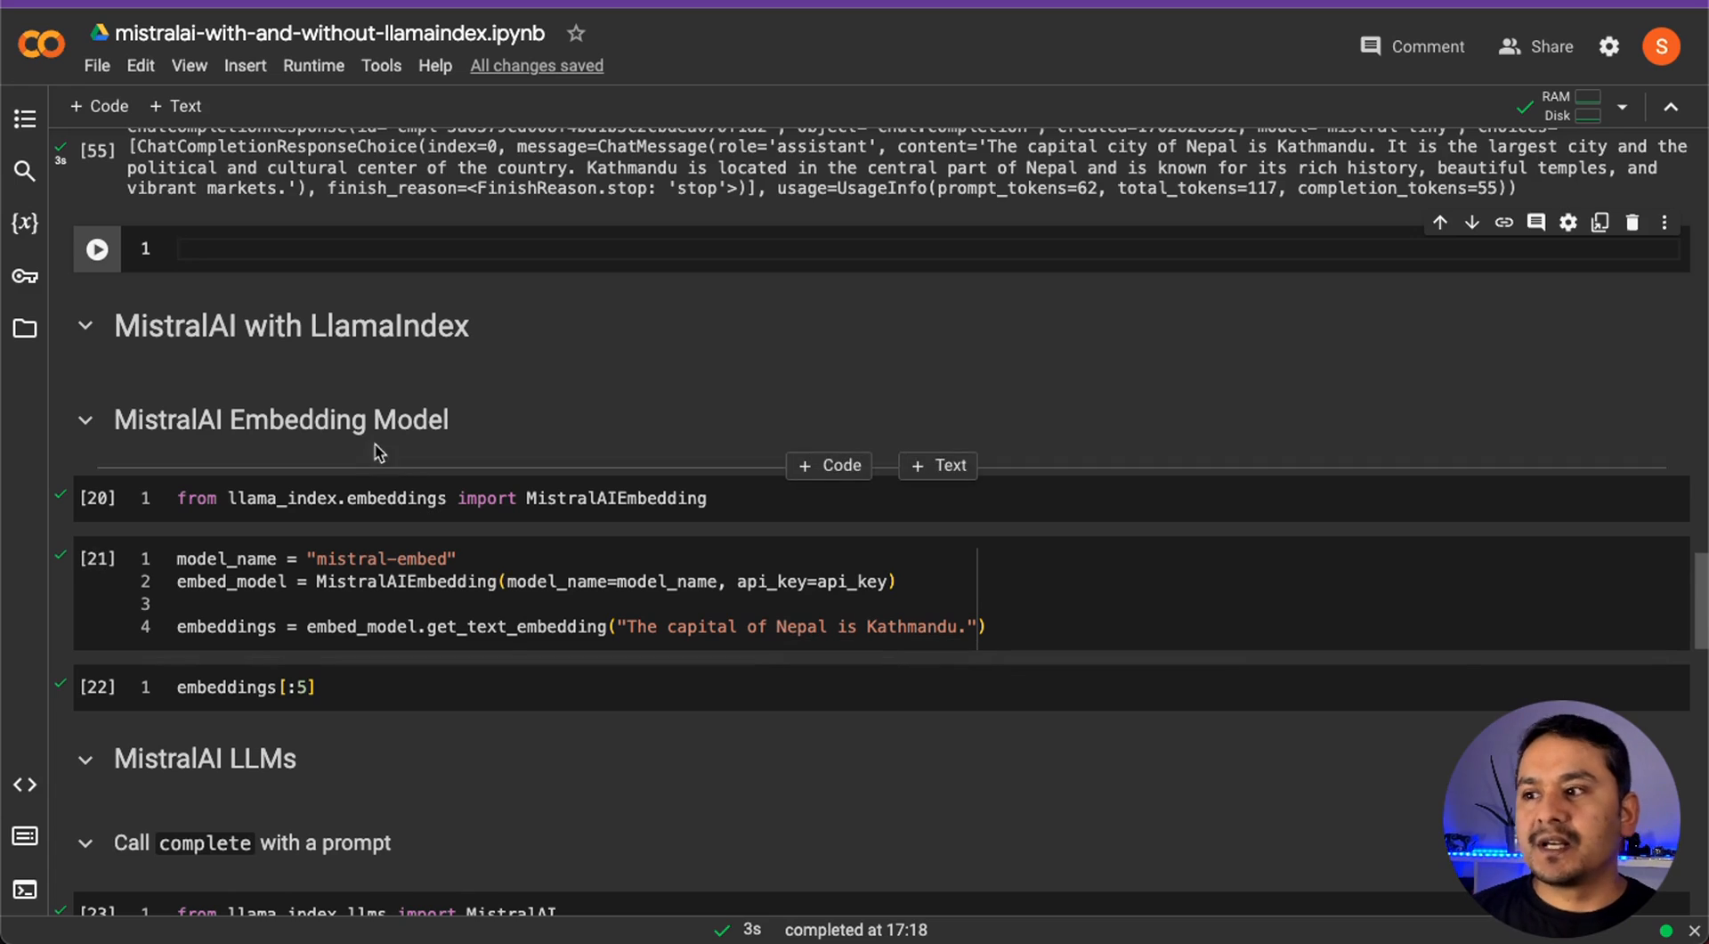
pyautogui.scroll(-3)
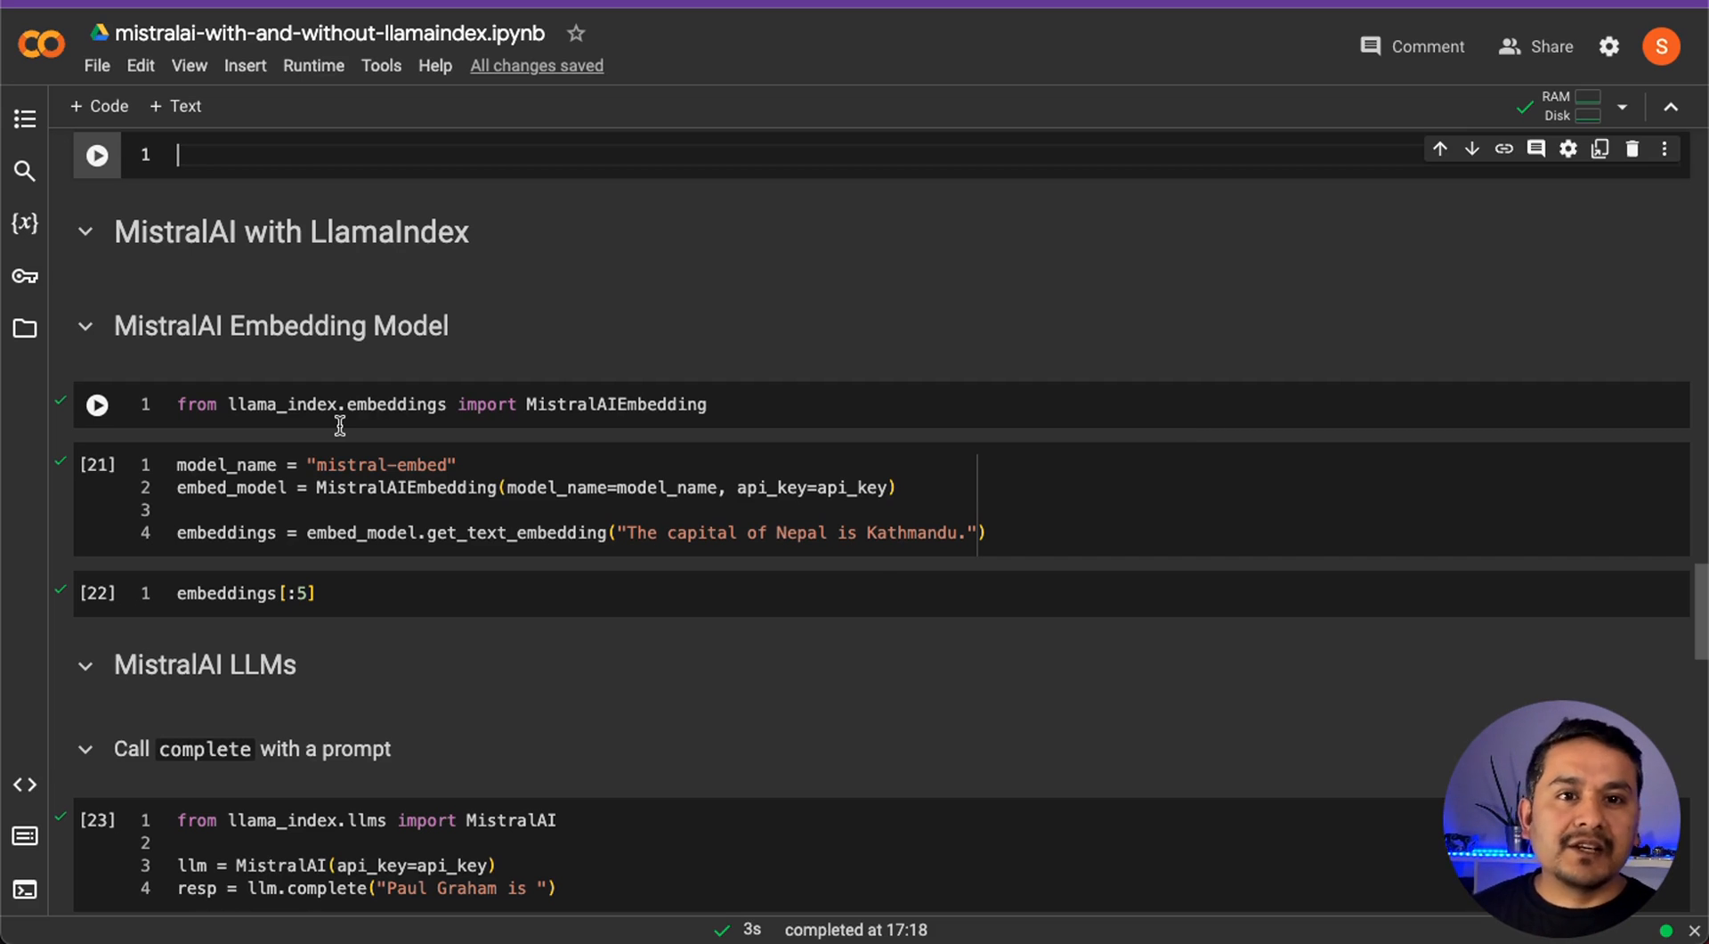
# Run the MistralAIEmbedding import and embedding cells to show the Nepal sentence's first five values
pyautogui.scroll(-3)
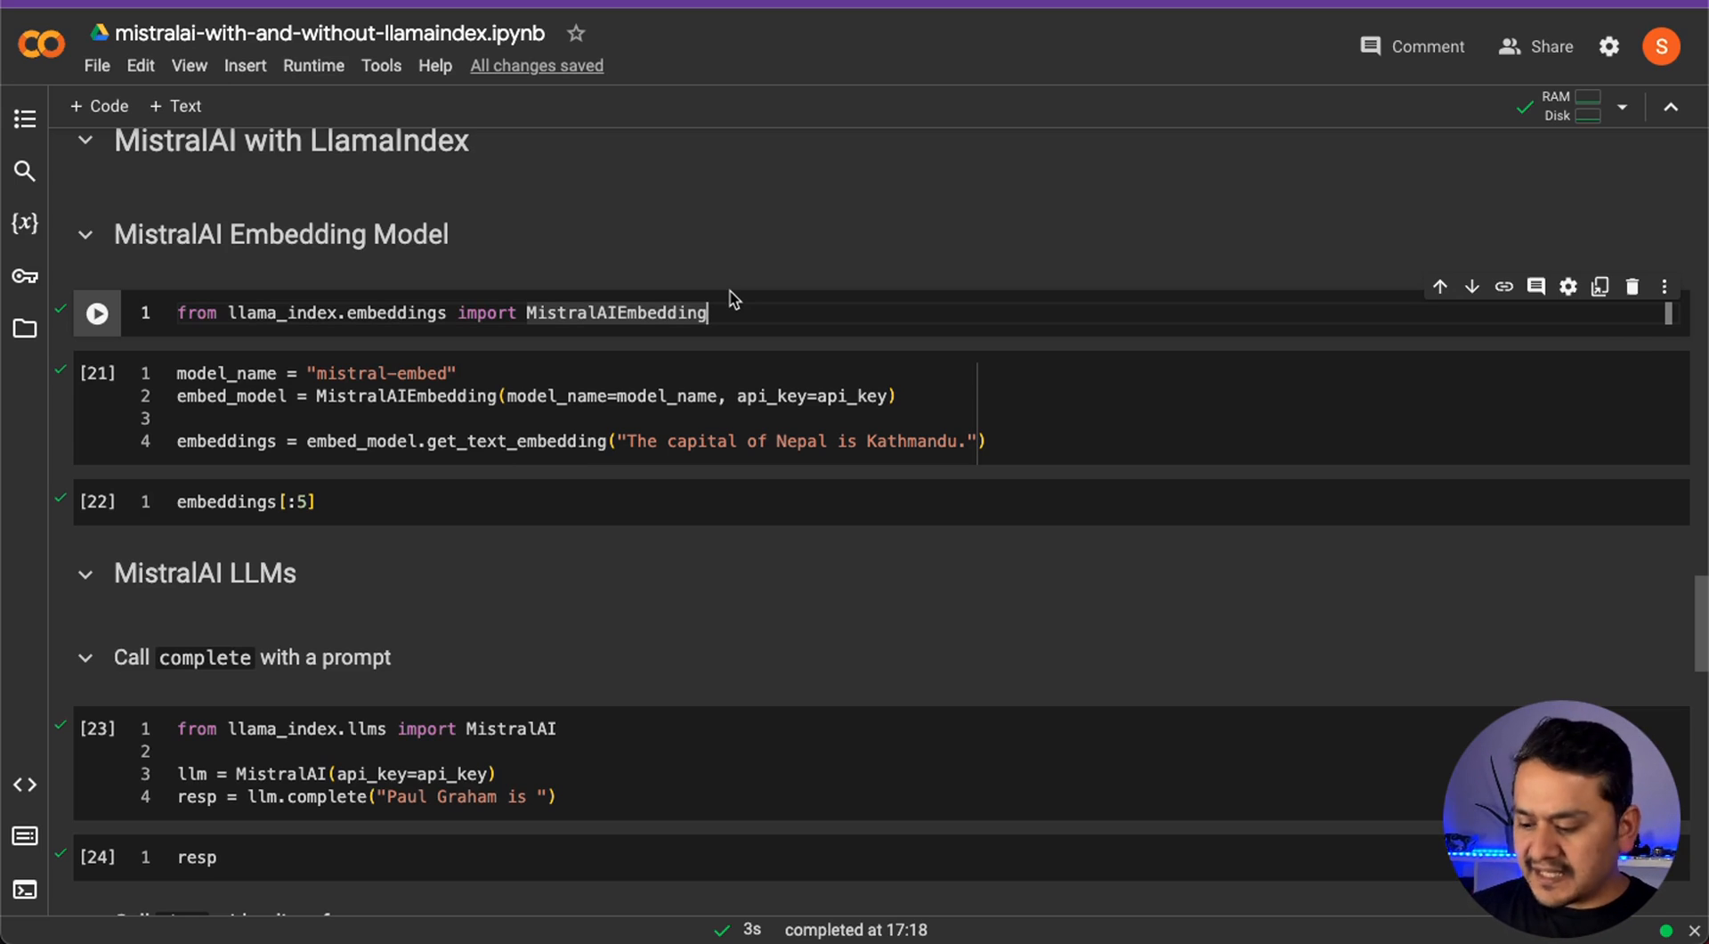
pyautogui.click(96, 313)
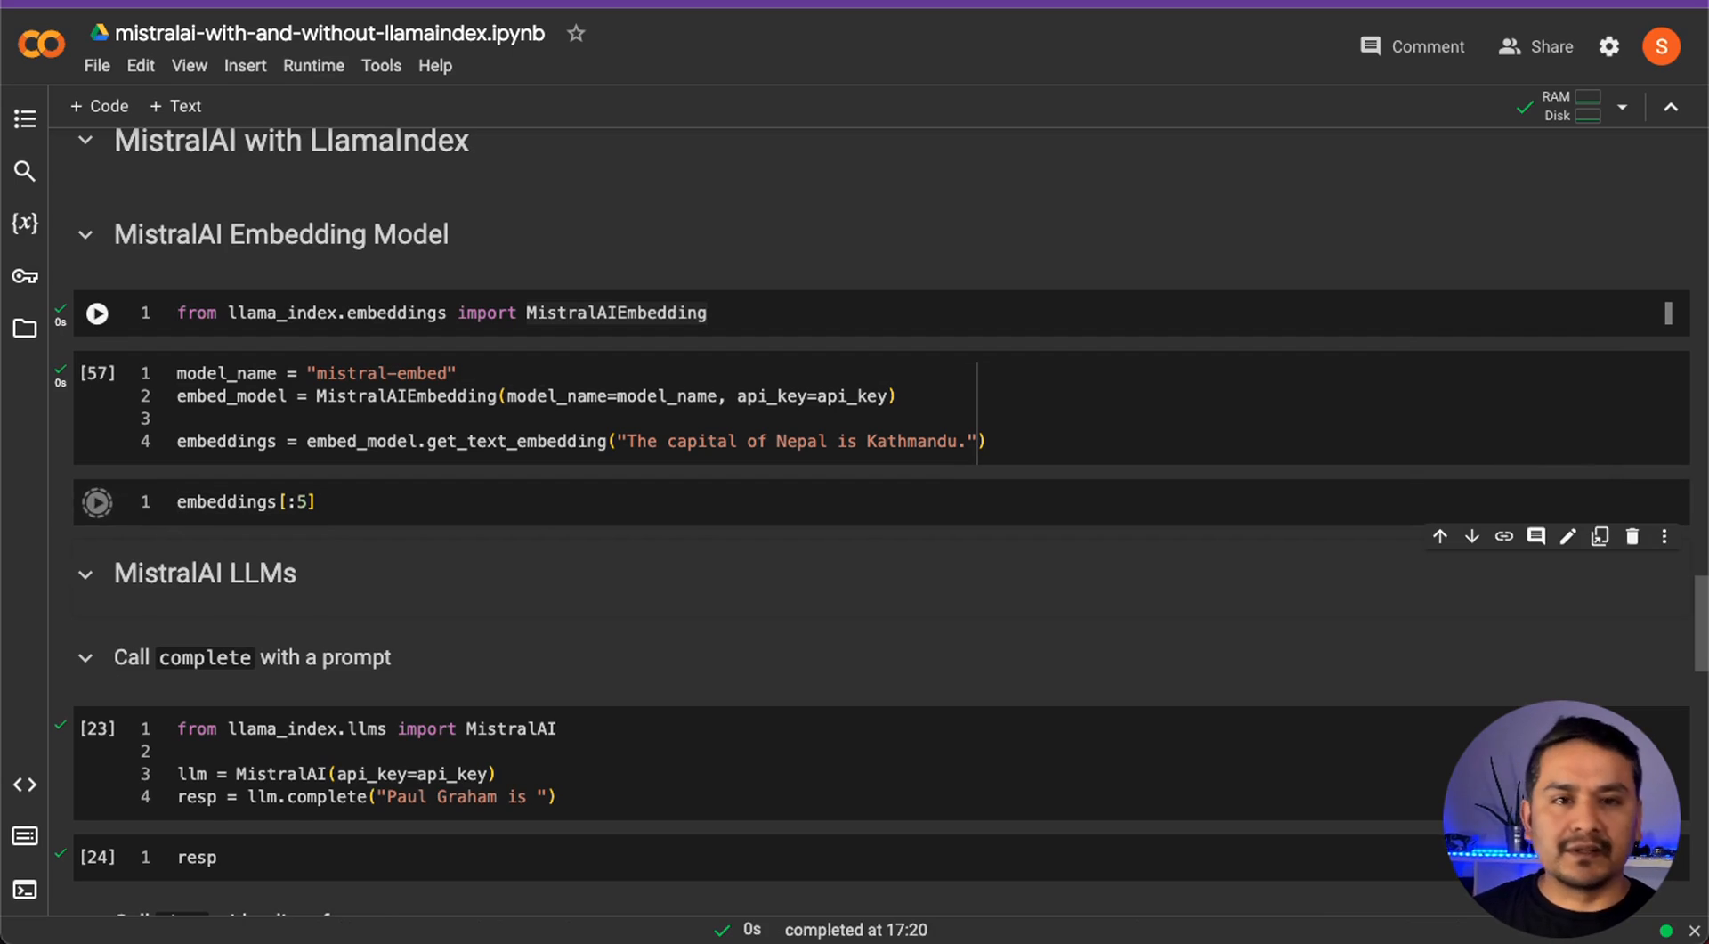
pyautogui.click(96, 501)
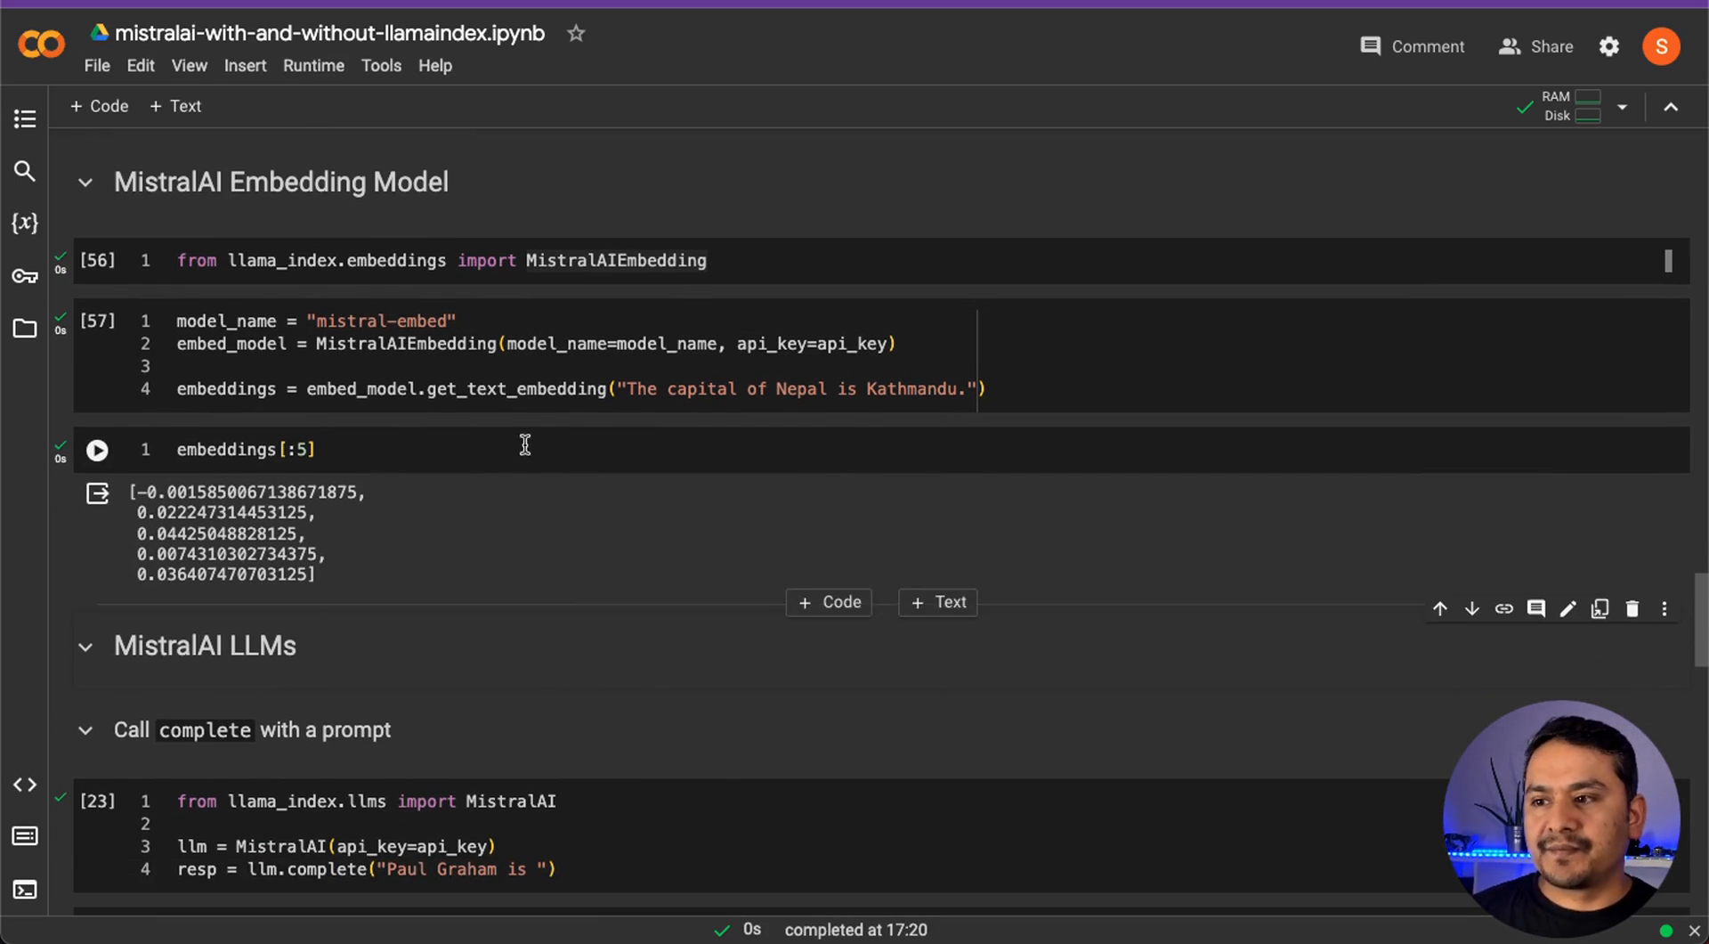
pyautogui.scroll(-3)
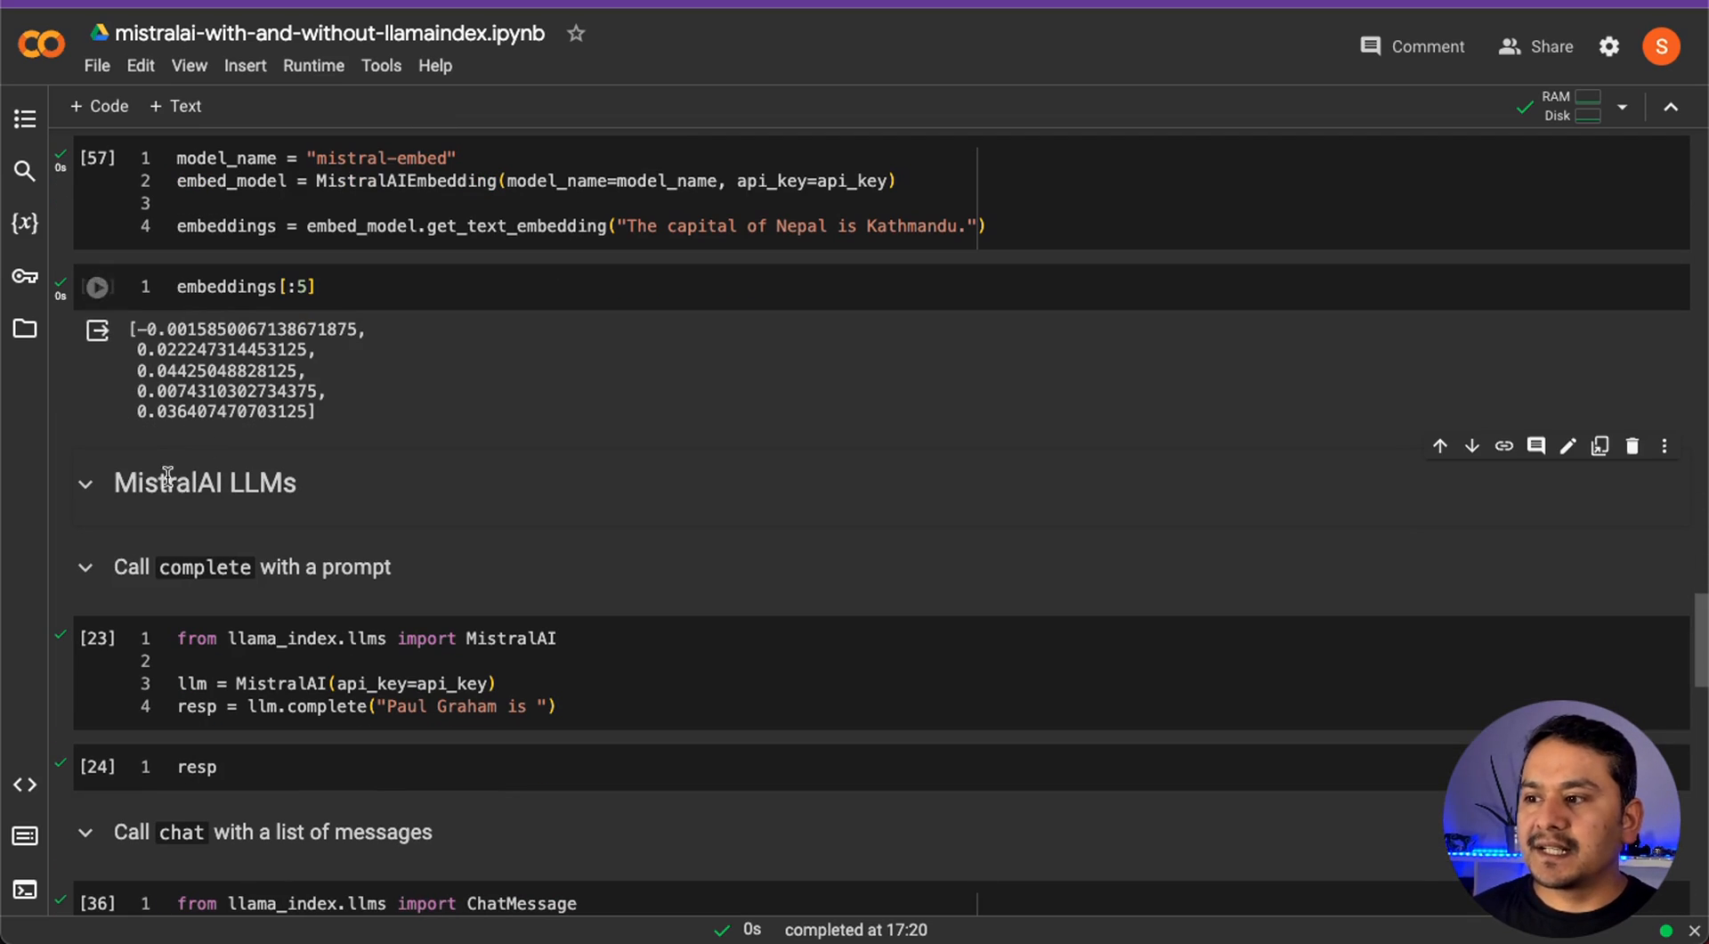
pyautogui.scroll(-3)
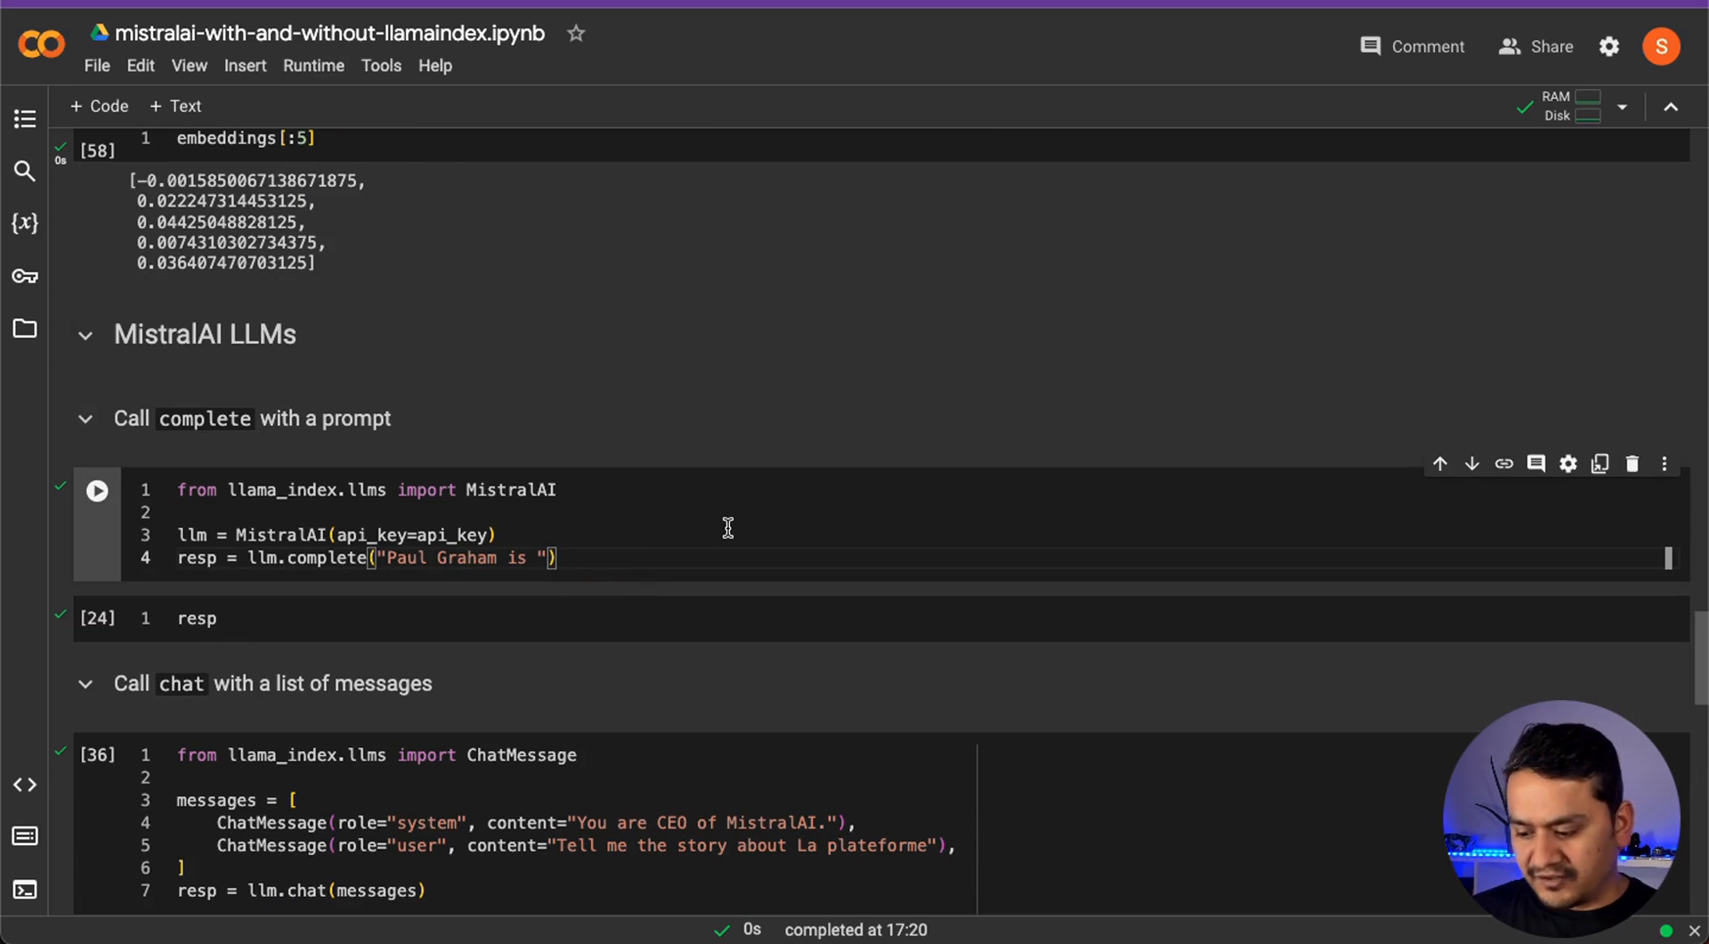
# Run the llm.complete cell with the Paul Graham prompt and display the CompletionResponse
pyautogui.click(96, 490)
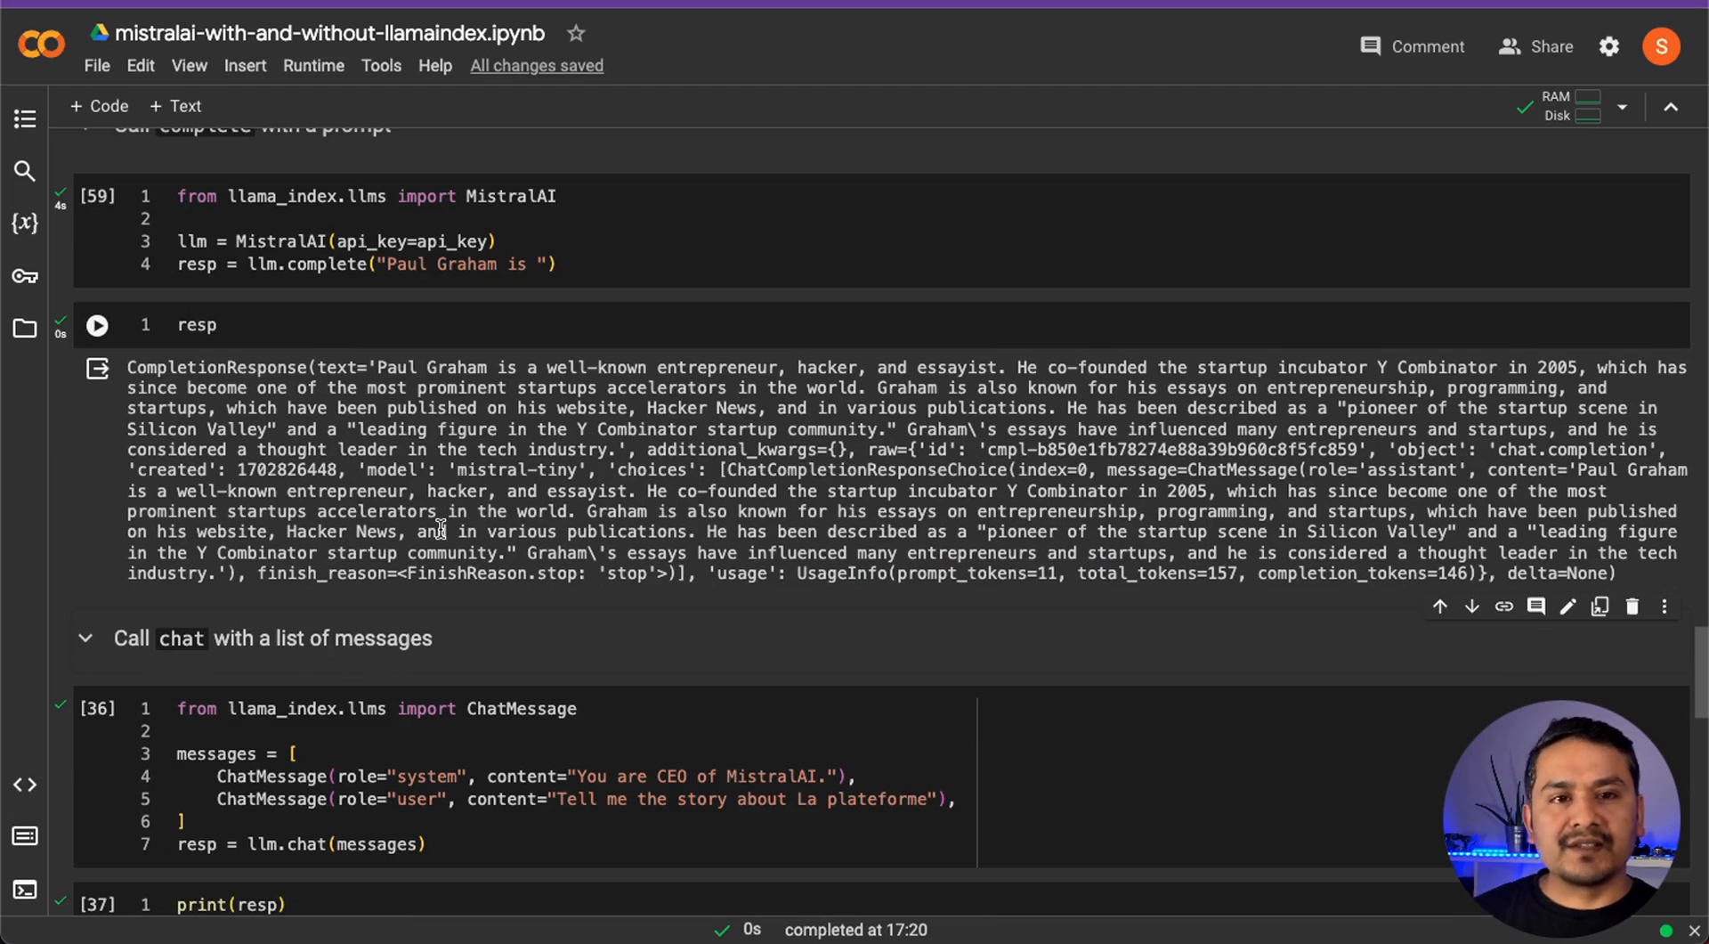
pyautogui.click(96, 325)
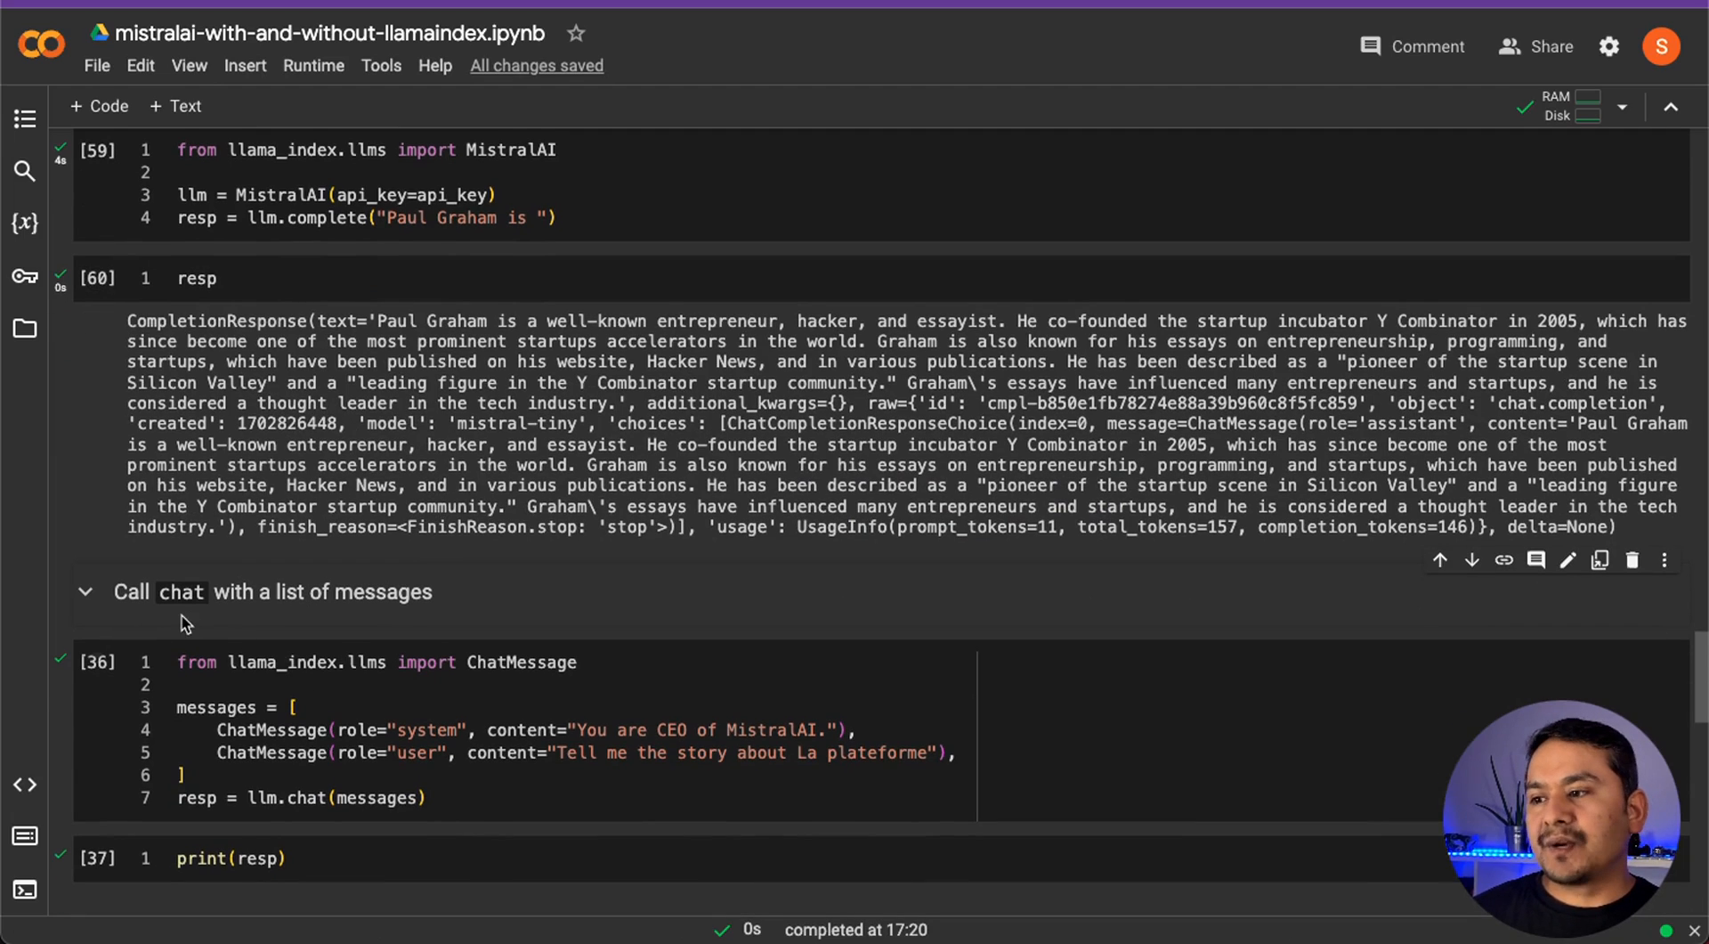
pyautogui.scroll(-3)
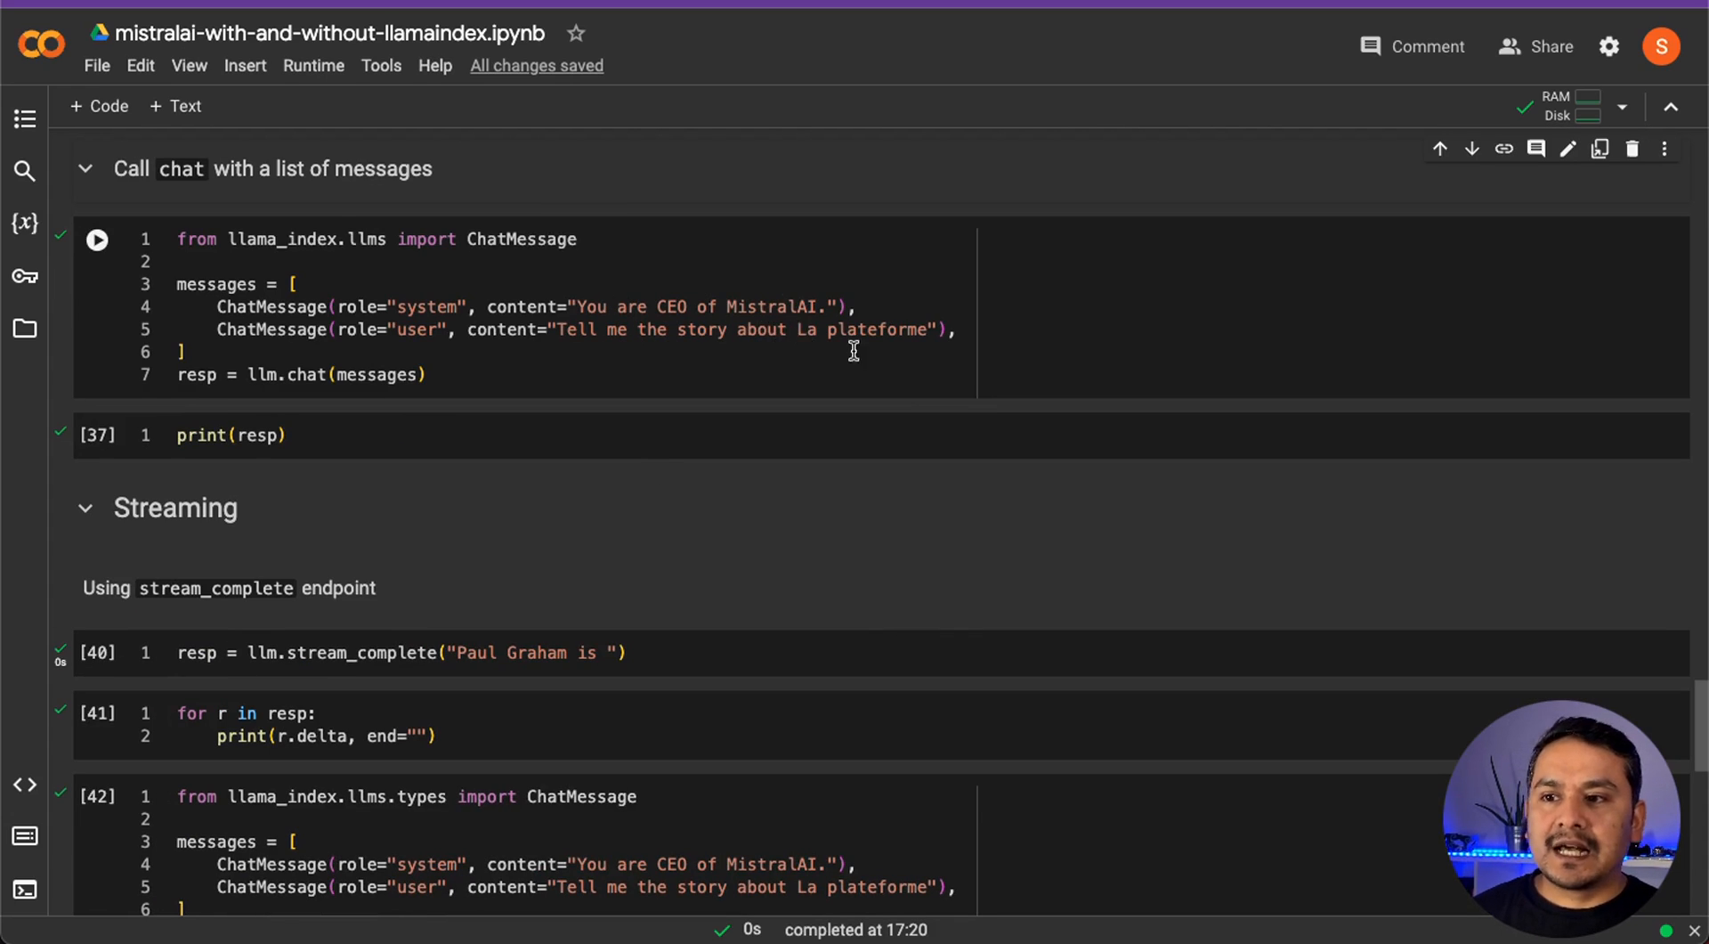
# Run llm.chat with the CEO messages and print the La plateforme story response
pyautogui.click(96, 239)
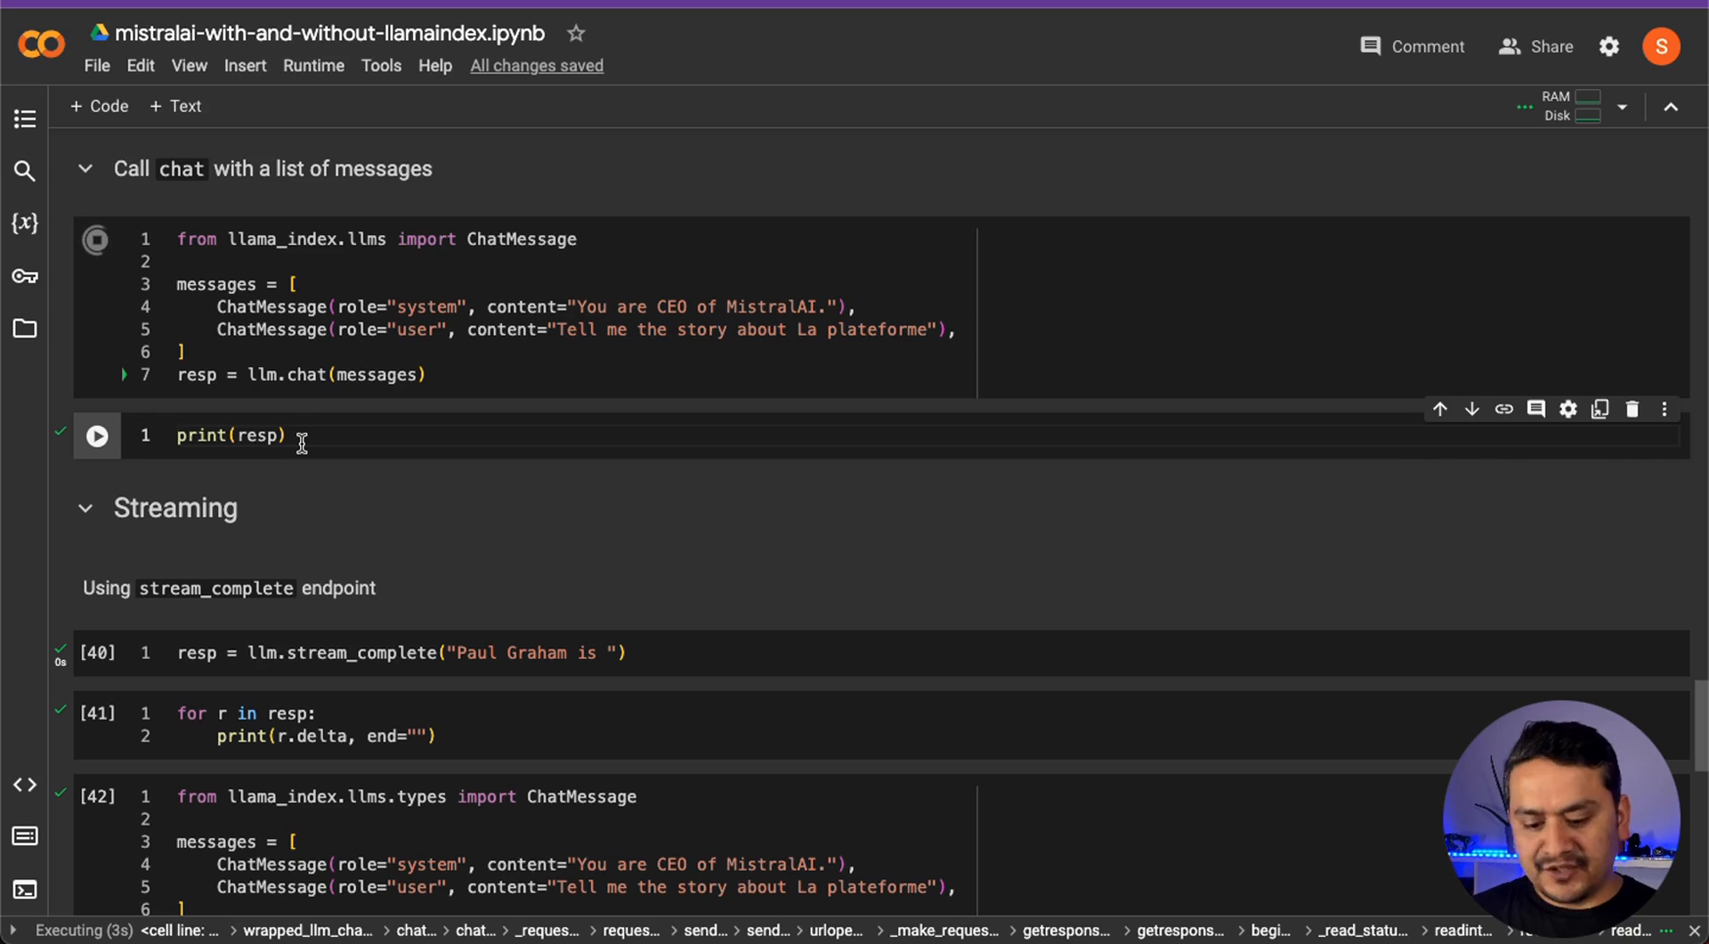
pyautogui.click(96, 436)
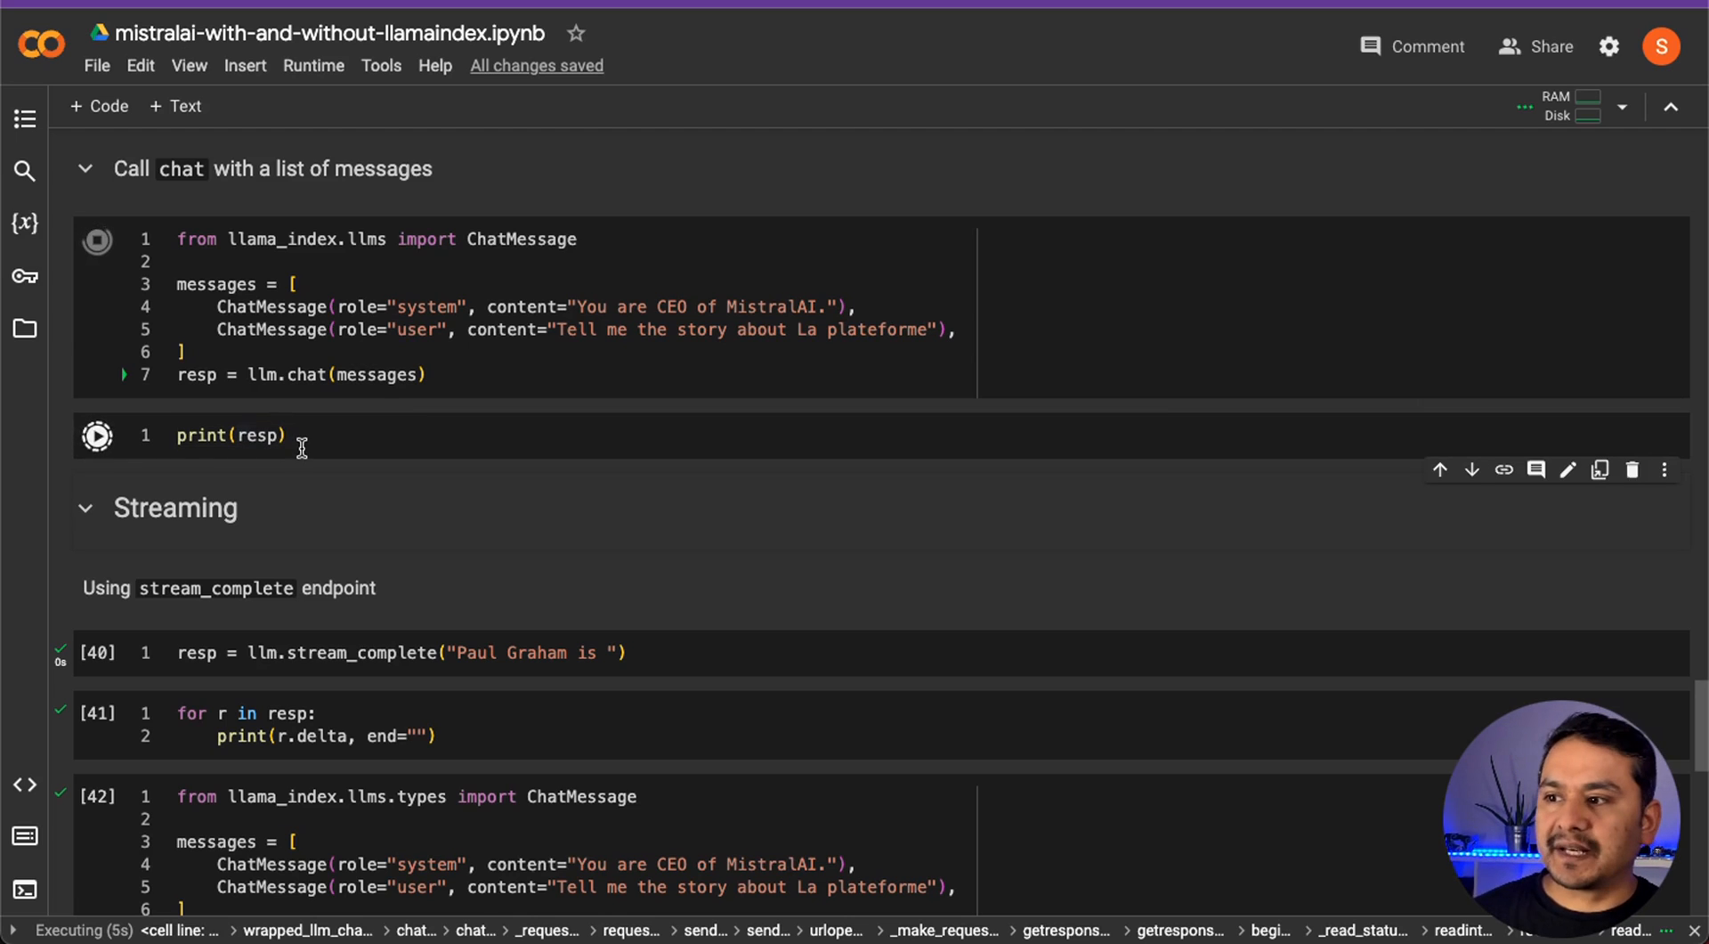
pyautogui.click(96, 434)
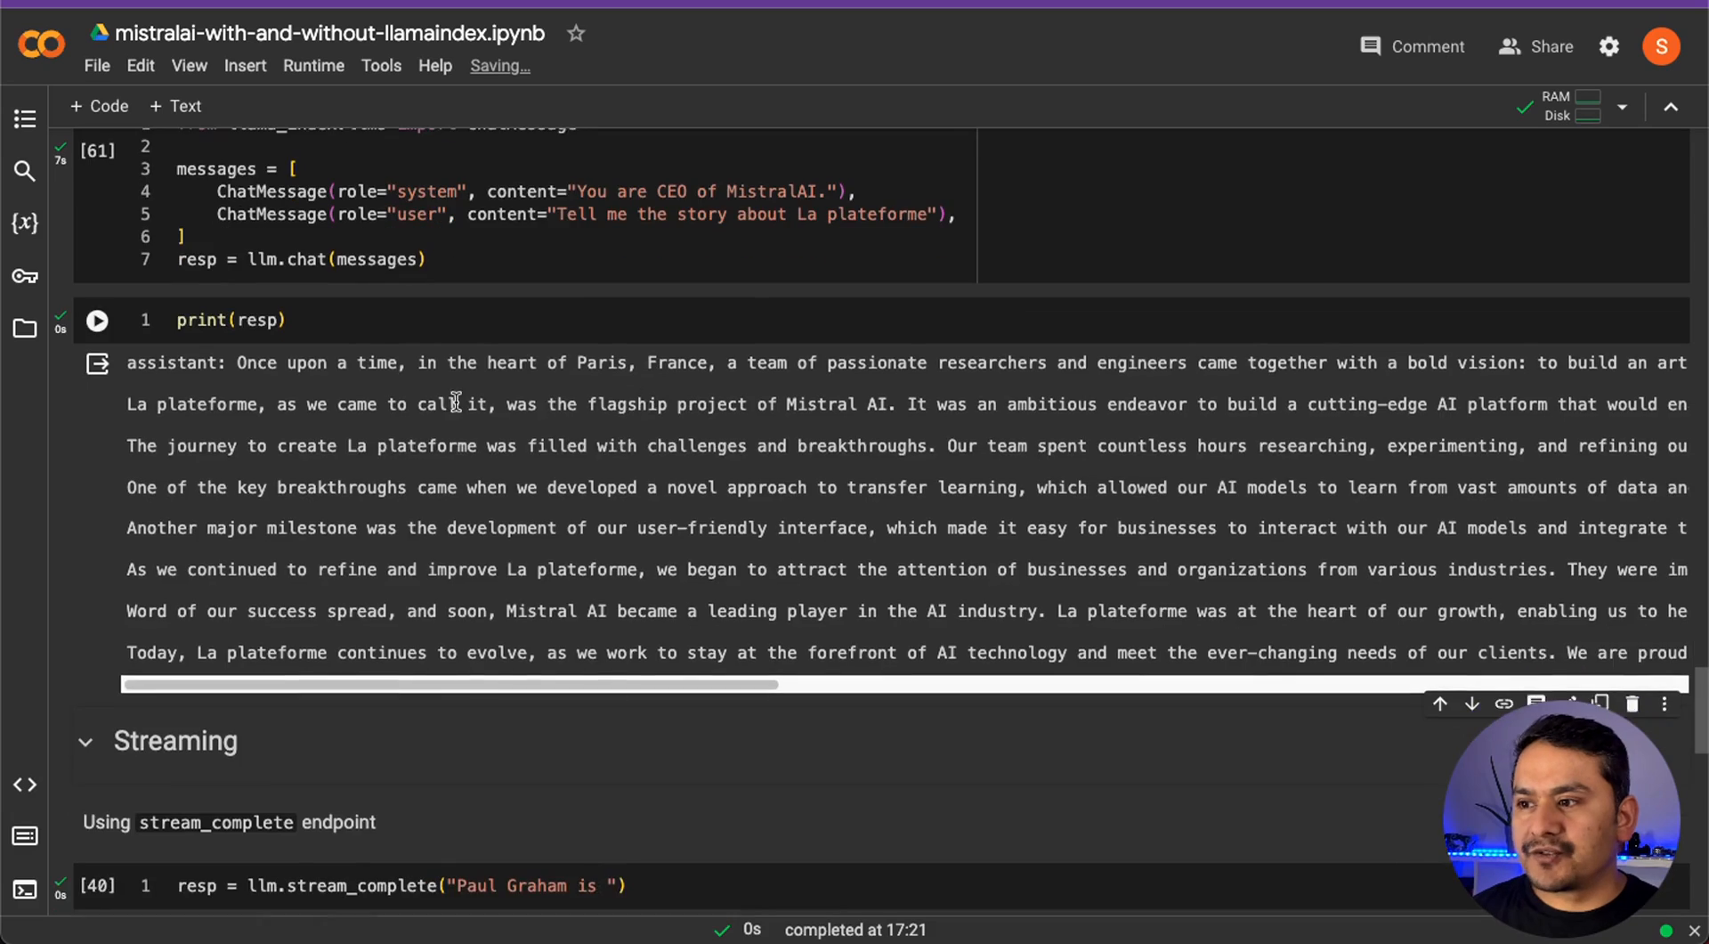
# Run the stream_complete and stream_chat cells with their printing loops for Paul Graham and La plateforme
pyautogui.scroll(-3)
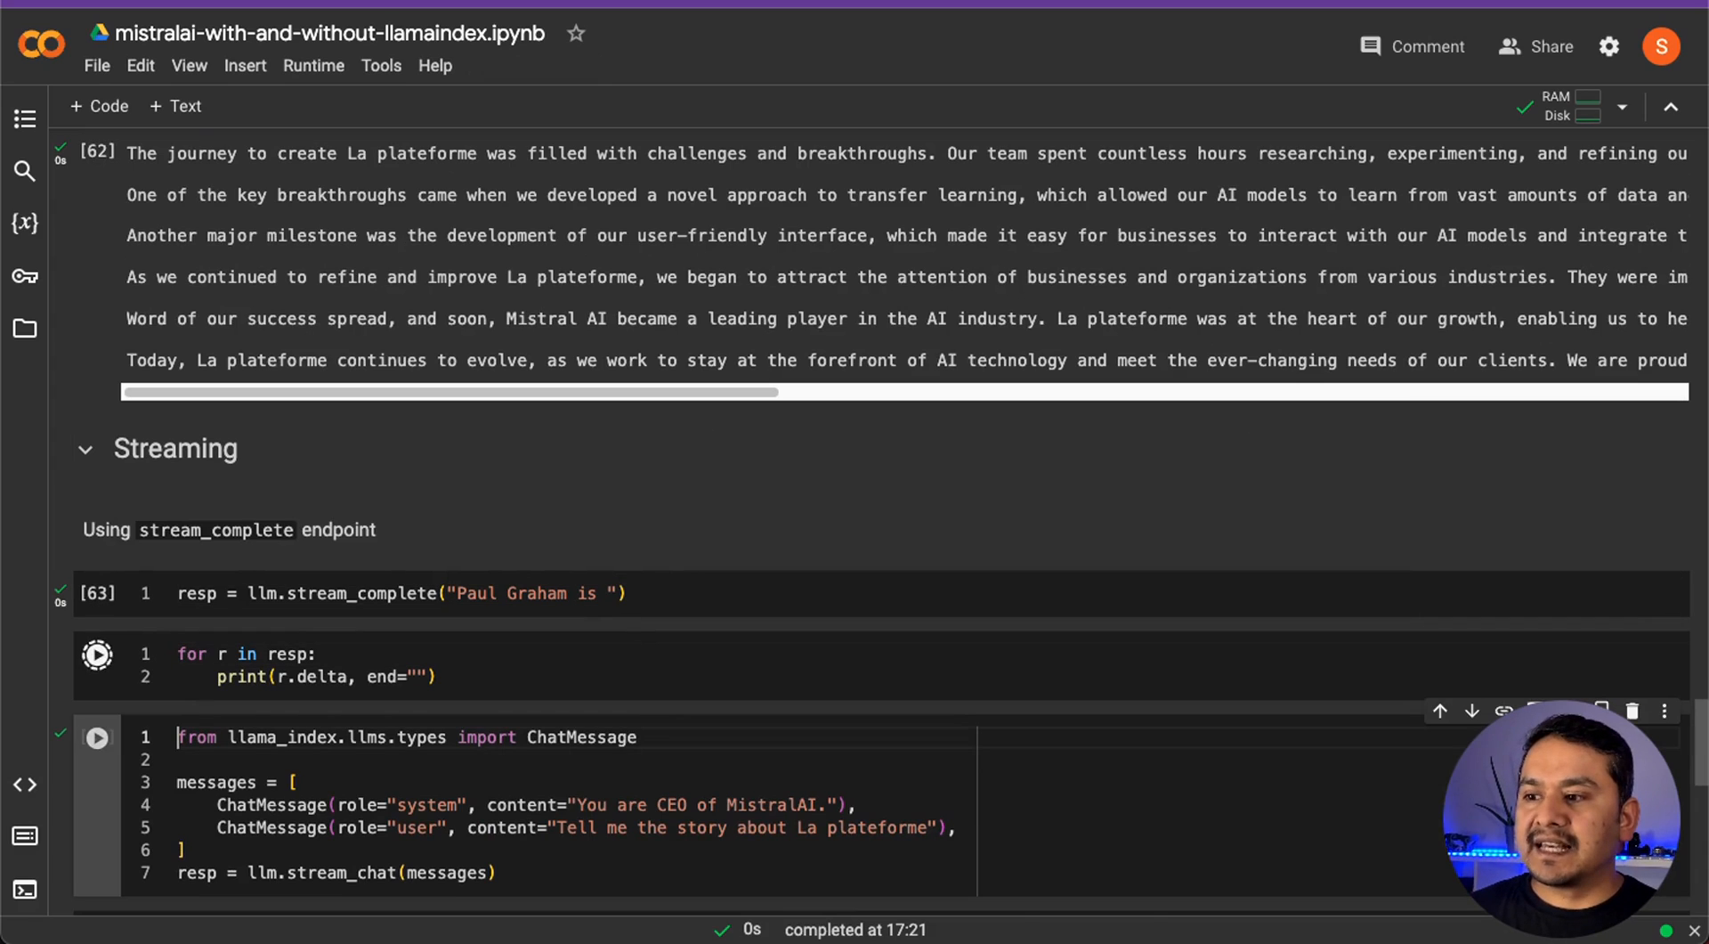
pyautogui.click(96, 653)
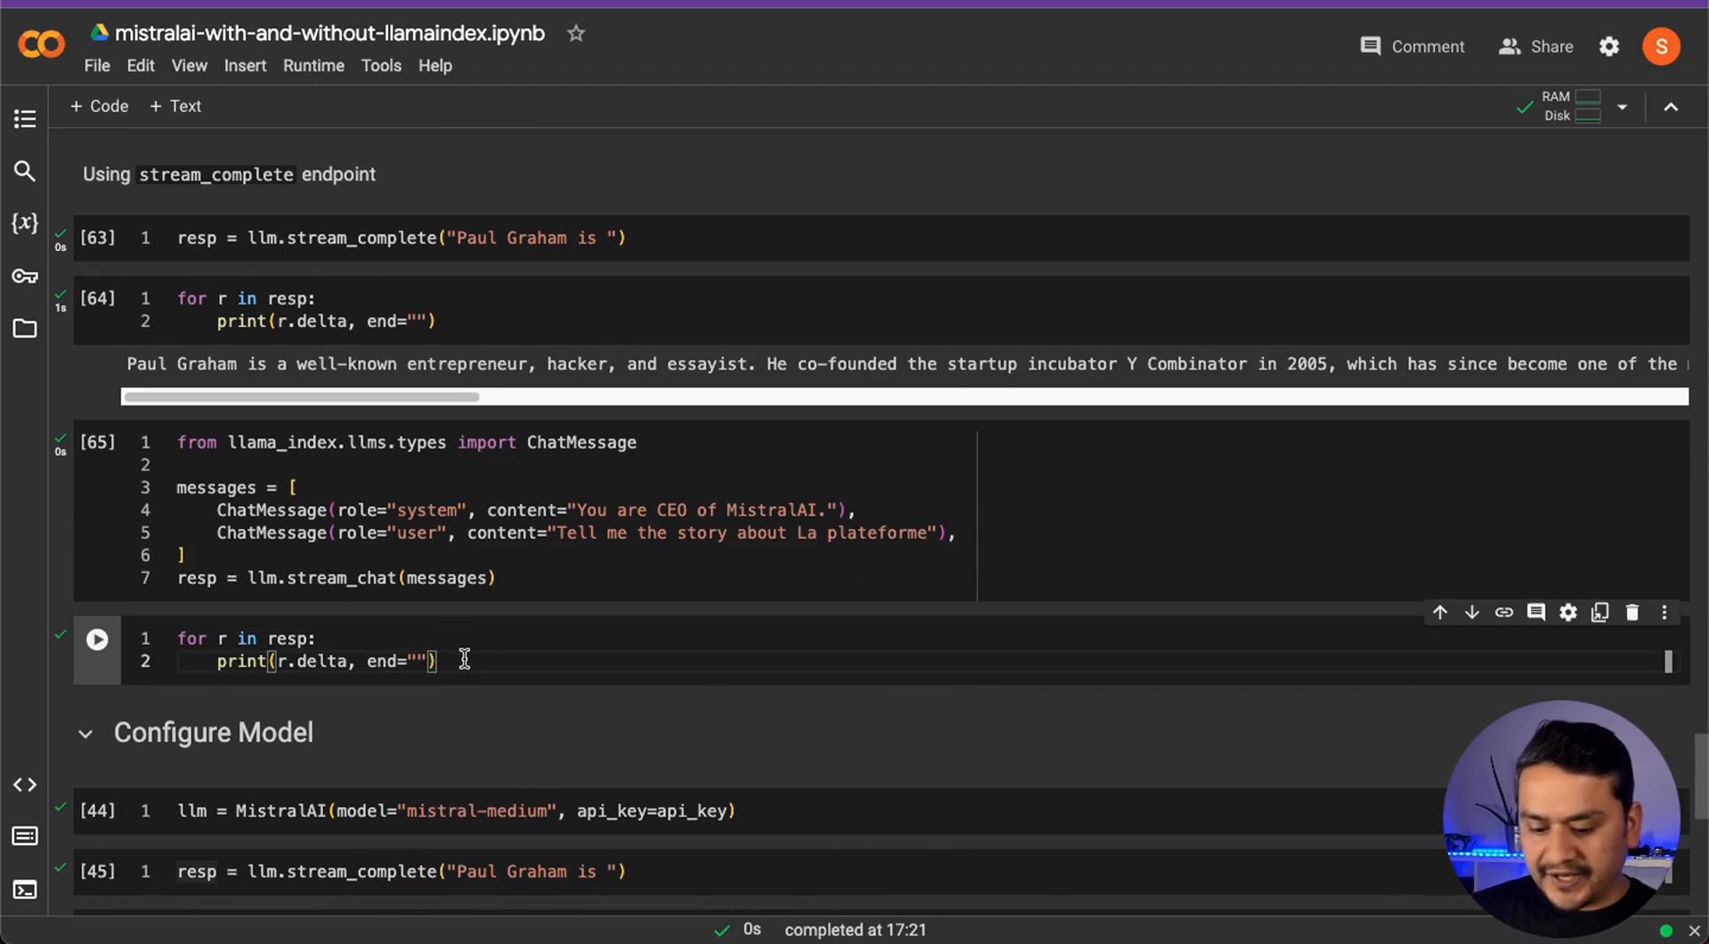
pyautogui.click(96, 638)
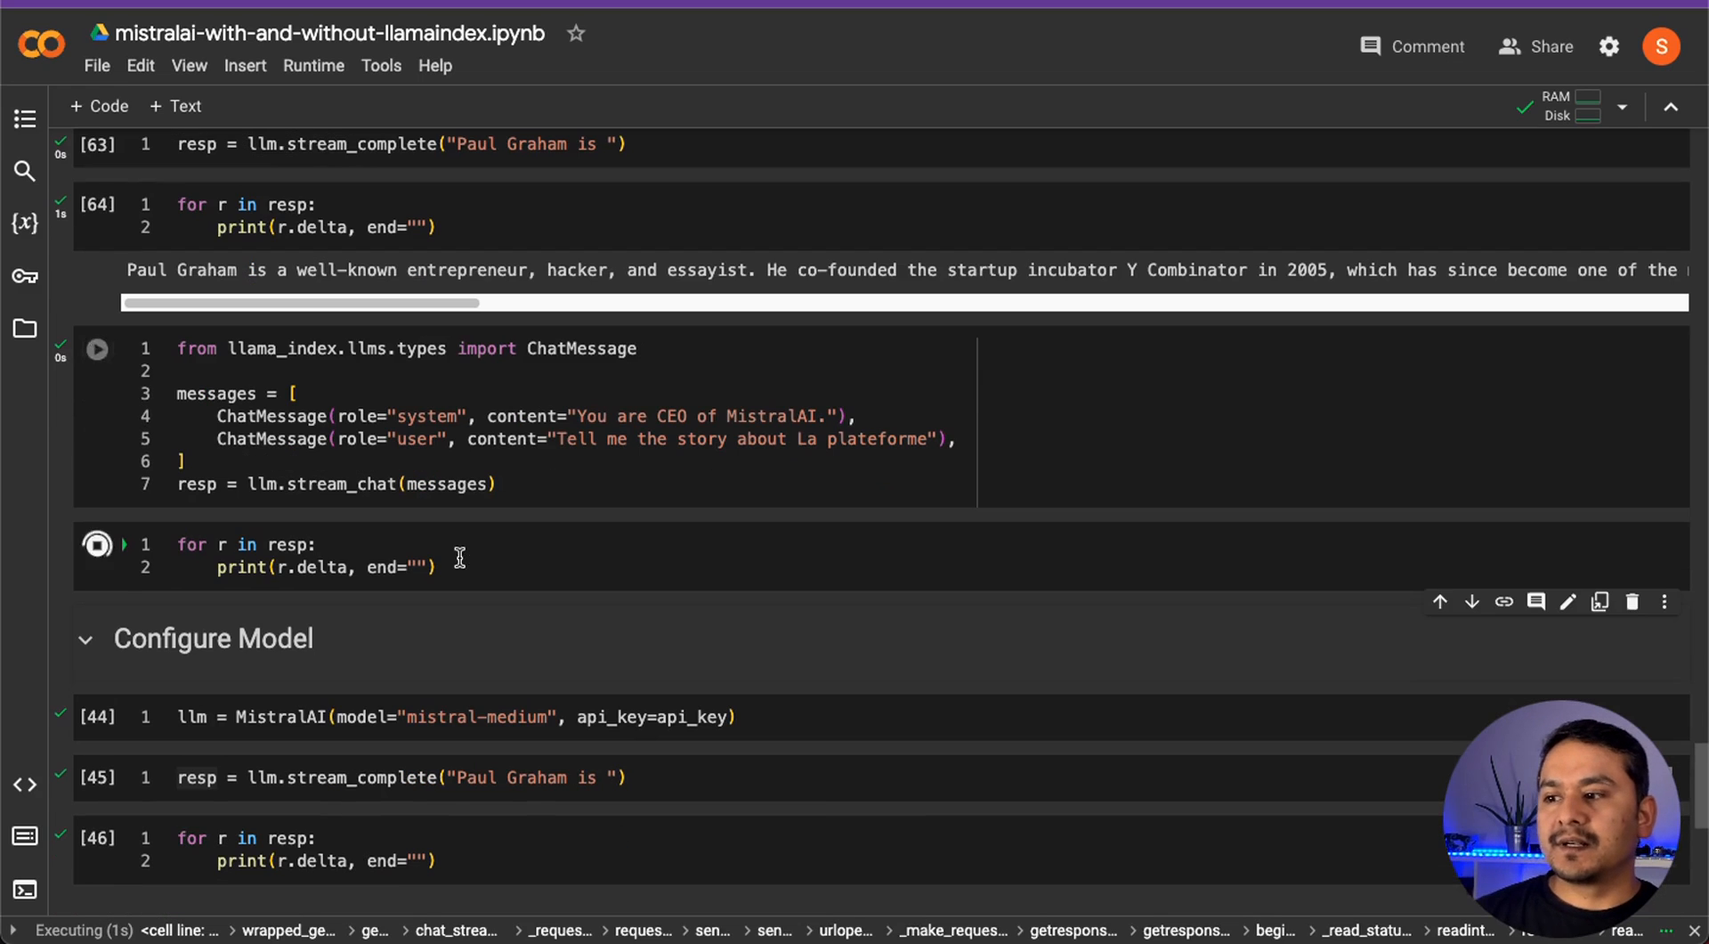
pyautogui.click(96, 545)
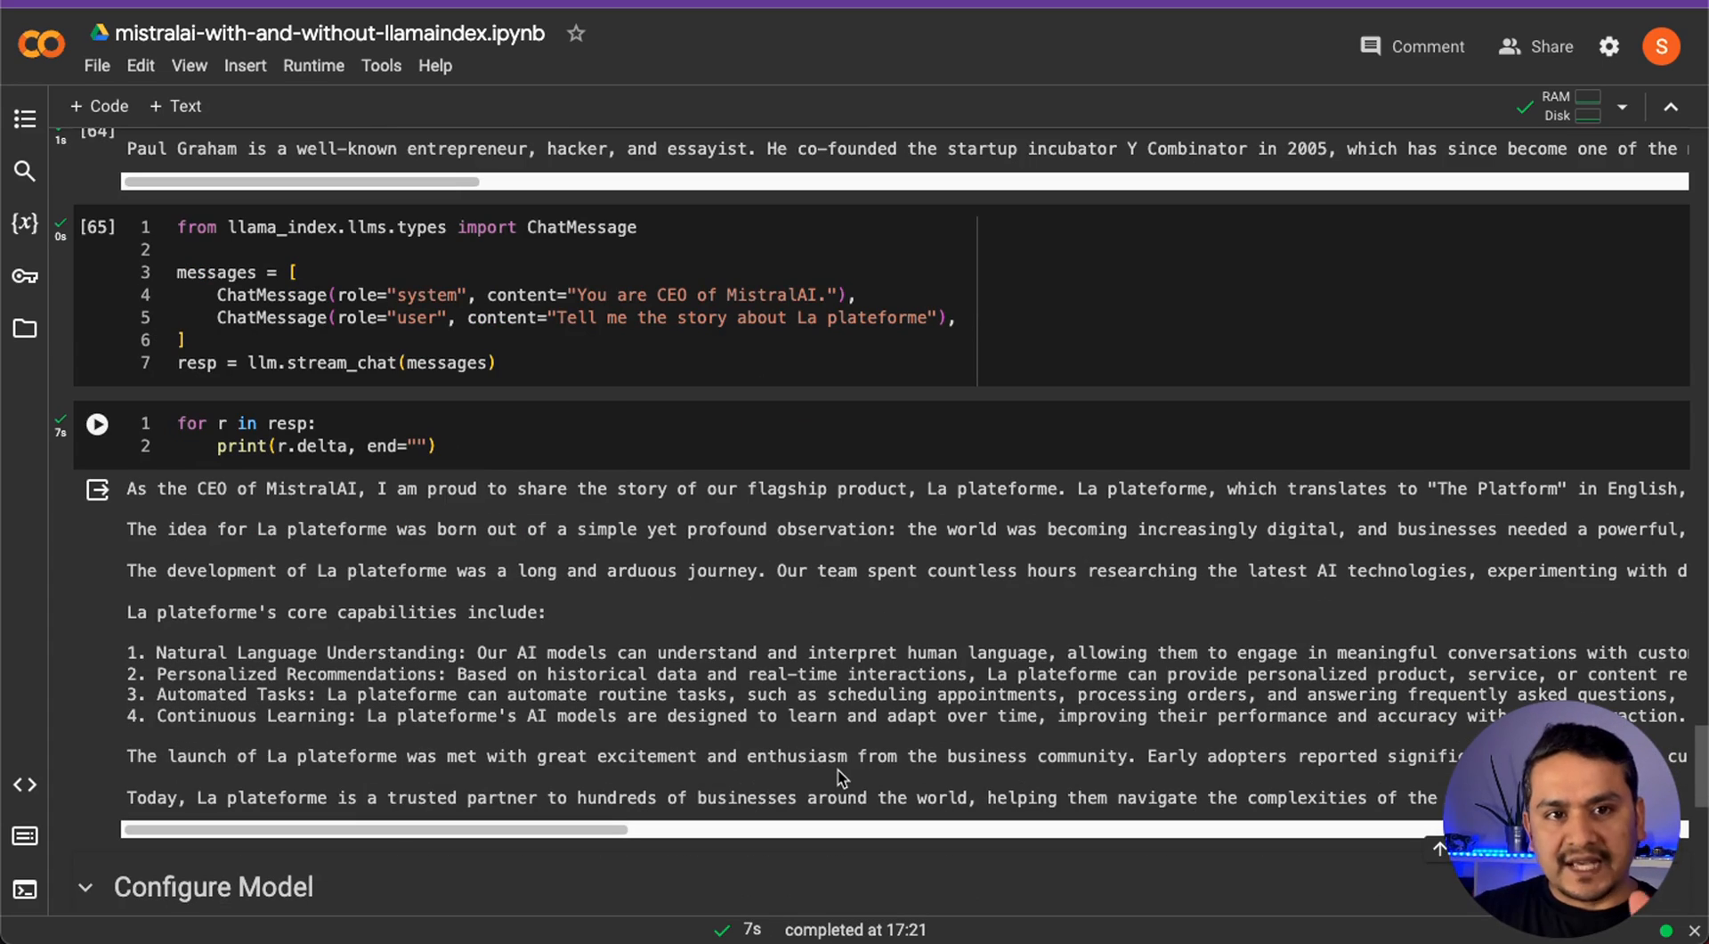
pyautogui.scroll(-3)
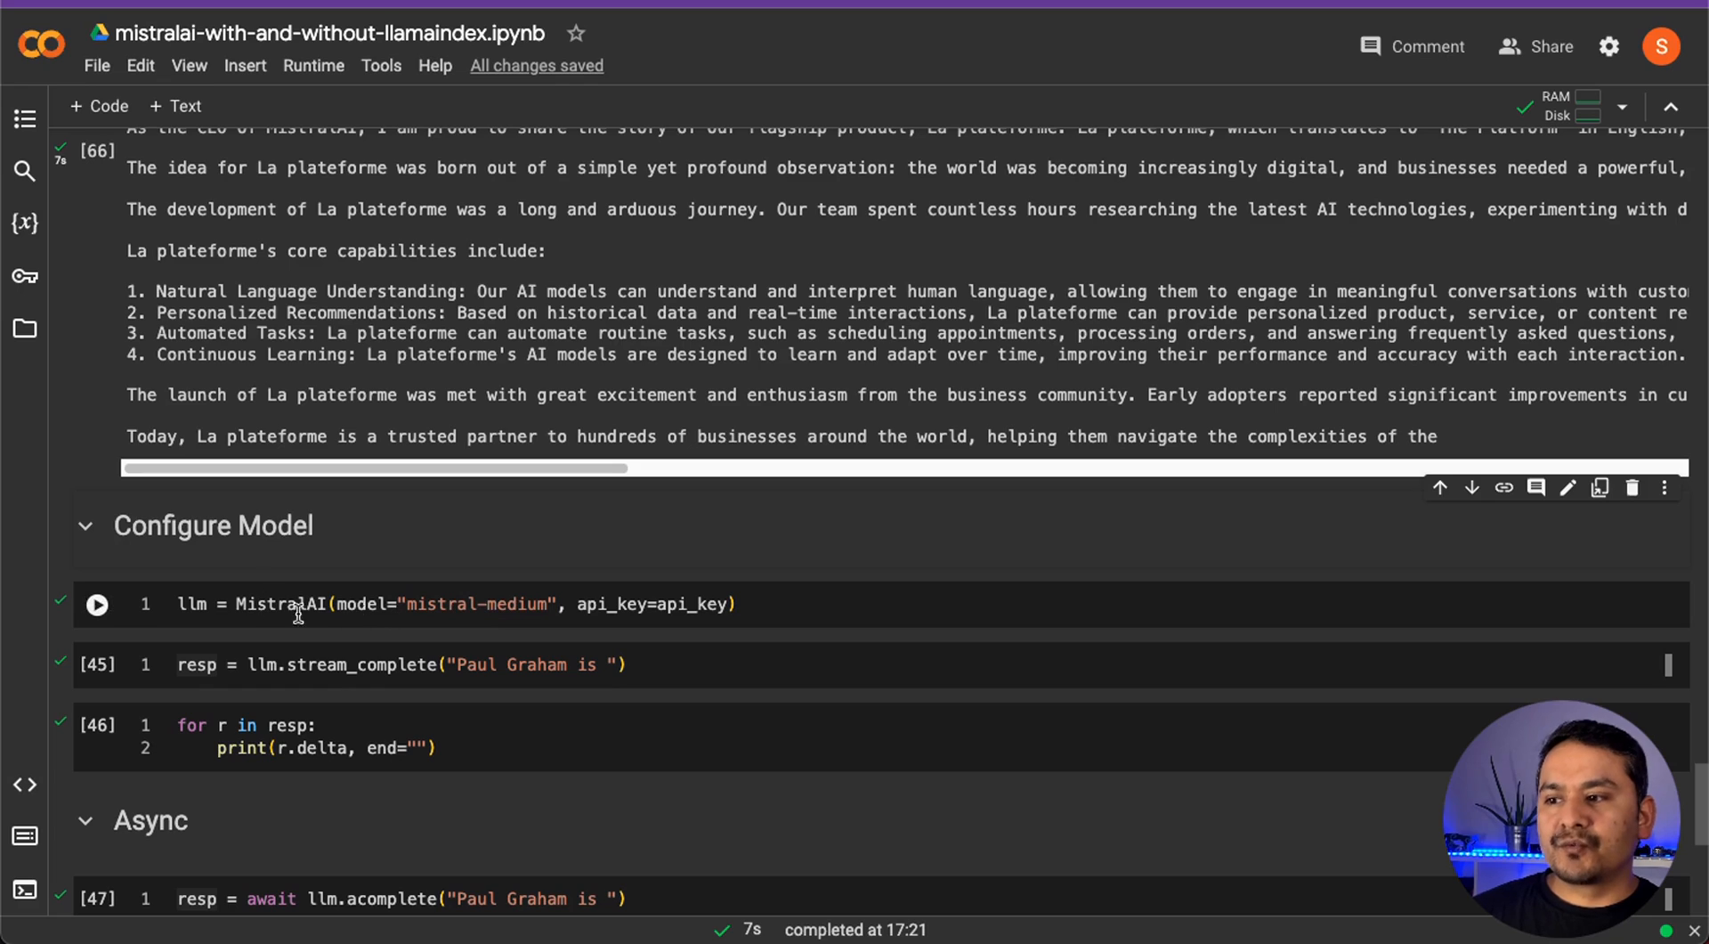
# Configure MistralAI with model mistral-medium and stream its Paul Graham completion
pyautogui.doubleClick(474, 603)
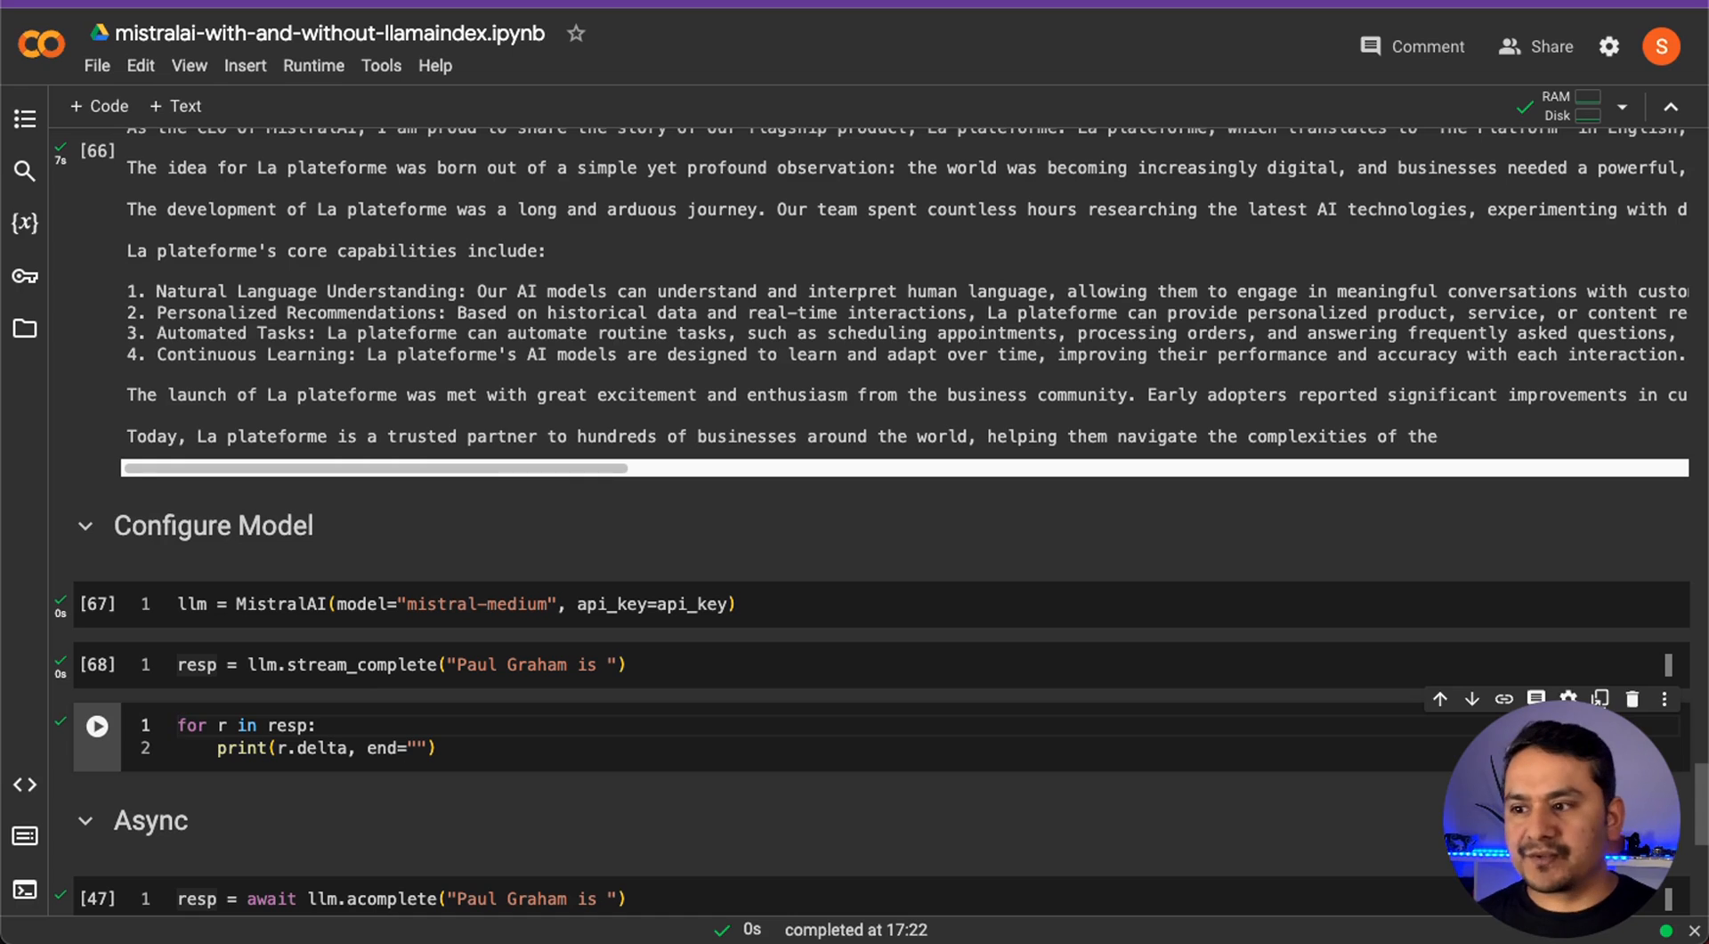
pyautogui.click(96, 726)
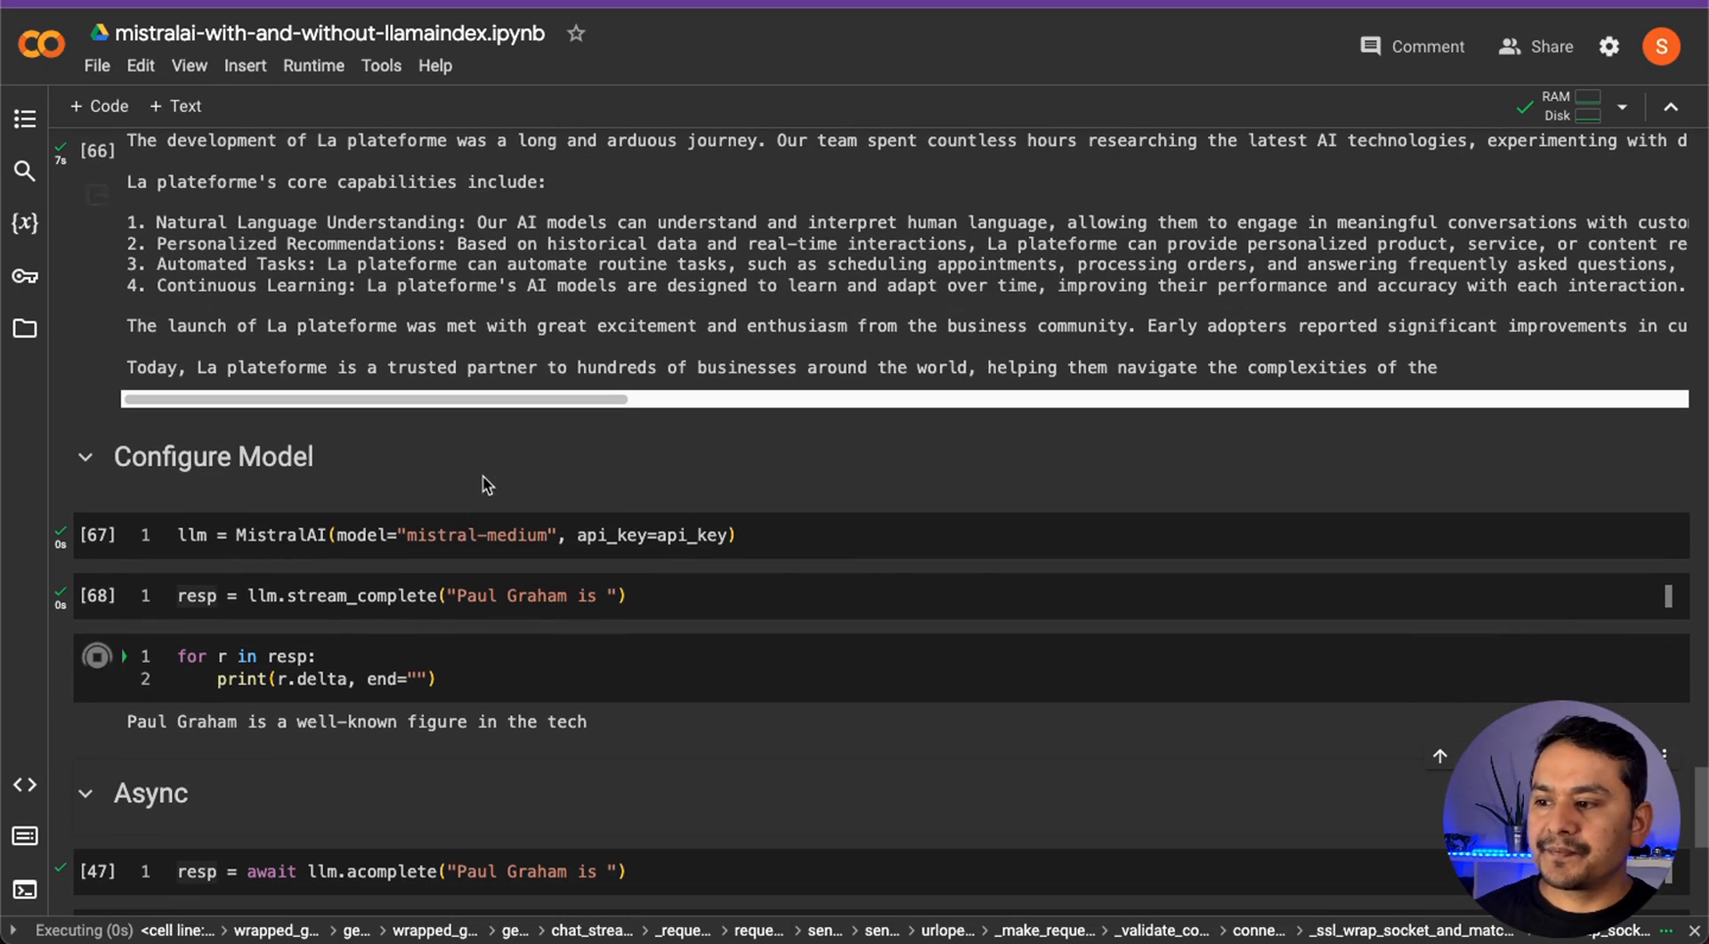
pyautogui.scroll(-3)
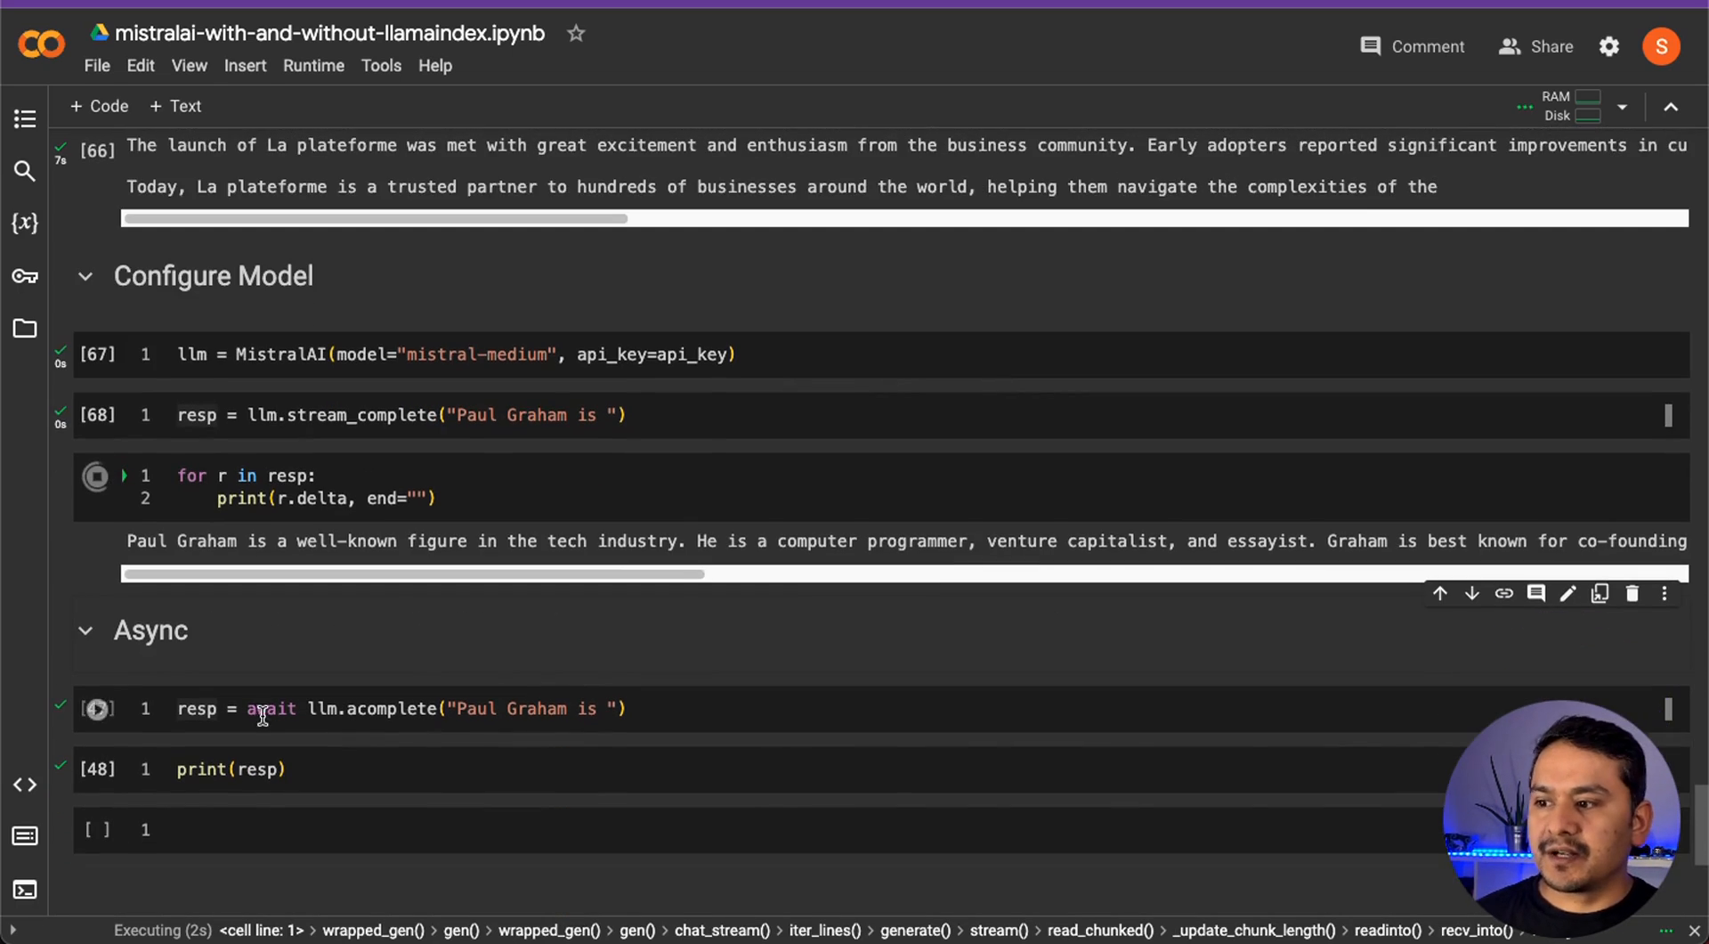
pyautogui.click(683, 709)
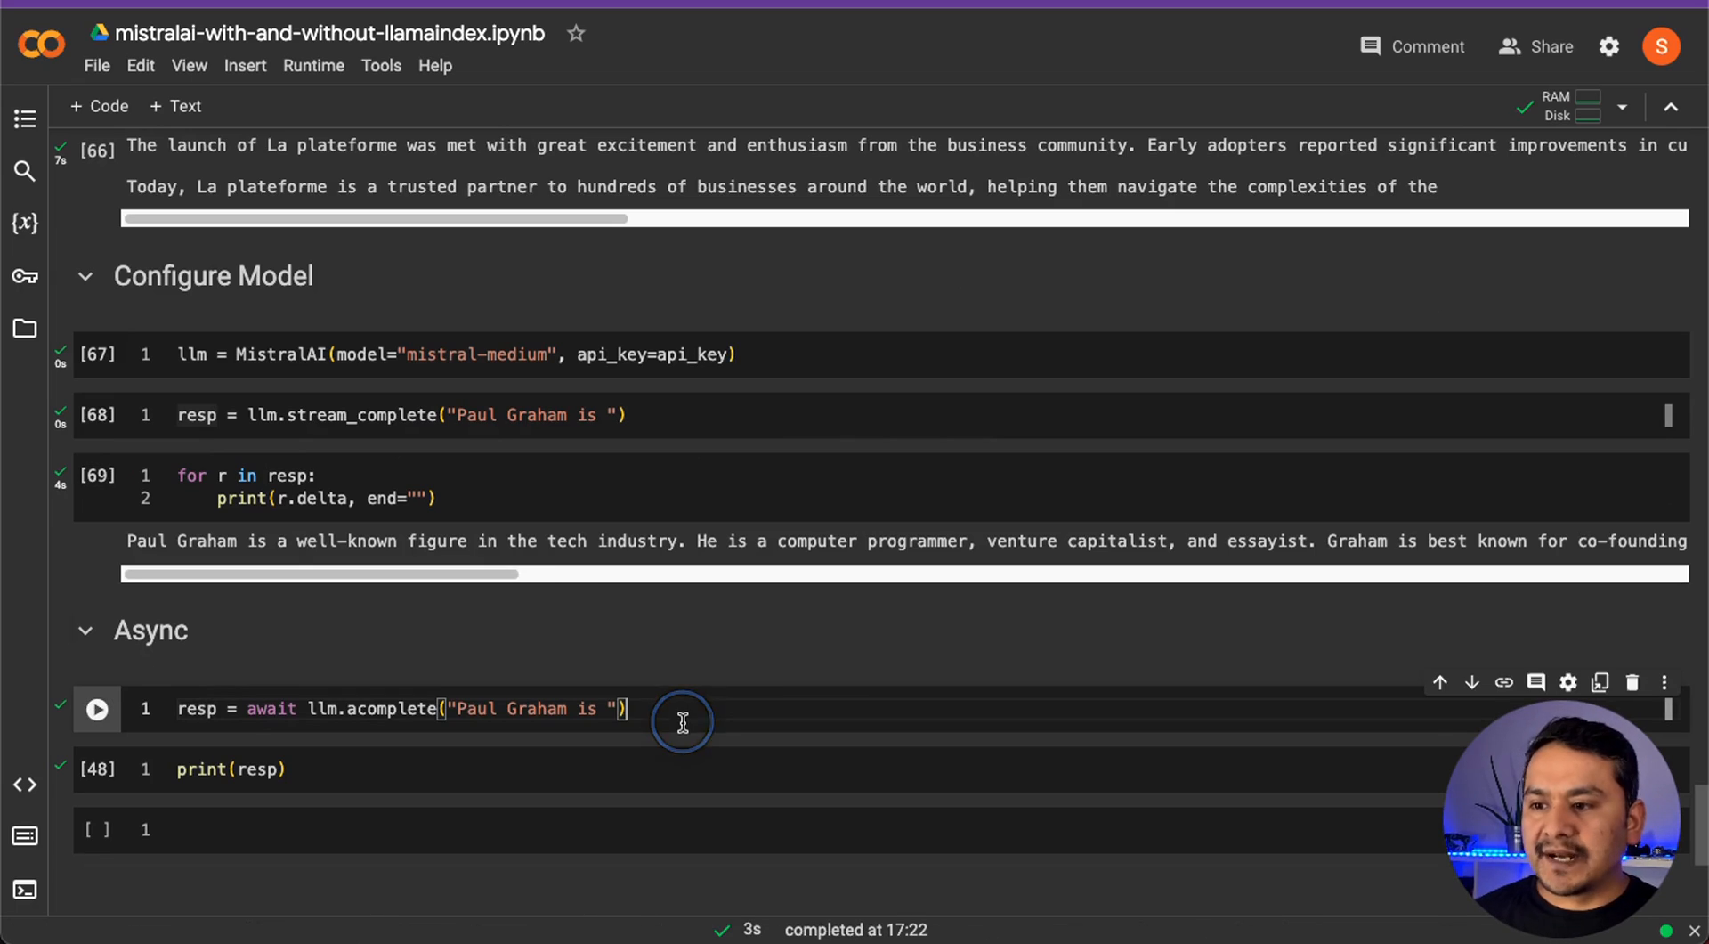